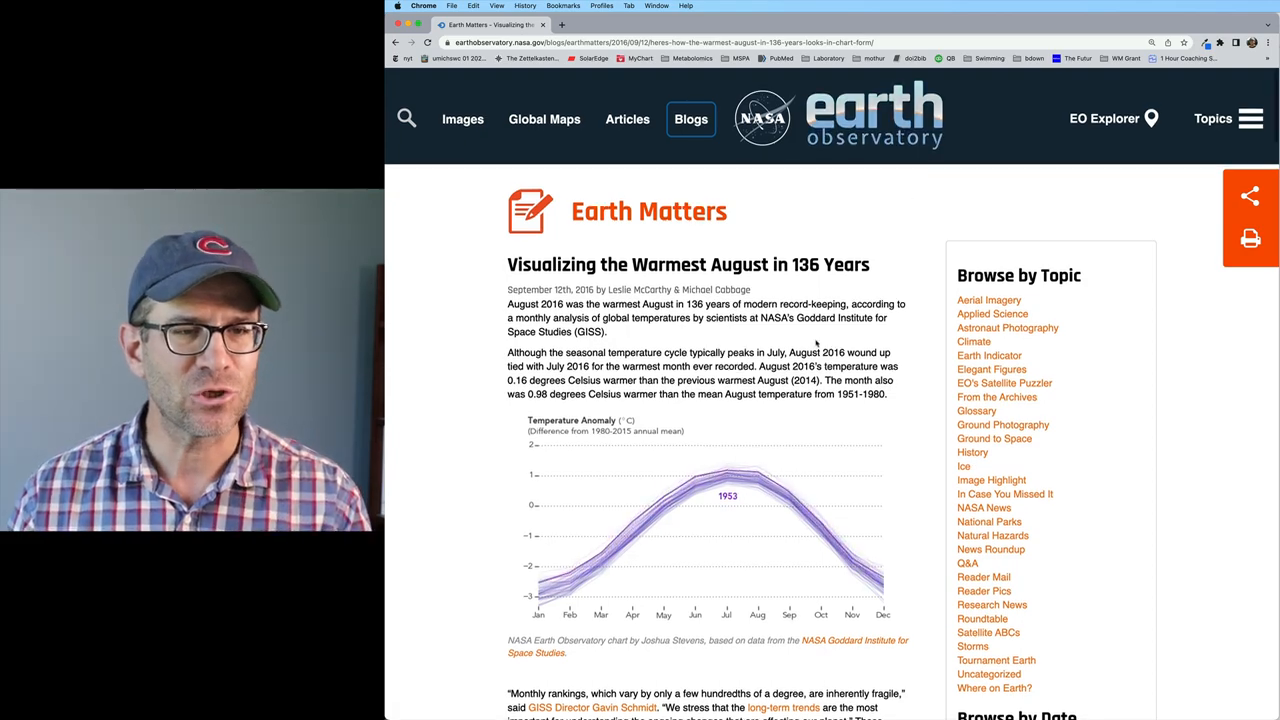
Find and open the merra2_seas_anom.txt seasonal anomaly file in Chrome.
{"action": "scroll", "scroll_direction": "down", "scroll_amount": 3}
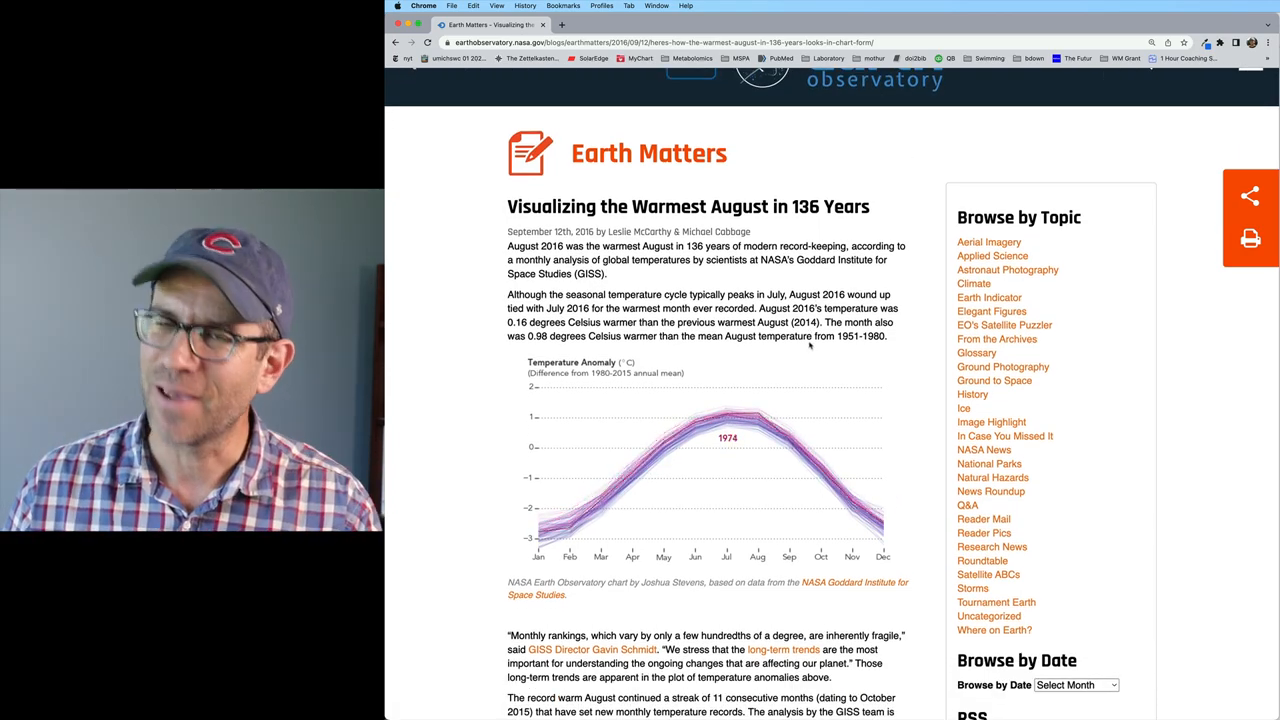
{"action": "scroll", "scroll_direction": "down", "scroll_amount": 3}
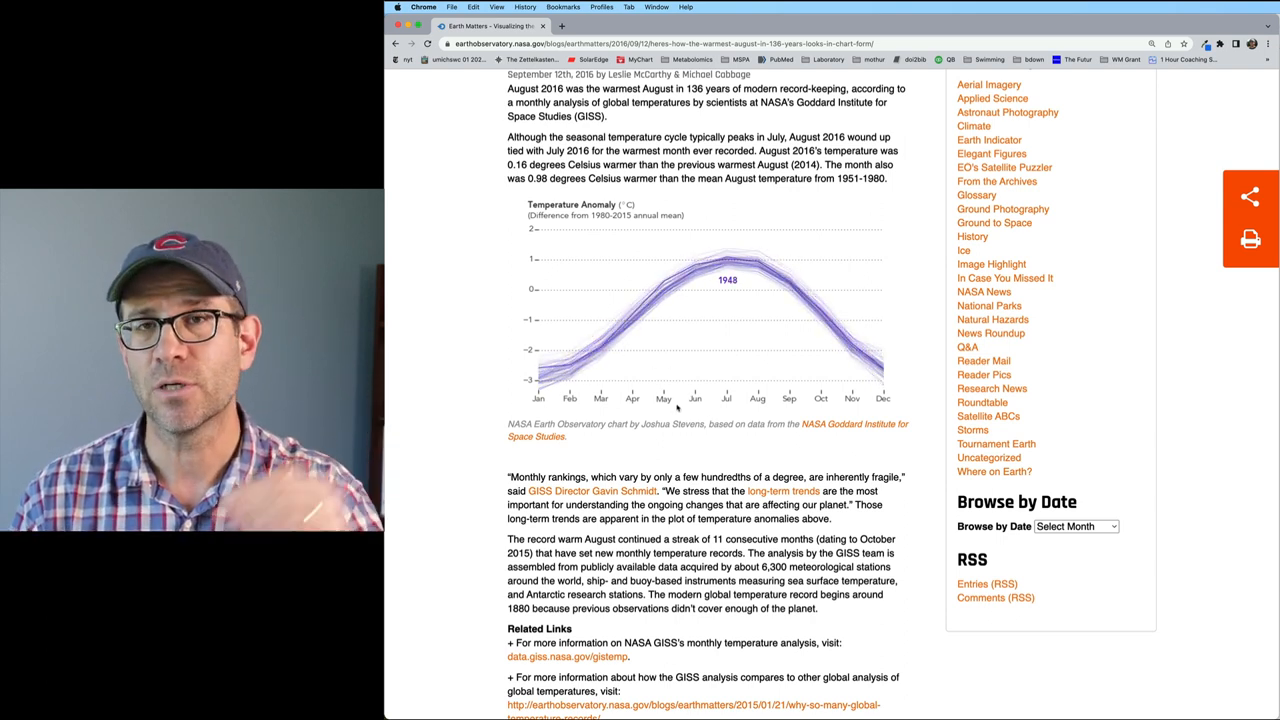
{"action": "scroll", "scroll_direction": "down", "scroll_amount": 3}
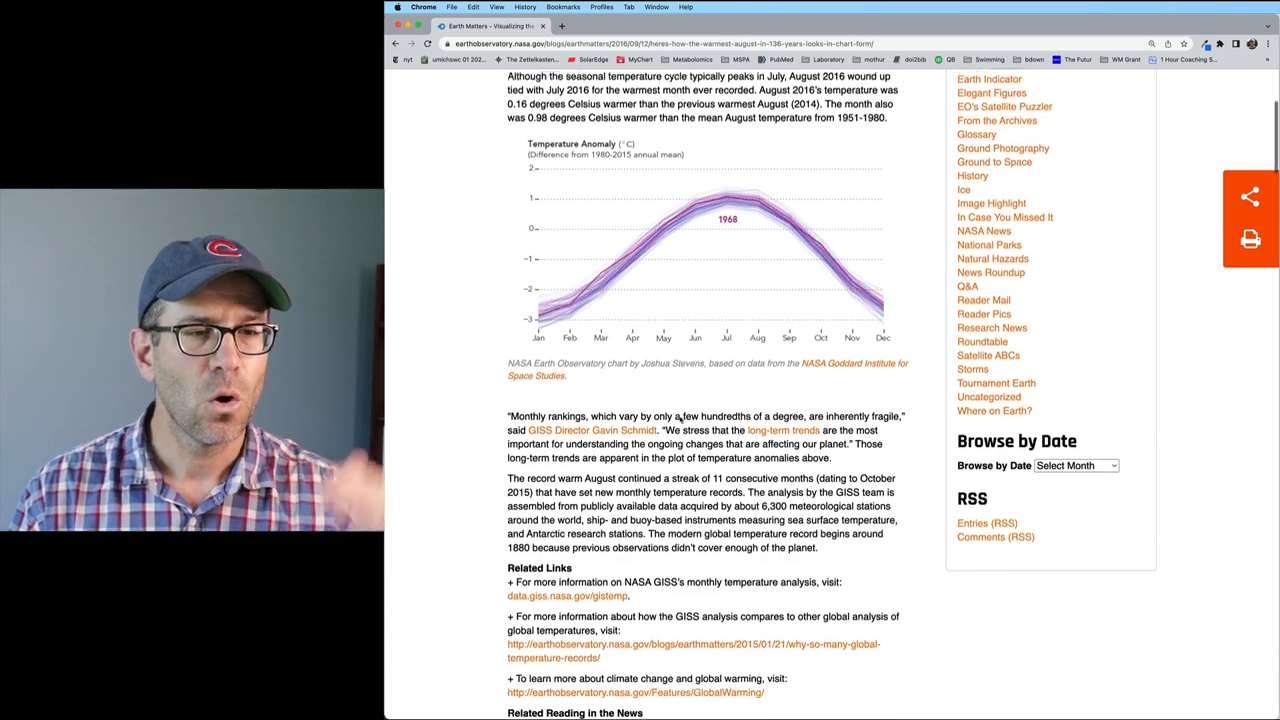
{"action": "scroll", "scroll_direction": "down", "scroll_amount": 3}
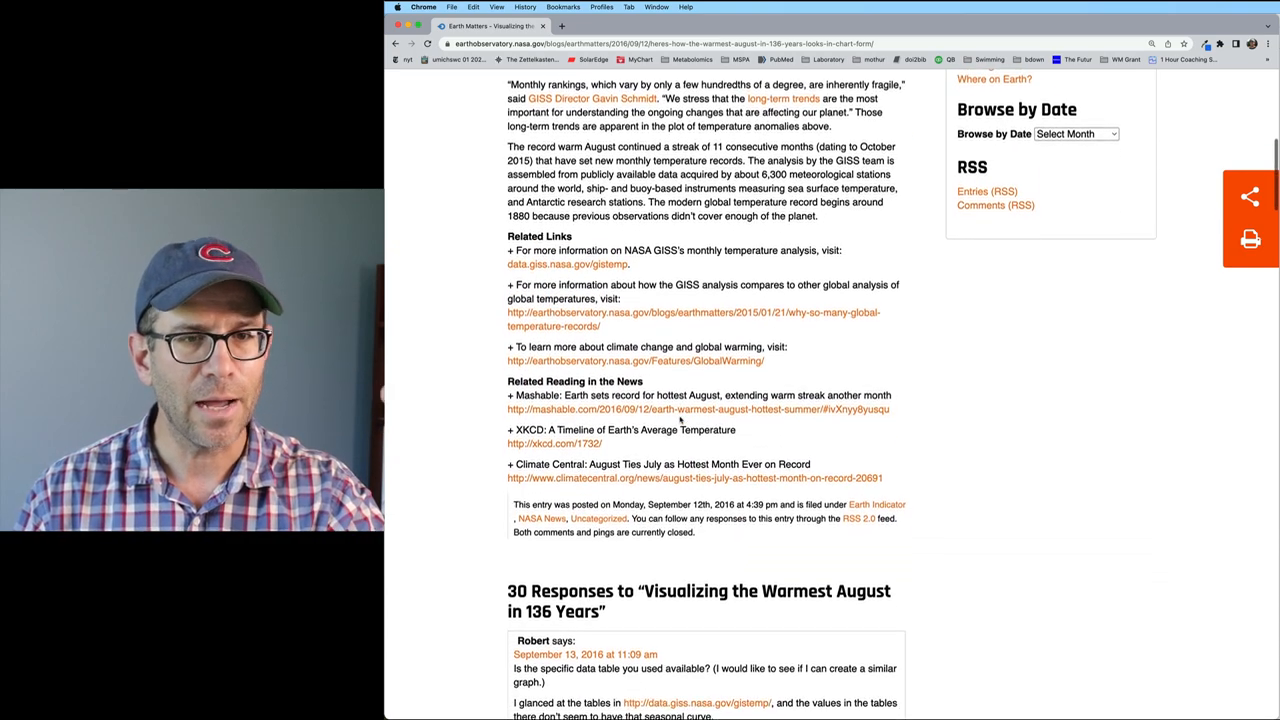
{"action": "scroll", "scroll_direction": "down", "scroll_amount": 3}
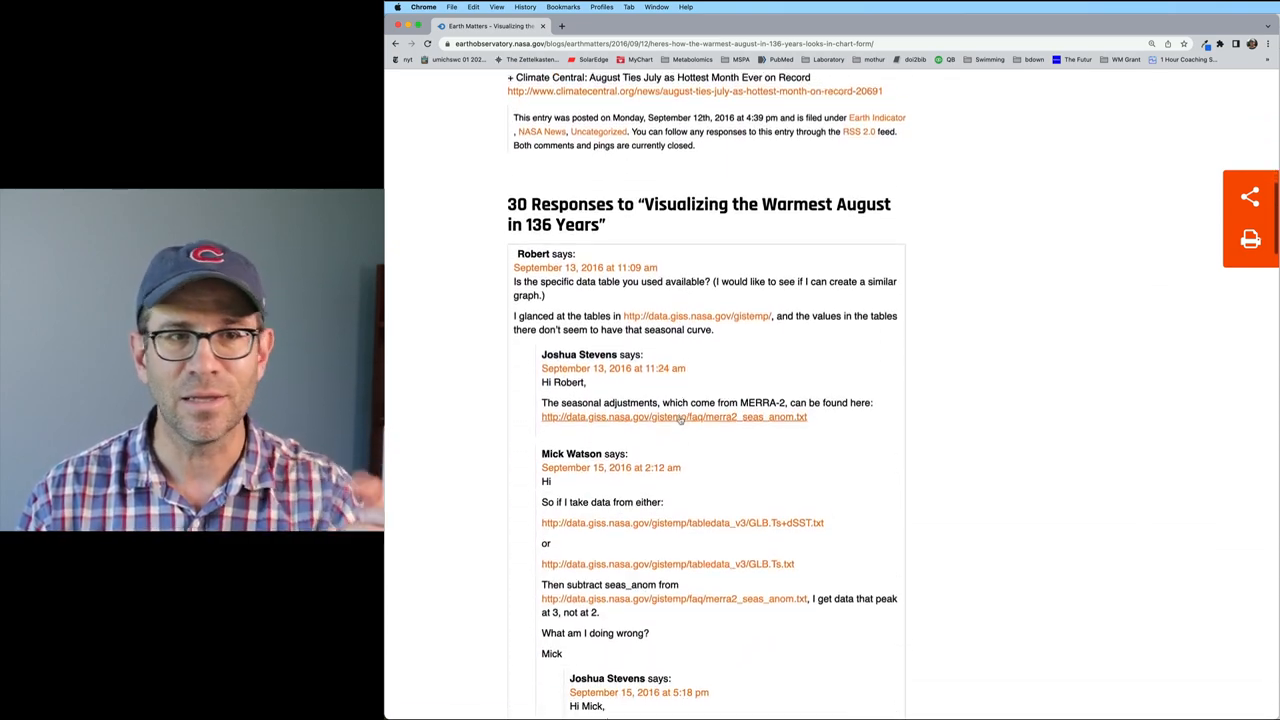
{"action": "scroll", "scroll_direction": "down", "scroll_amount": 3}
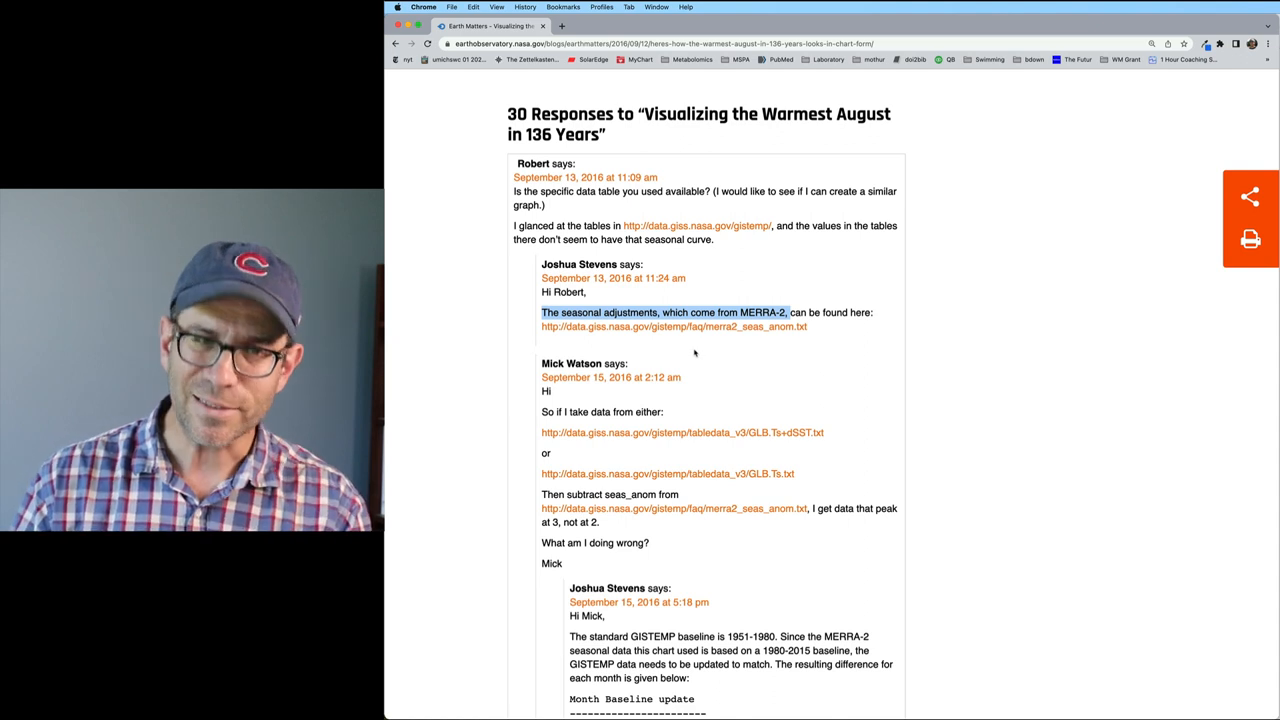
{"action": "scroll", "scroll_direction": "down", "scroll_amount": 3}
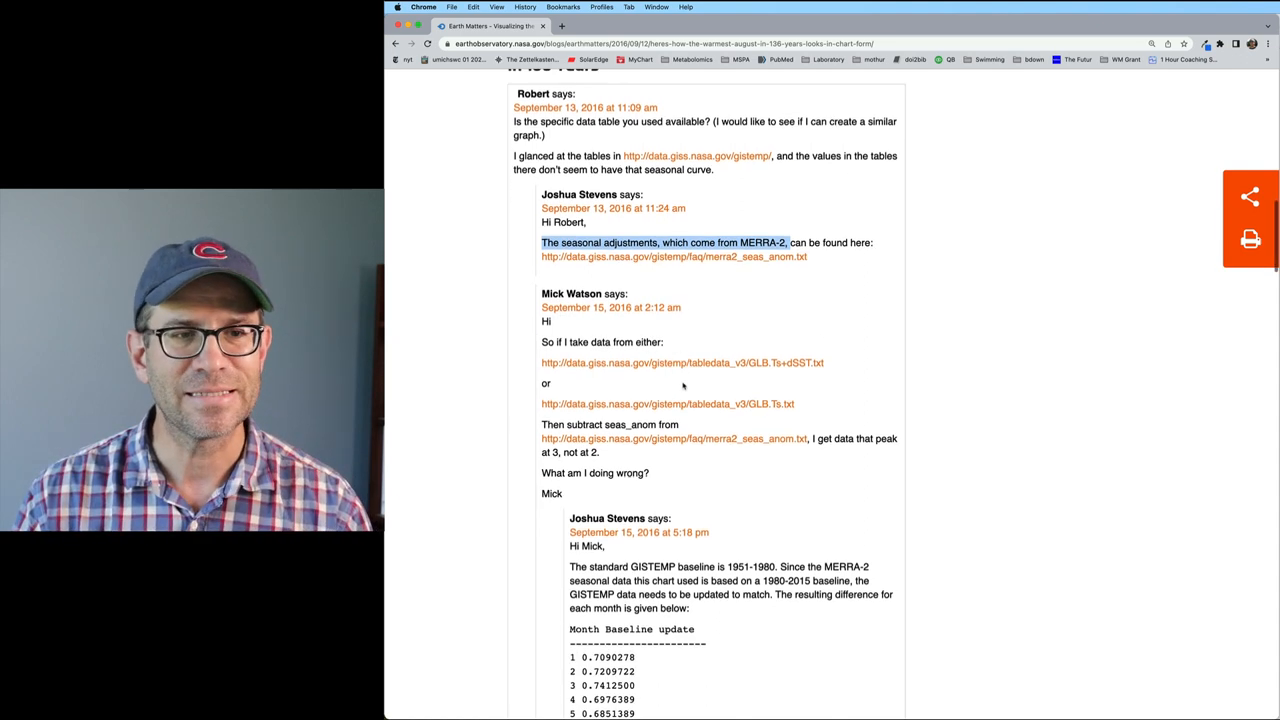
{"action": "scroll", "scroll_direction": "down", "scroll_amount": 3}
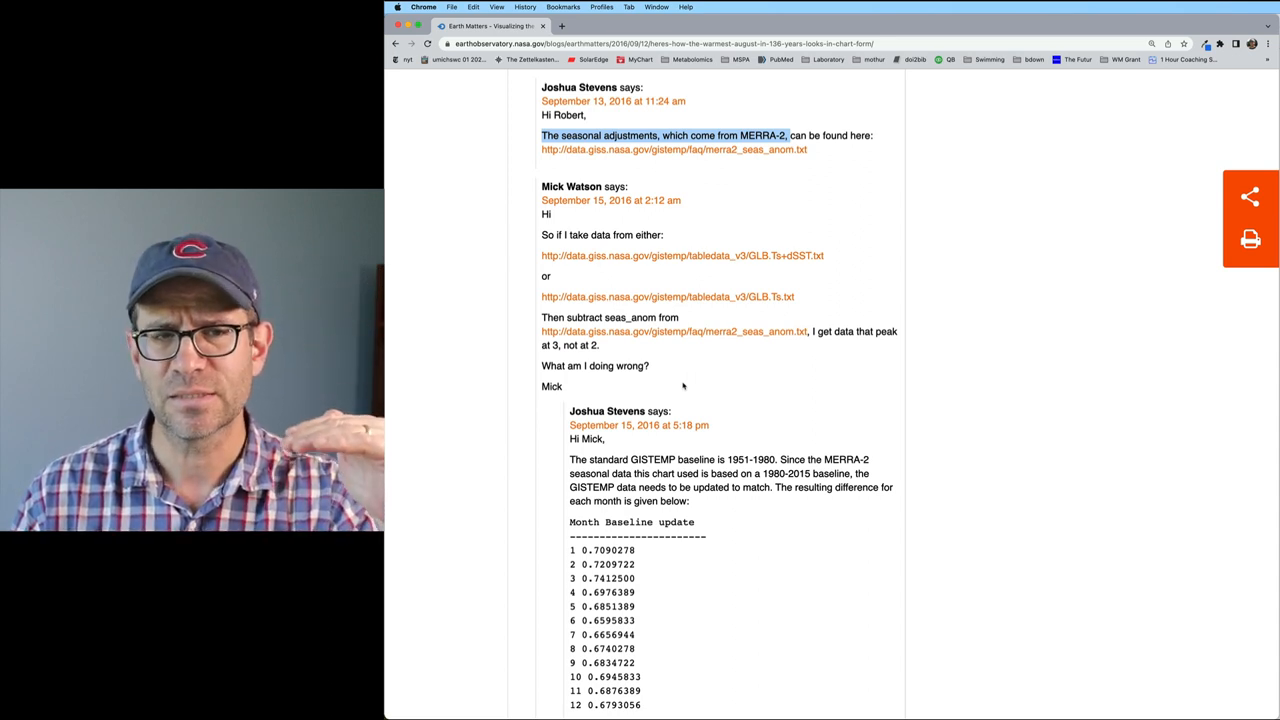
{"action": "scroll", "scroll_direction": "down", "scroll_amount": 3}
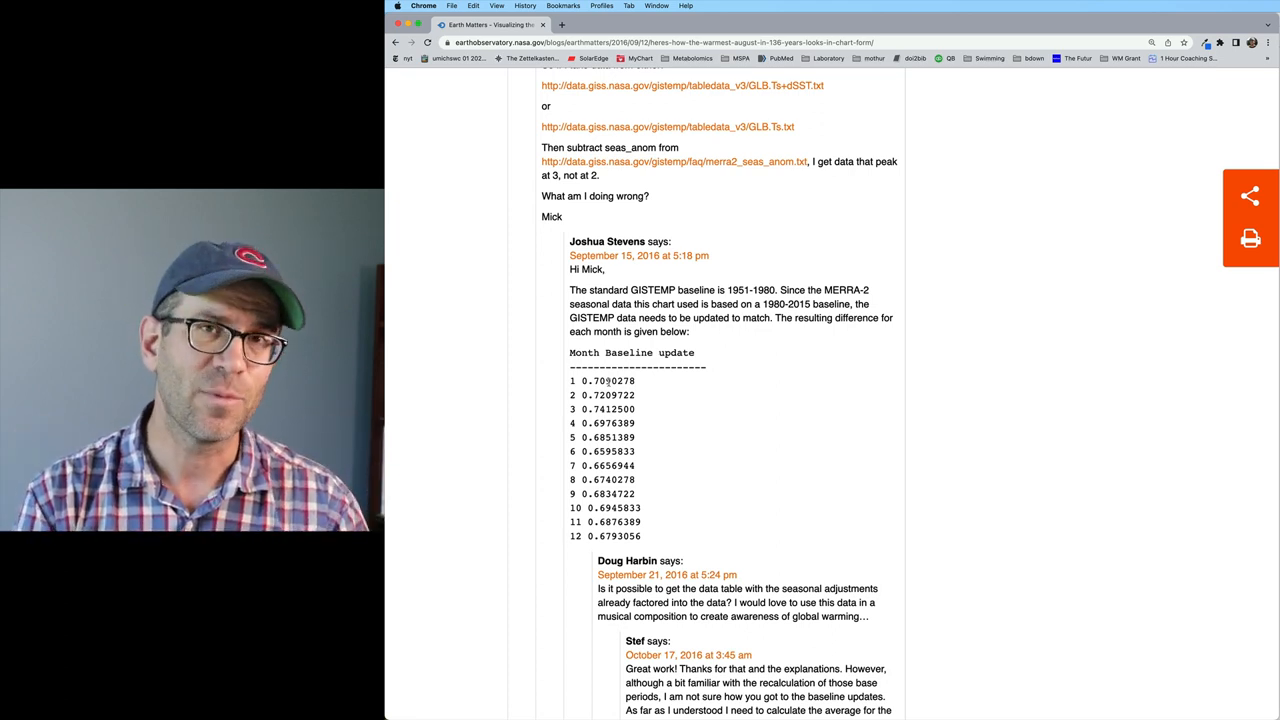
{"action": "scroll", "scroll_direction": "up", "scroll_amount": 3}
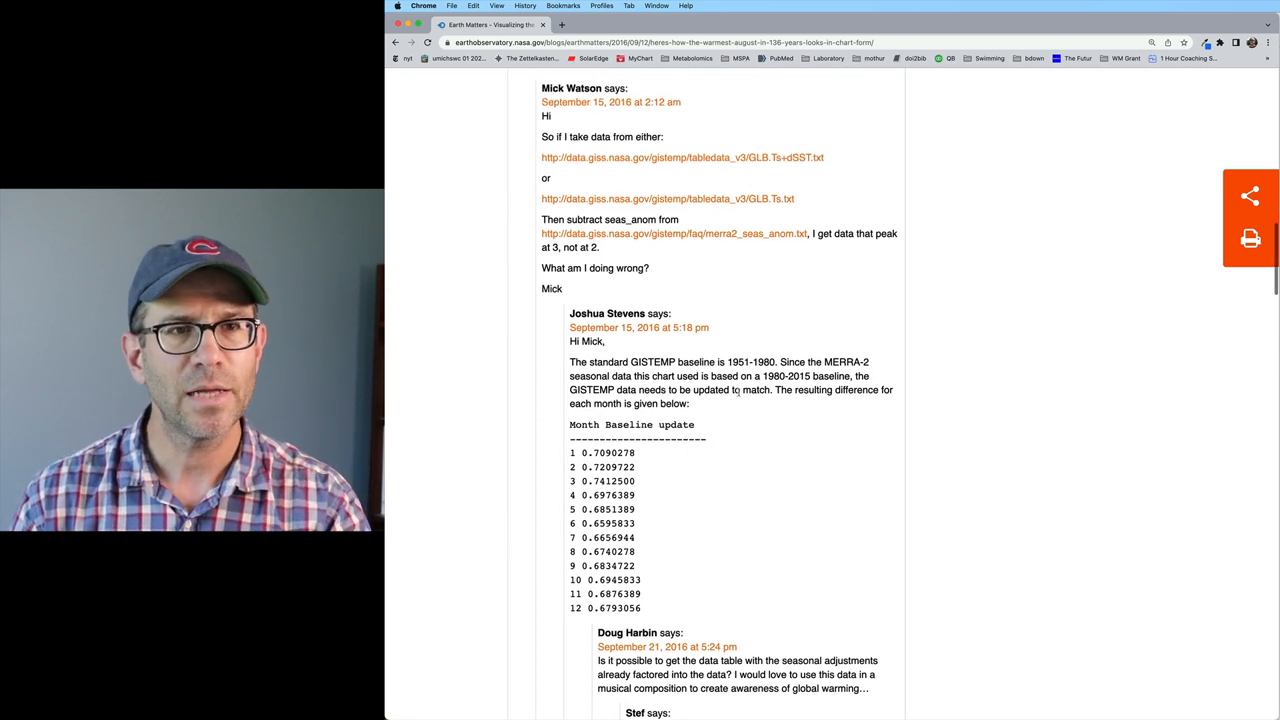
{"action": "scroll", "scroll_direction": "up", "scroll_amount": 3}
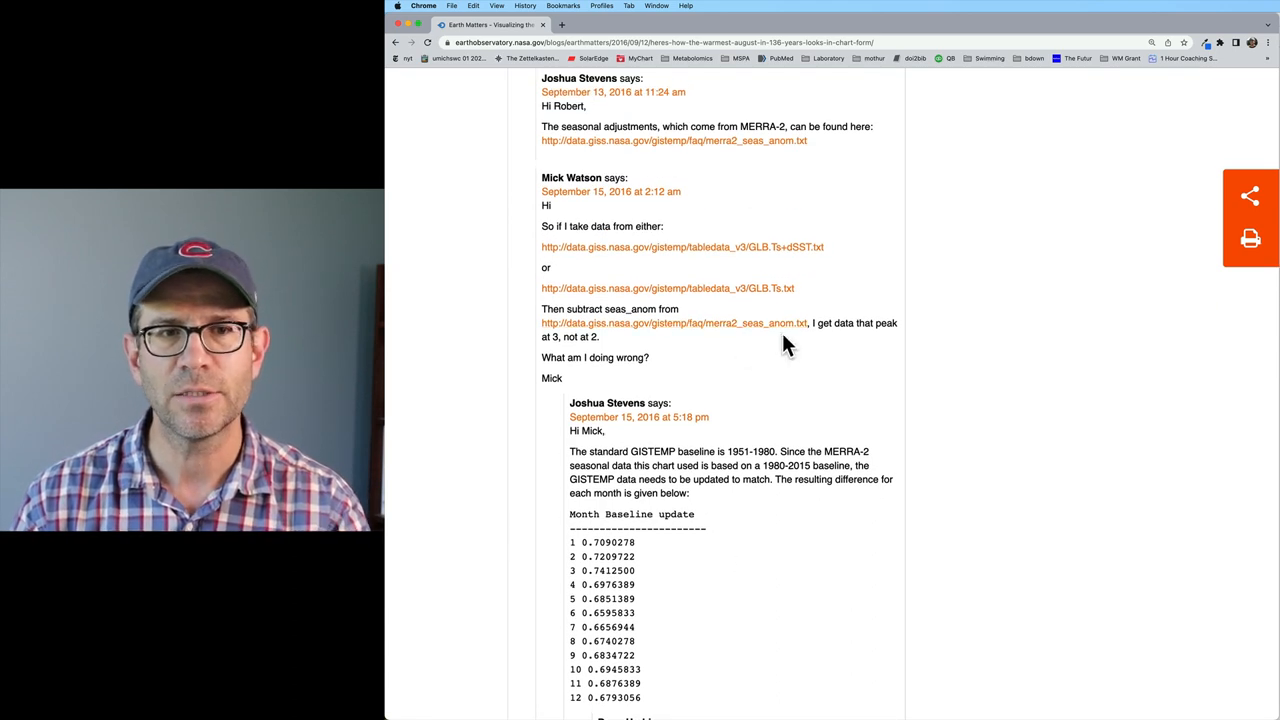
{"action": "mouse_move", "coordinate": [784, 329]}
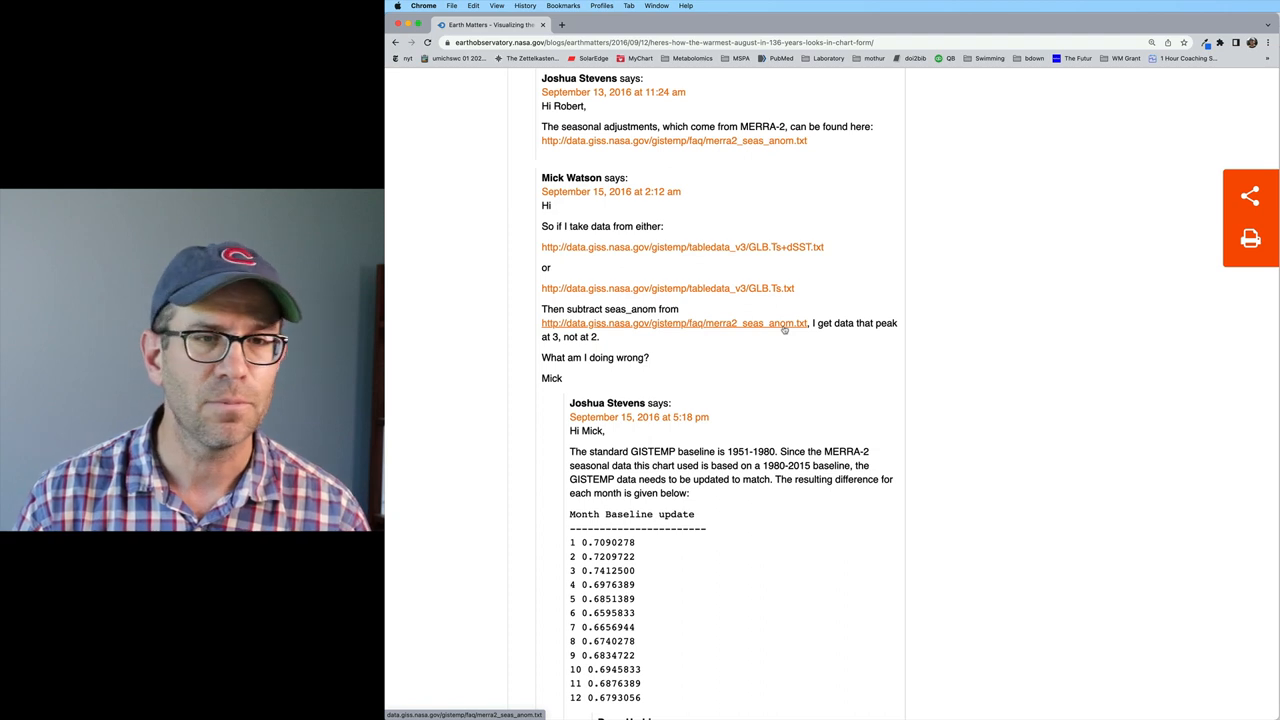
{"action": "left_click", "coordinate": [674, 323]}
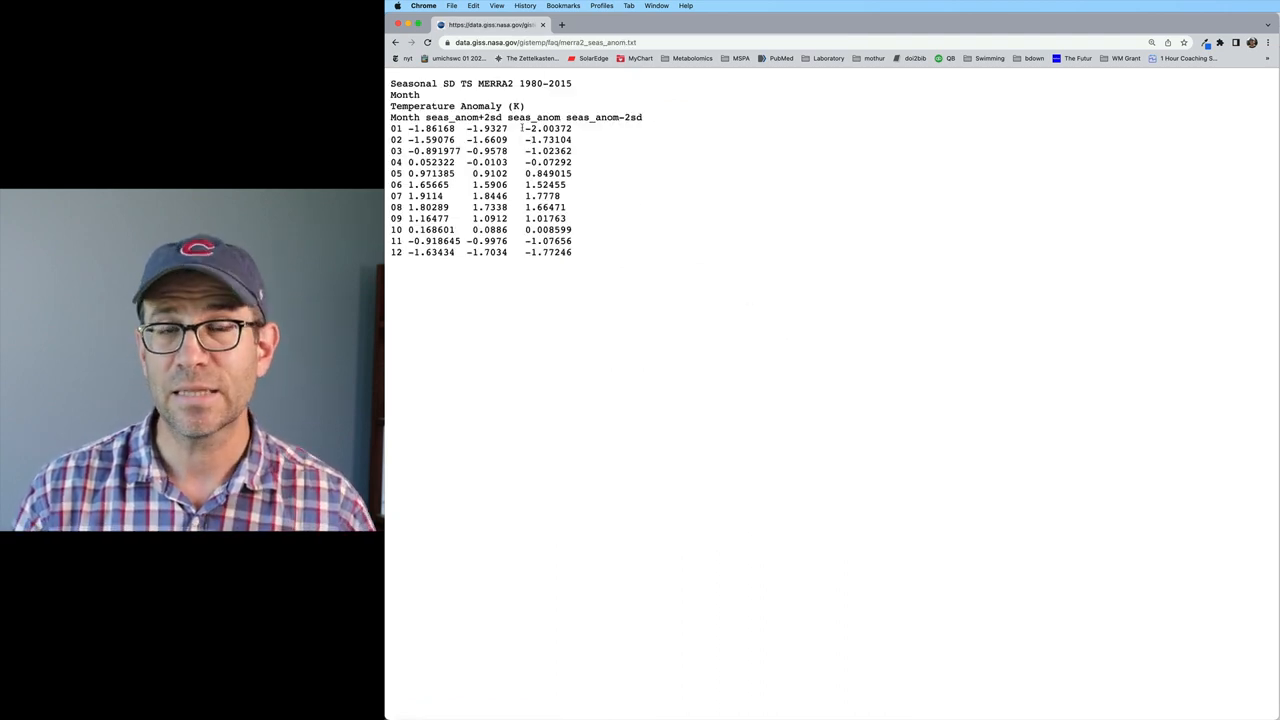
{"action": "mouse_move", "coordinate": [602, 190]}
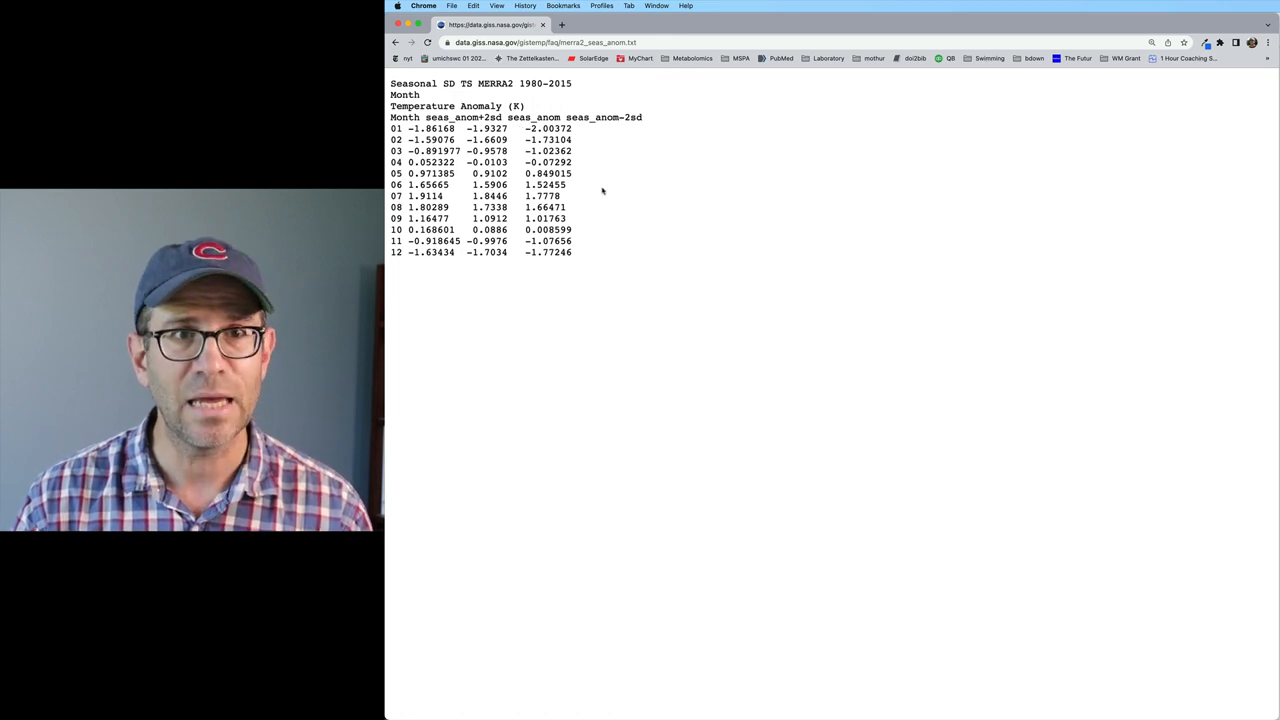
Save the file into the climate_viz data folder.
{"action": "key", "text": "cmd+s"}
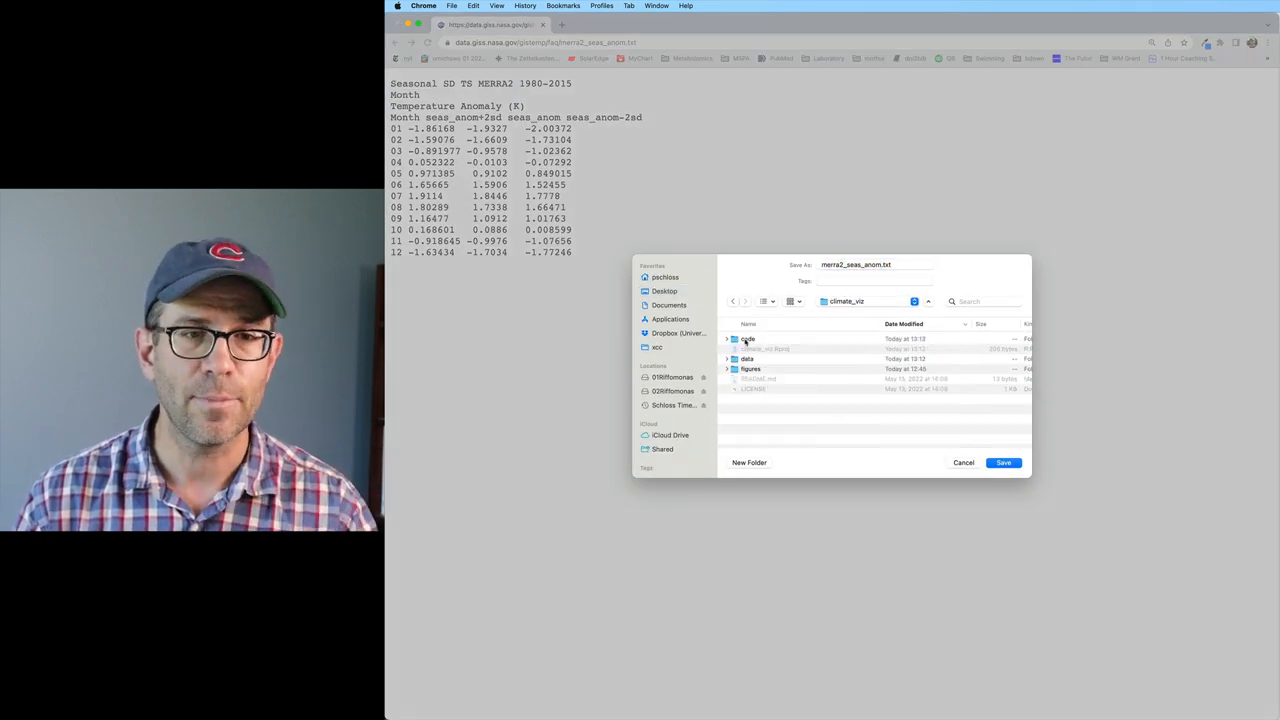
{"action": "double_click", "coordinate": [747, 359]}
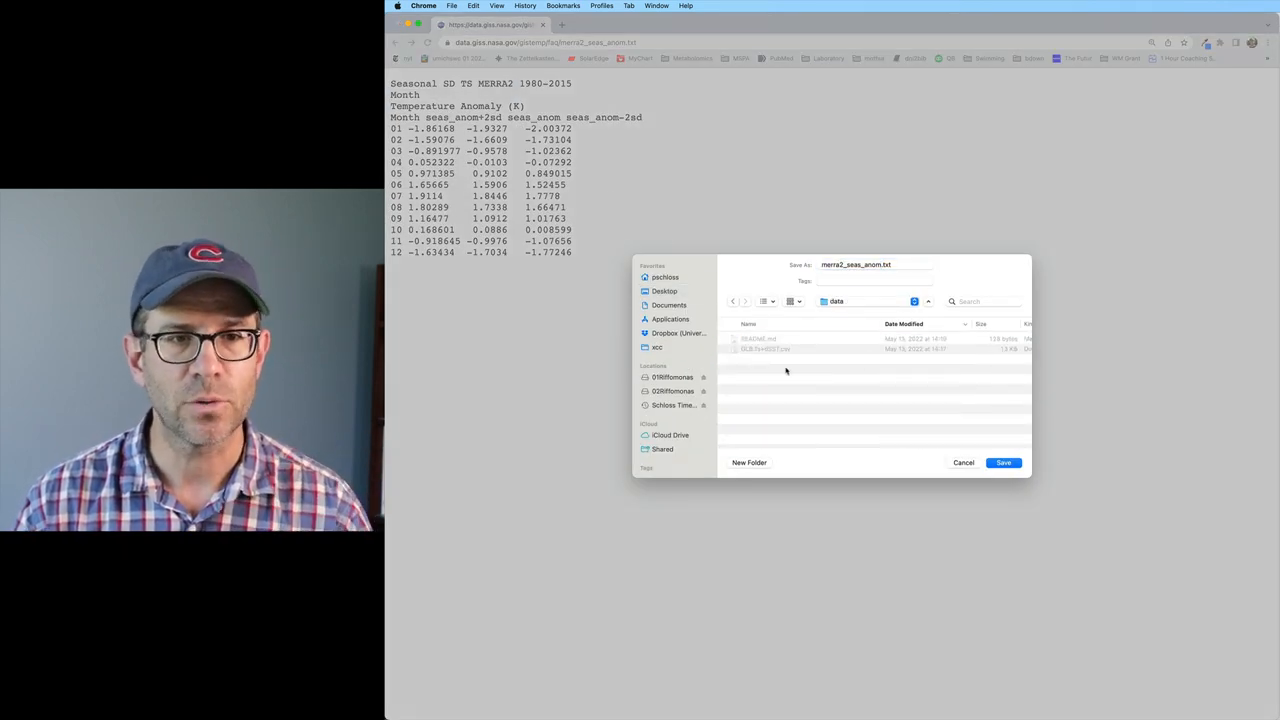
{"action": "left_click", "coordinate": [1003, 462]}
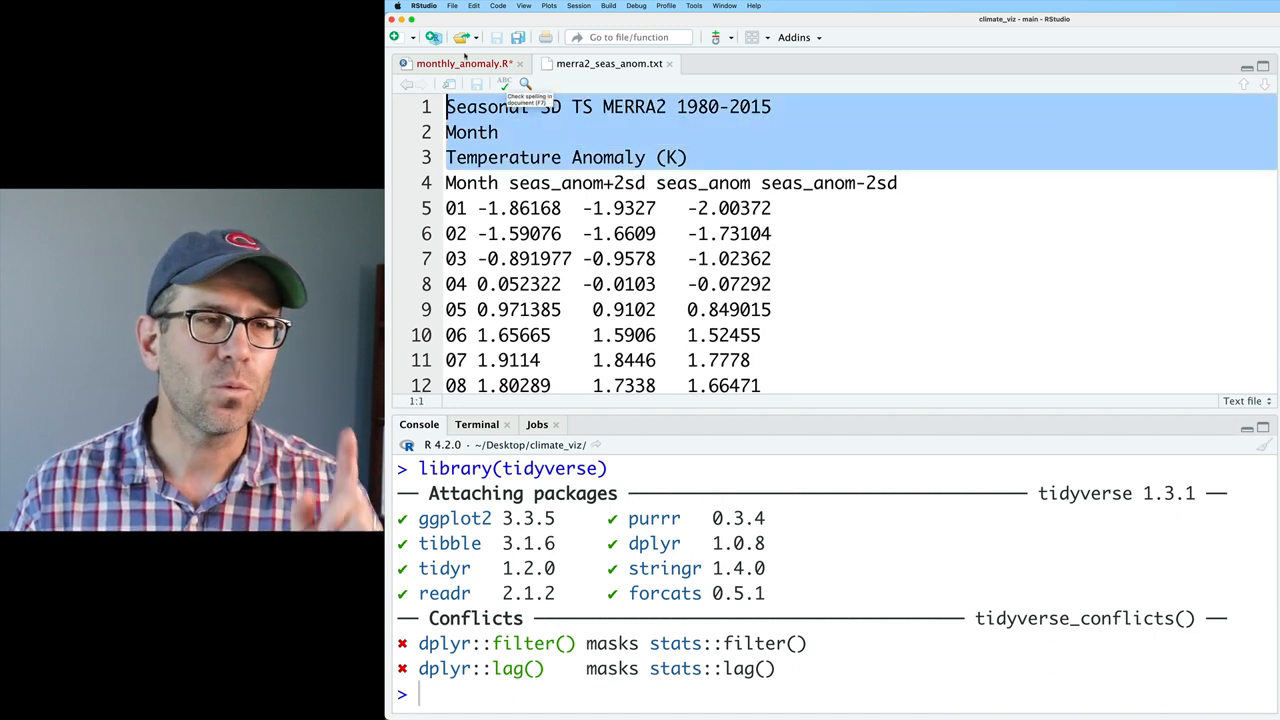
Write a reader for data/merra2_seas_anom.txt with a skip argument, checking the file's header lines.
{"action": "left_click", "coordinate": [463, 63]}
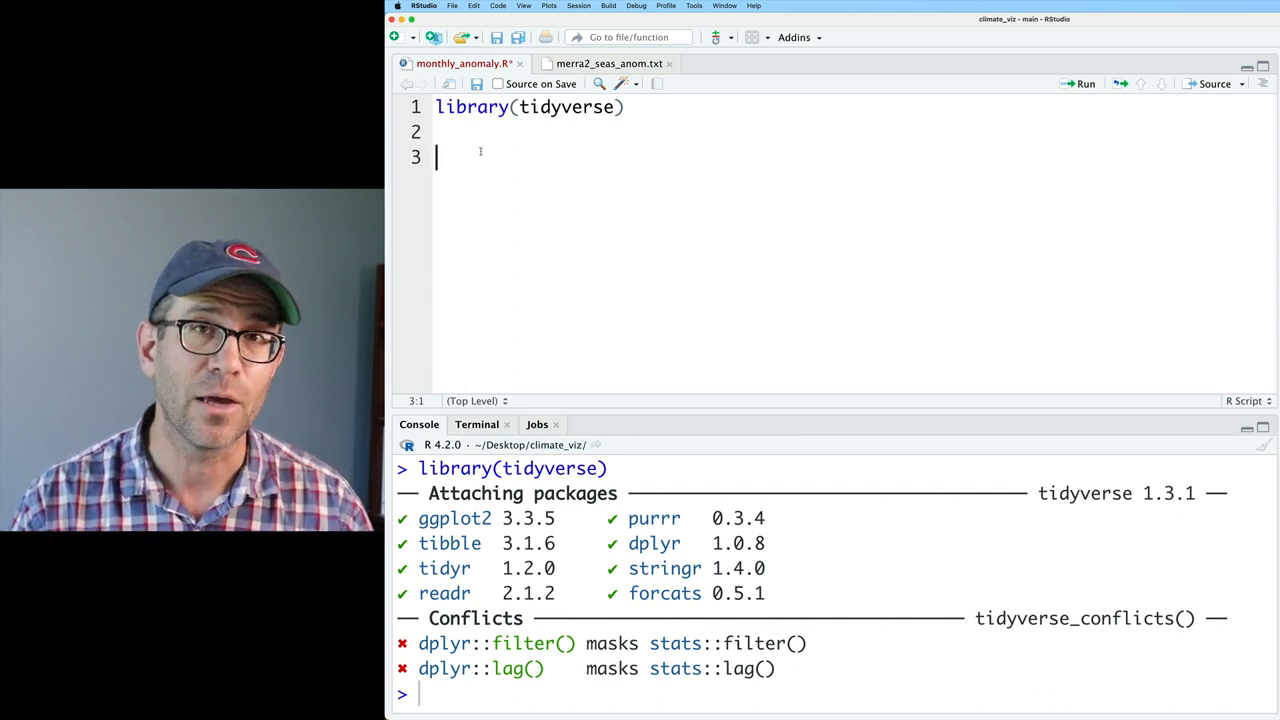
{"action": "type", "text": "read_tsv"}
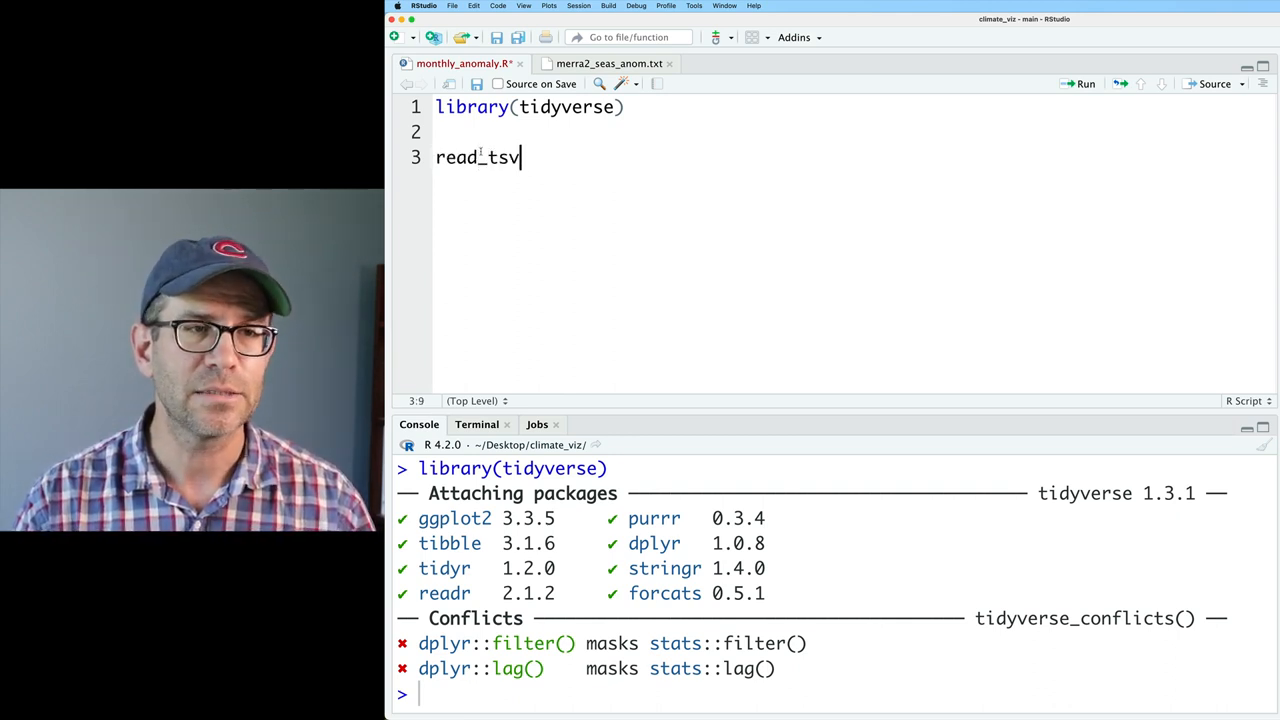
{"action": "type", "text": "(\"data/"}
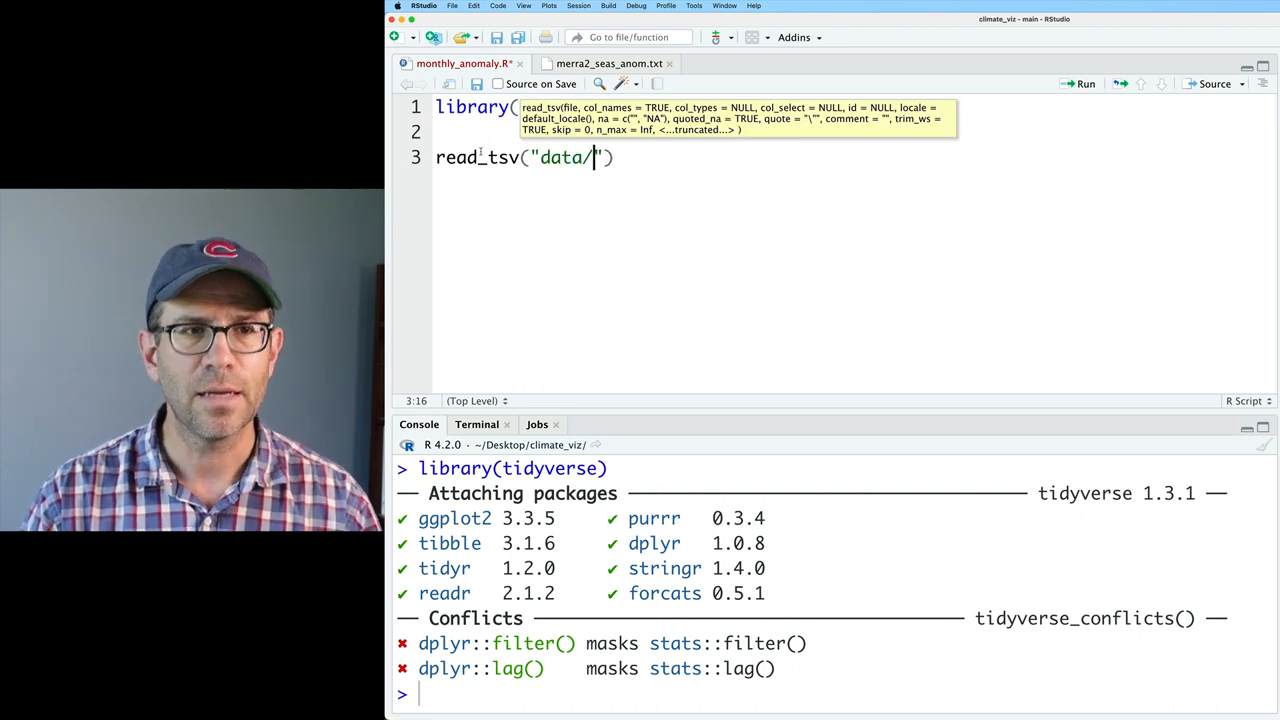
{"action": "type", "text": "merra2_seas_anom.txt"}
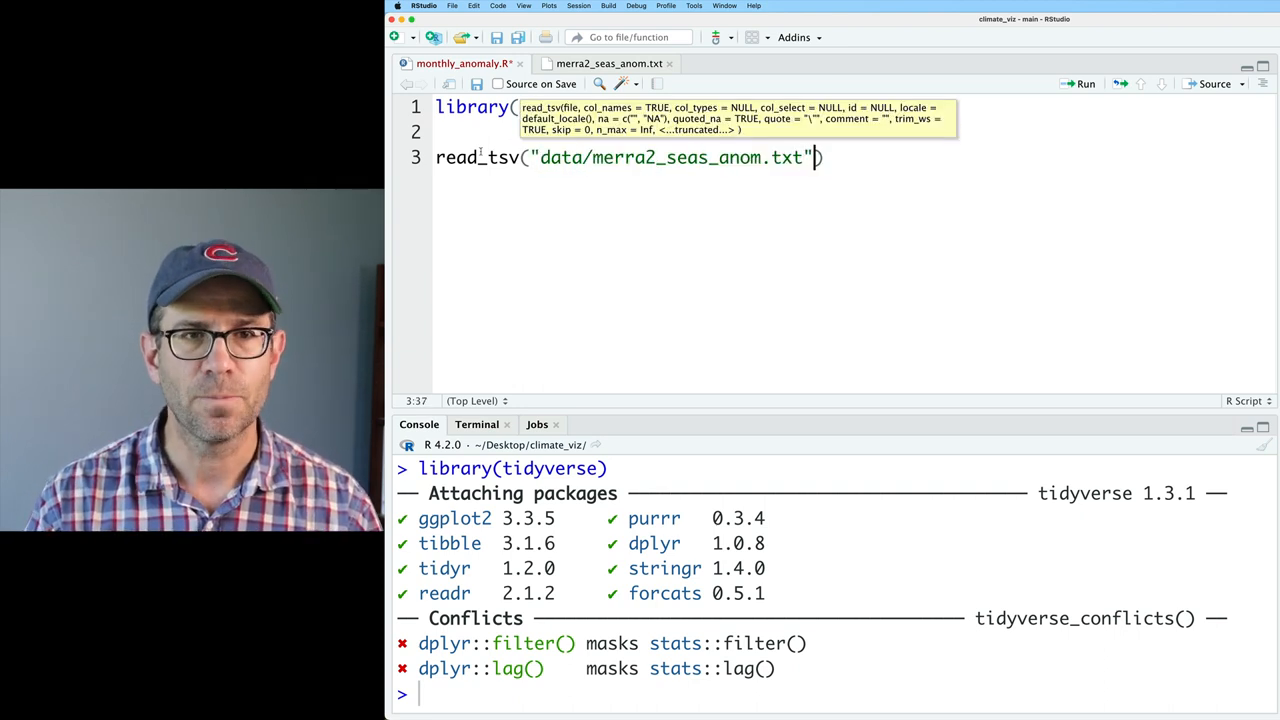
{"action": "type", "text": ", skip = 3"}
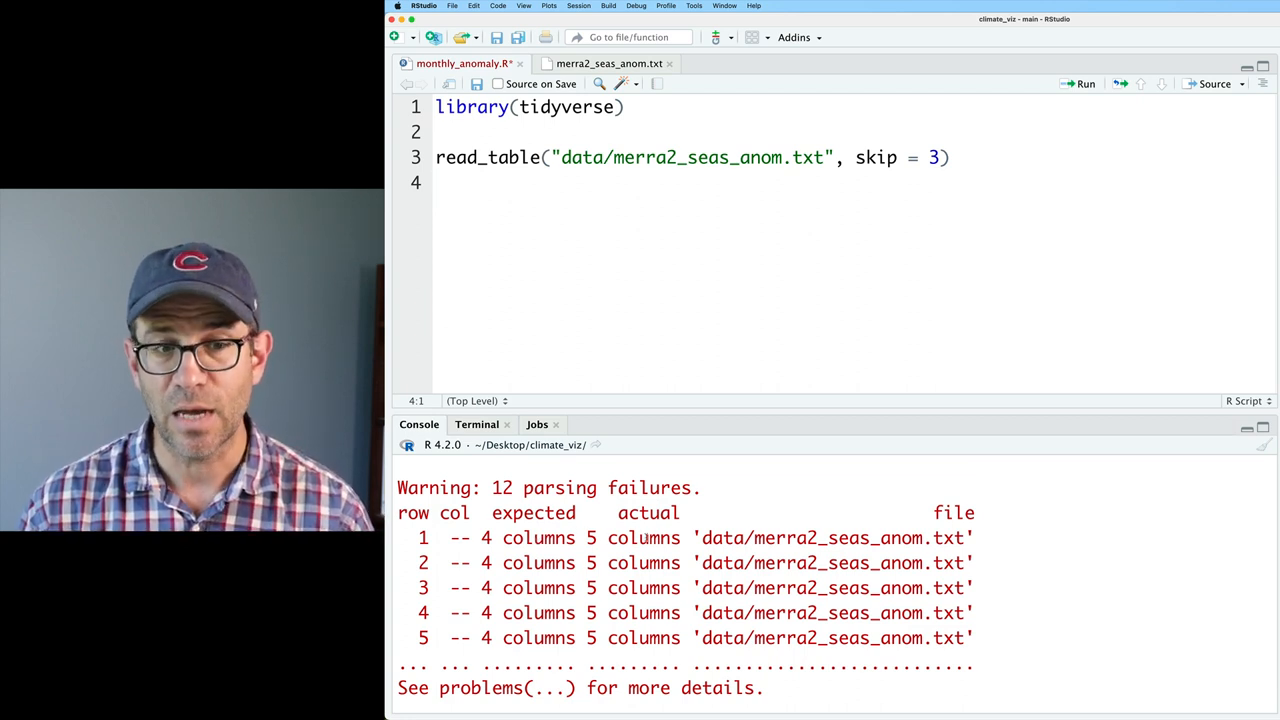
{"action": "left_click", "coordinate": [608, 63]}
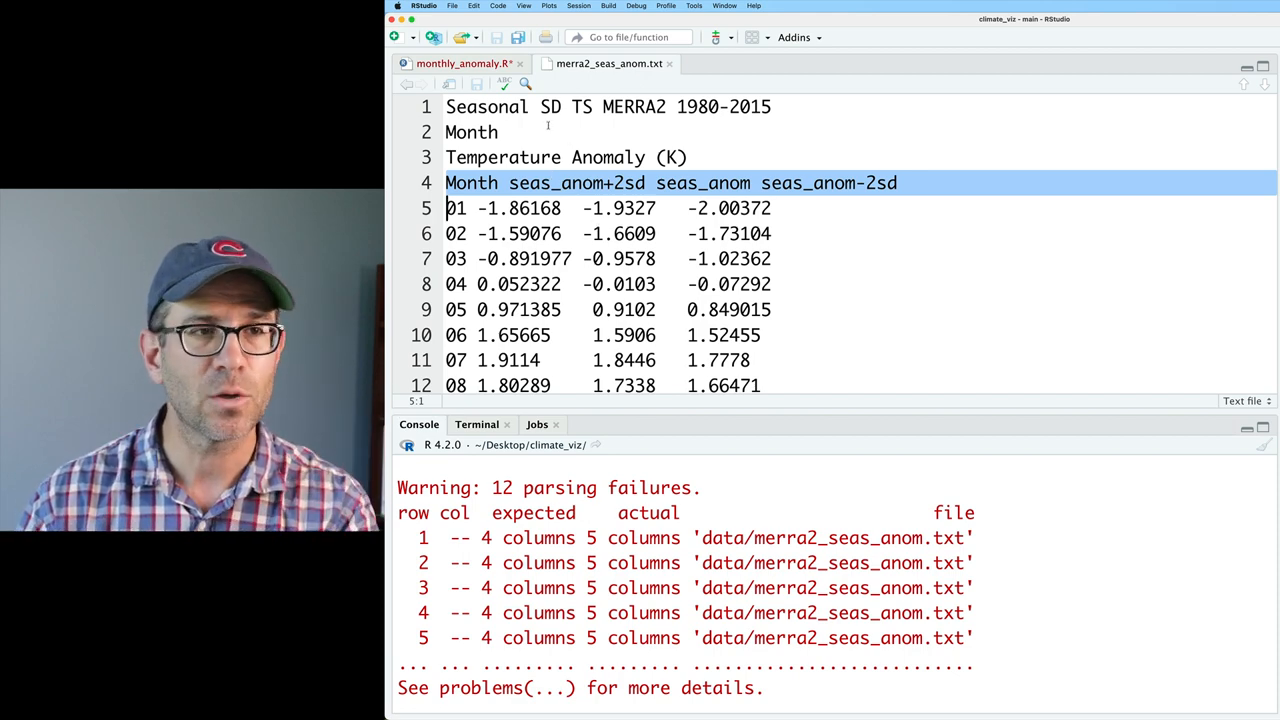
{"action": "left_click", "coordinate": [463, 63]}
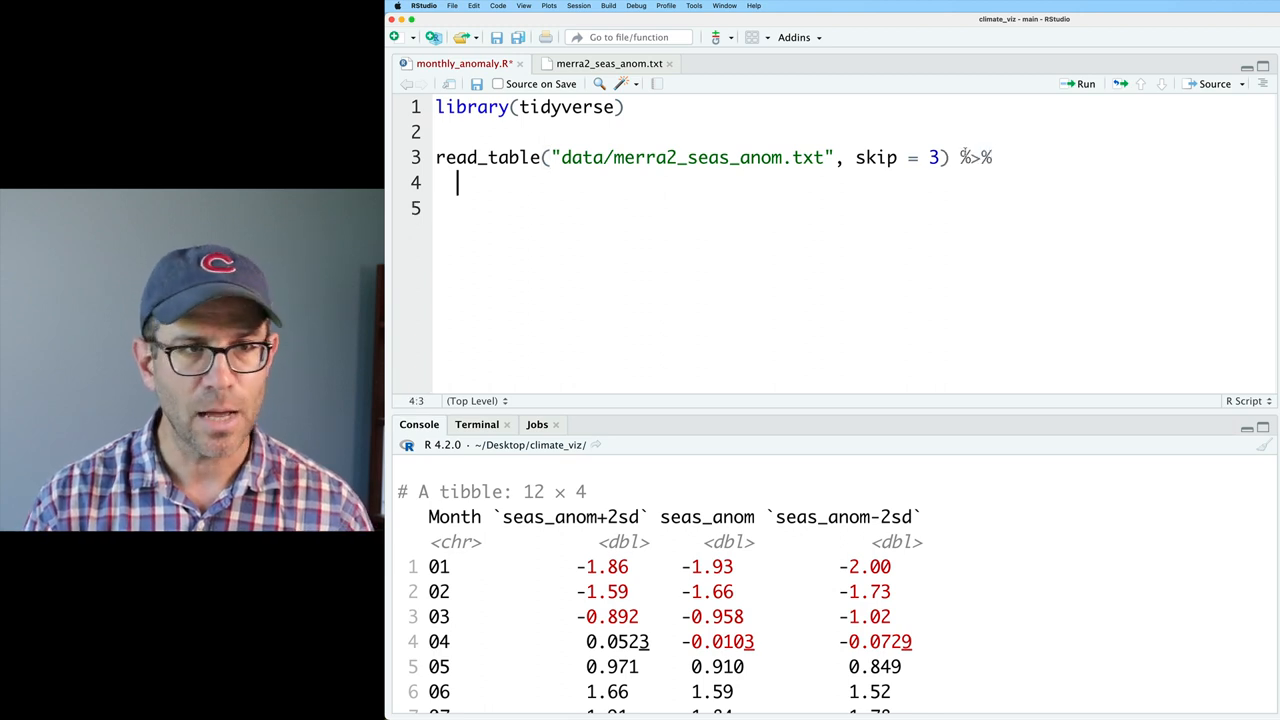
Select month (from Month) and seas_anom, then mutate month with as.numeric.
{"action": "type", "text": "sem"}
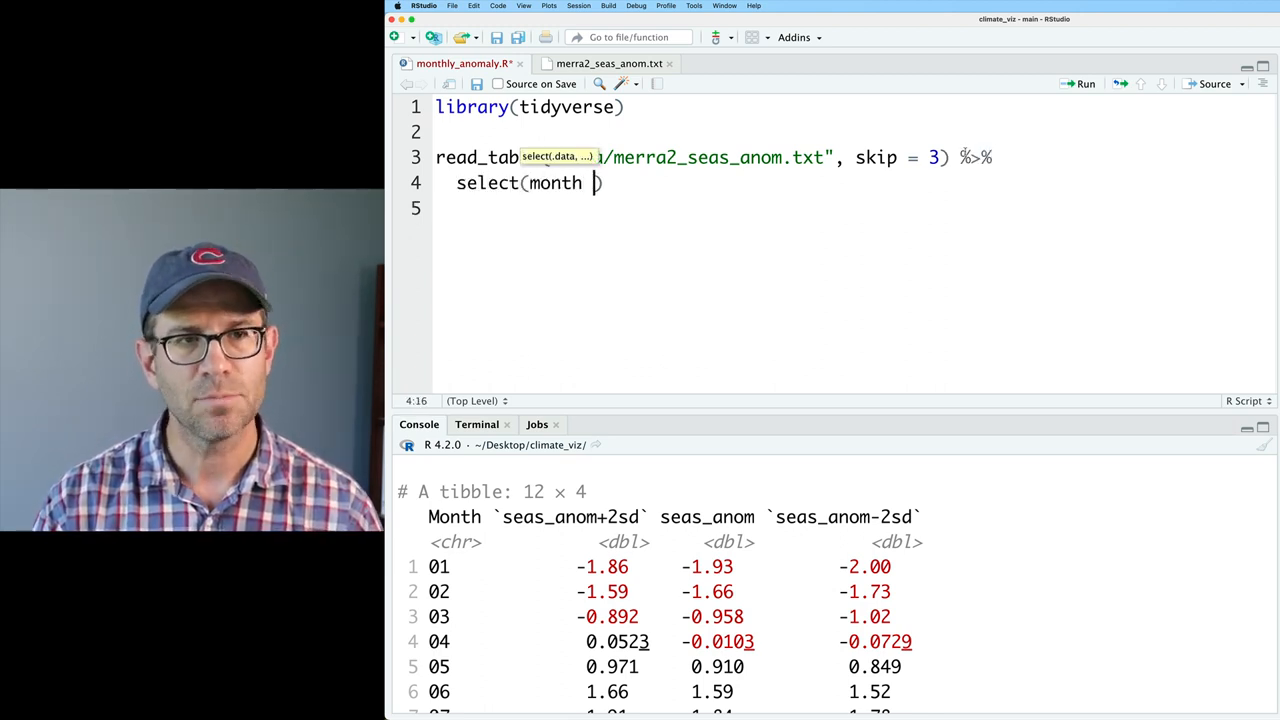
{"action": "type", "text": "= Month,"}
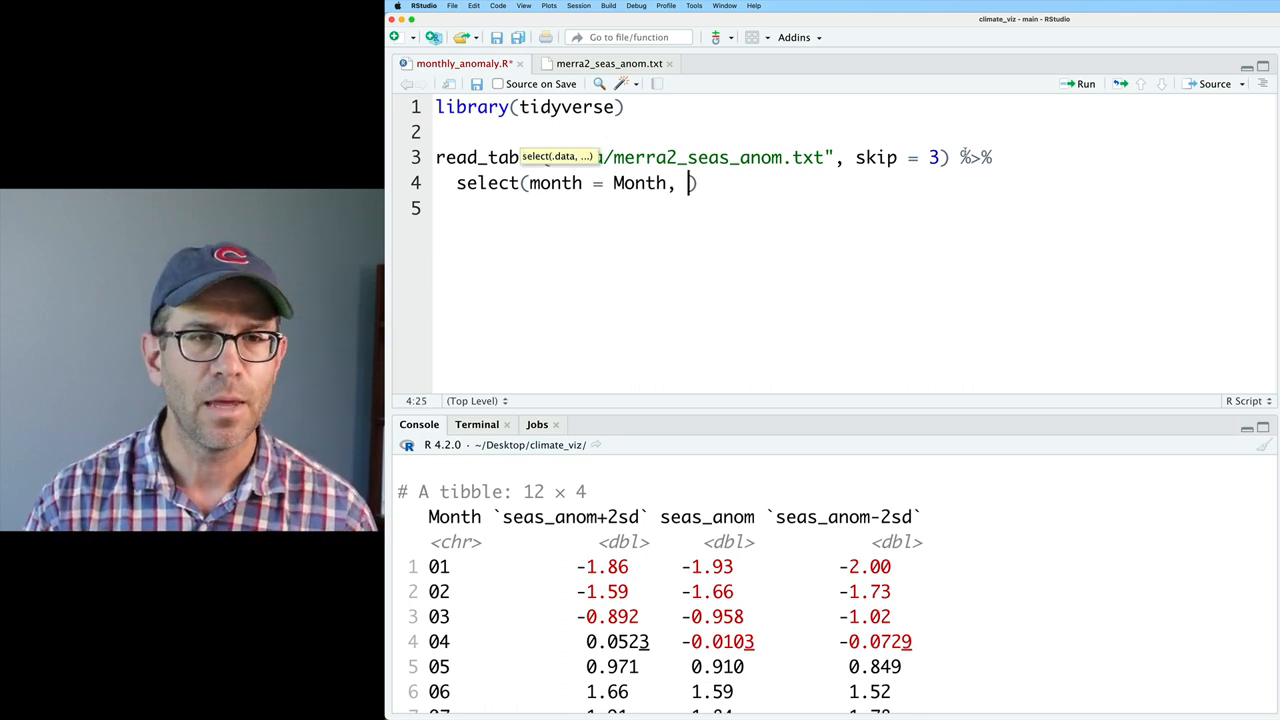
{"action": "type", "text": "seas_anom"}
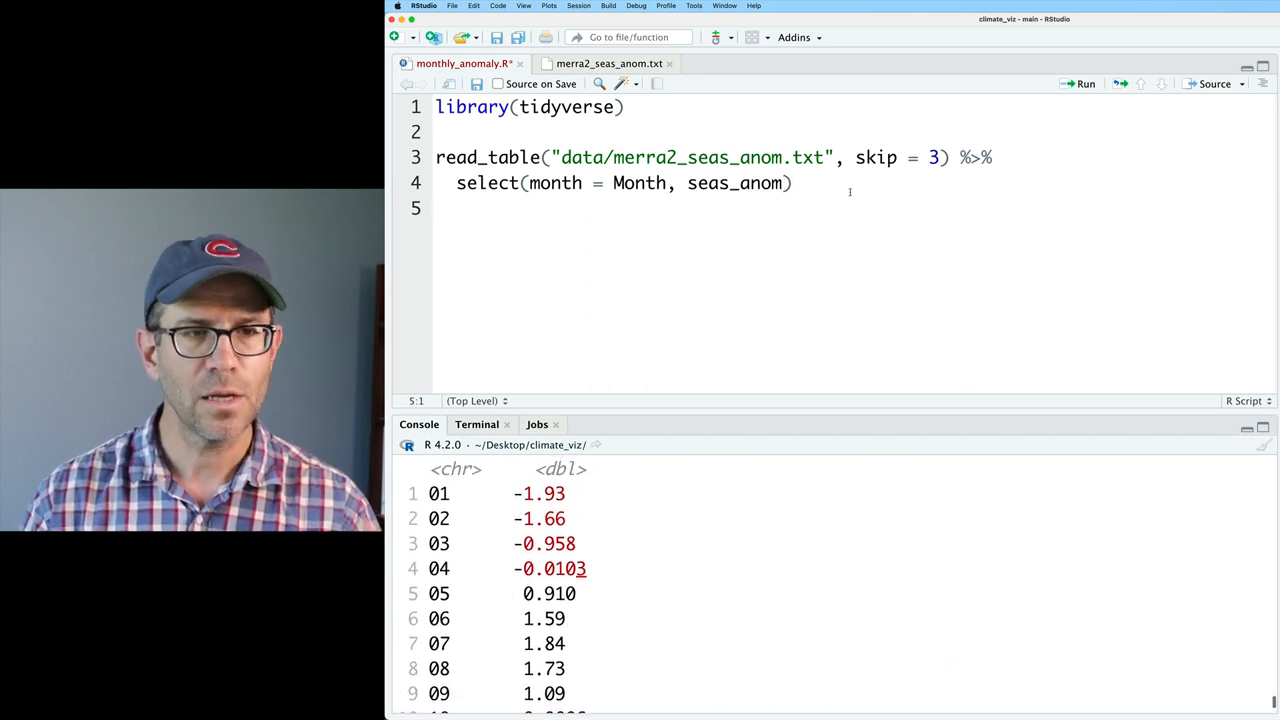
{"action": "type", "text": "%>%"}
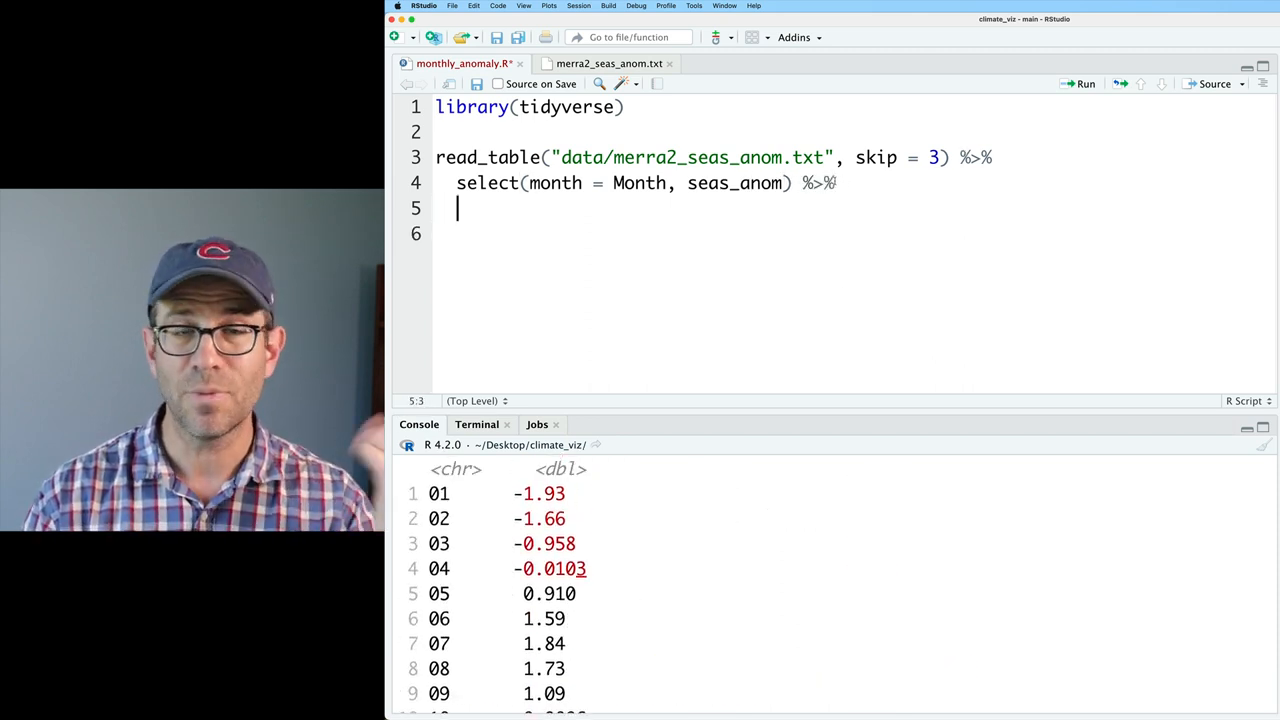
{"action": "type", "text": "mutate(m"}
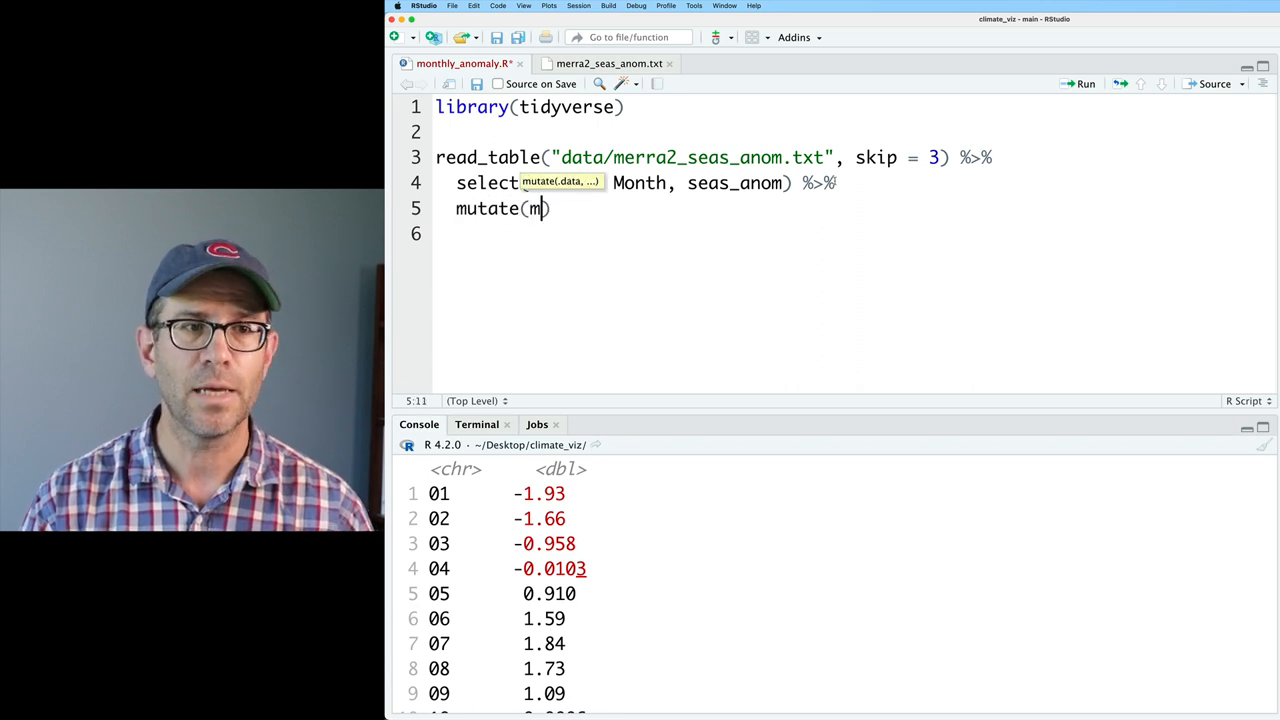
{"action": "type", "text": "onth ="}
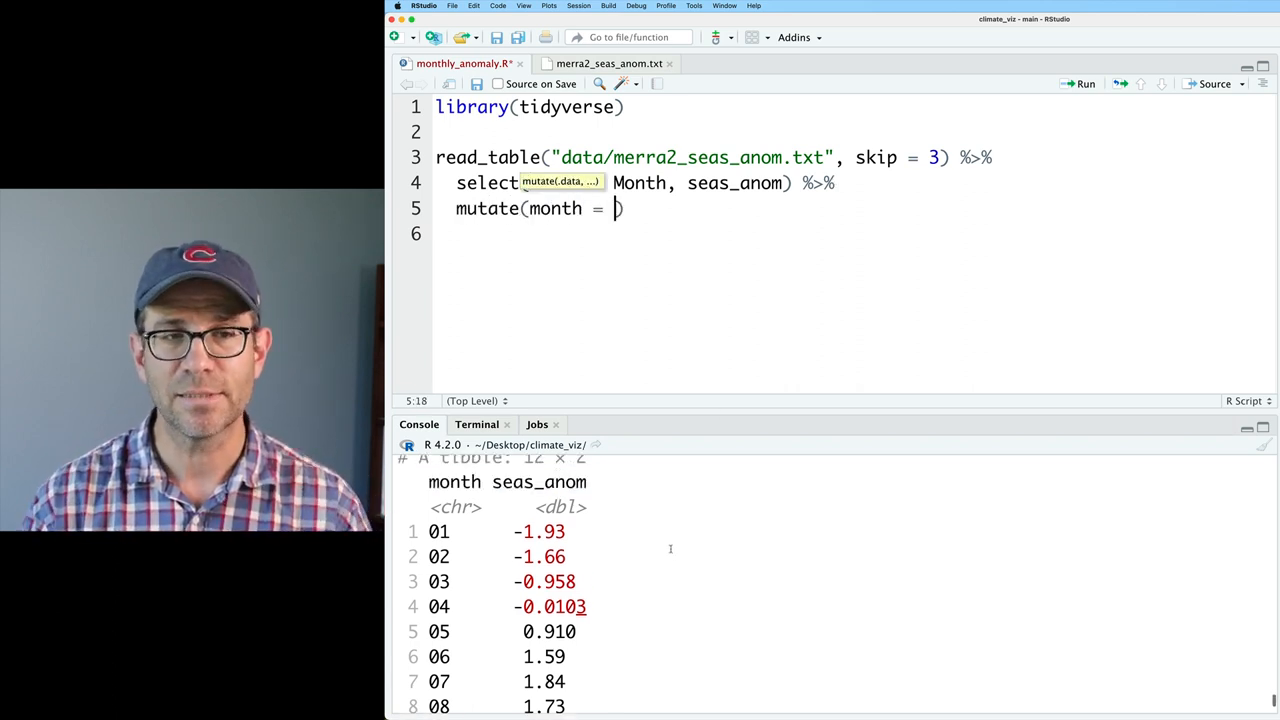
{"action": "type", "text": "as.numeri"}
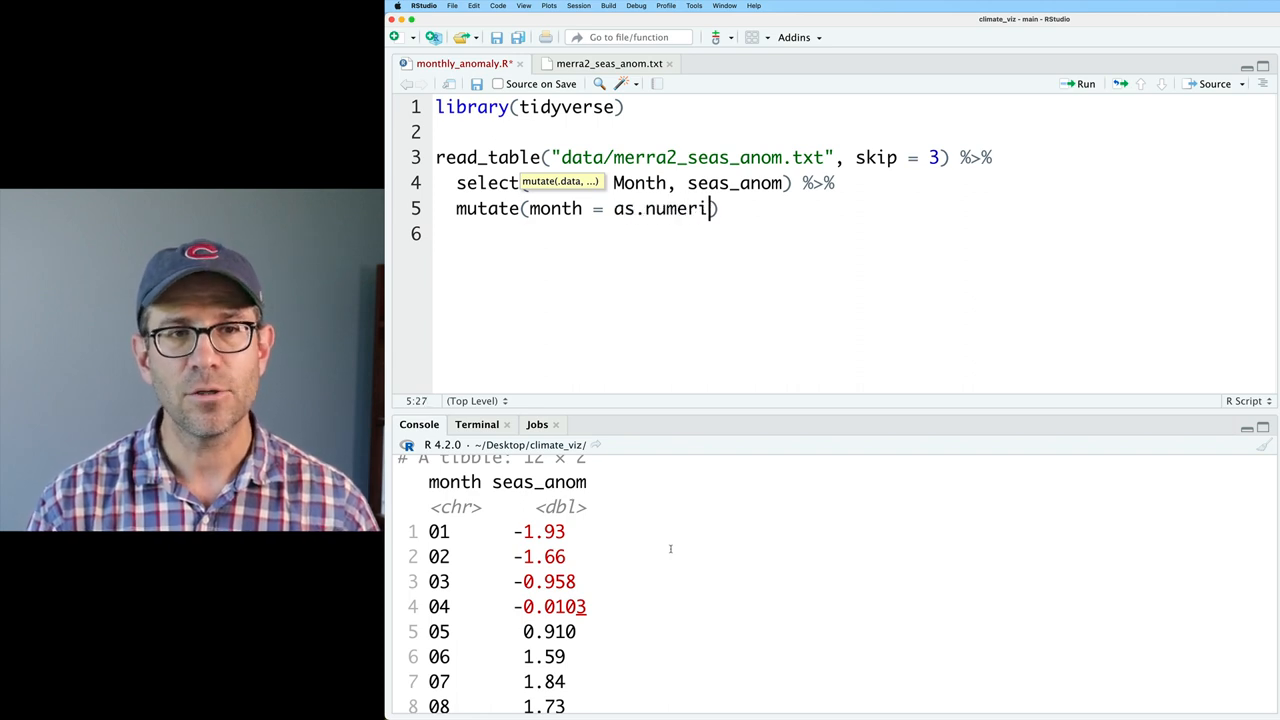
{"action": "type", "text": "c(month"}
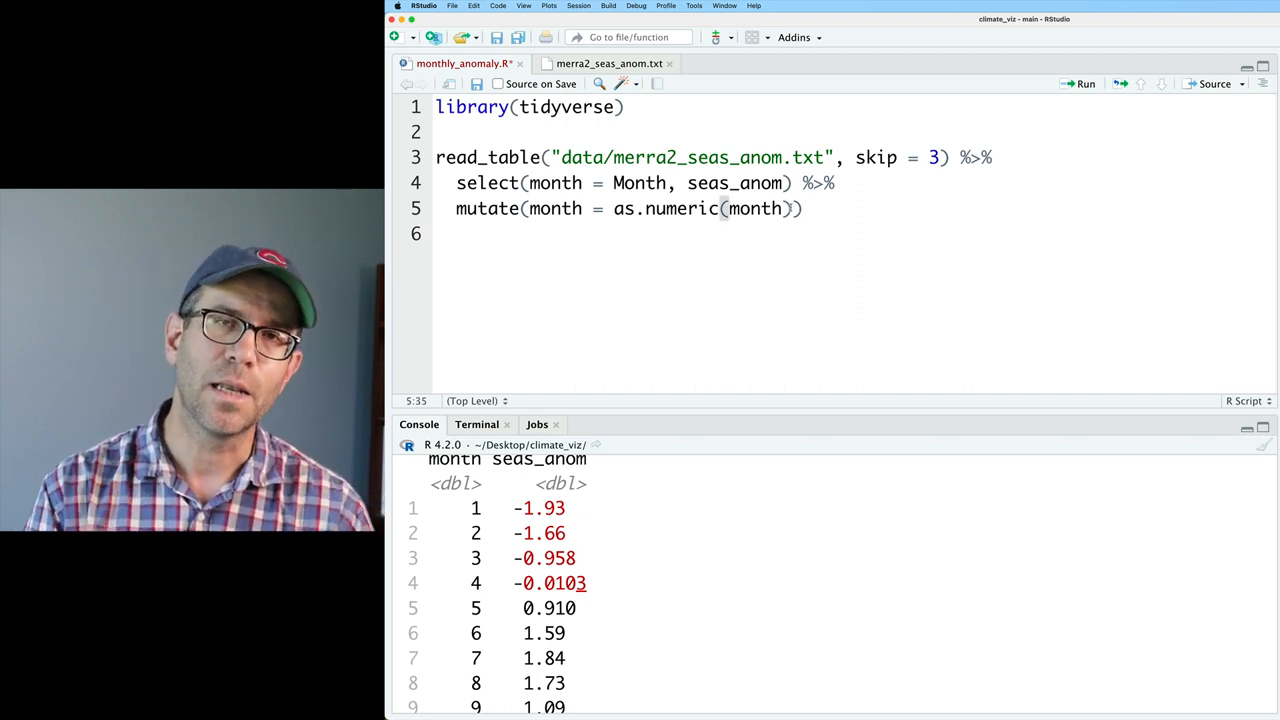
Convert the numeric months to abbreviations with month = month.abb[month].
{"action": "type", "text": ","}
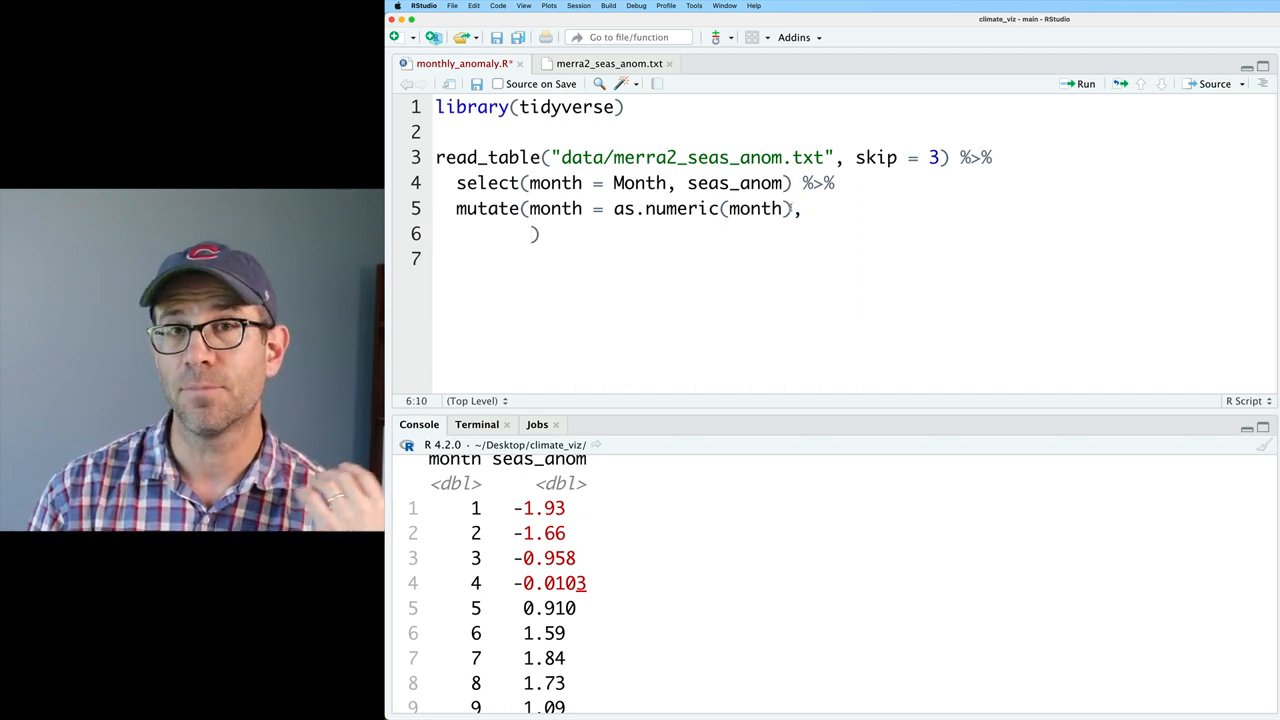
{"action": "type", "text": "month"}
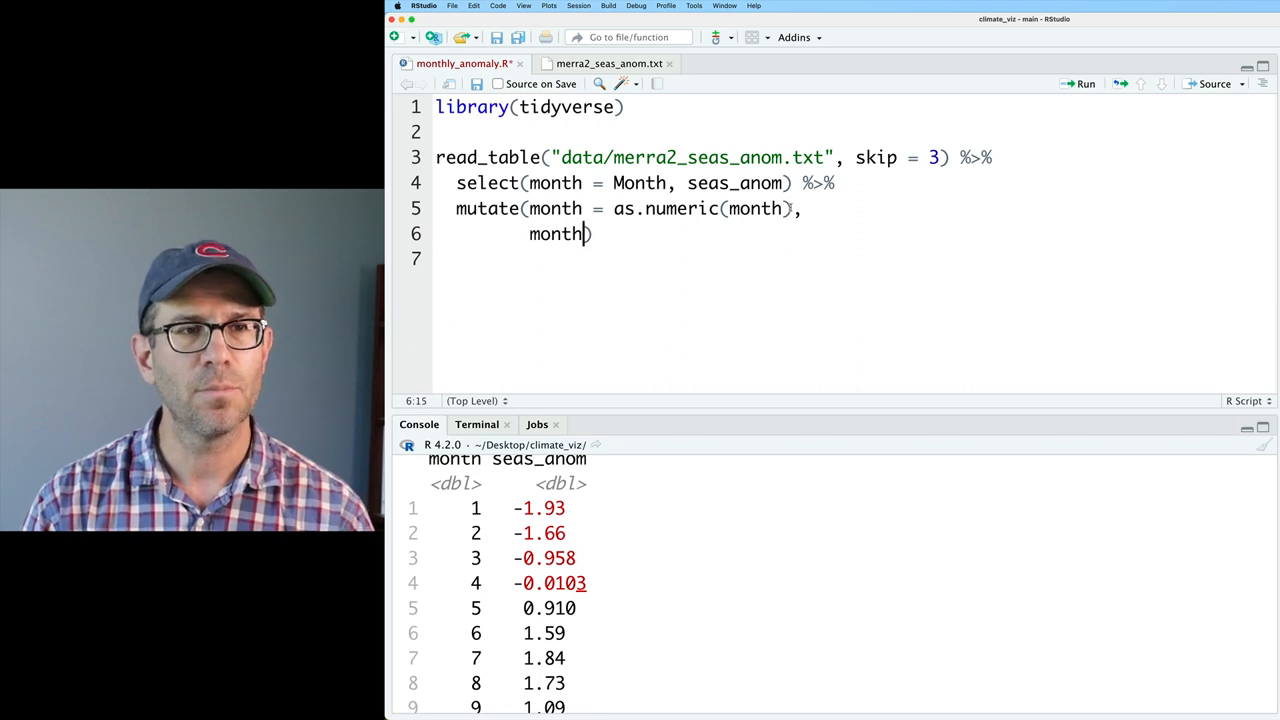
{"action": "type", "text": "= month"}
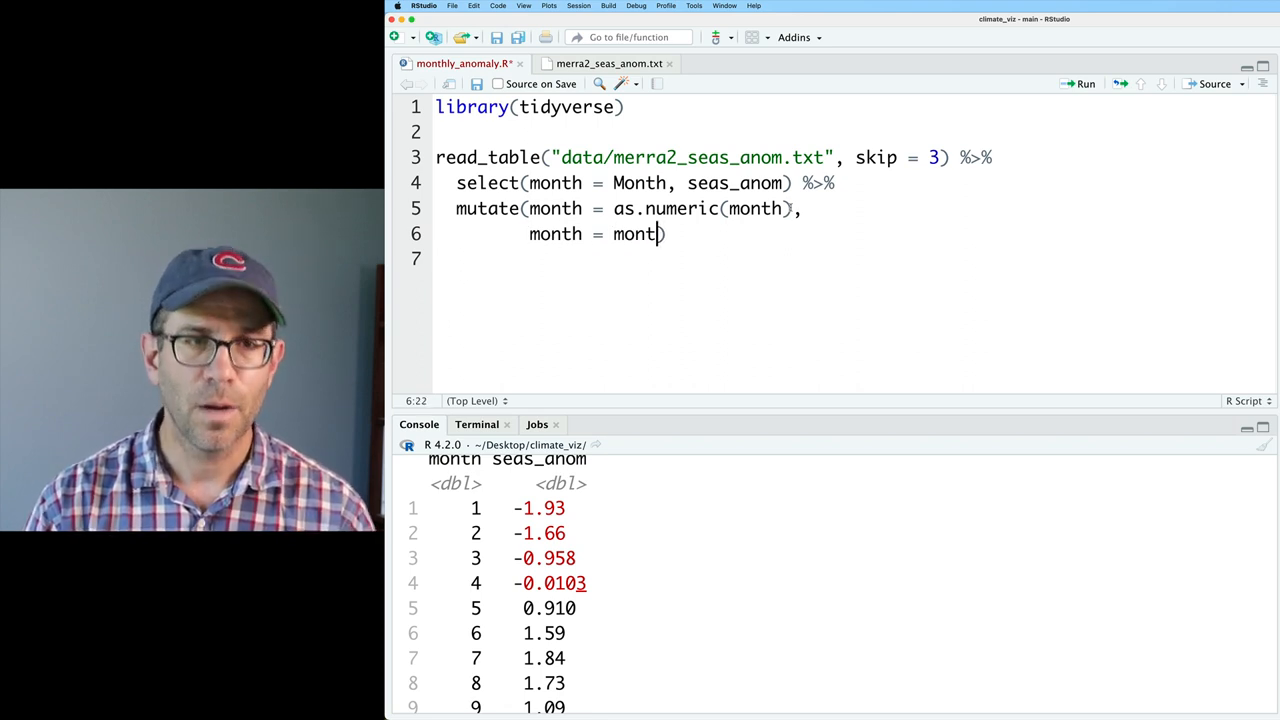
{"action": "type", "text": ".abb[]"}
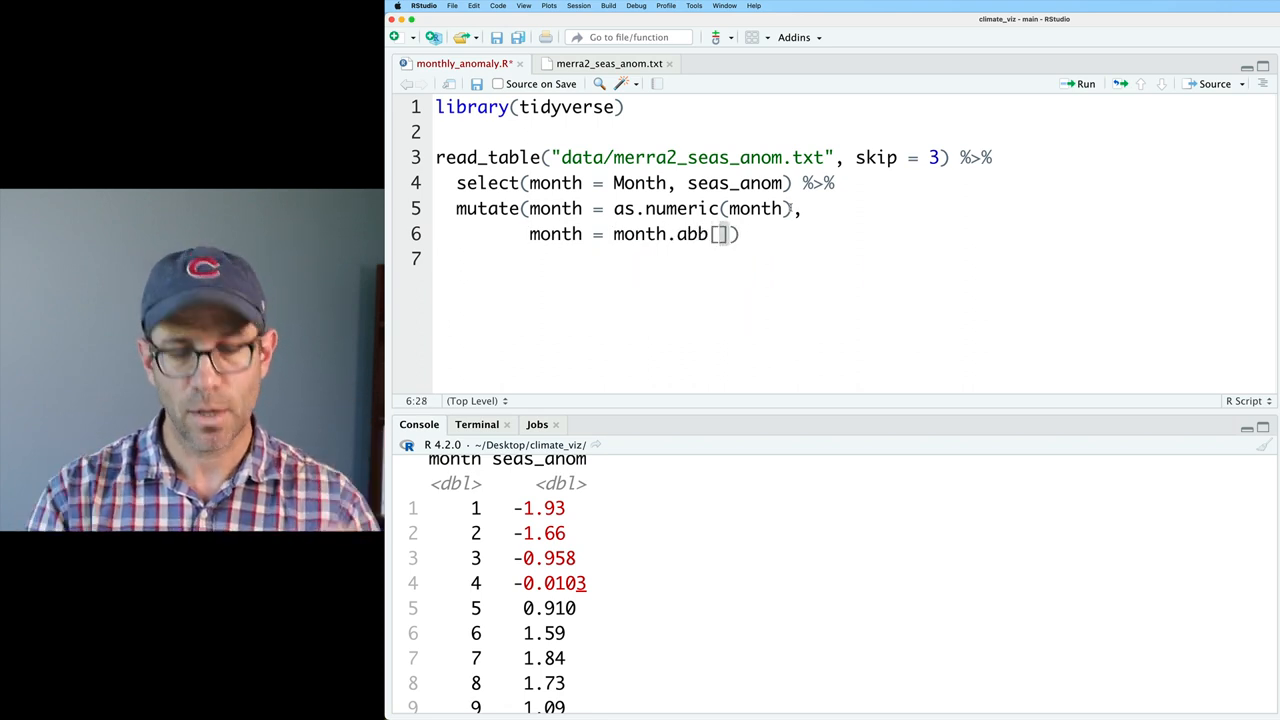
{"action": "type", "text": "month"}
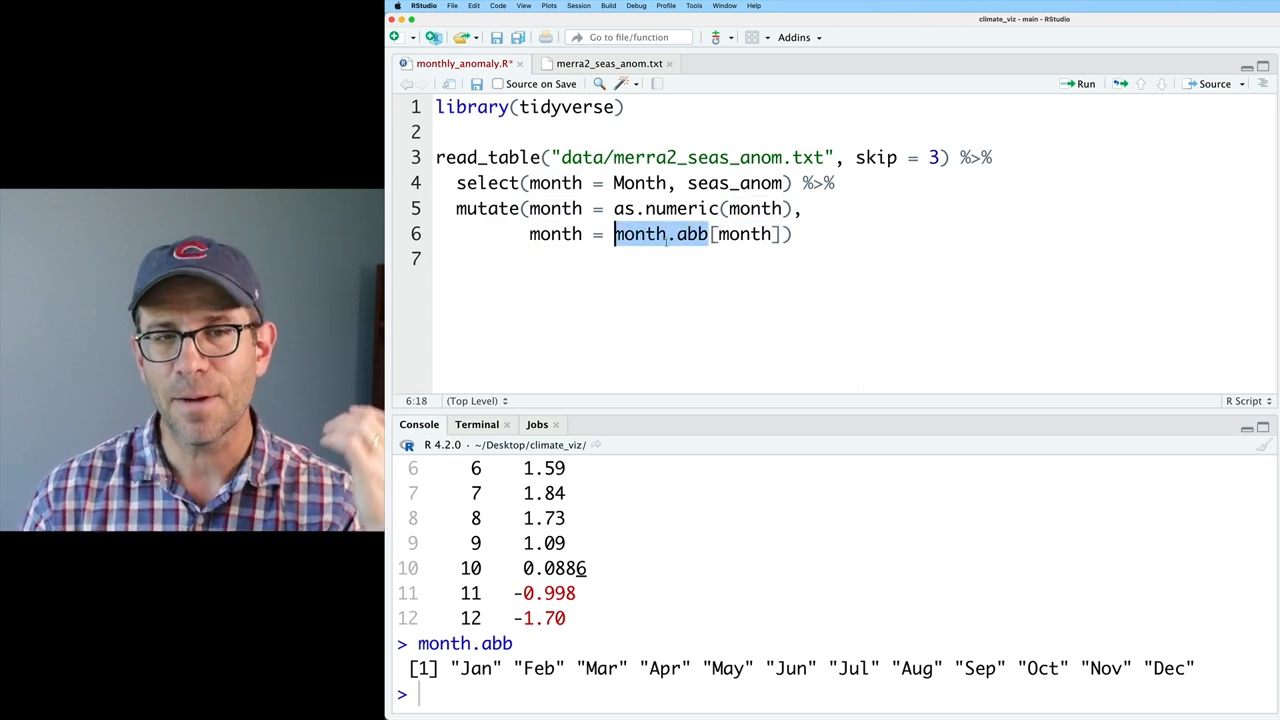
{"action": "left_click", "coordinate": [730, 234]}
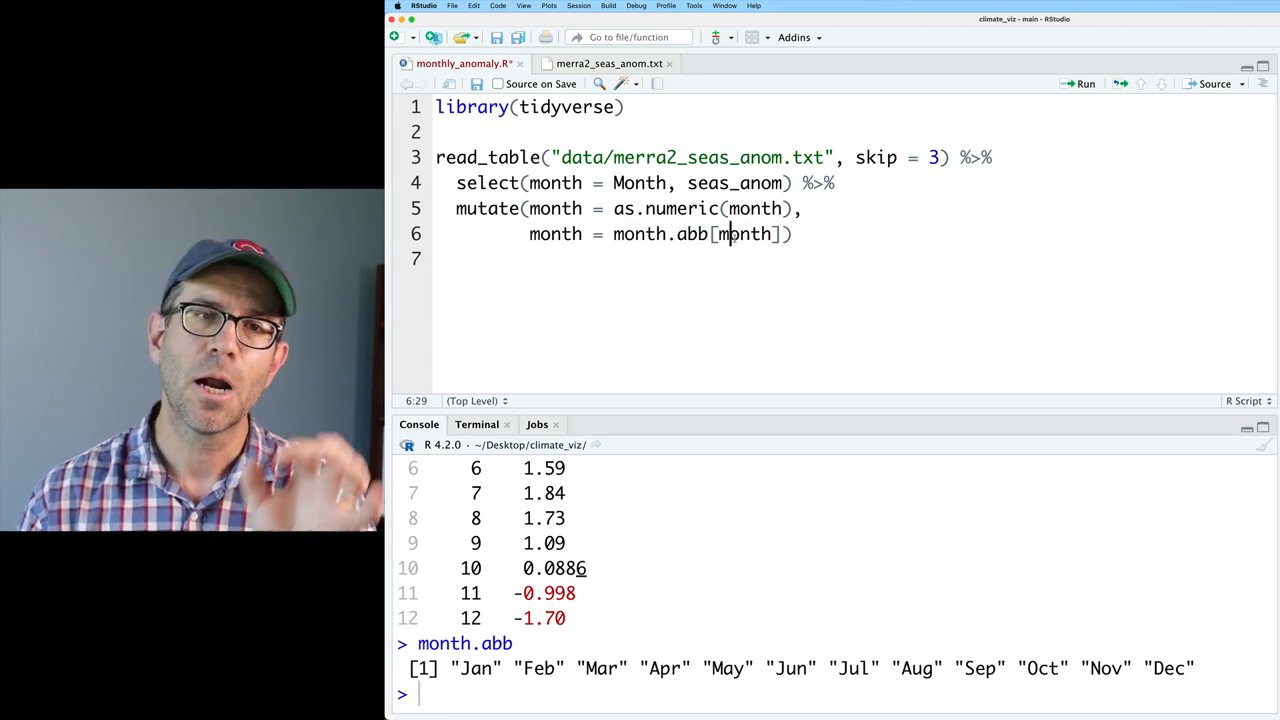
{"action": "double_click", "coordinate": [744, 233]}
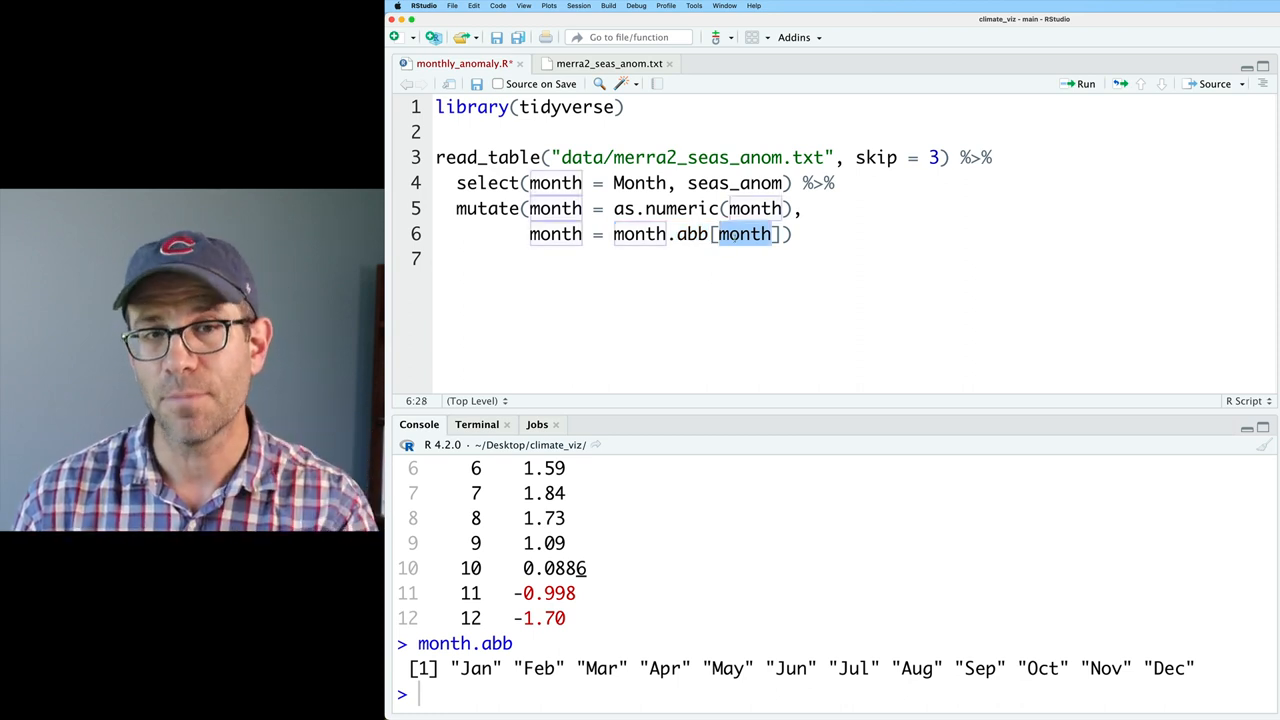
{"action": "left_click", "coordinate": [740, 234]}
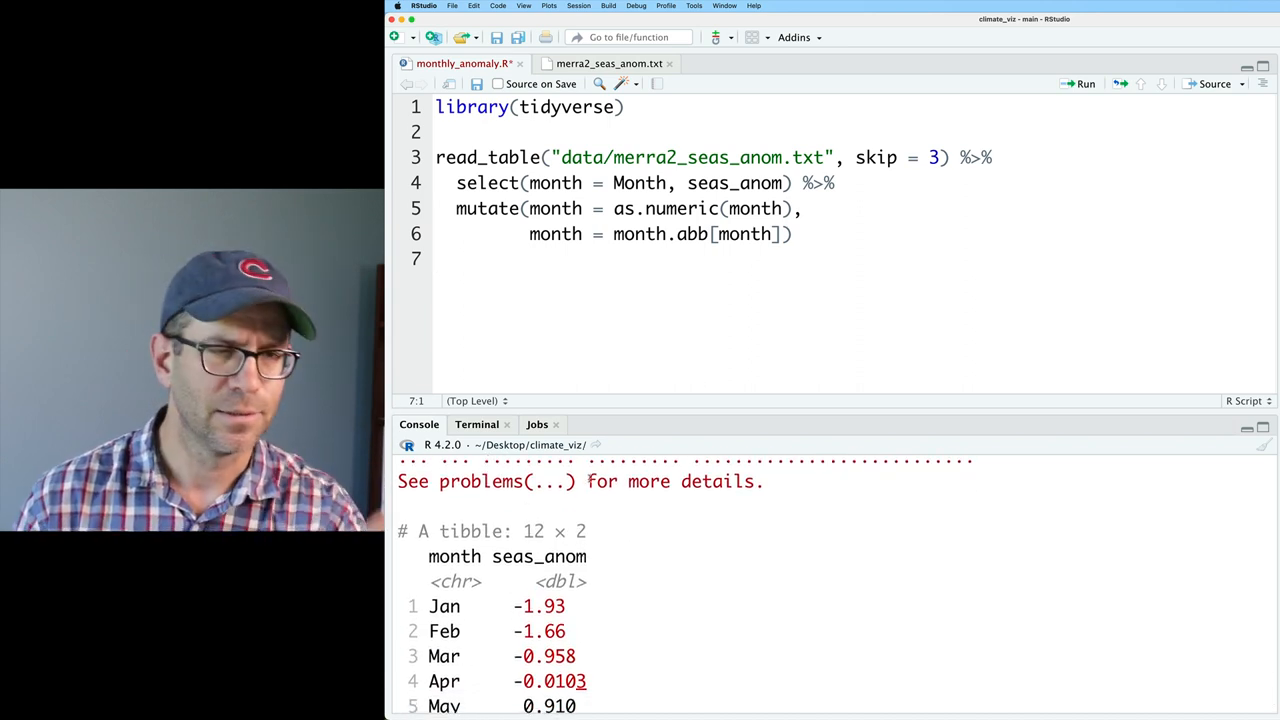
Assign the pipeline result to month_anom and run it.
{"action": "scroll", "scroll_direction": "down", "scroll_amount": 3}
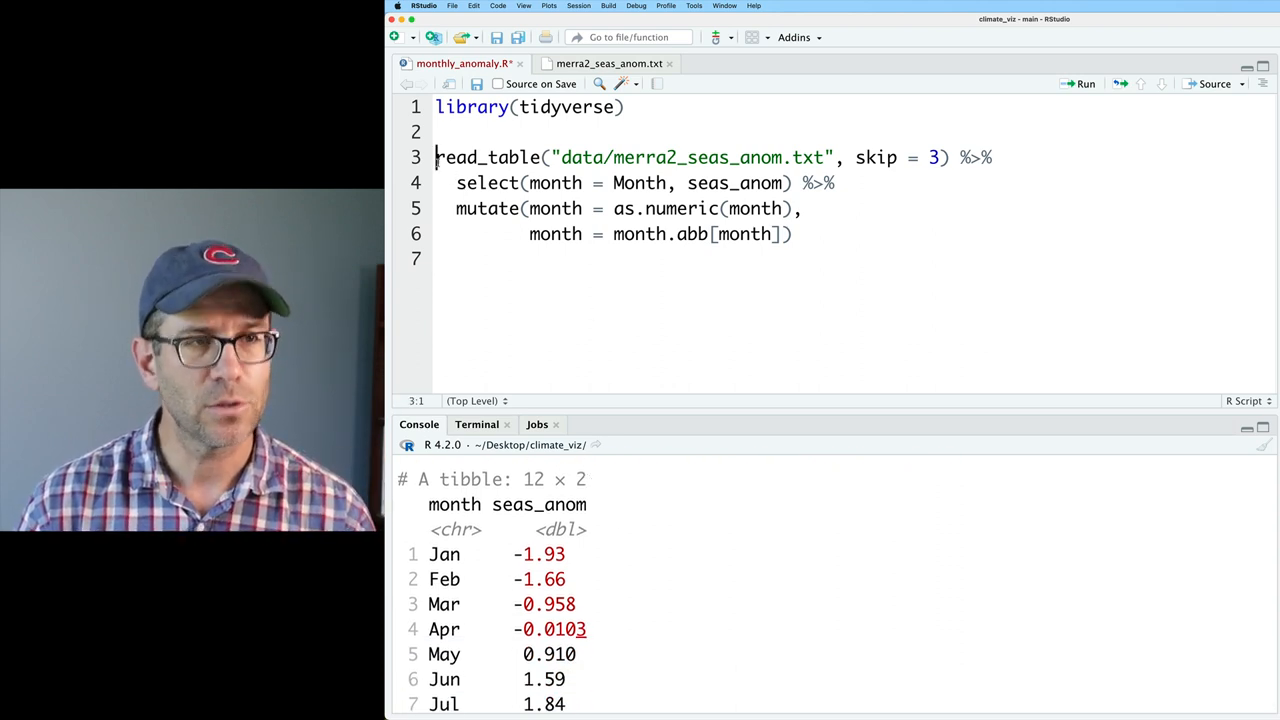
{"action": "type", "text": "month_anom <-"}
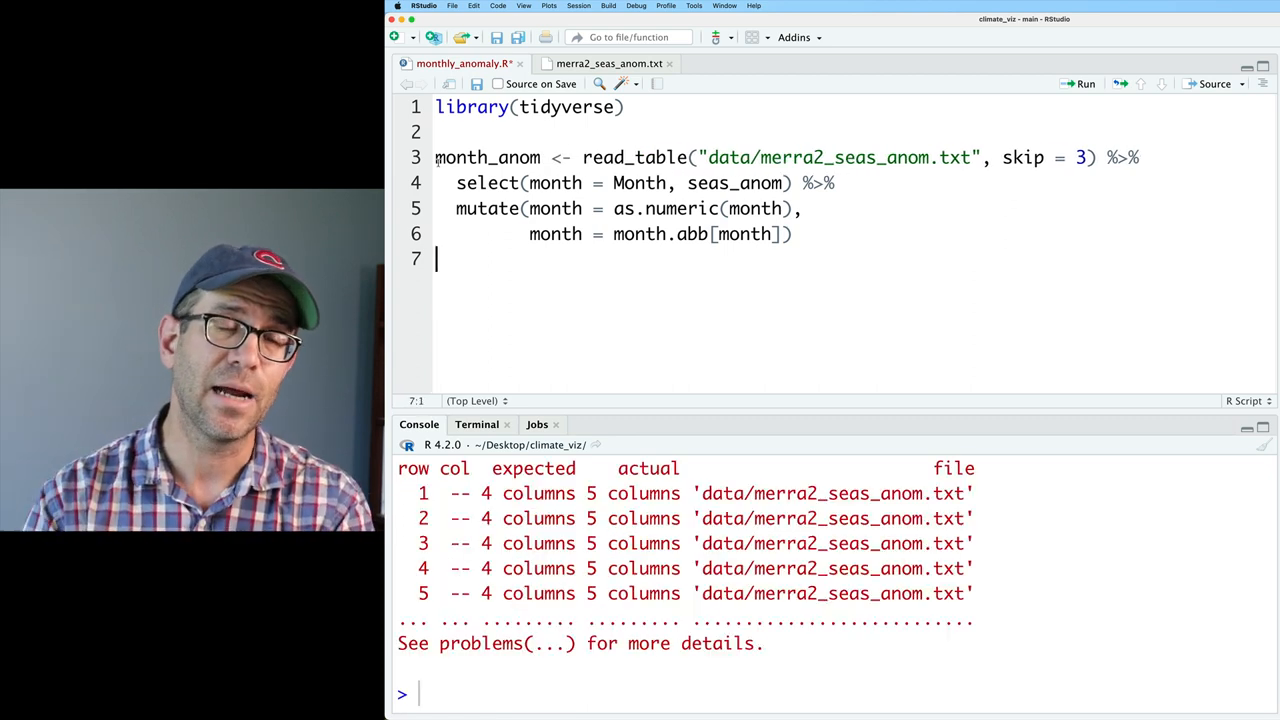
{"action": "key", "text": "Return"}
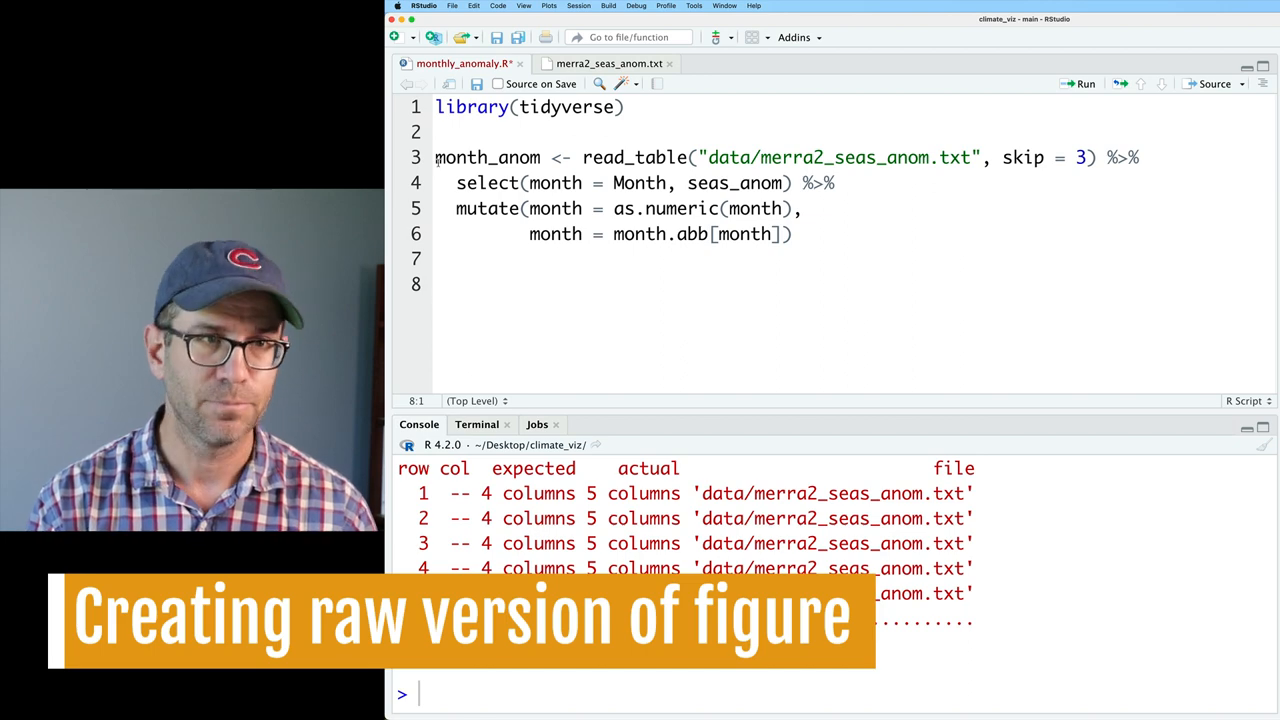
Read data/GLB.Ts+dSST.csv with read_csv, skip = 1 and na = "***".
{"action": "type", "text": "read_tsv(\""}
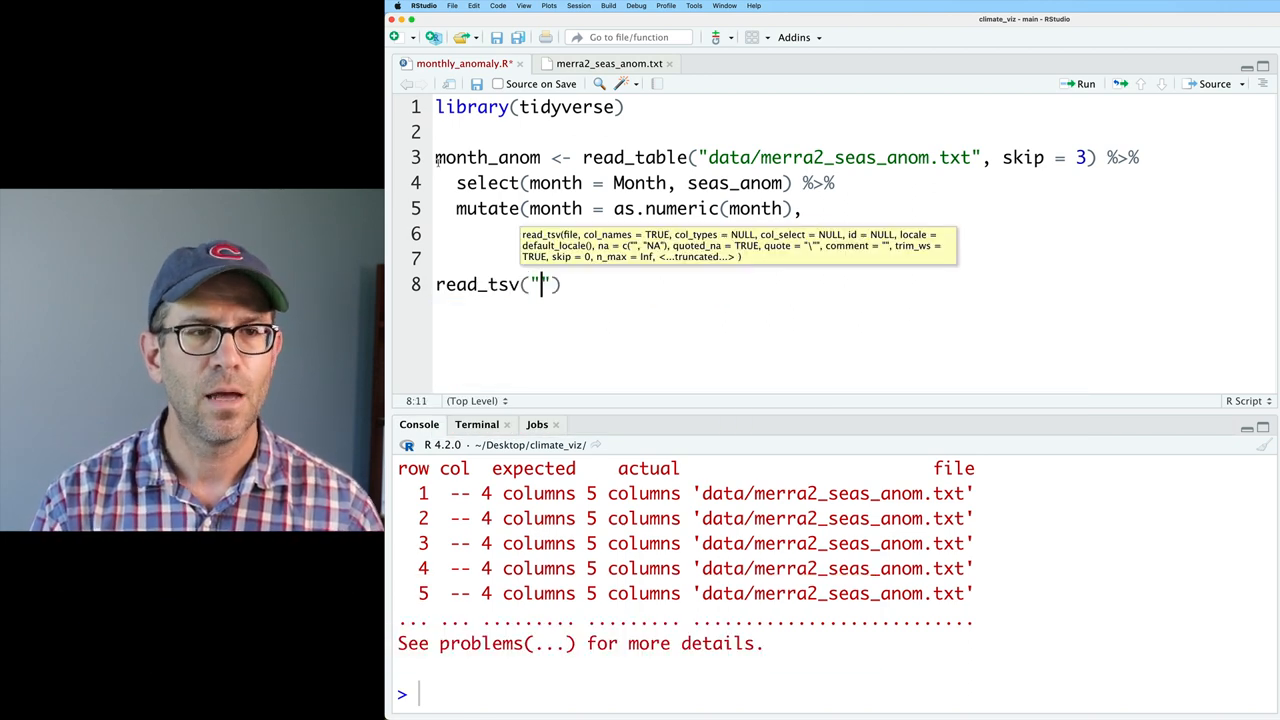
{"action": "type", "text": "data/"}
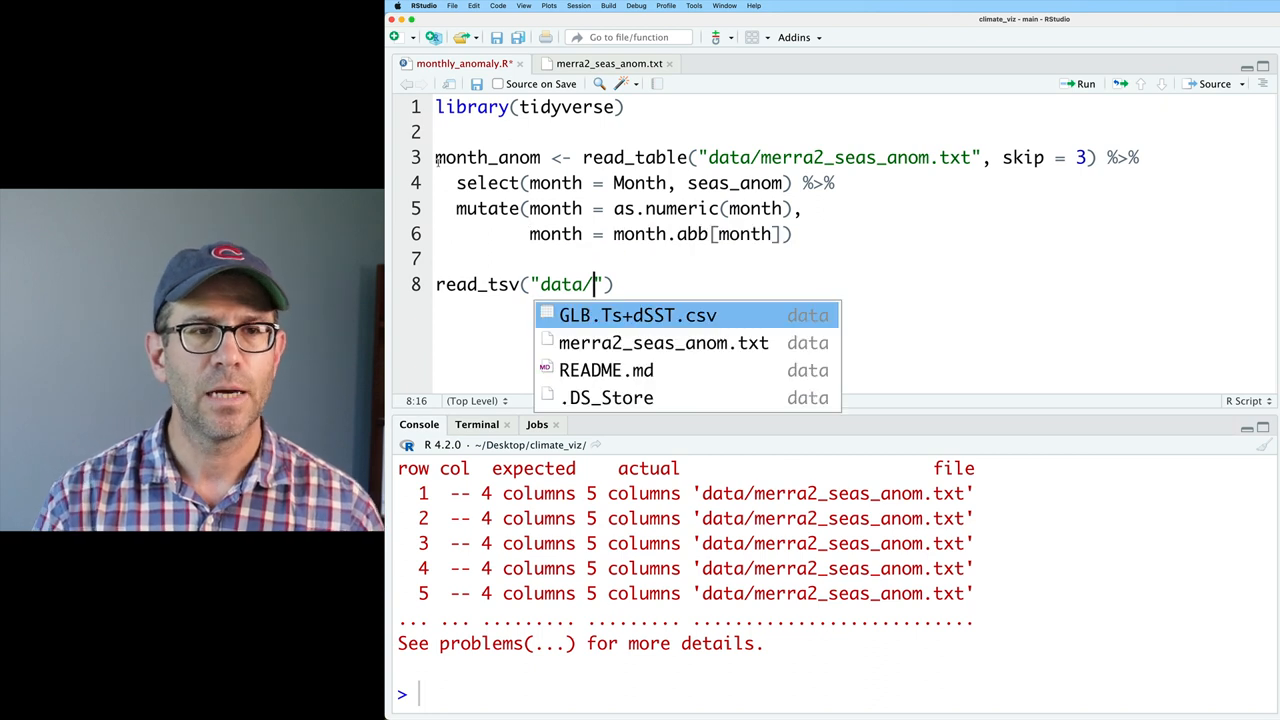
{"action": "left_click", "coordinate": [637, 315]}
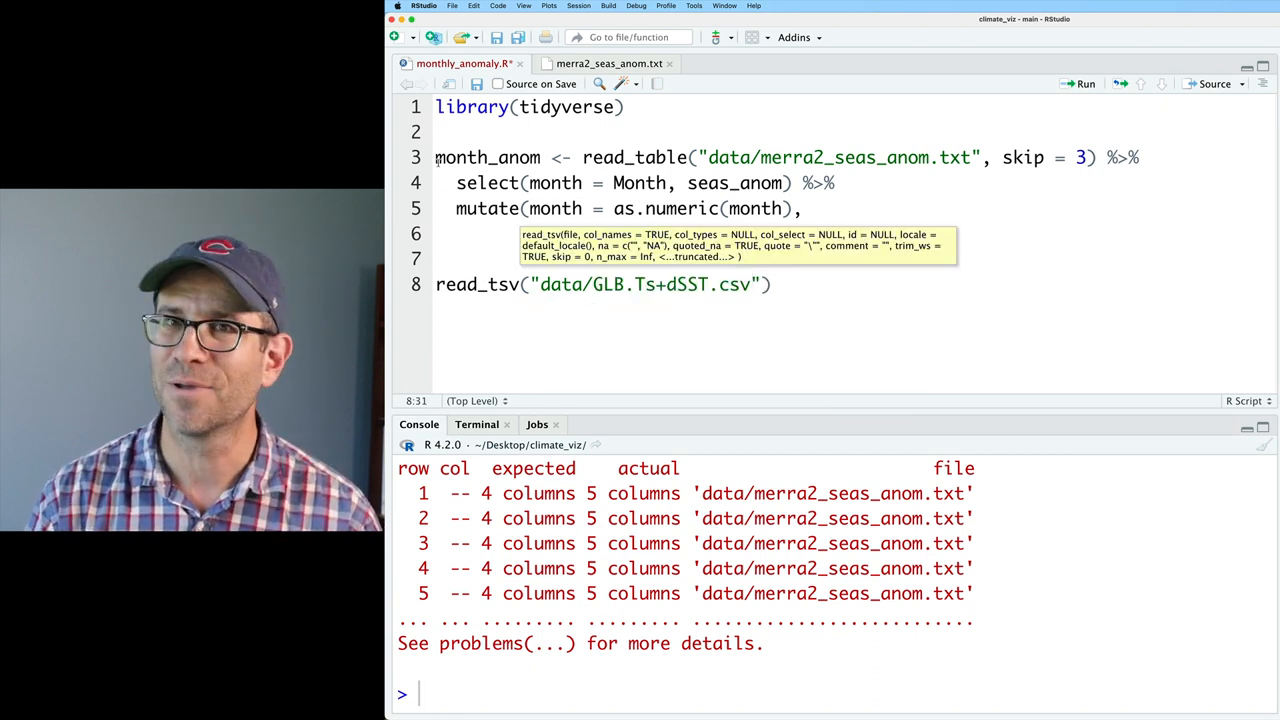
{"action": "type", "text": ", ski"}
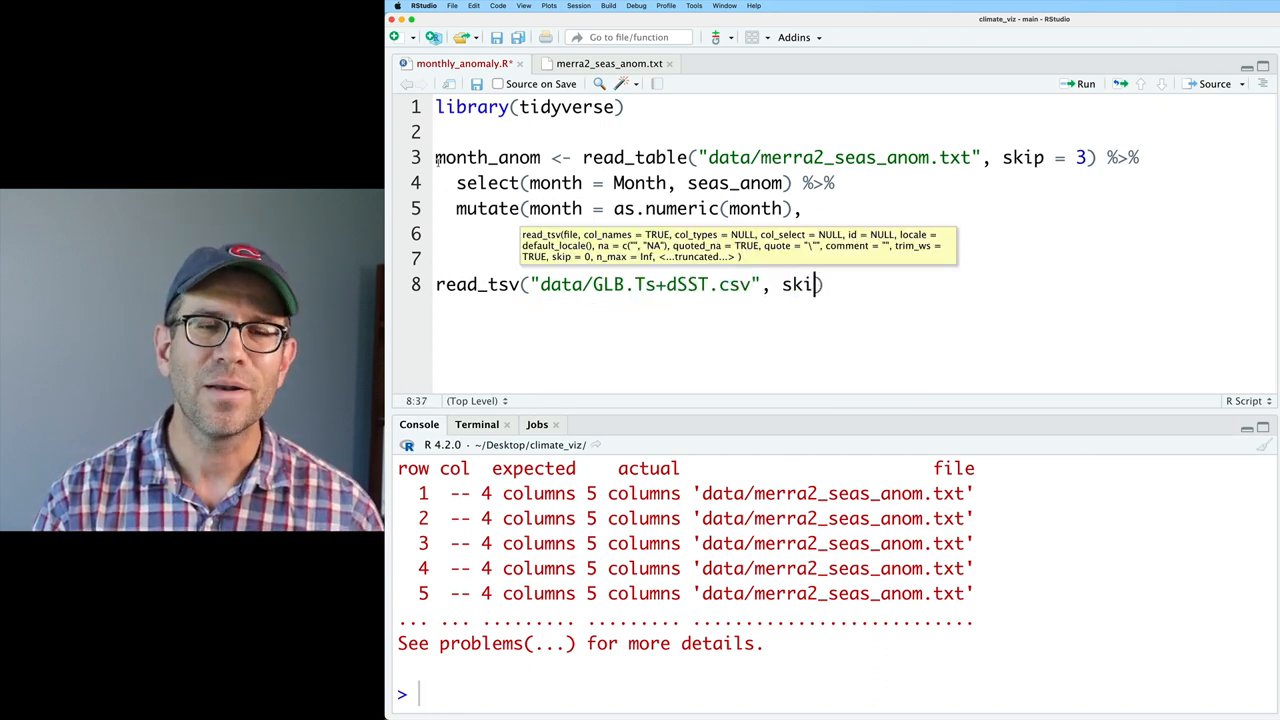
{"action": "type", "text": "= 1, na"}
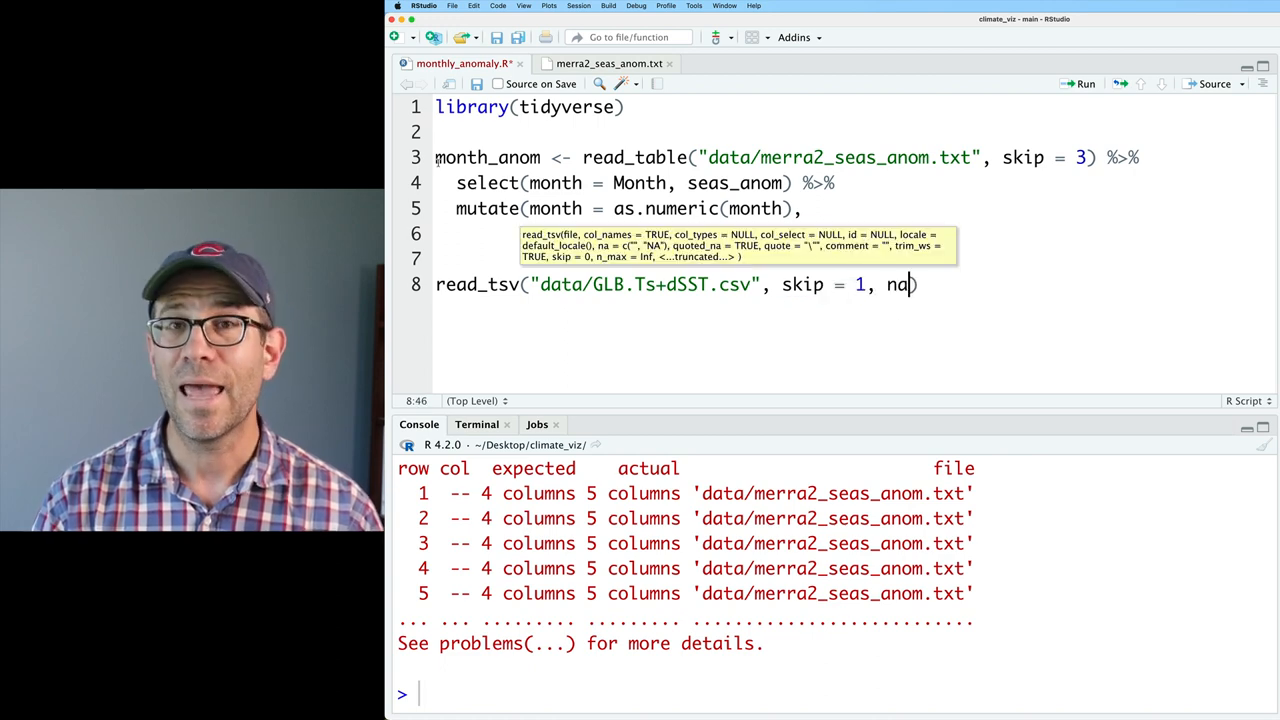
{"action": "type", "text": "= \"***\""}
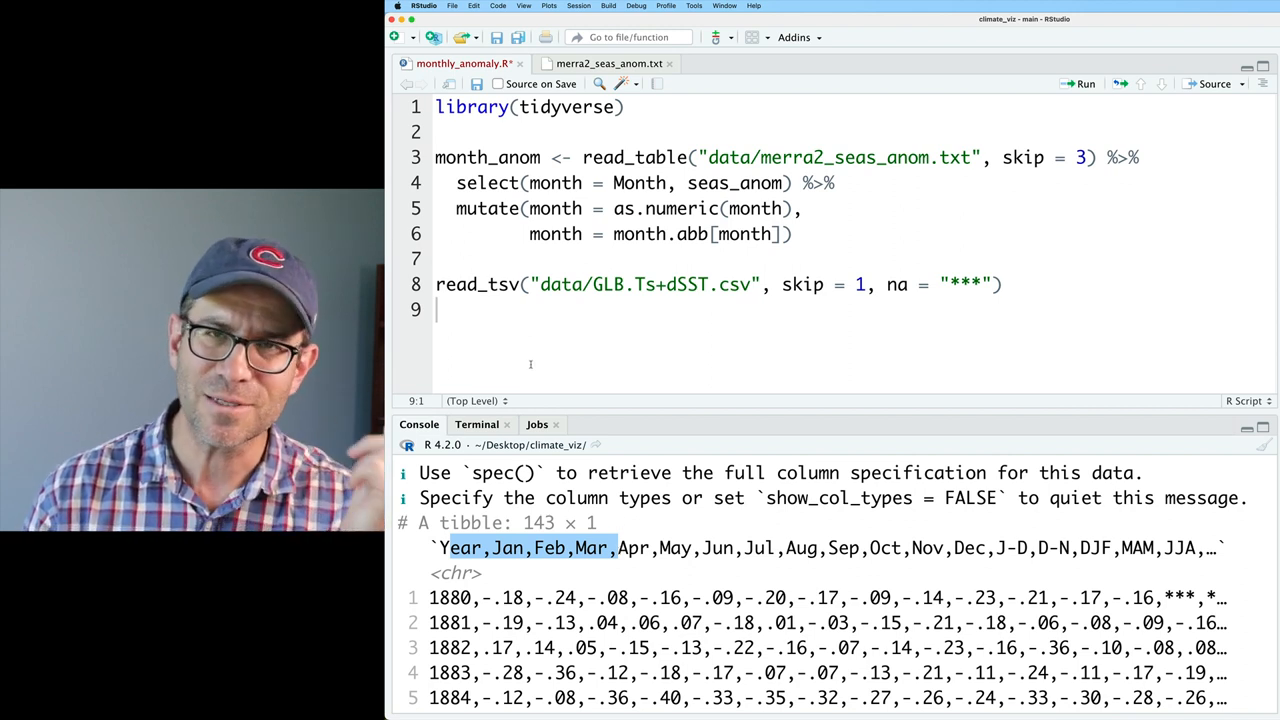
{"action": "left_click", "coordinate": [489, 284]}
{"action": "type", "text": "c"}
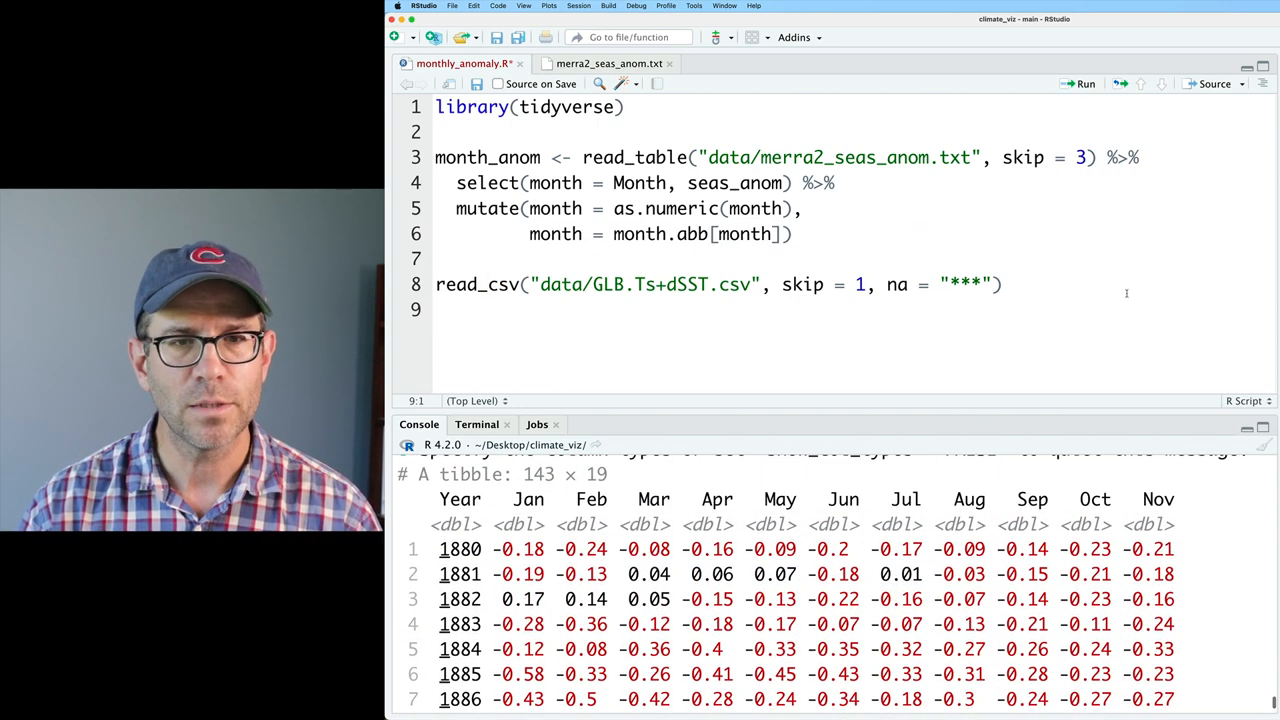
Pipe into select() keeping Year and all_of(month.abb) columns.
{"action": "type", "text": "%>%"}
{"action": "type", "text": "select(year = "}
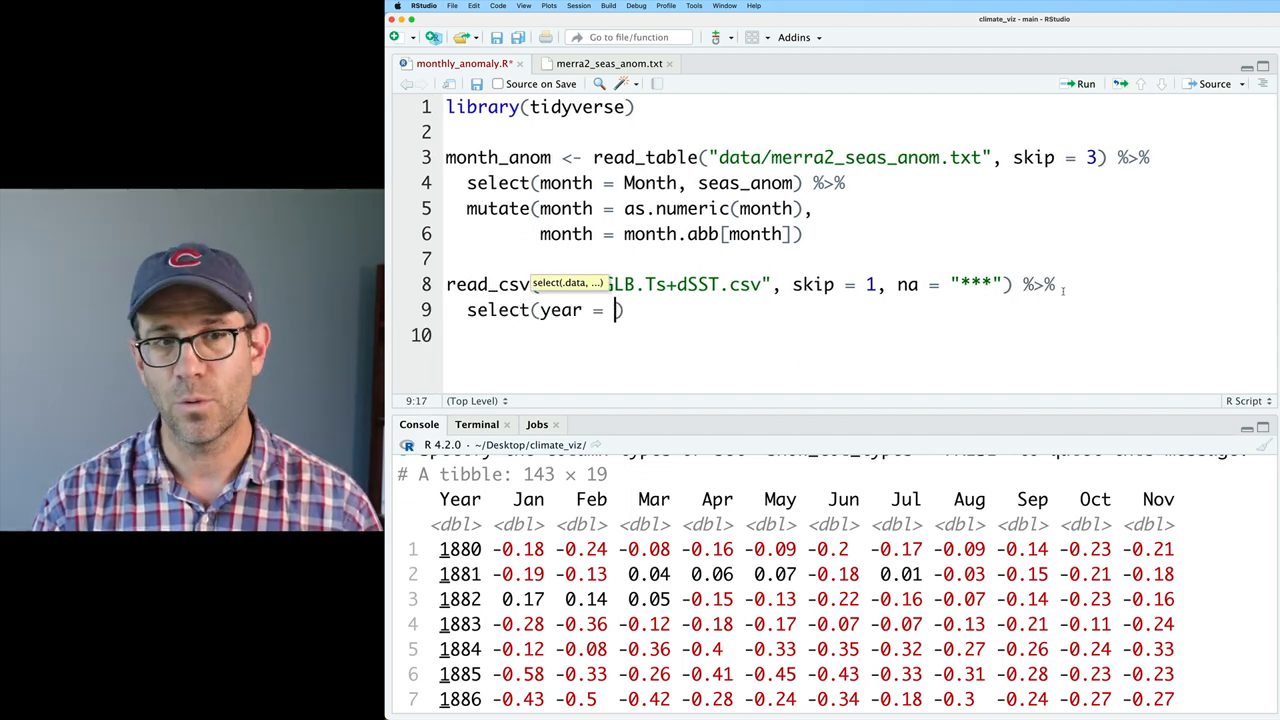
{"action": "type", "text": "Year,"}
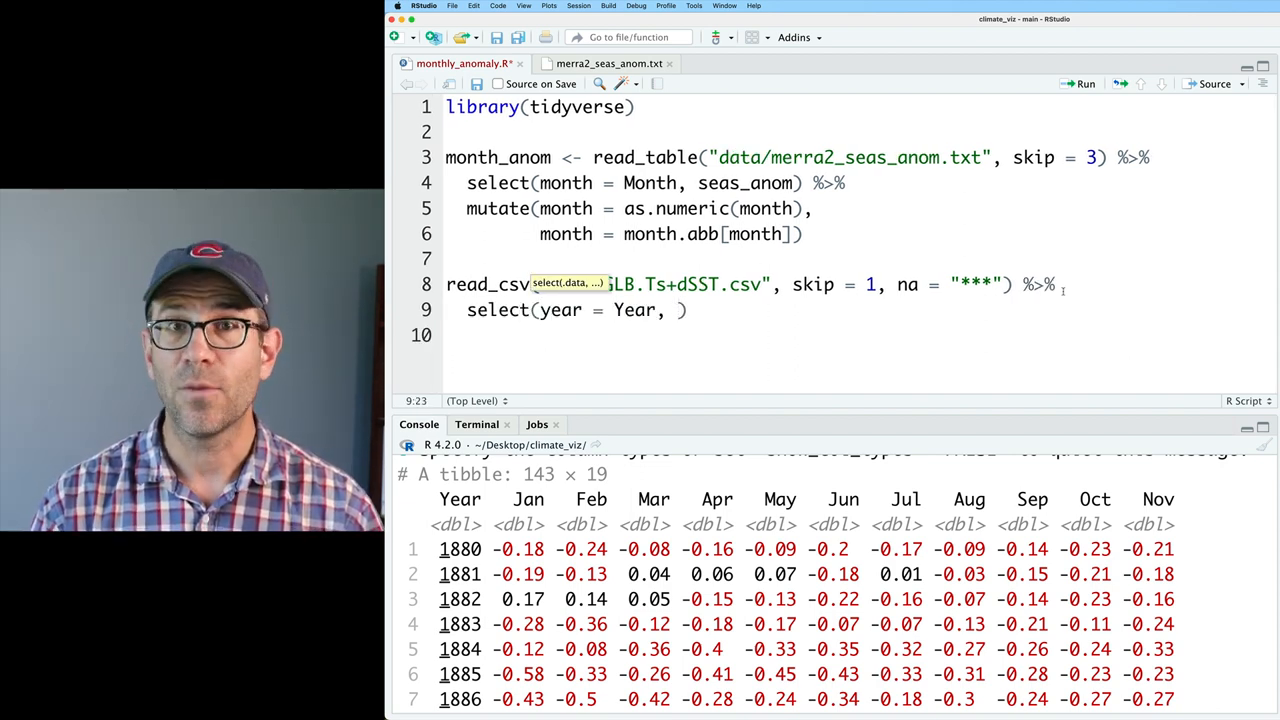
{"action": "type", "text": "all_of(month"}
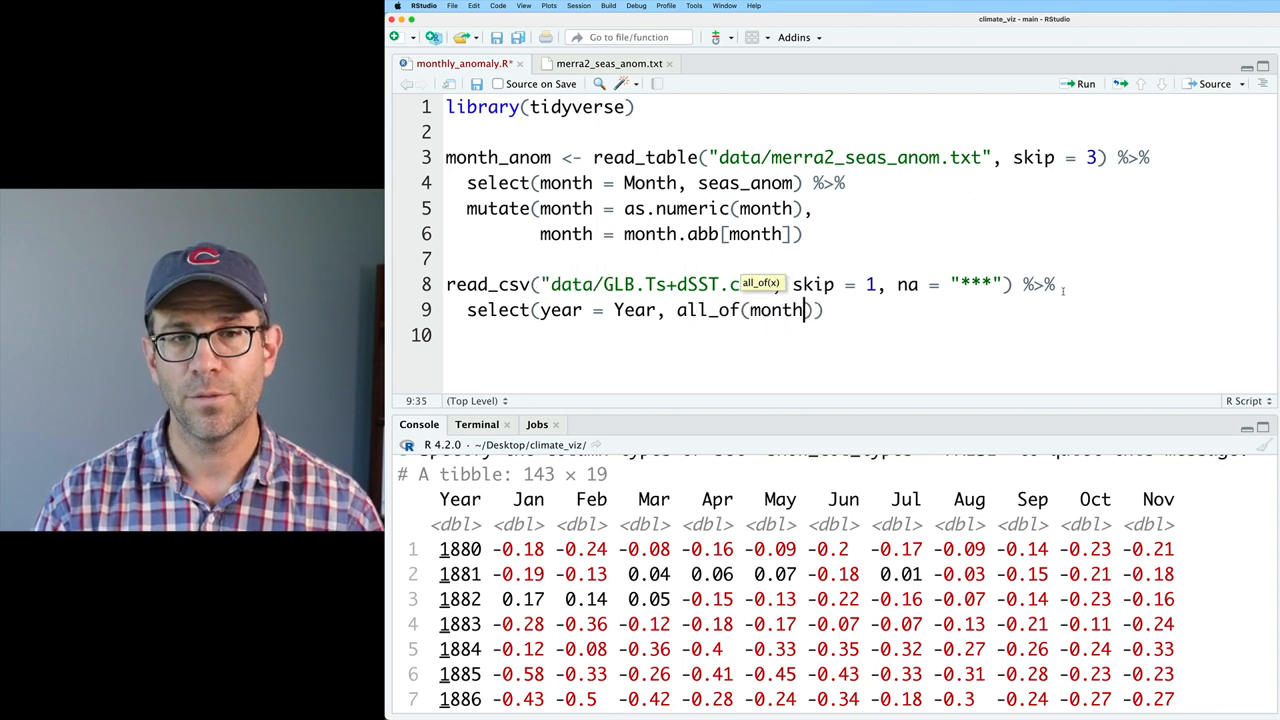
{"action": "type", "text": ".abb"}
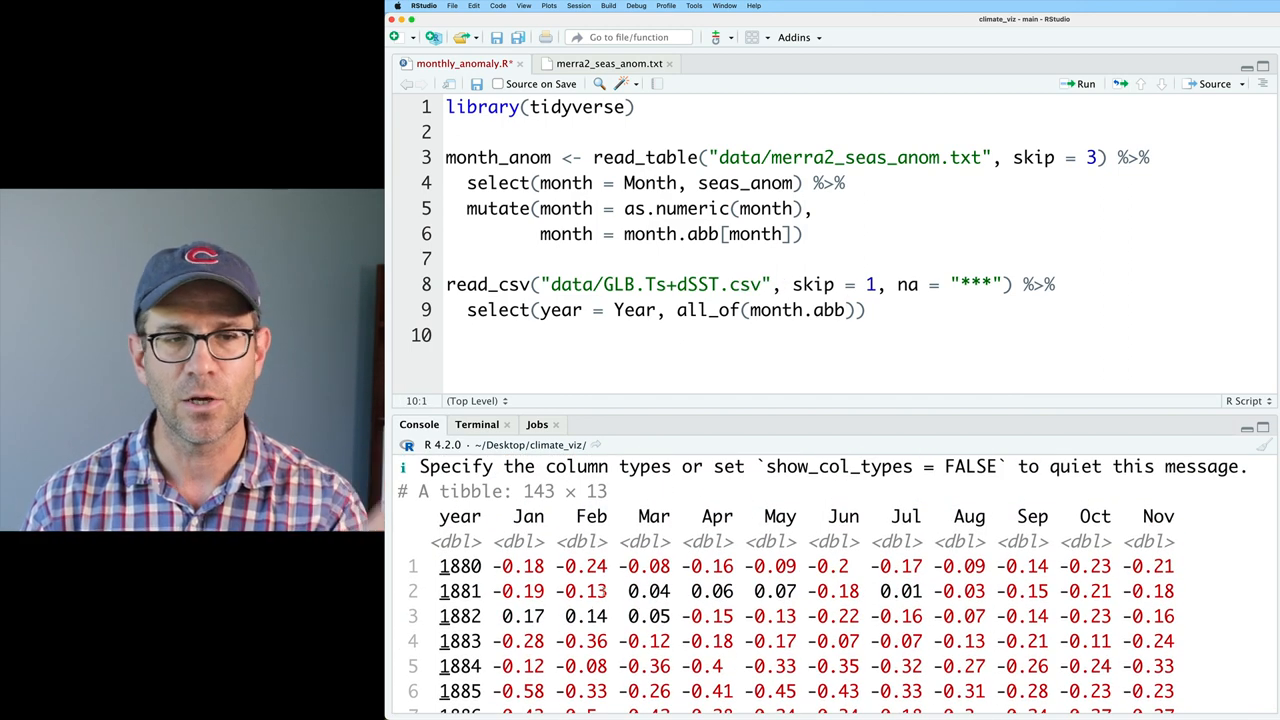
Pivot longer excluding year, with names_to "month" and values into t_diff.
{"action": "left_click", "coordinate": [878, 310]}
{"action": "type", "text": "pivot_longe"}
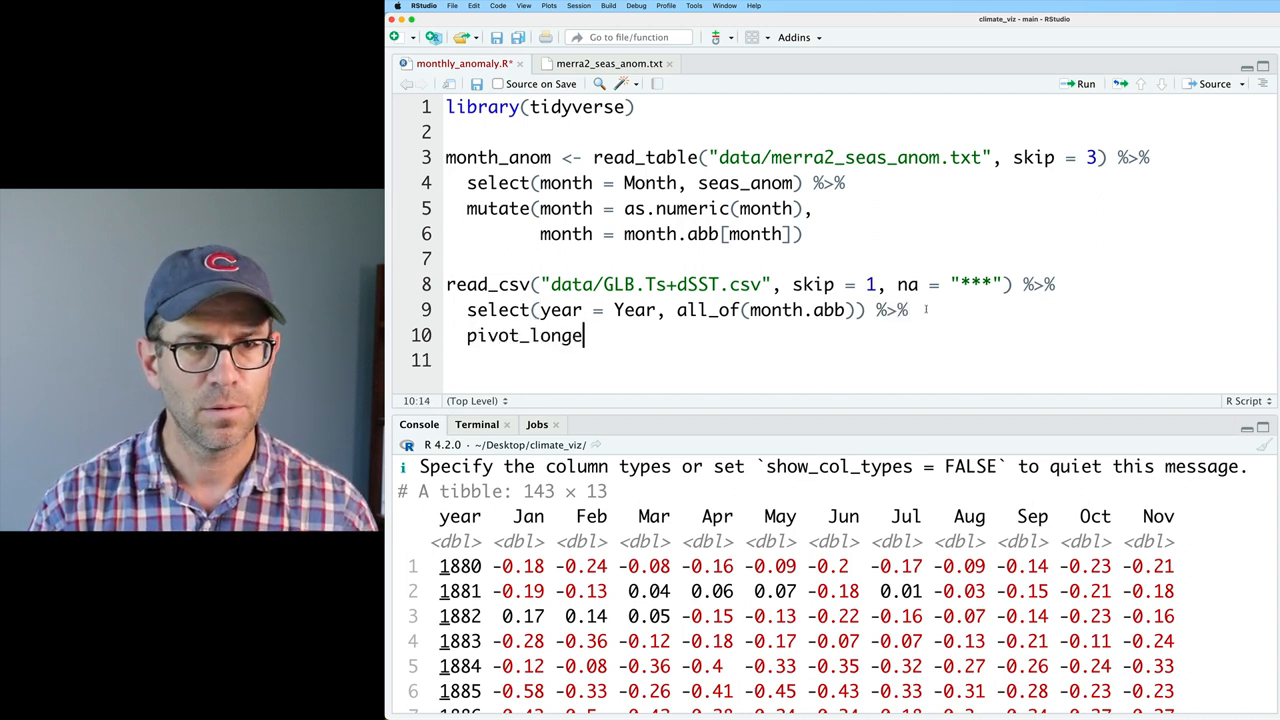
{"action": "type", "text": "r(-year,"}
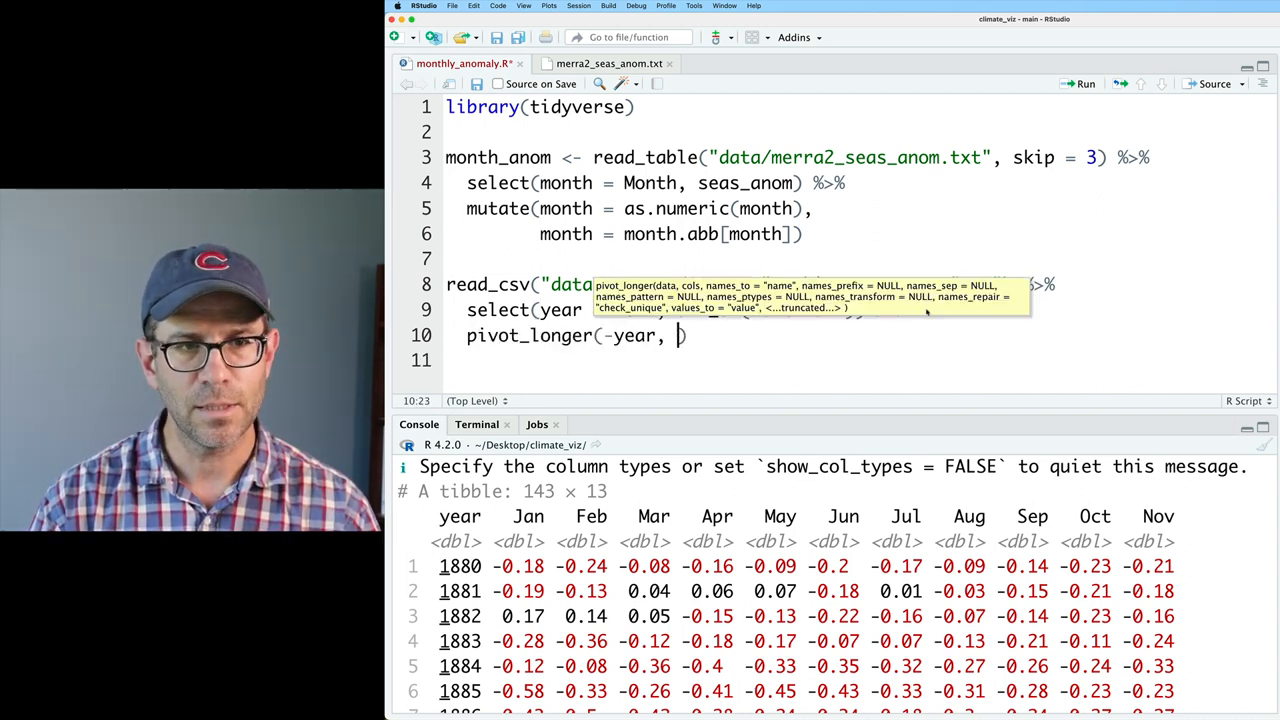
{"action": "type", "text": "names_to"}
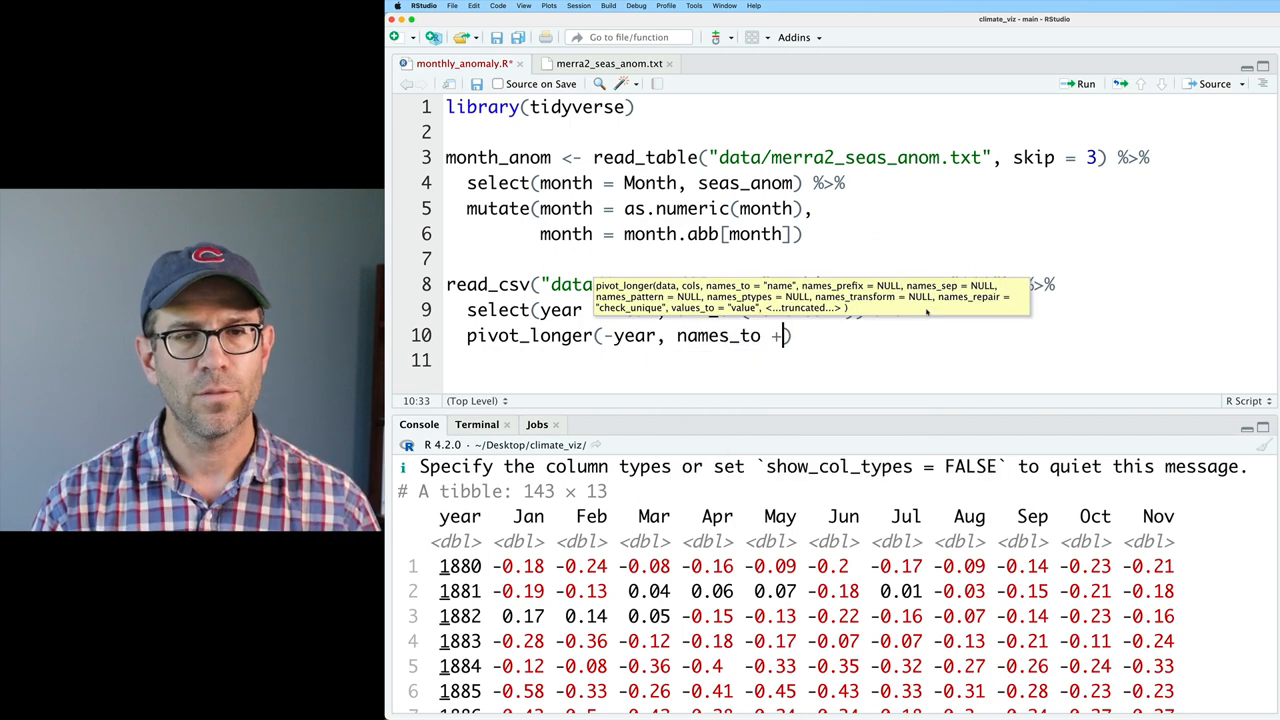
{"action": "type", "text": "=\"month\""}
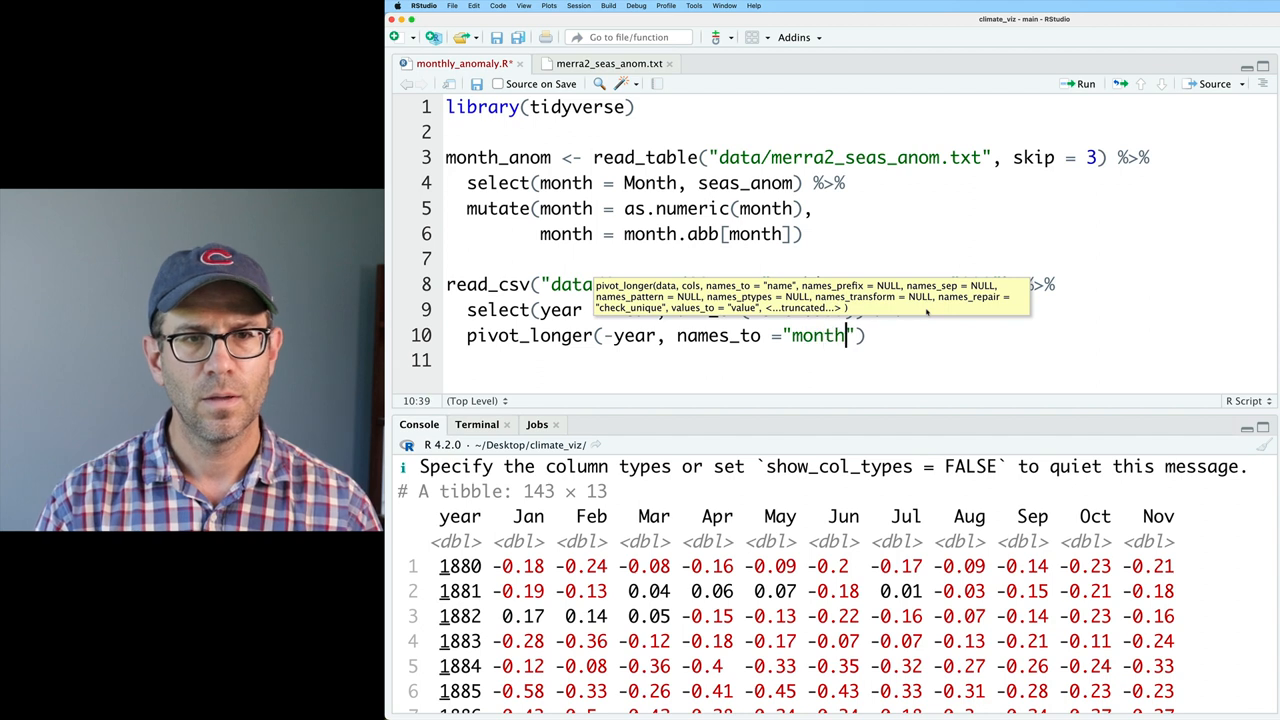
{"action": "type", "text": ", values_to"}
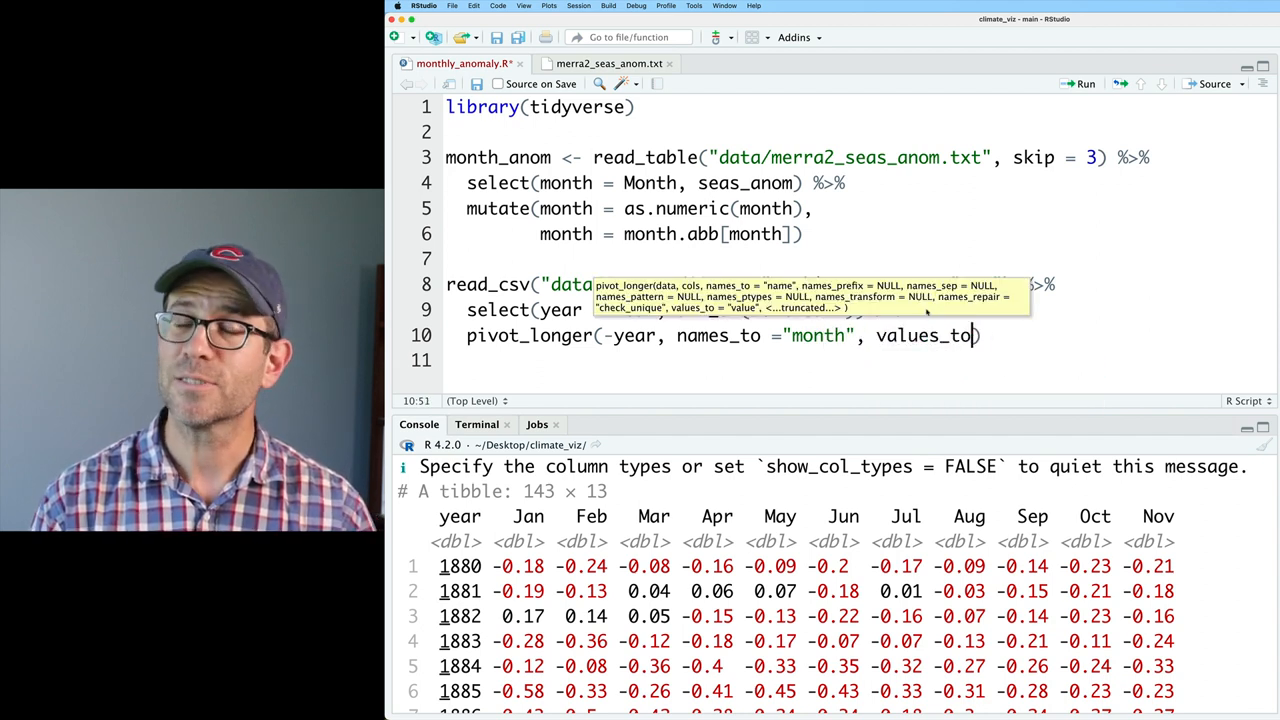
{"action": "type", "text": "=\"\""}
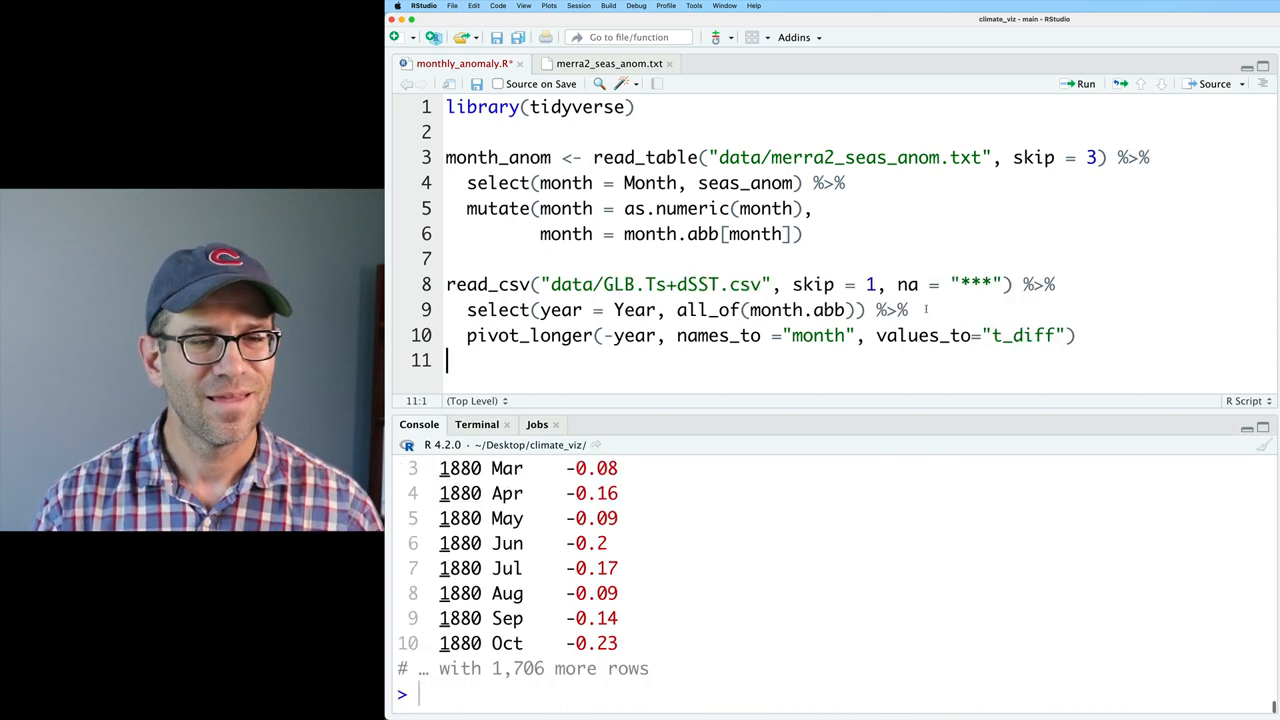
Add drop_na() after the pivot, checking the last rows with slice_tail(n=10).
{"action": "left_click", "coordinate": [1078, 335]}
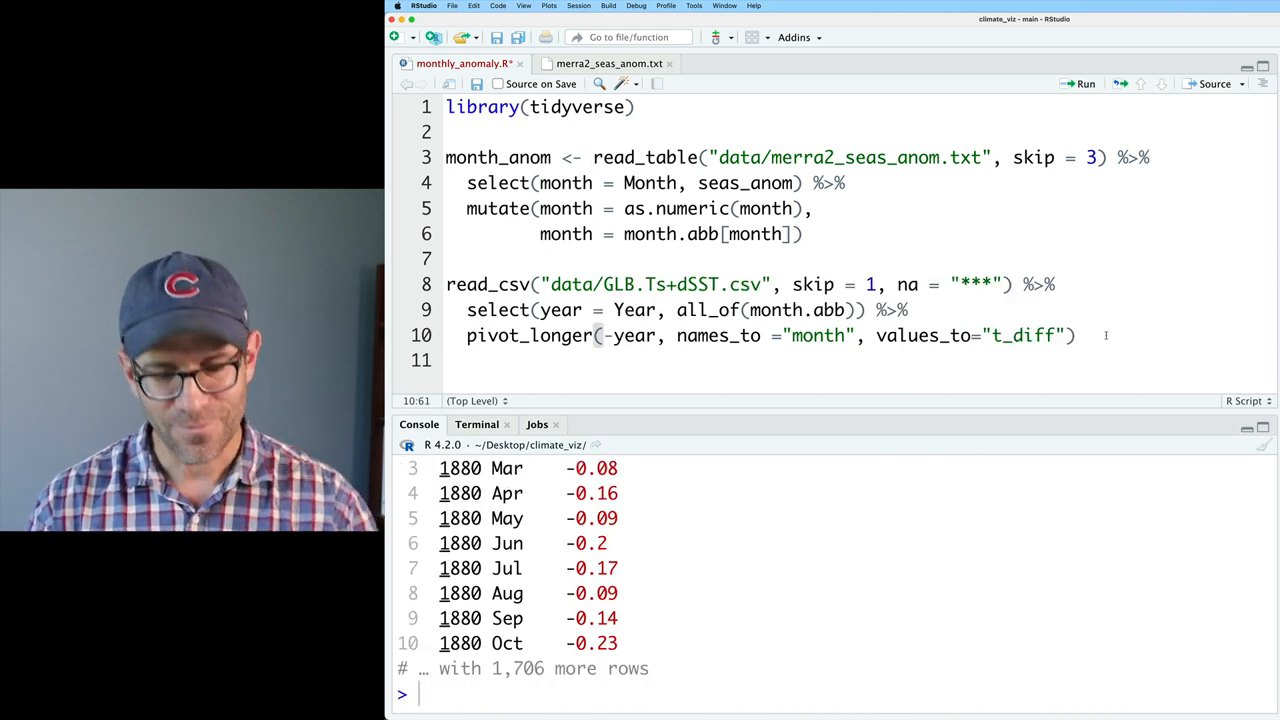
{"action": "type", "text": "%>% slice_t"}
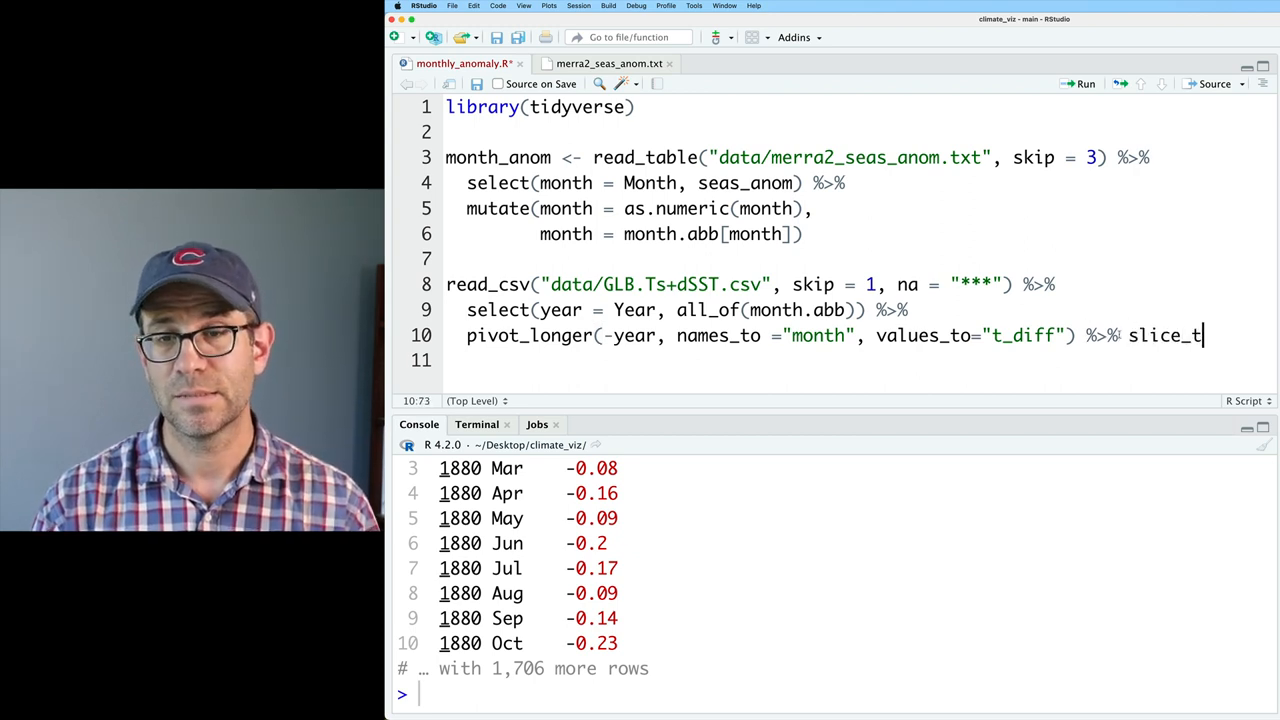
{"action": "type", "text": "ail(n=10)"}
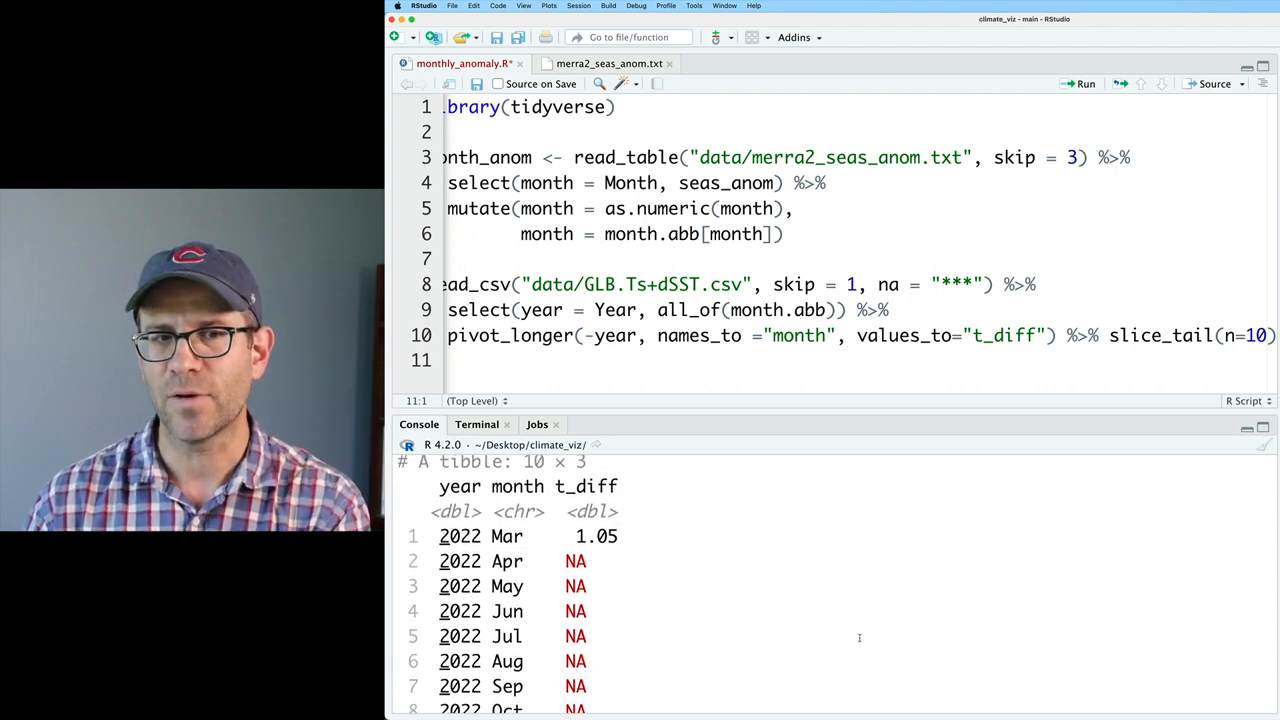
{"action": "left_click", "coordinate": [505, 561]}
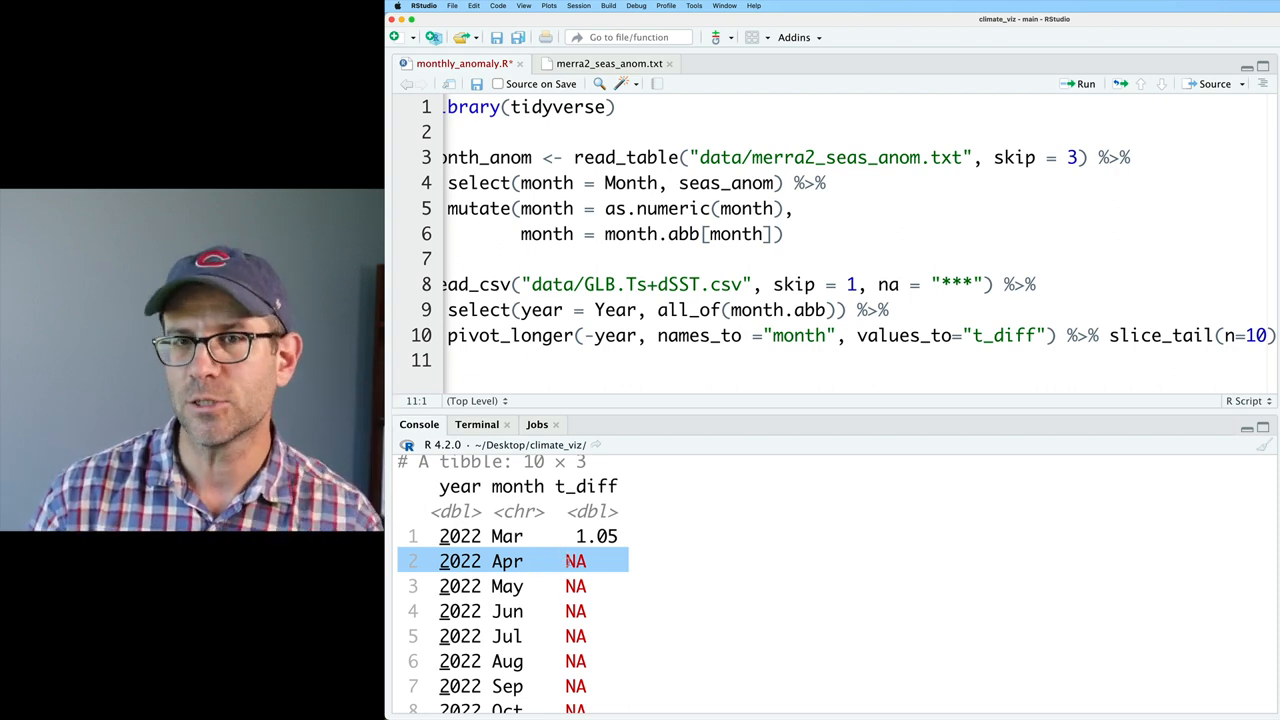
{"action": "left_click", "coordinate": [1105, 335]}
{"action": "type", "text": "drop_"}
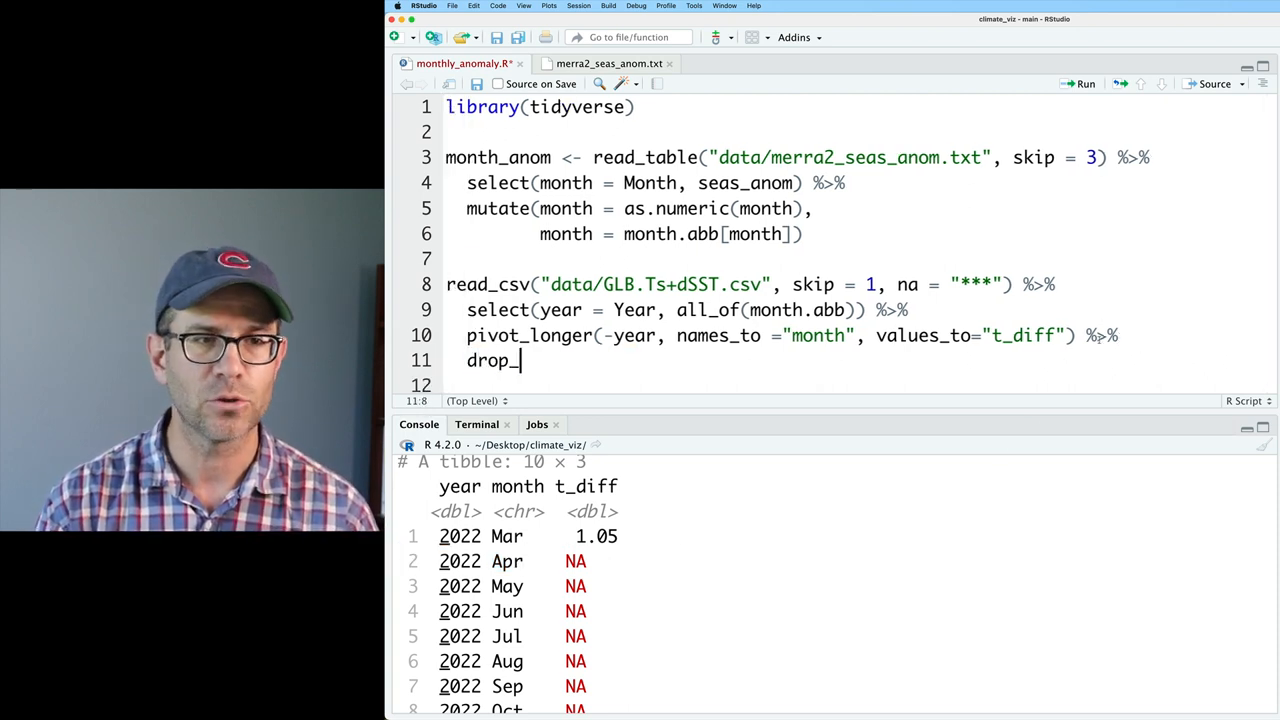
{"action": "type", "text": "na() %>% s"}
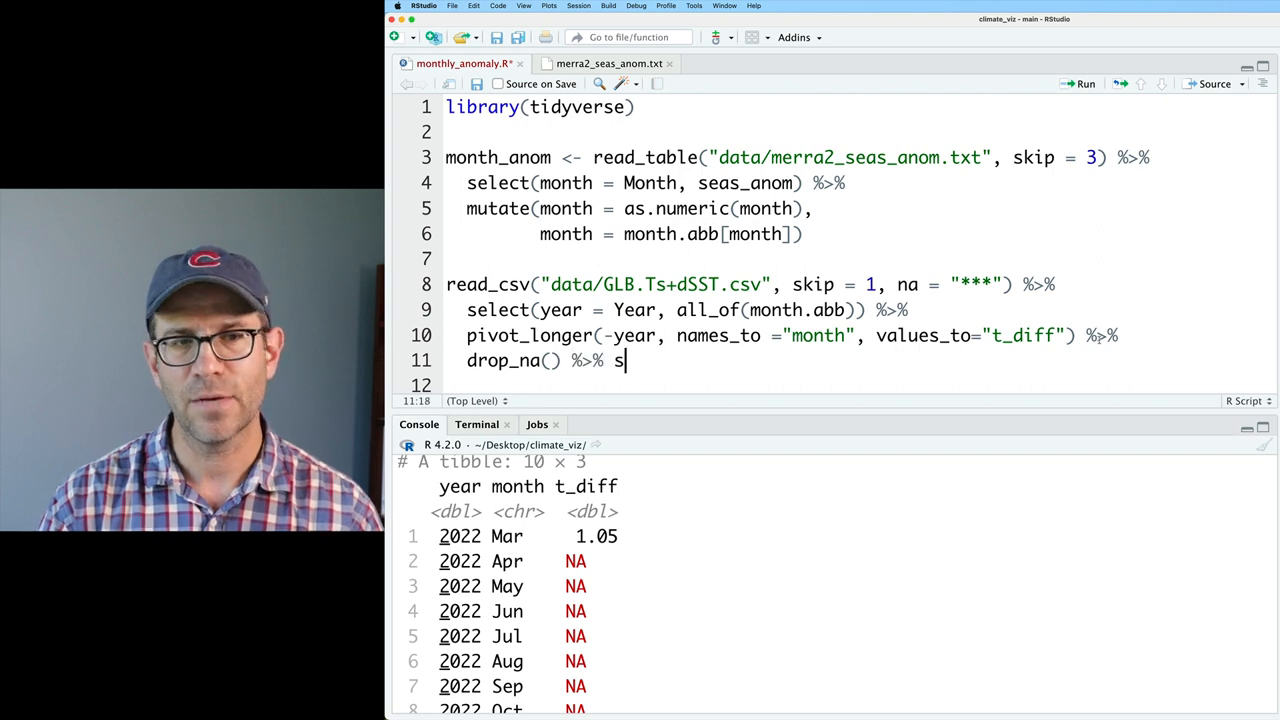
{"action": "type", "text": "lice_tail(n=10"}
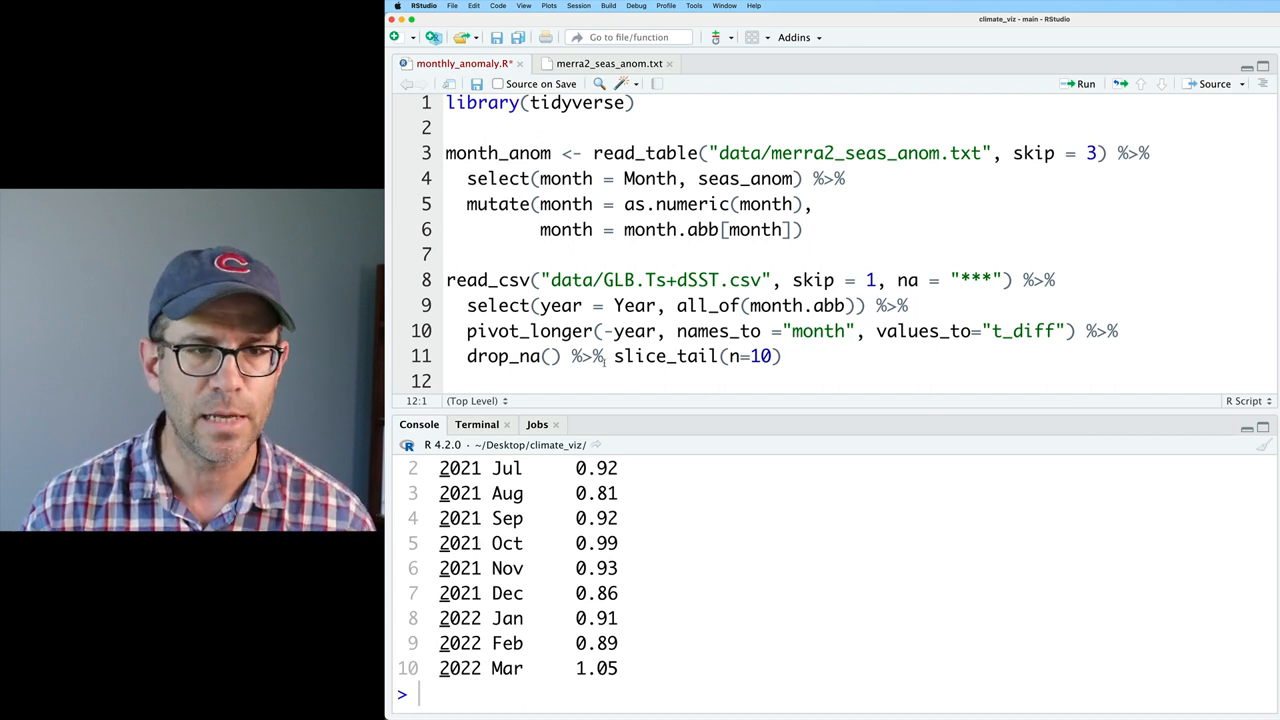
{"action": "left_click", "coordinate": [615, 356]}
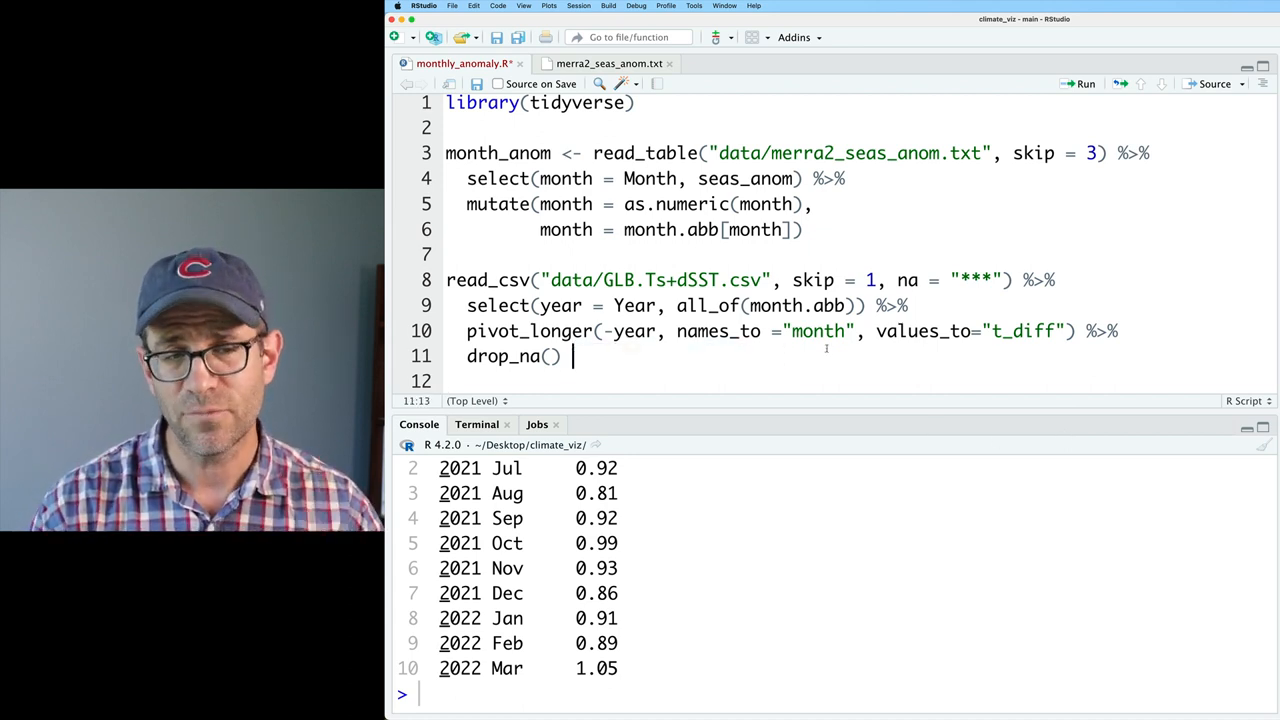
Append mutate(month = factor(month, levels = month.abb)) to the pipeline.
{"action": "type", "text": "%>%"}
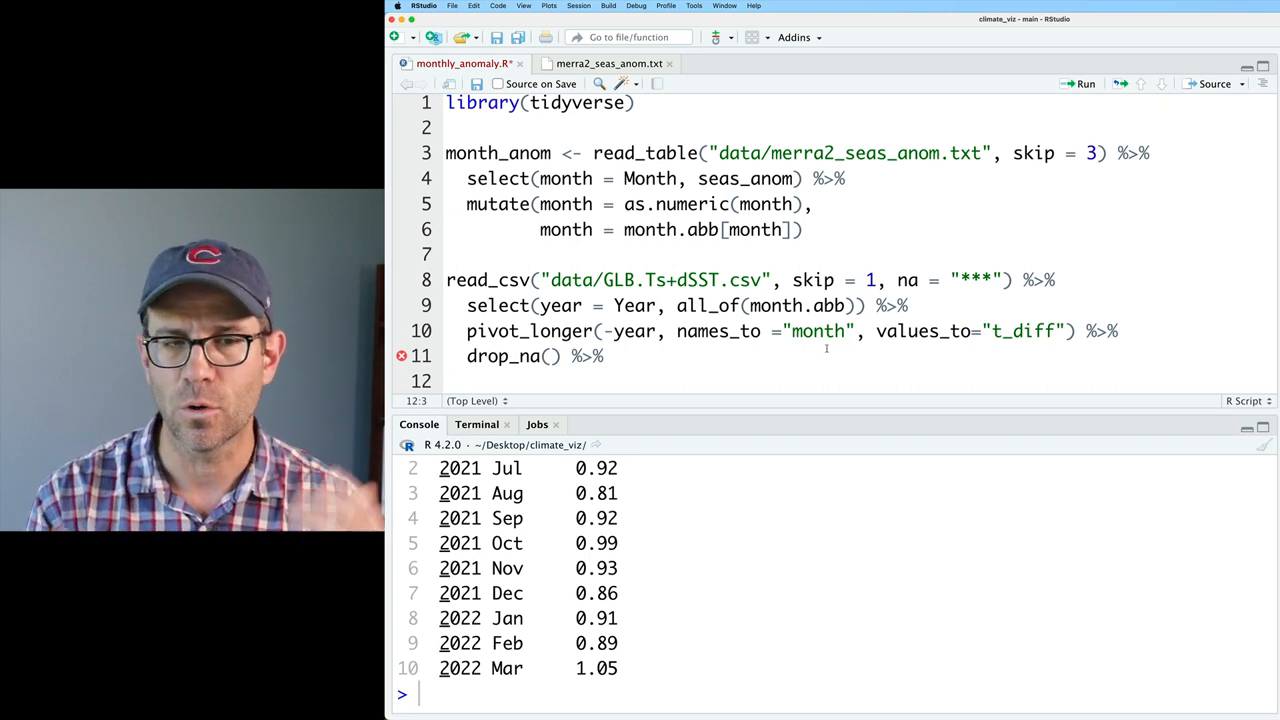
{"action": "type", "text": "mutate(month ="}
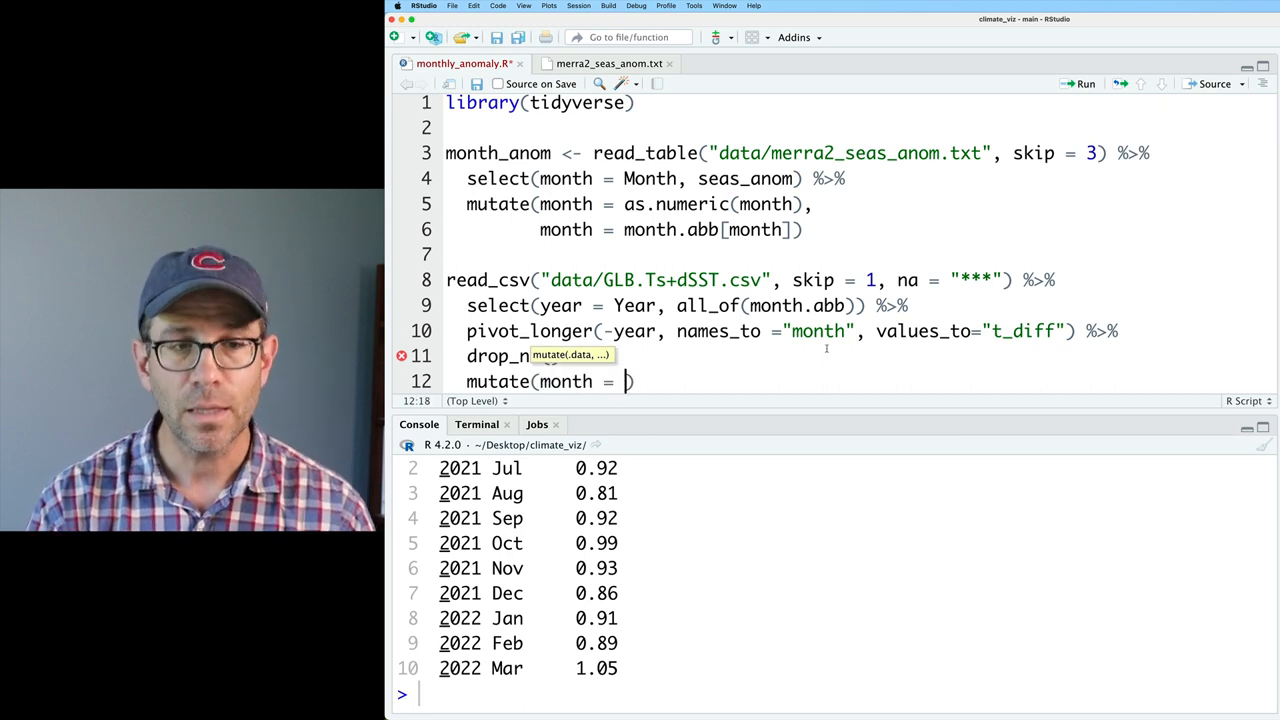
{"action": "type", "text": "factor(month,"}
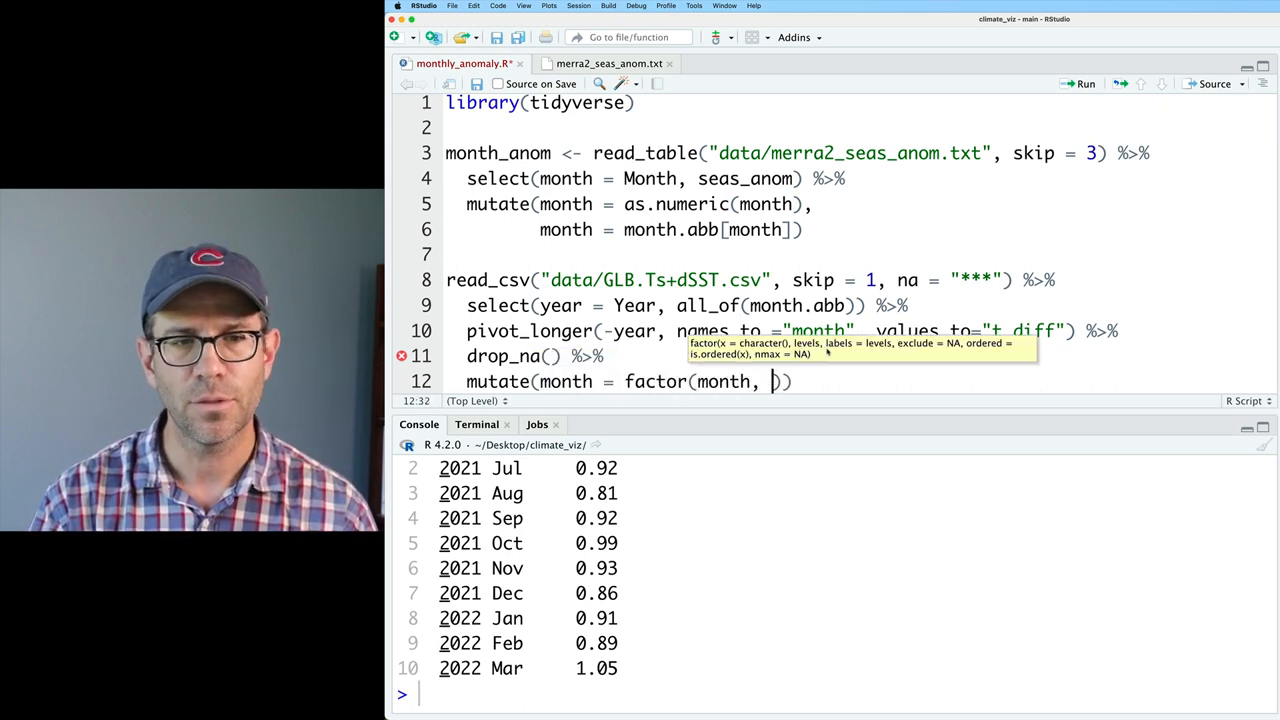
{"action": "type", "text": "levels = month.abb"}
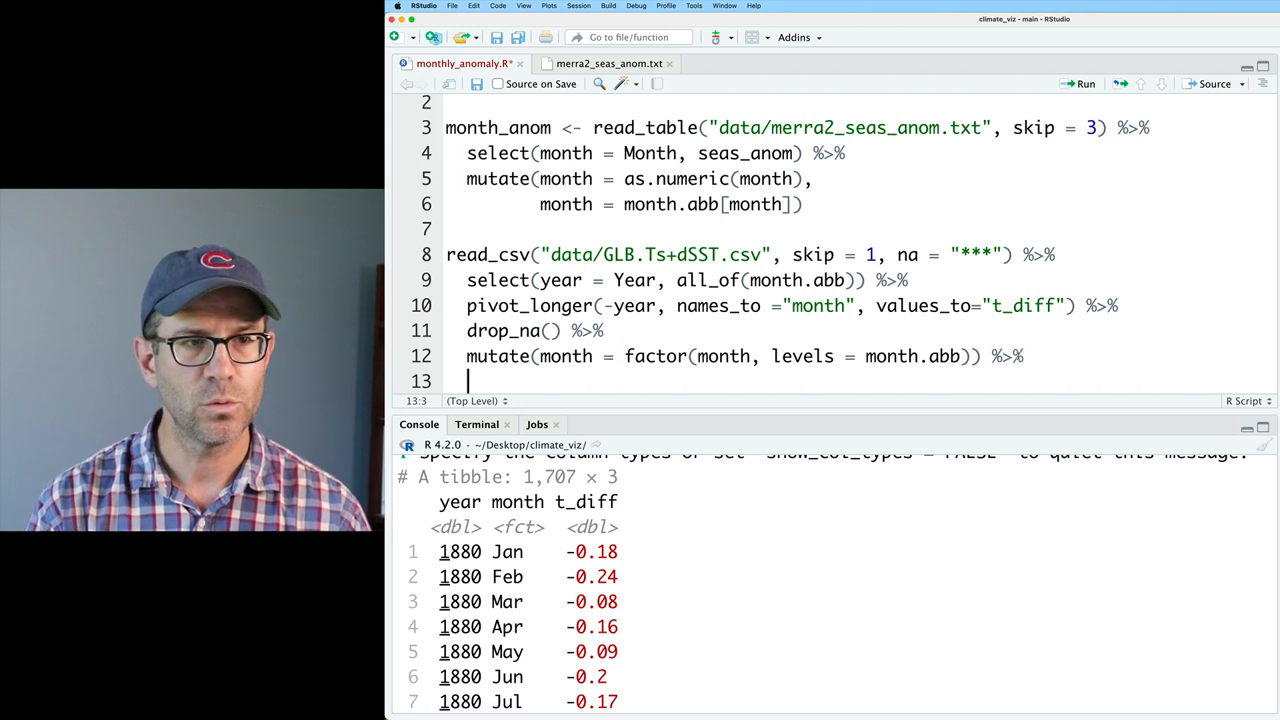
Inner-join month_anom to the temperature data by "month".
{"action": "type", "text": "inner_join("}
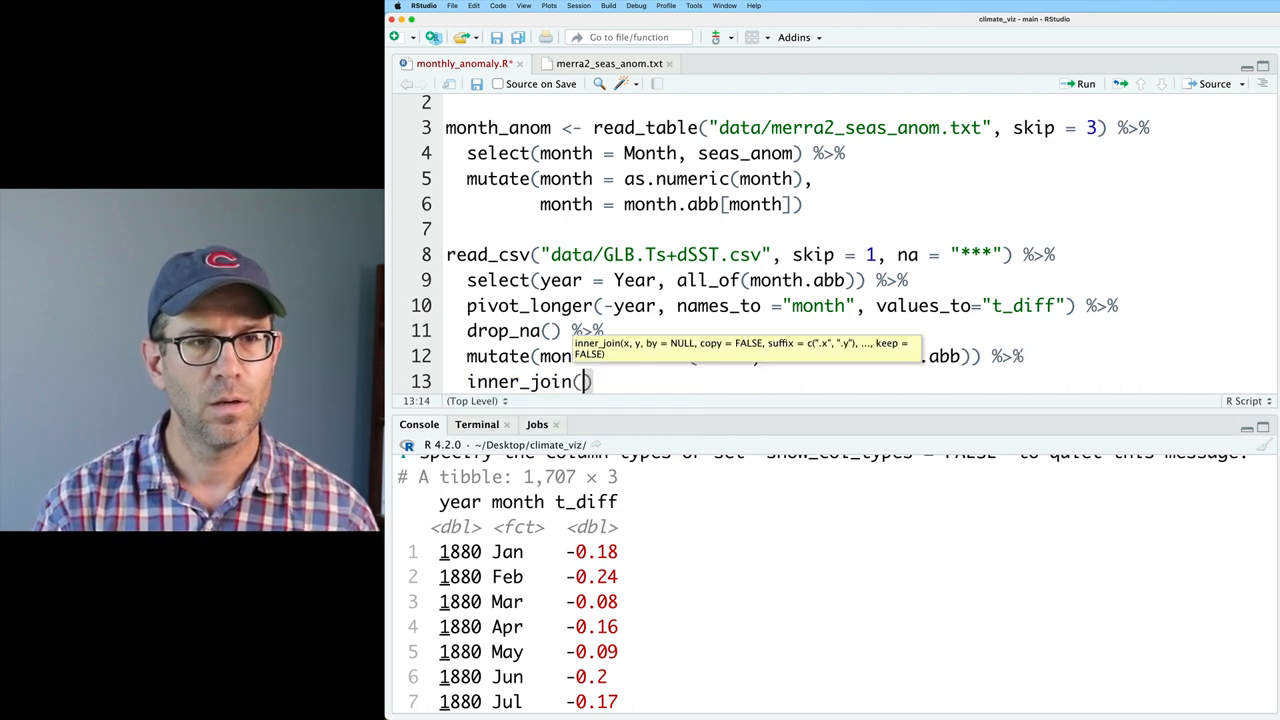
{"action": "type", "text": ".,"}
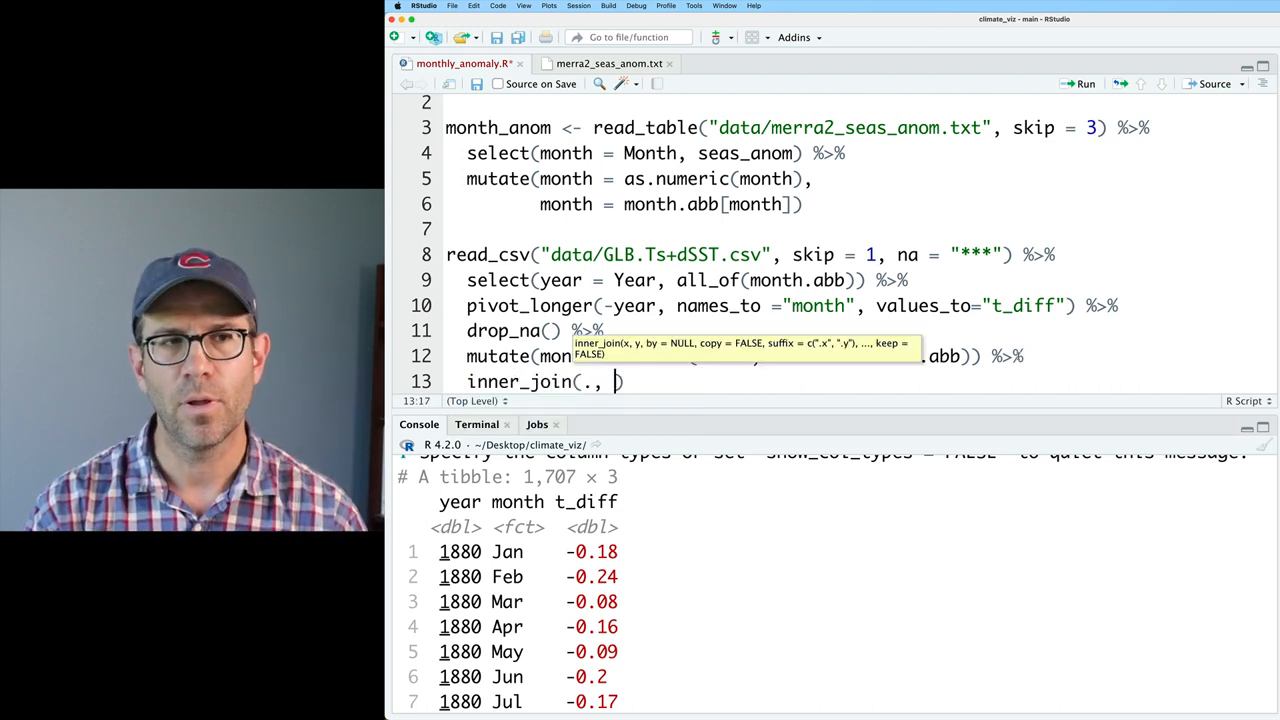
{"action": "type", "text": "month_anom"}
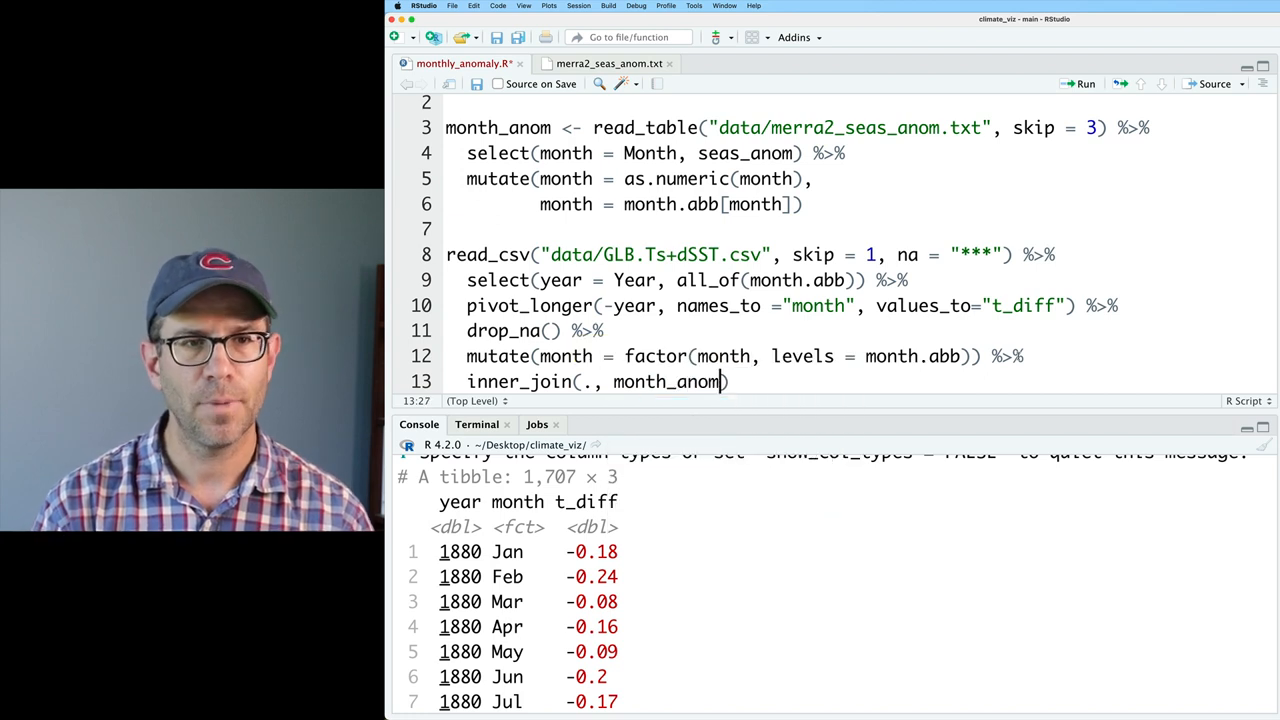
{"action": "scroll", "scroll_direction": "up", "scroll_amount": 3}
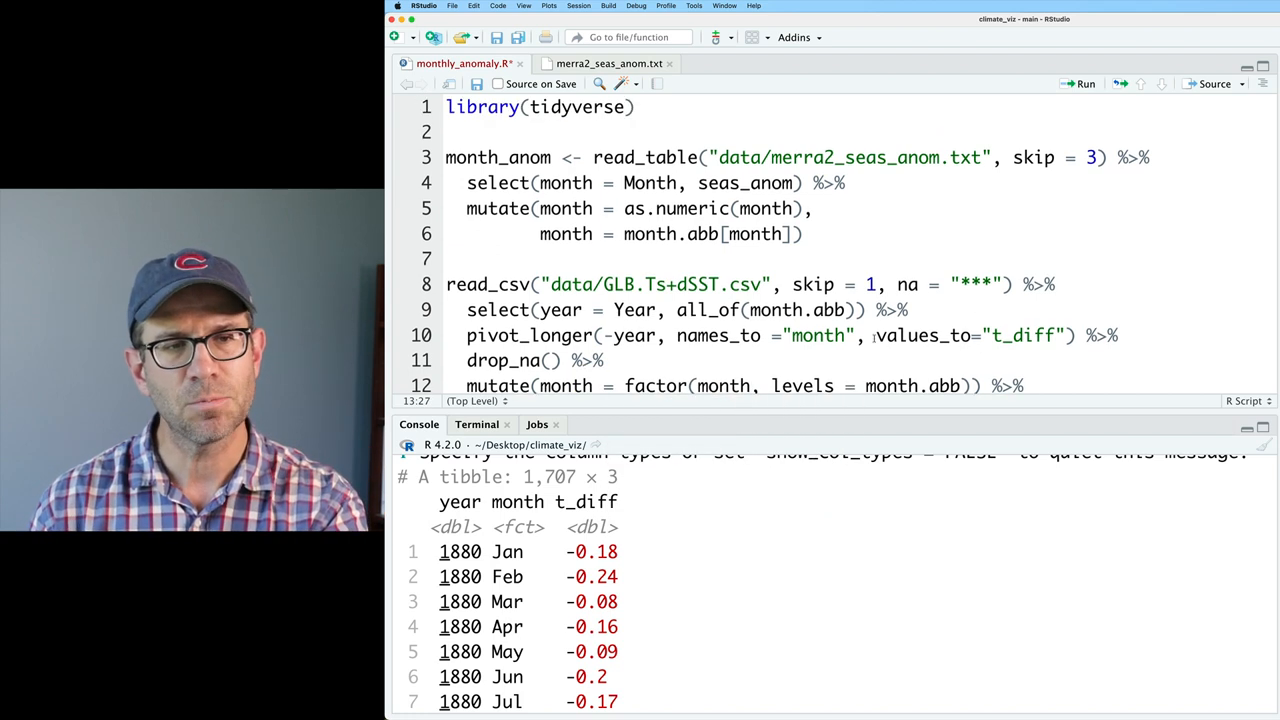
{"action": "type", "text": "inner_join(., month_anom)"}
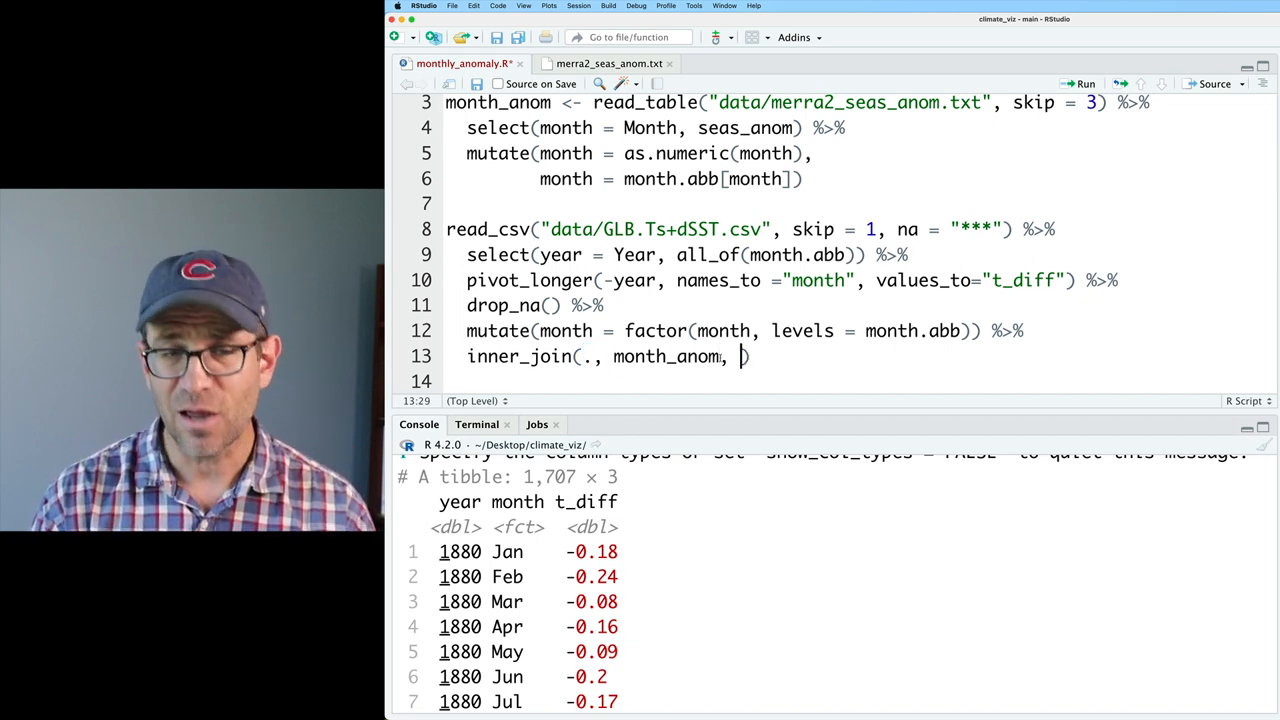
{"action": "type", "text": "by=\"\""}
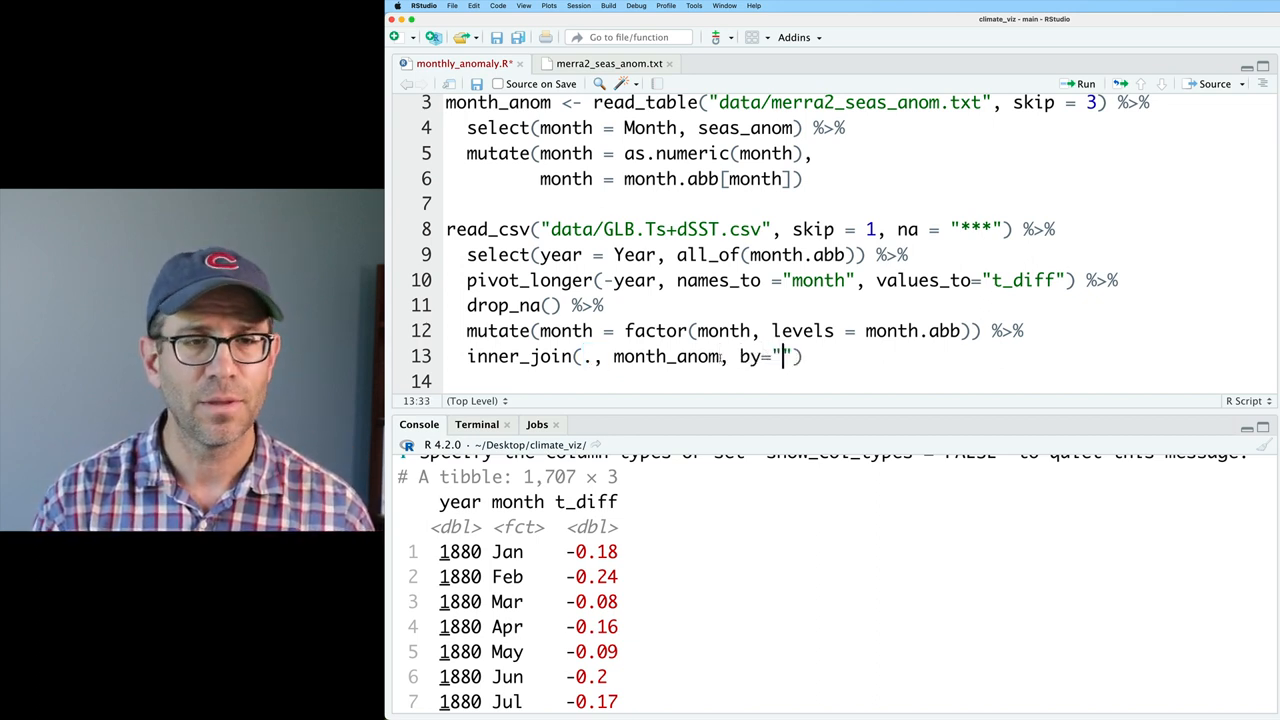
{"action": "type", "text": "month"}
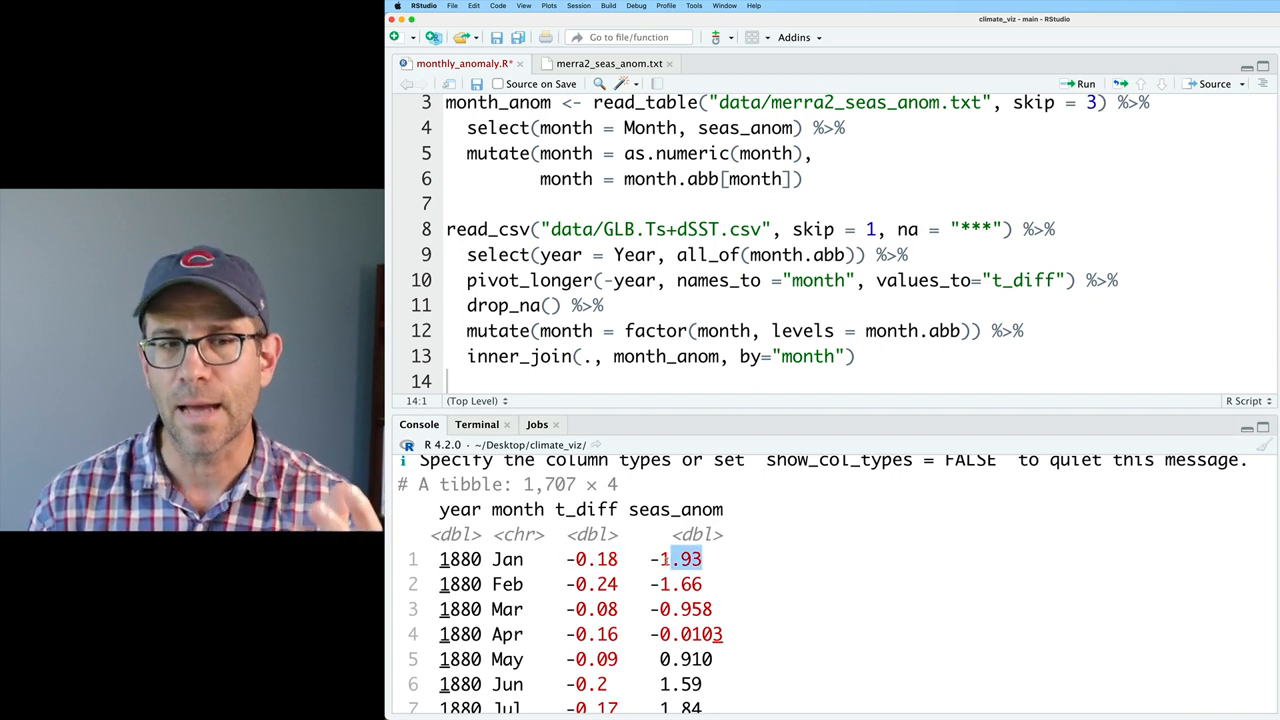
Add a mutate computing month_anom = t_diff + seas_anom.
{"action": "left_click", "coordinate": [857, 356]}
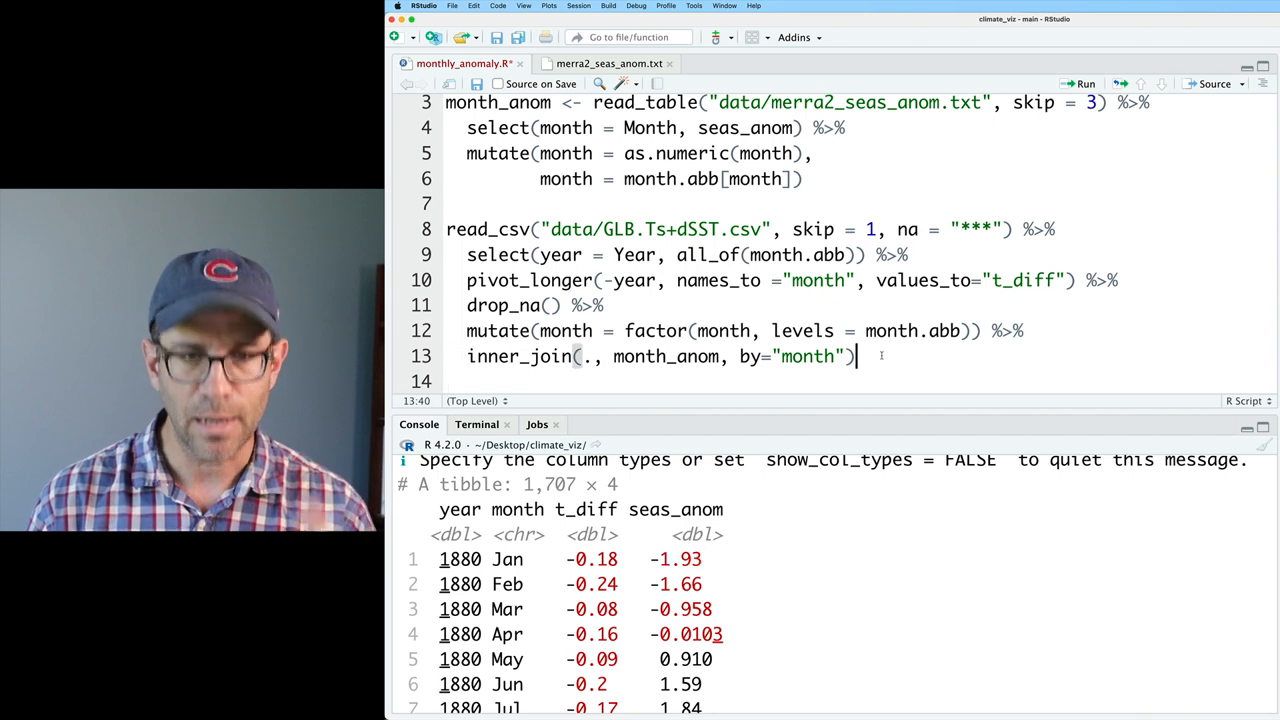
{"action": "type", "text": "%>%"}
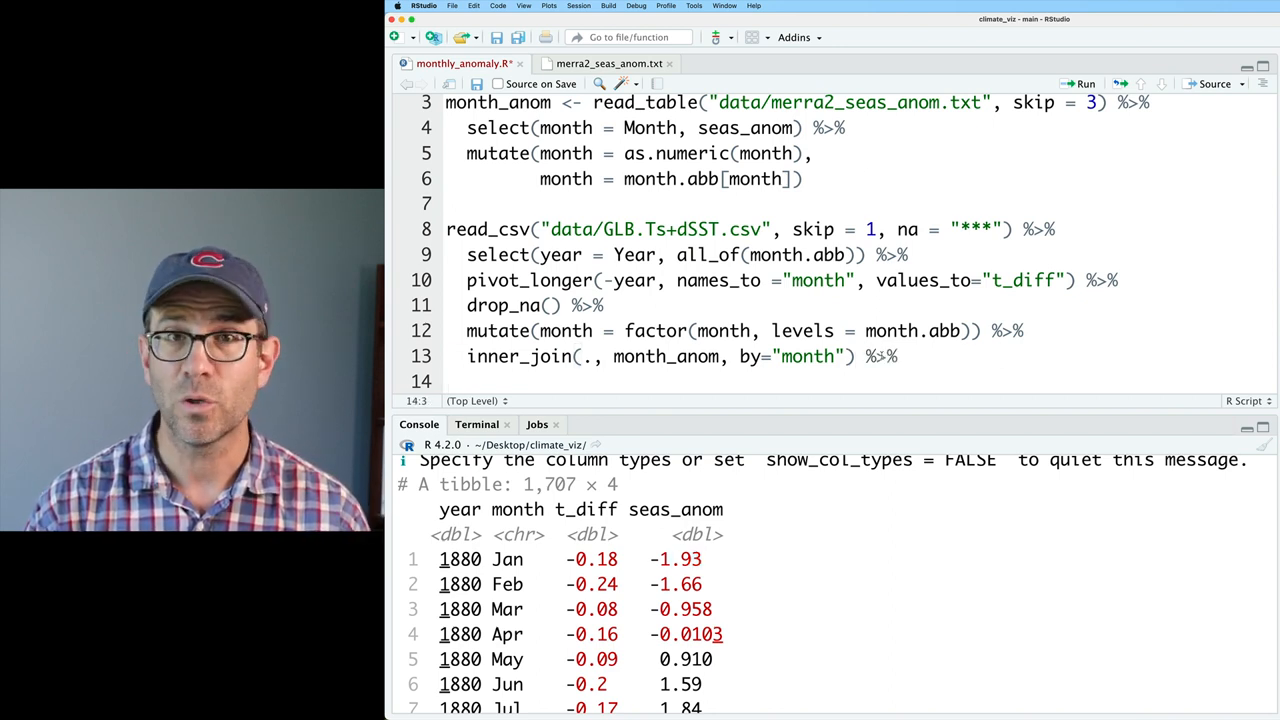
{"action": "type", "text": "mutate()"}
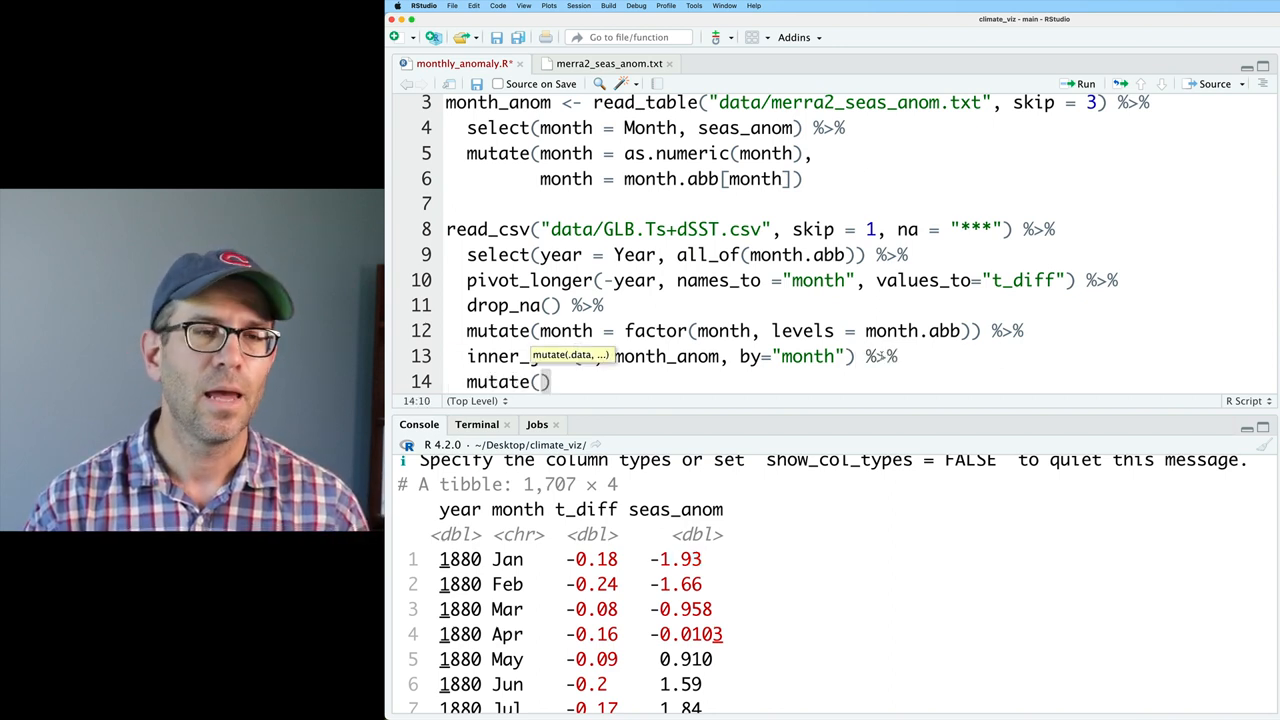
{"action": "type", "text": "month_a"}
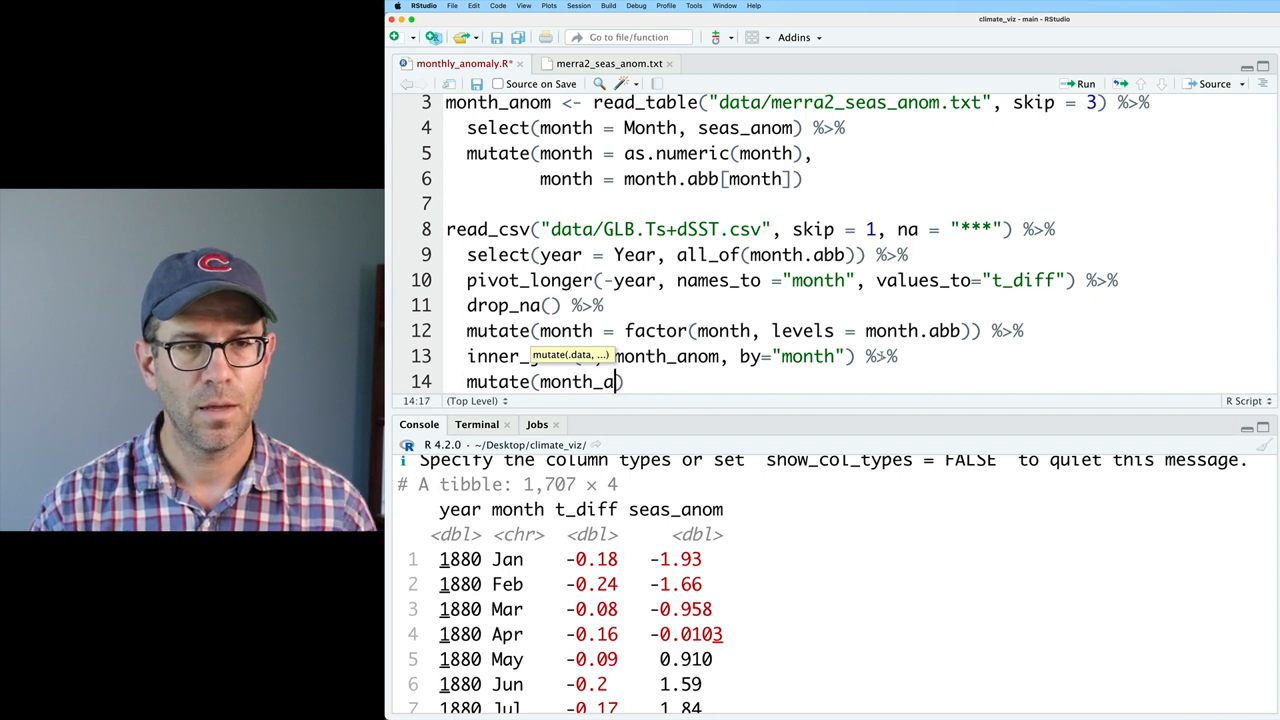
{"action": "type", "text": "nom = t"}
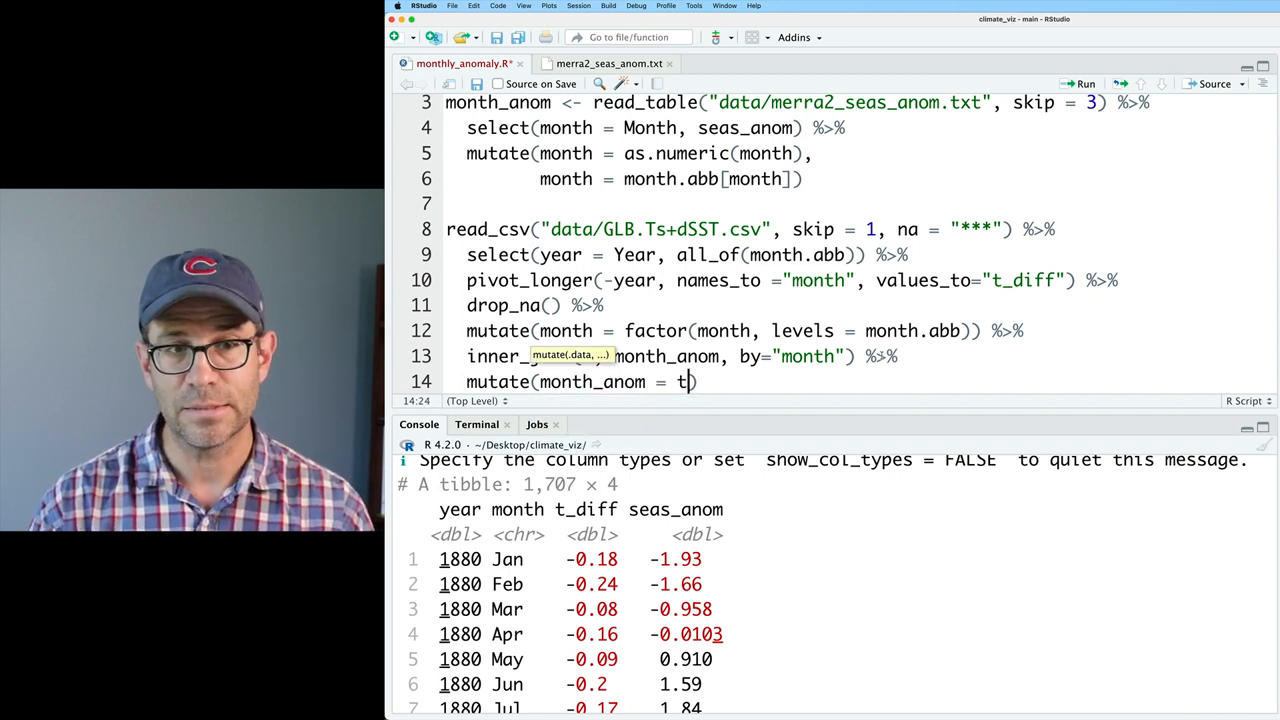
{"action": "type", "text": "_diff + seas_anom"}
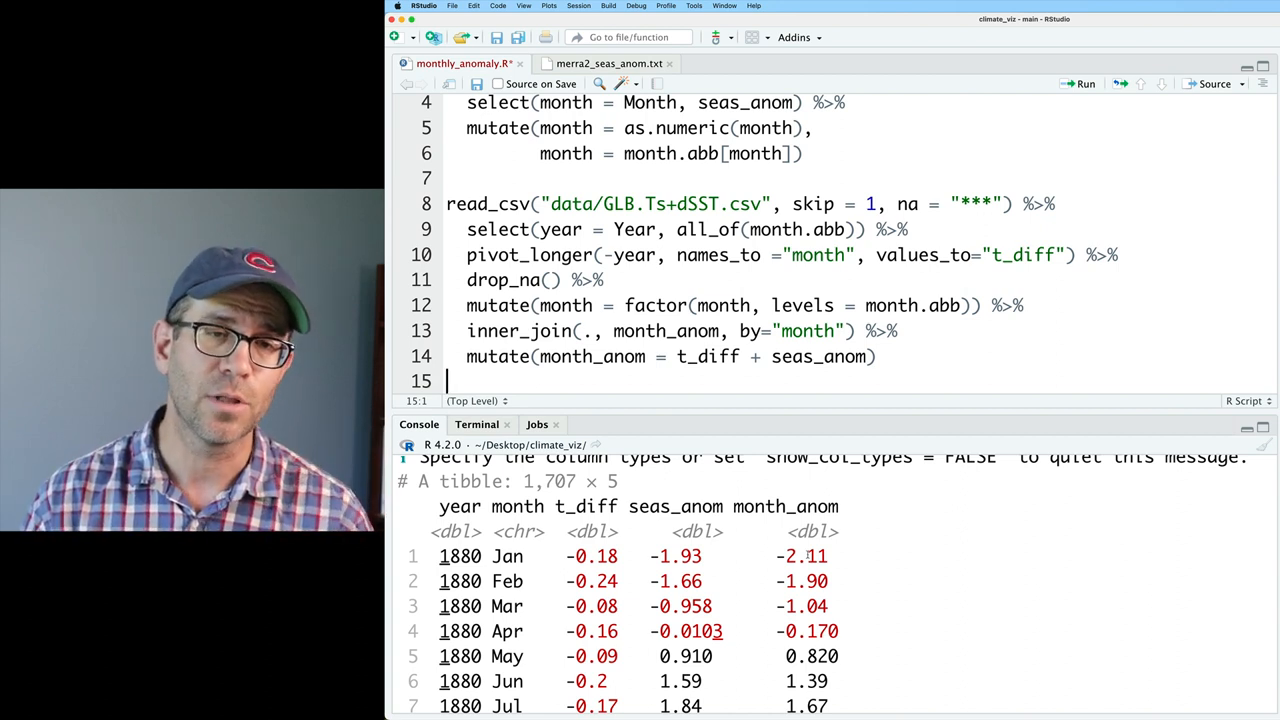
Store the pipeline as t_data and start a ggplot of month_anom by month, grouped by year.
{"action": "left_click", "coordinate": [447, 203]}
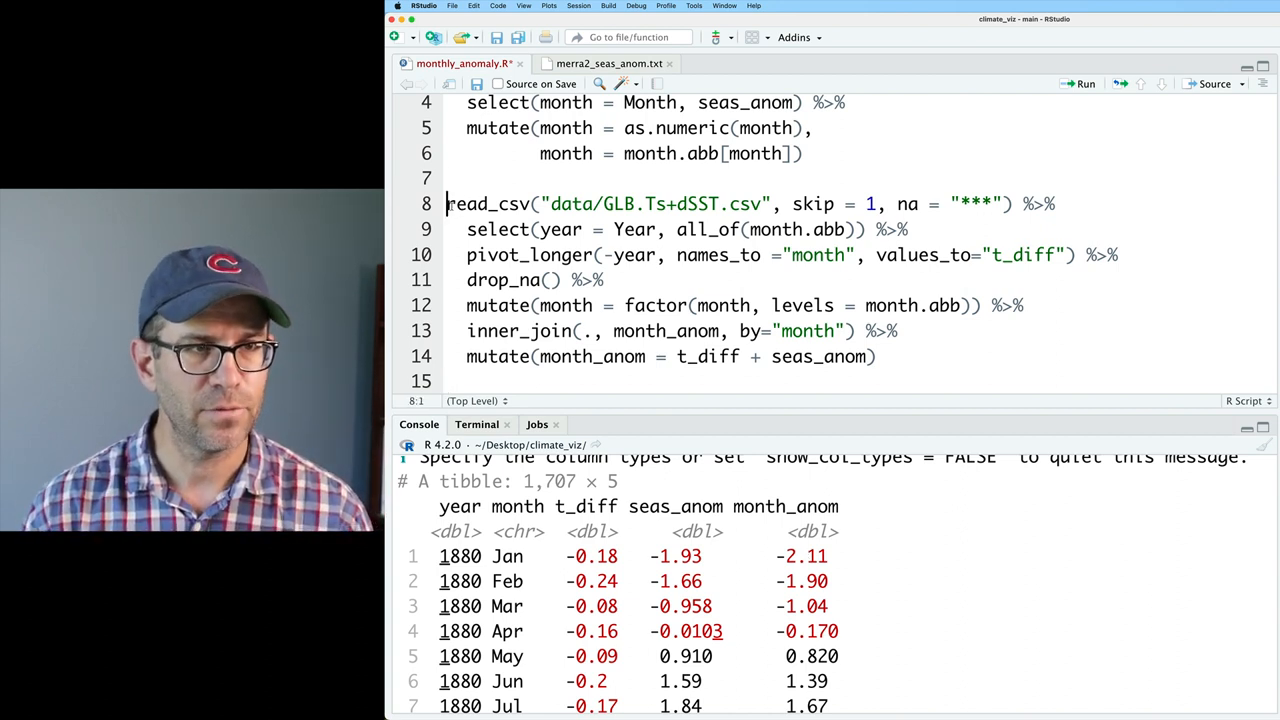
{"action": "type", "text": "t_data <-"}
{"action": "type", "text": "t_data %>%"}
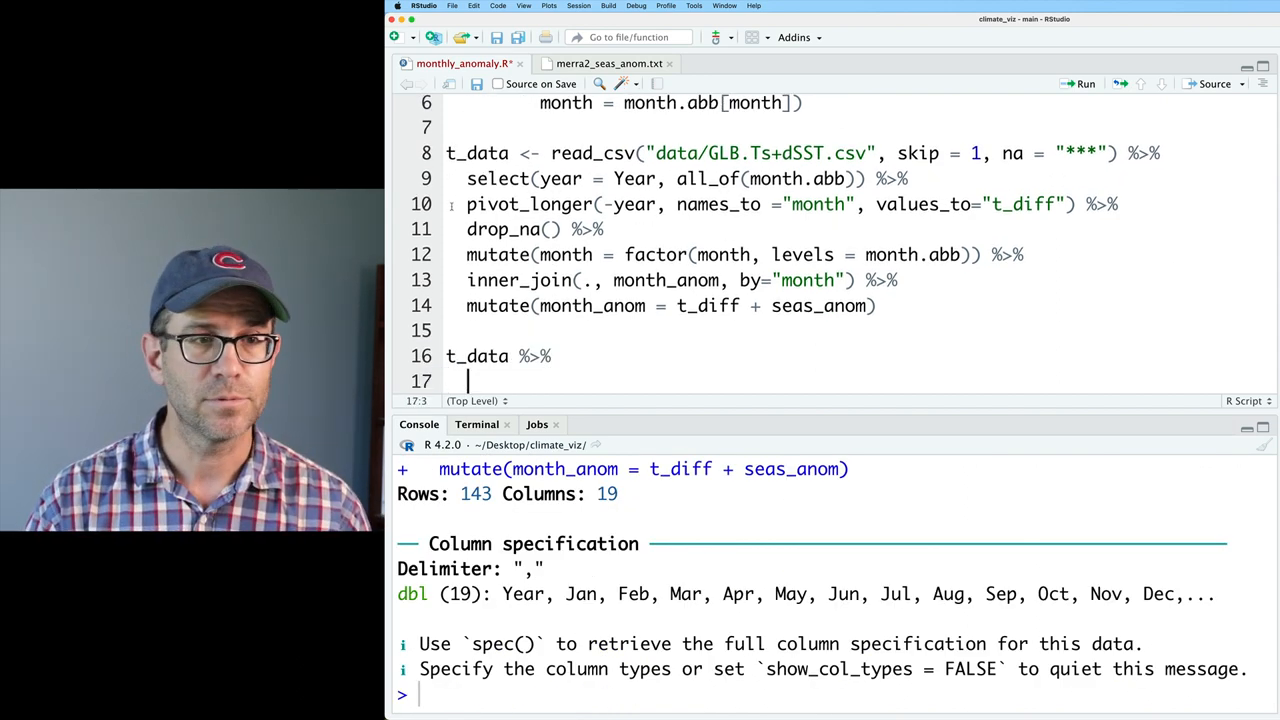
{"action": "type", "text": "ggplot(aes(x"}
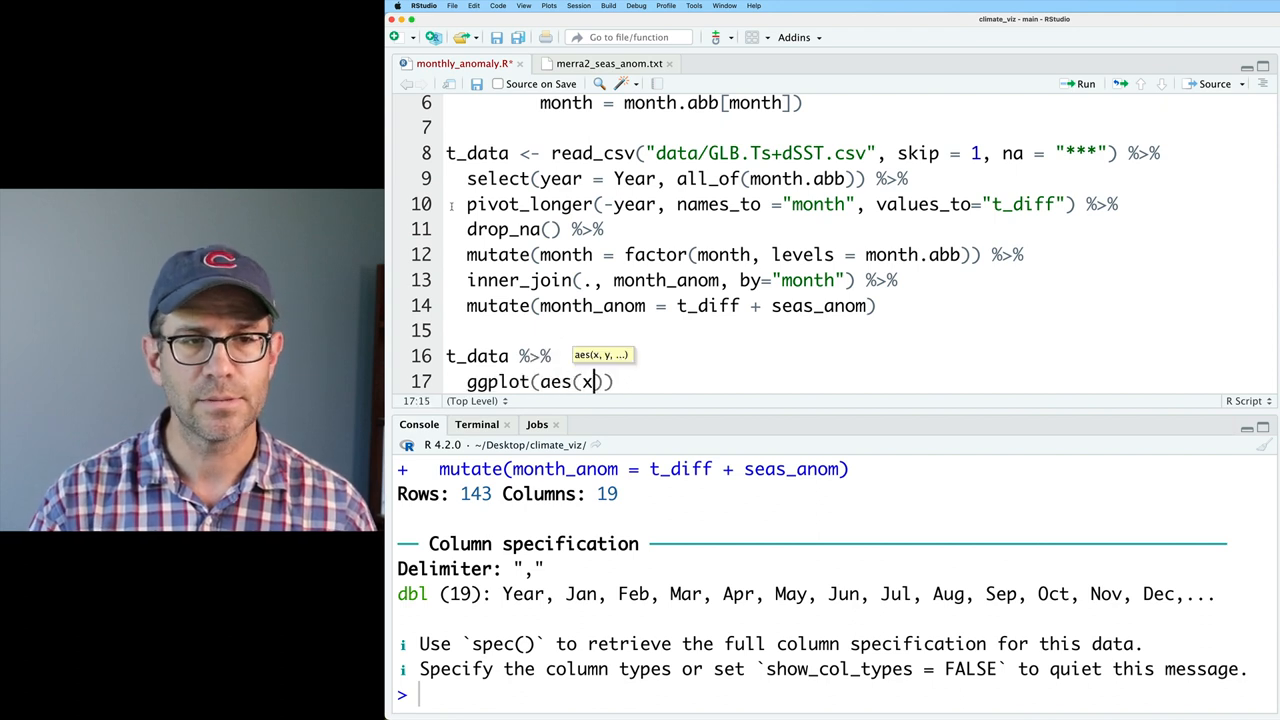
{"action": "type", "text": "mo"}
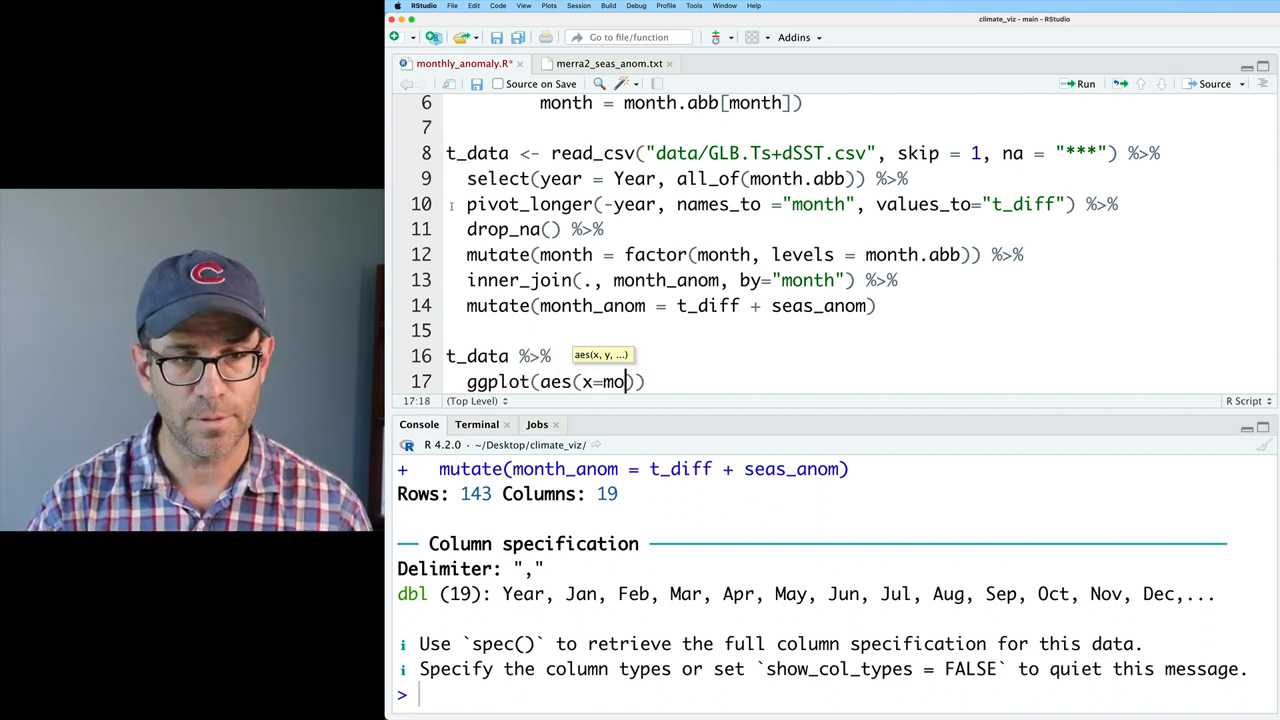
{"action": "type", "text": "nth, y="}
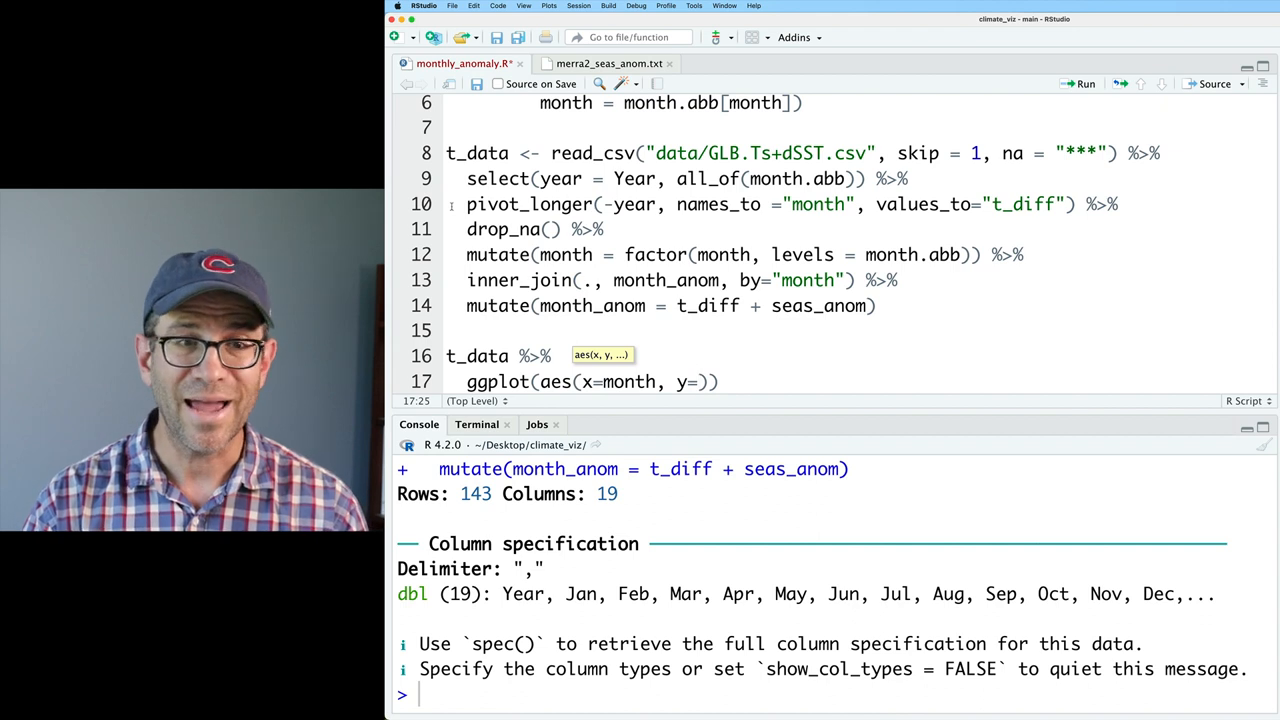
{"action": "type", "text": "month_anom, group="}
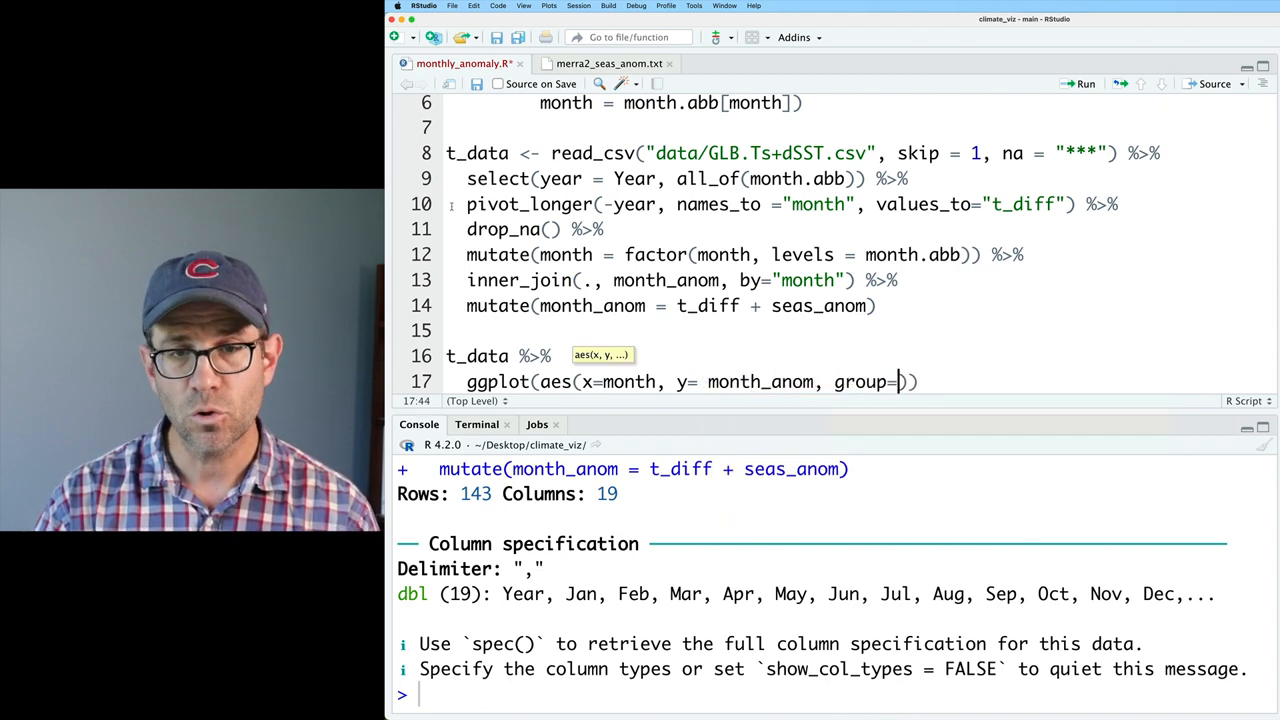
{"action": "type", "text": "year"}
{"action": "type", "text": "geom_line()"}
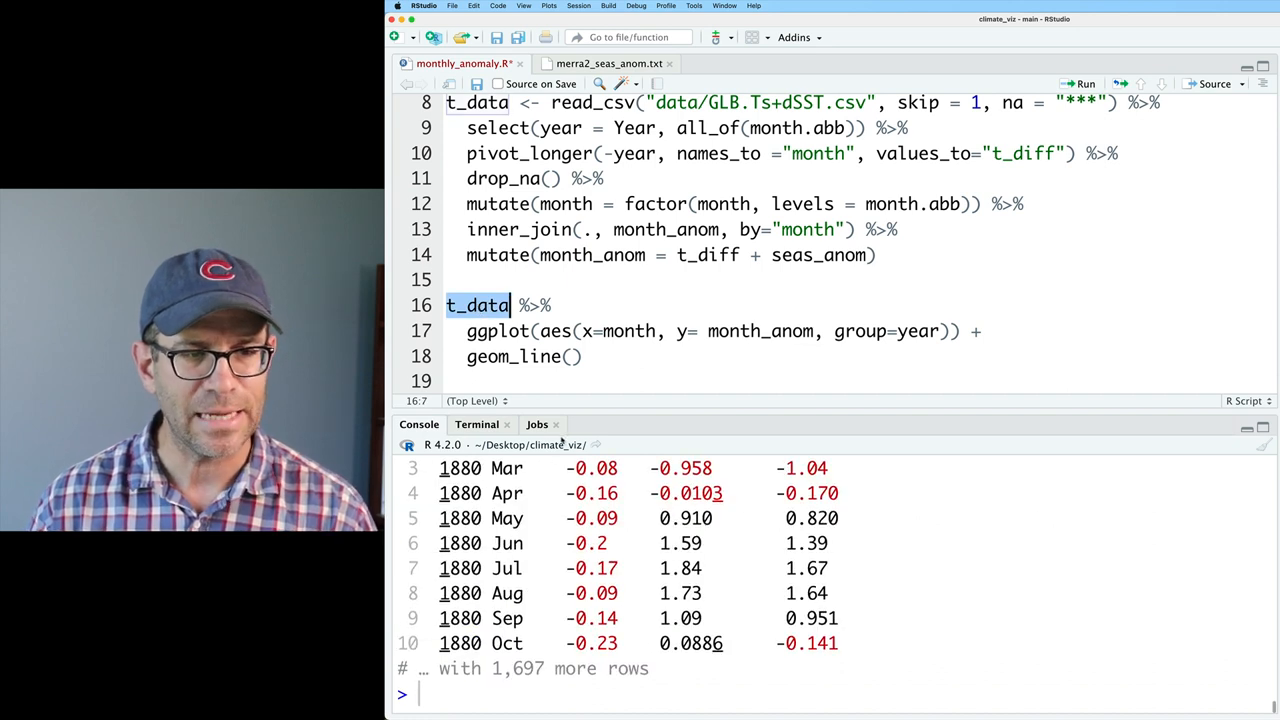
Merge the month factor conversion into the month_anom mutate, print t_data, and run the line plot.
{"action": "left_click", "coordinate": [1085, 83]}
{"action": "type", "text": "t_dat"}
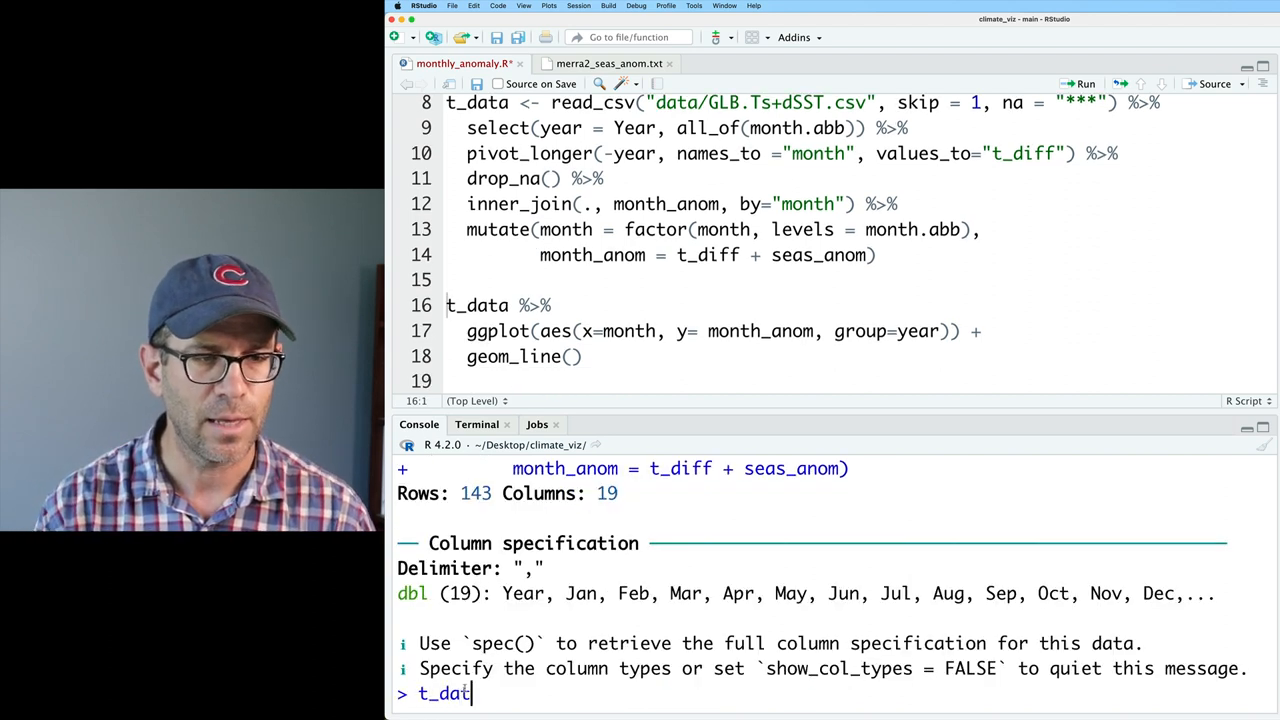
{"action": "key", "text": "Return"}
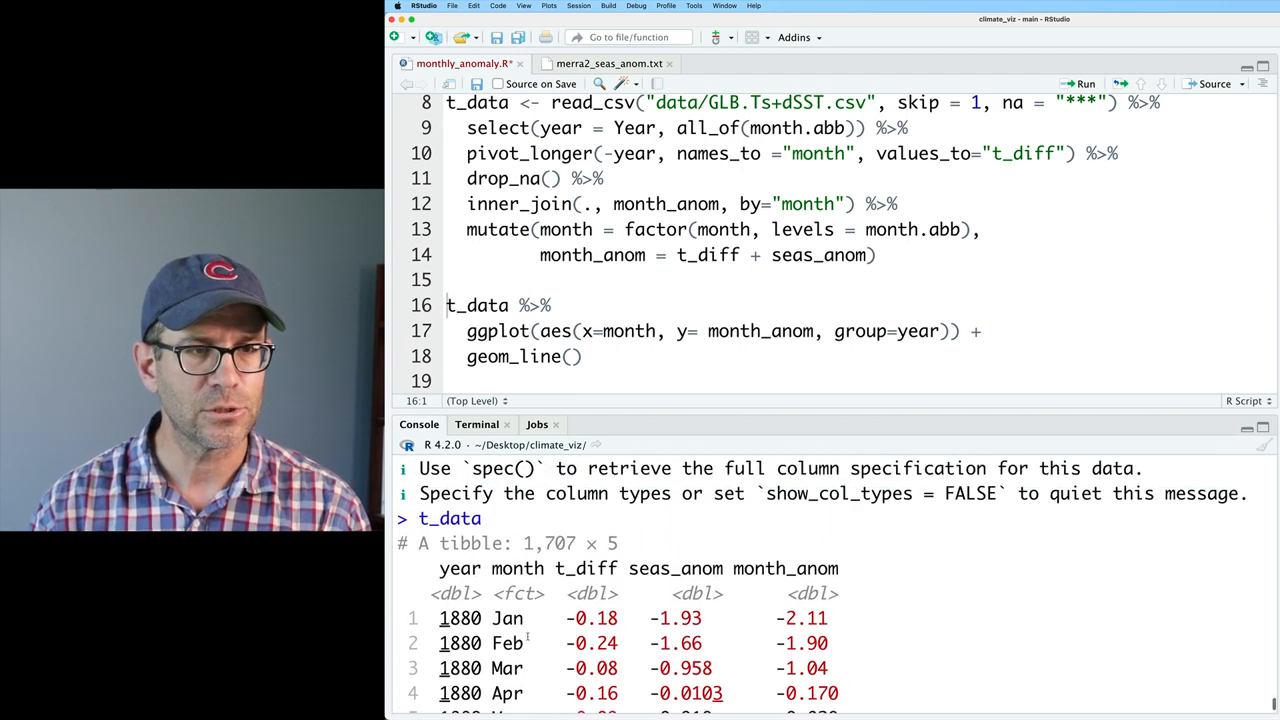
{"action": "left_click", "coordinate": [1085, 83]}
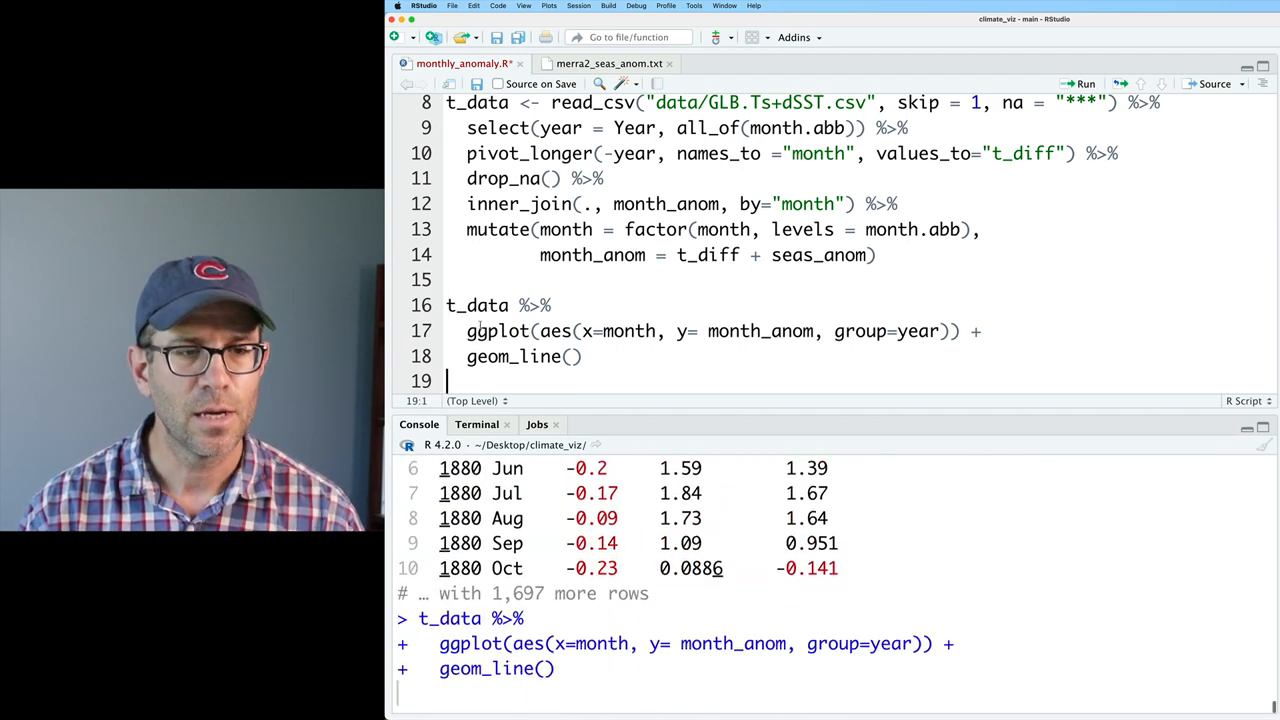
{"action": "left_click", "coordinate": [1085, 83]}
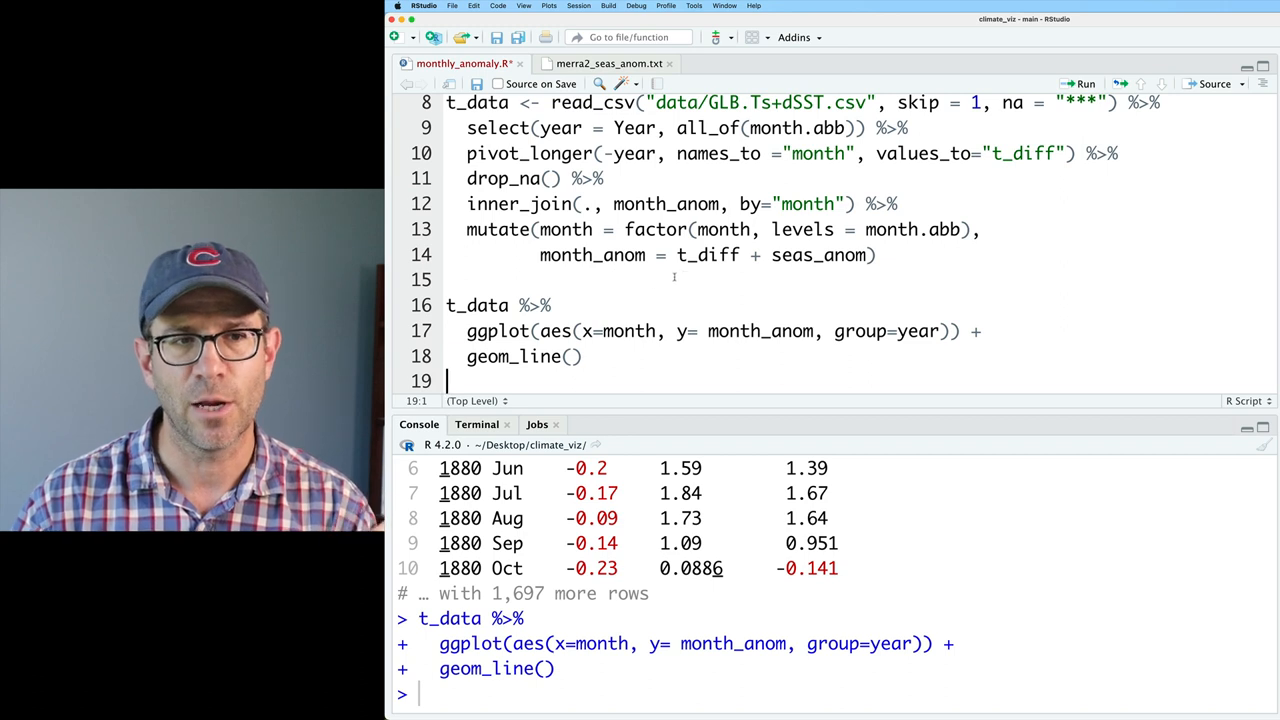
Extend the t_data pipeline with group_by(year), mutate(ave = mean(month_anom)) and ungroup().
{"action": "left_click", "coordinate": [878, 255]}
{"action": "type", "text": " %>%"}
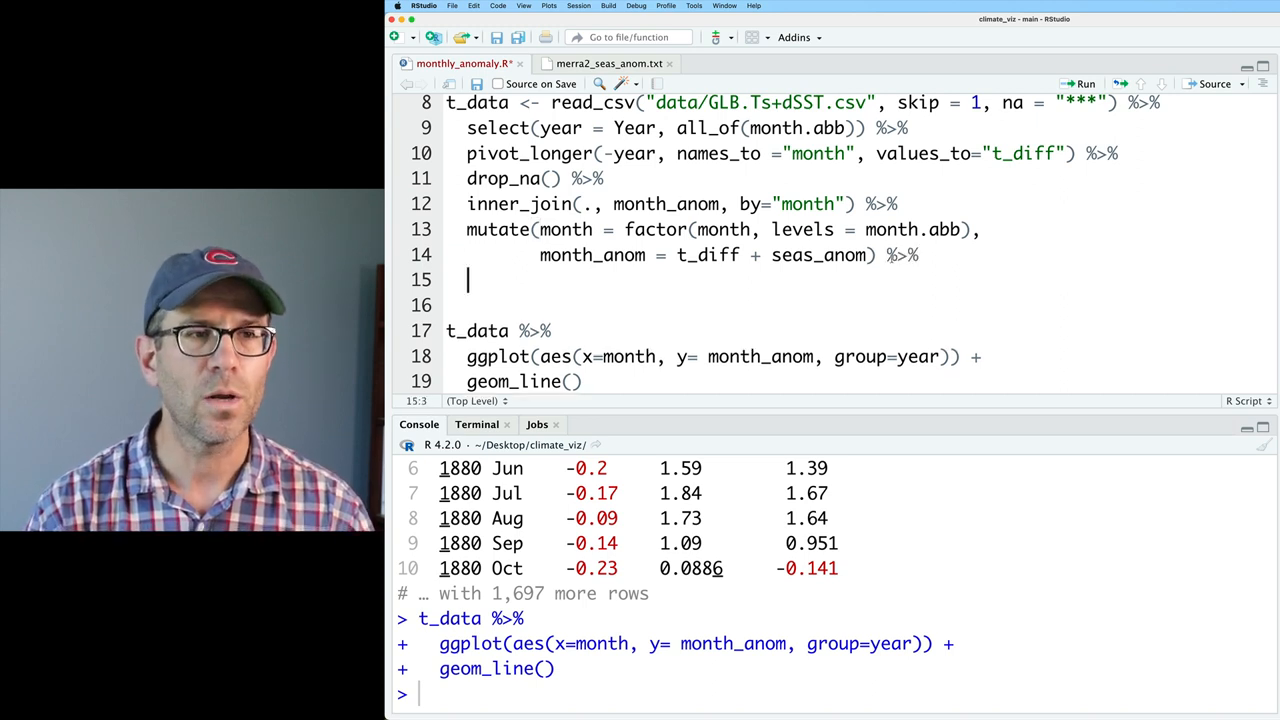
{"action": "type", "text": "group_by("}
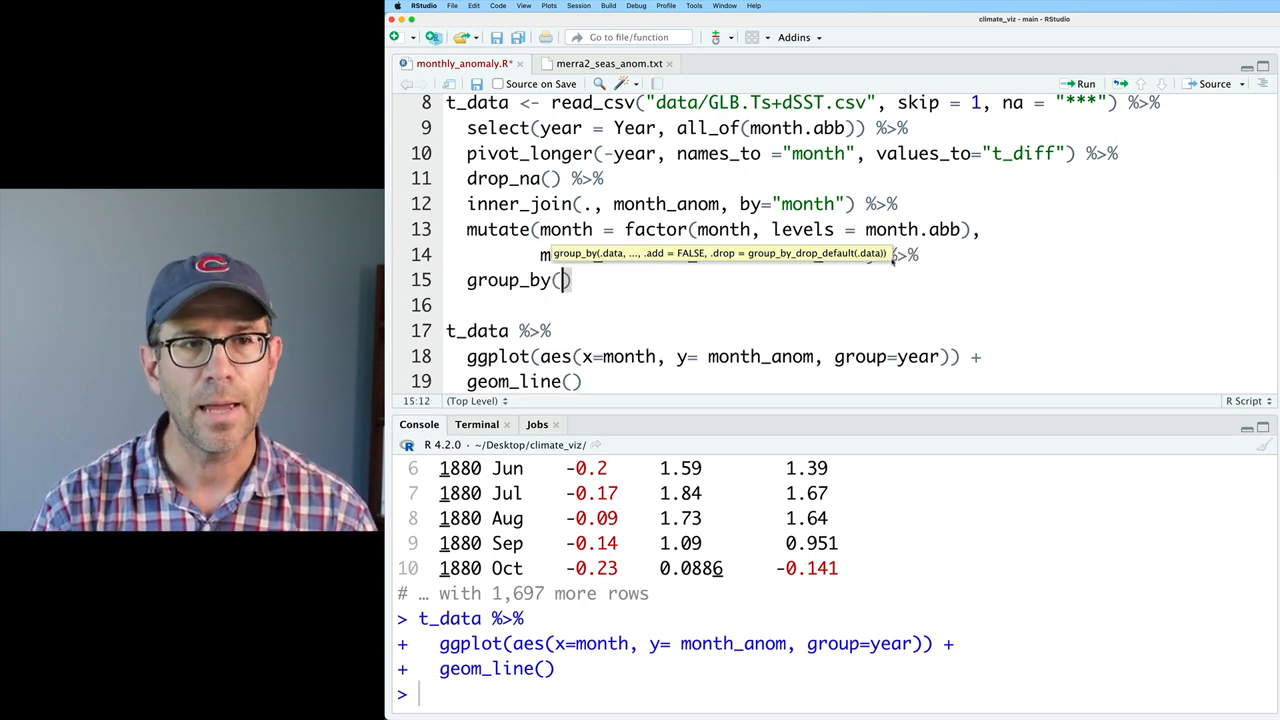
{"action": "type", "text": "month_anom = t_diff + seas_anom) %>%"}
{"action": "type", "text": "mutate("}
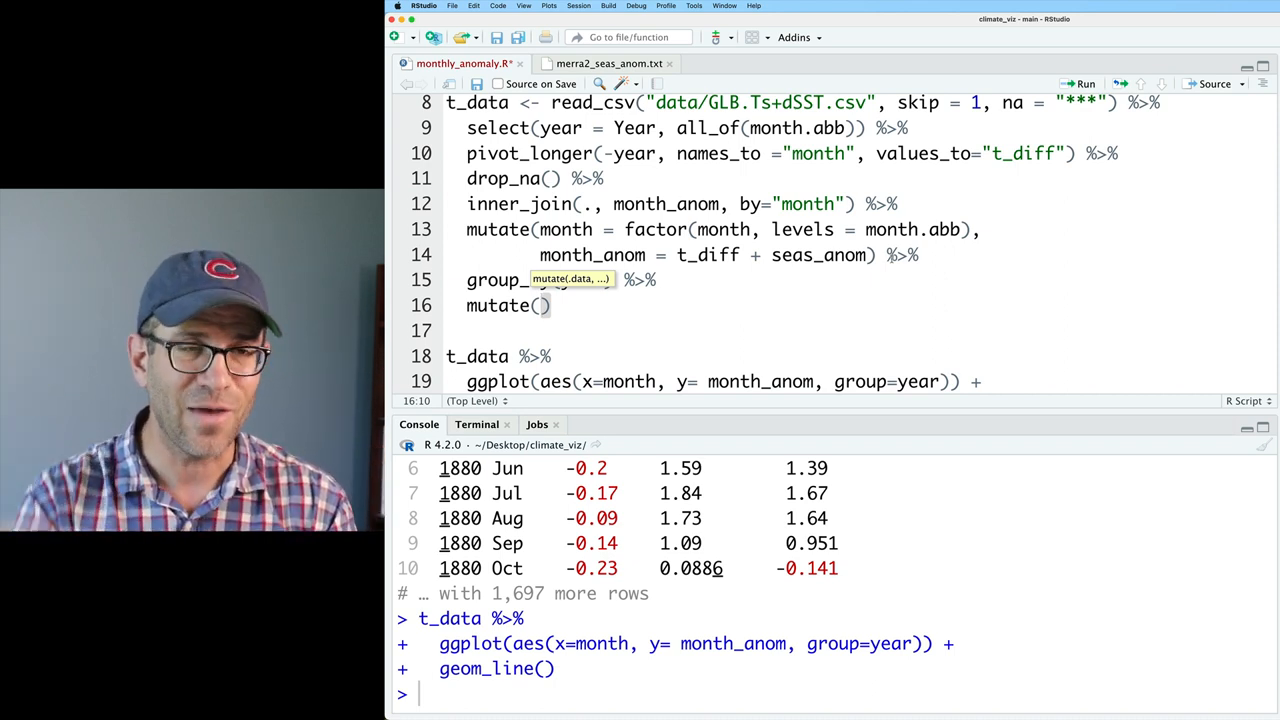
{"action": "type", "text": "a"}
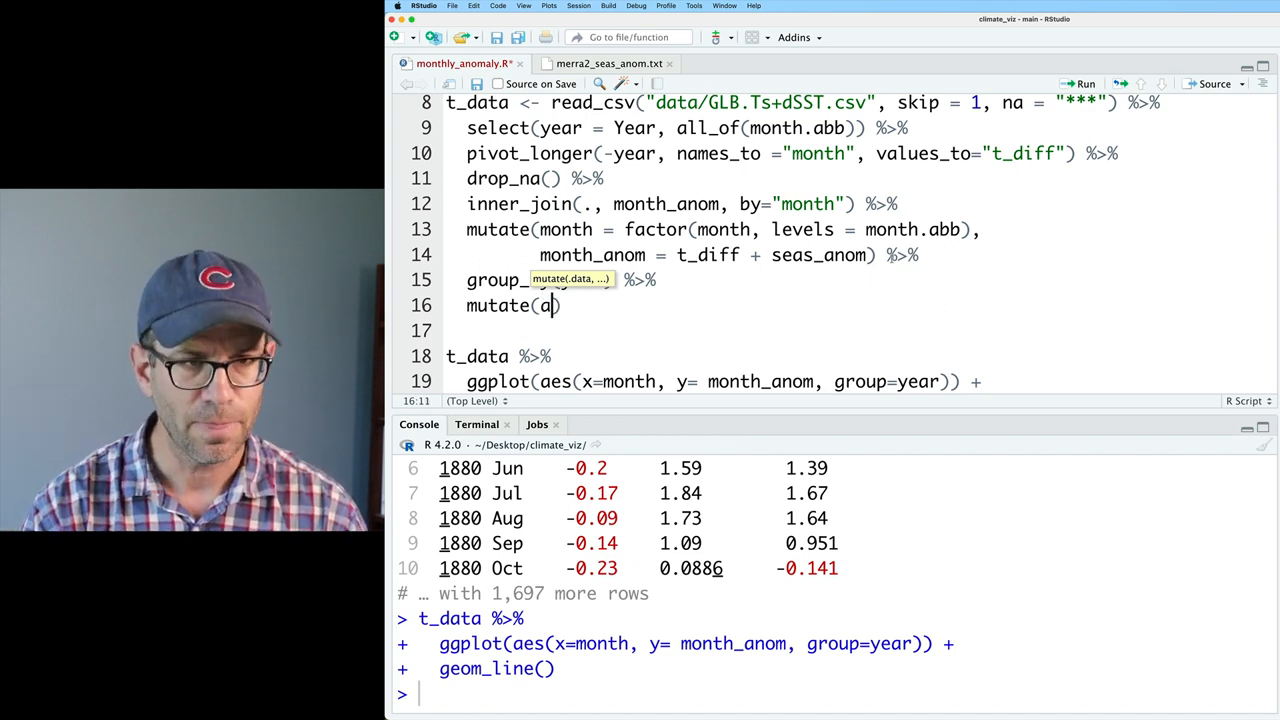
{"action": "type", "text": "ve = mean(month_anom"}
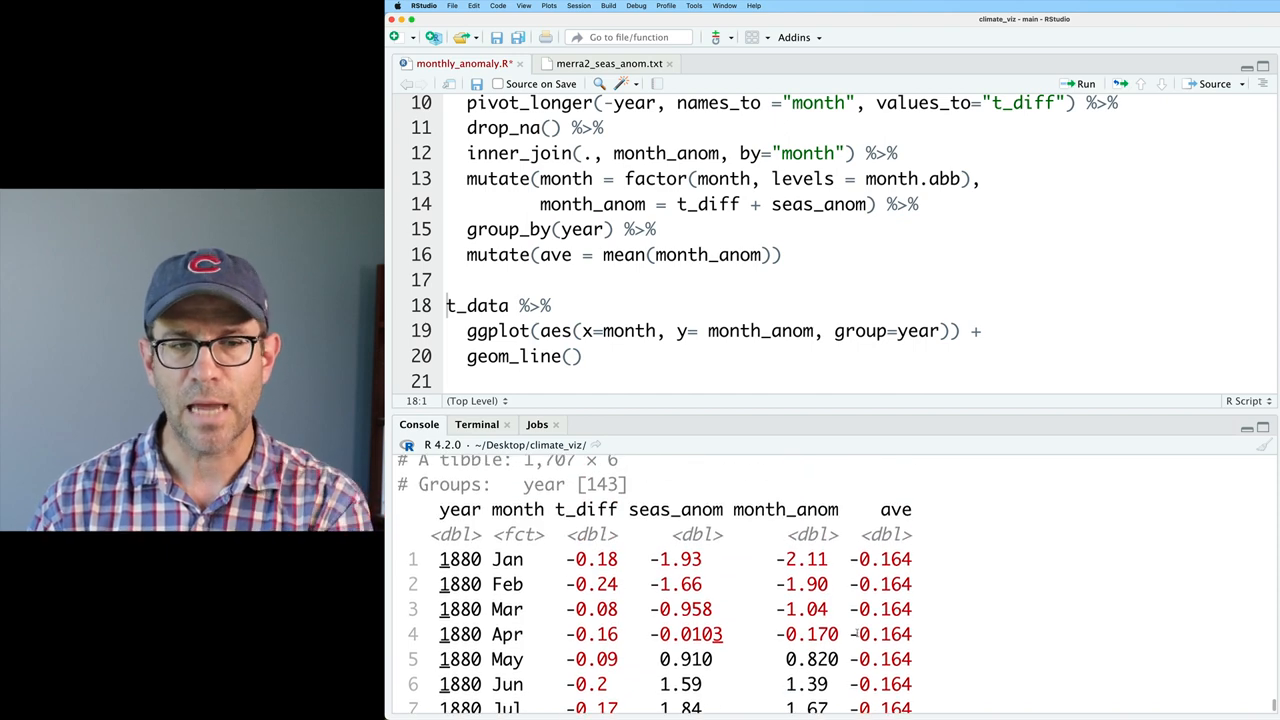
{"action": "type", "text": "ungroup("}
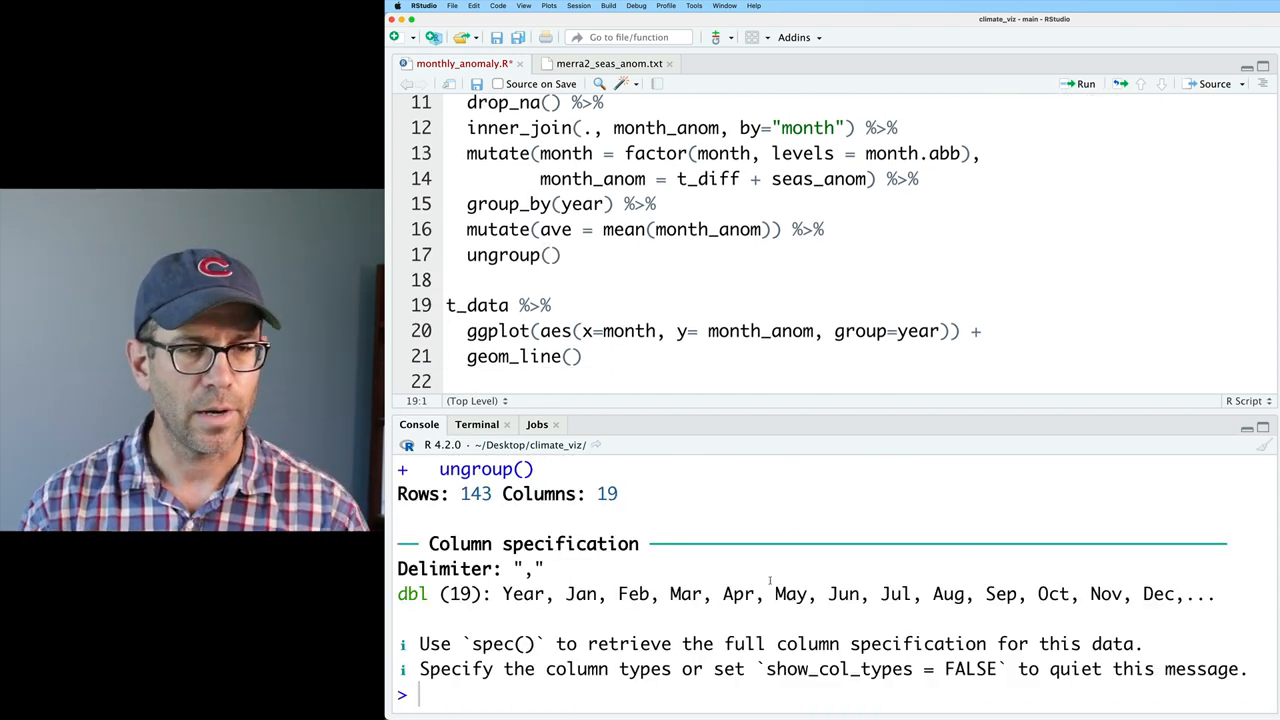
{"action": "type", "text": "t_data"}
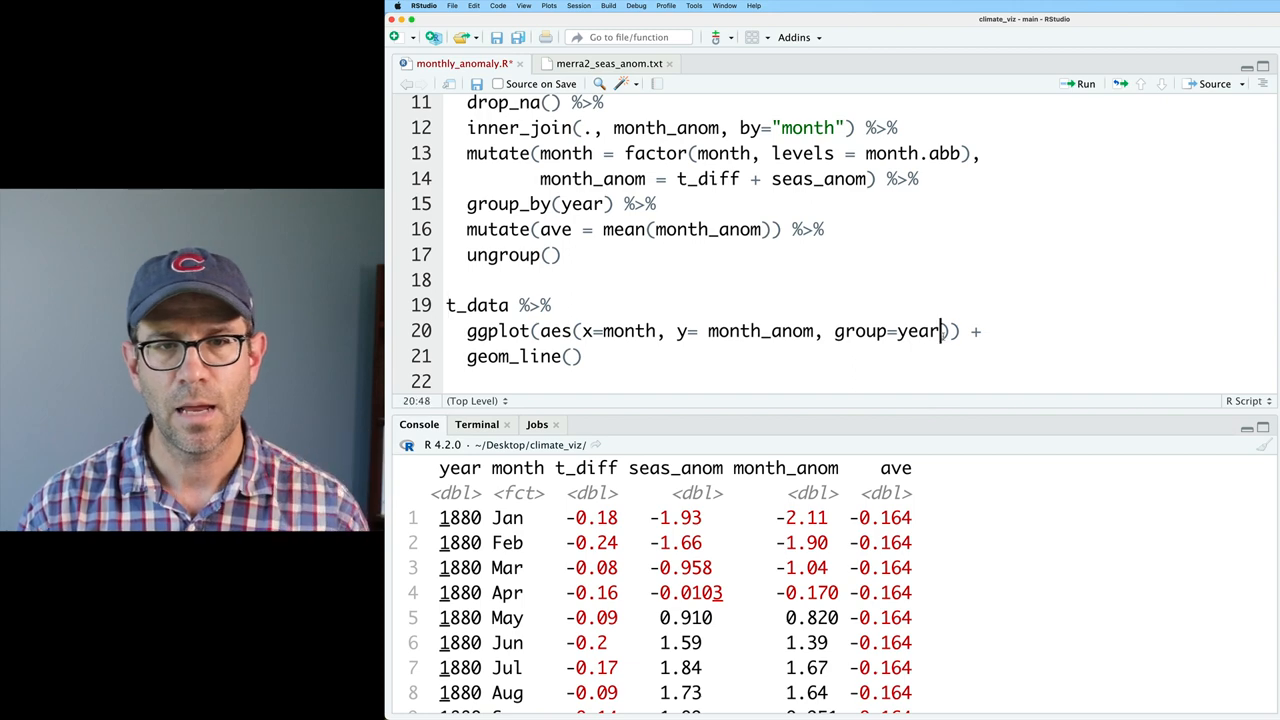
{"action": "type", "text": ", colo"}
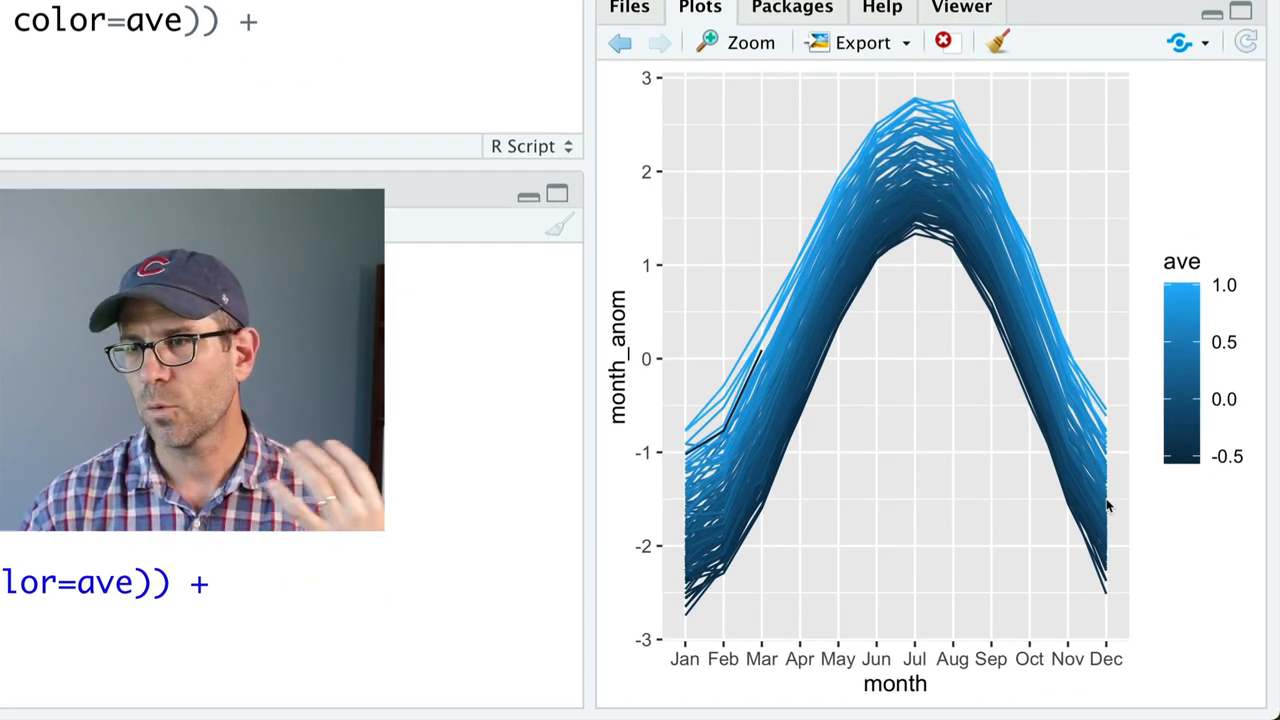
{"action": "mouse_move", "coordinate": [789, 222]}
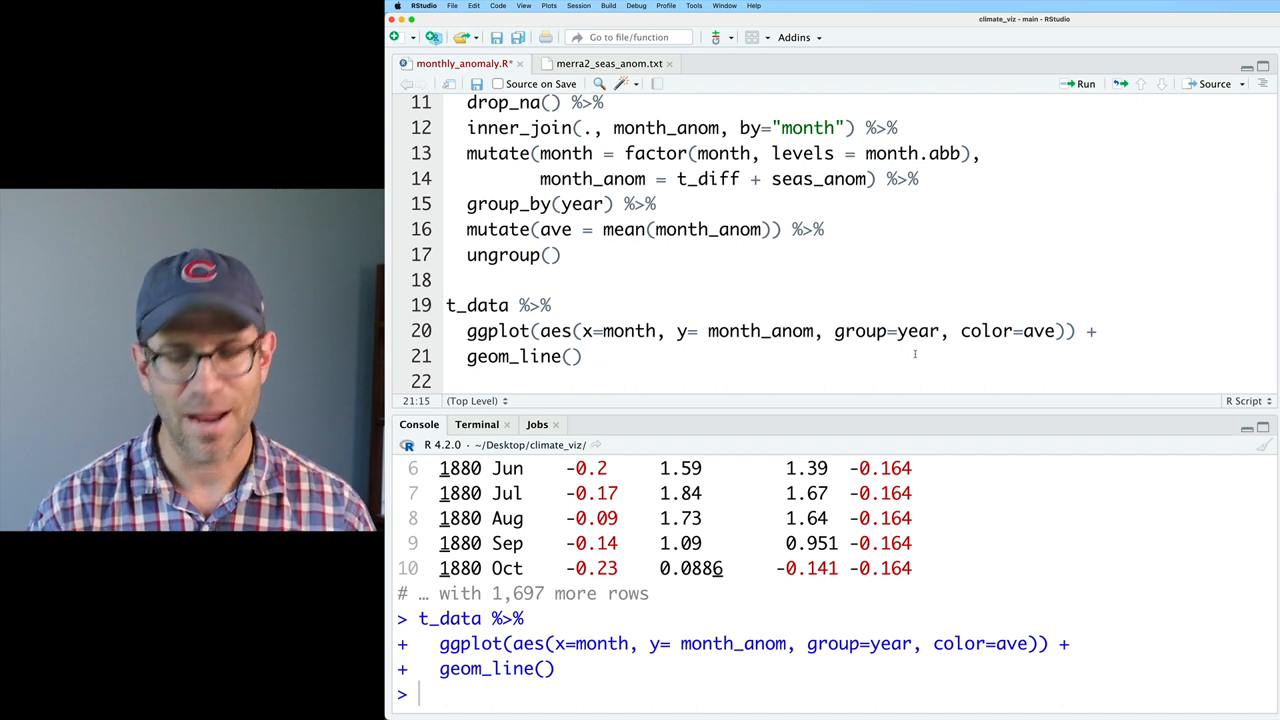
Colour lines with scale_color_gradient2 from darkblue through white to darkred, midpoint 0.
{"action": "type", "text": "+"}
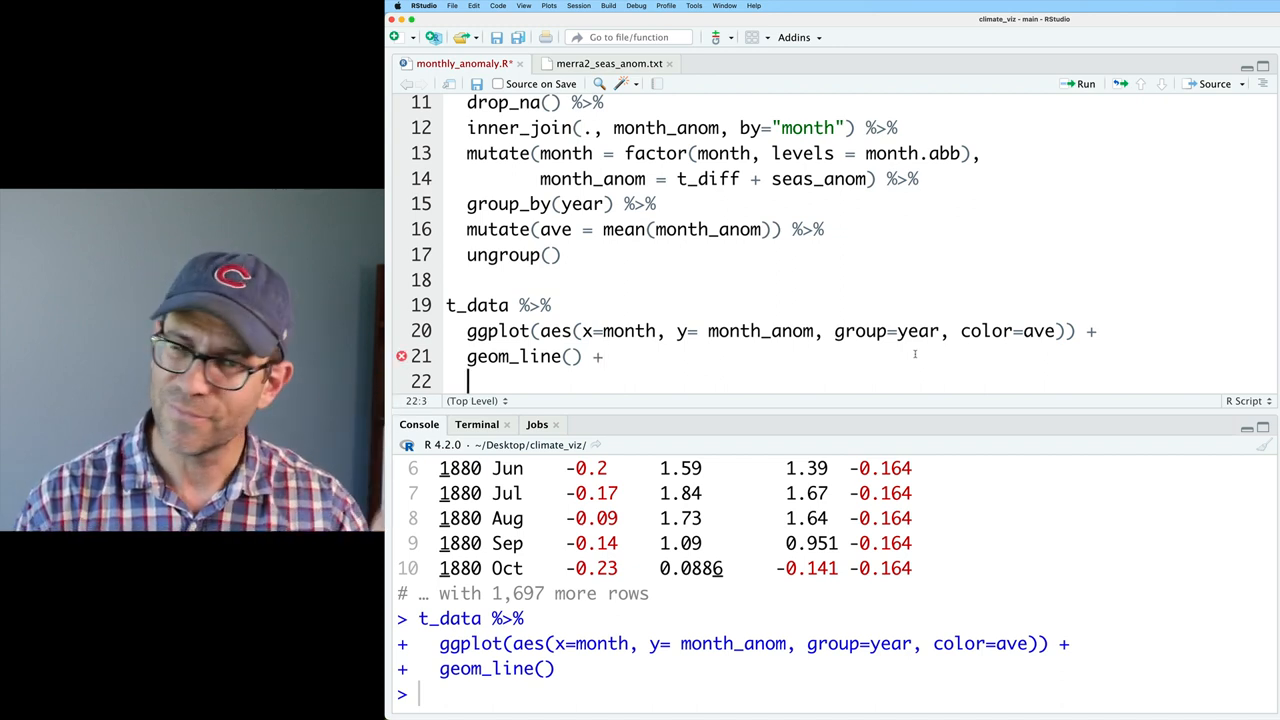
{"action": "type", "text": "scale"}
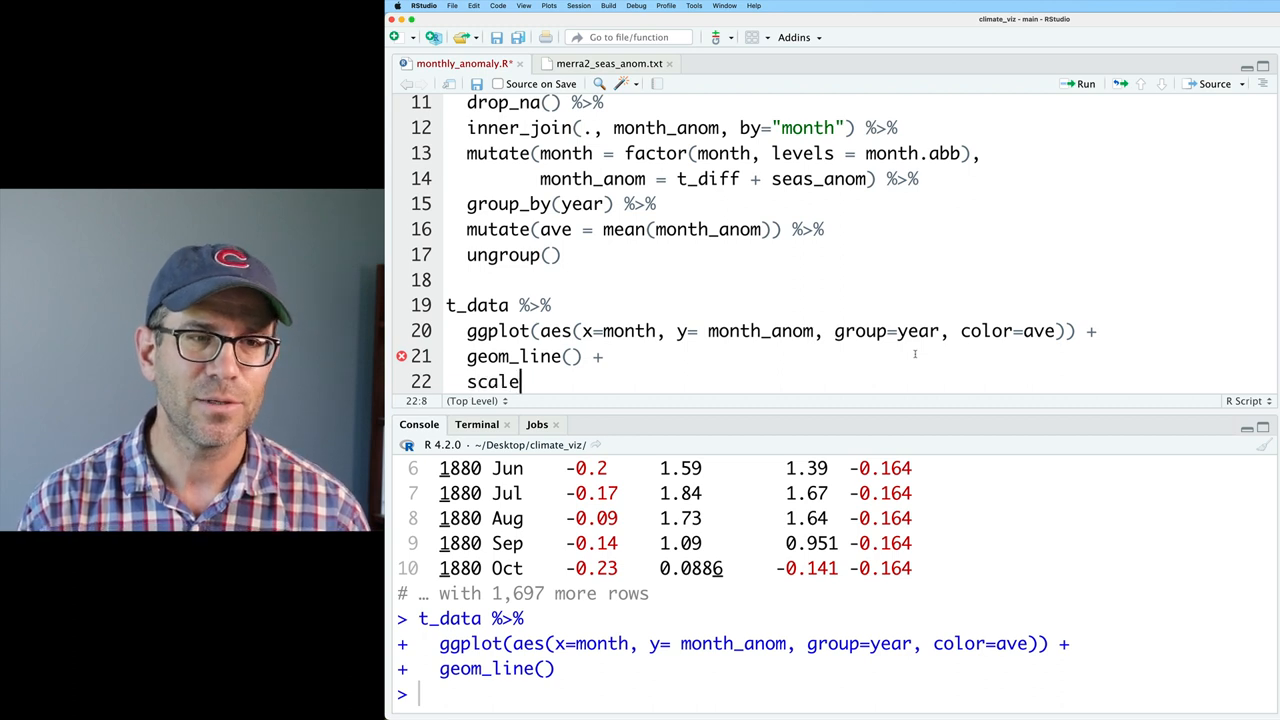
{"action": "type", "text": "_color_gra"}
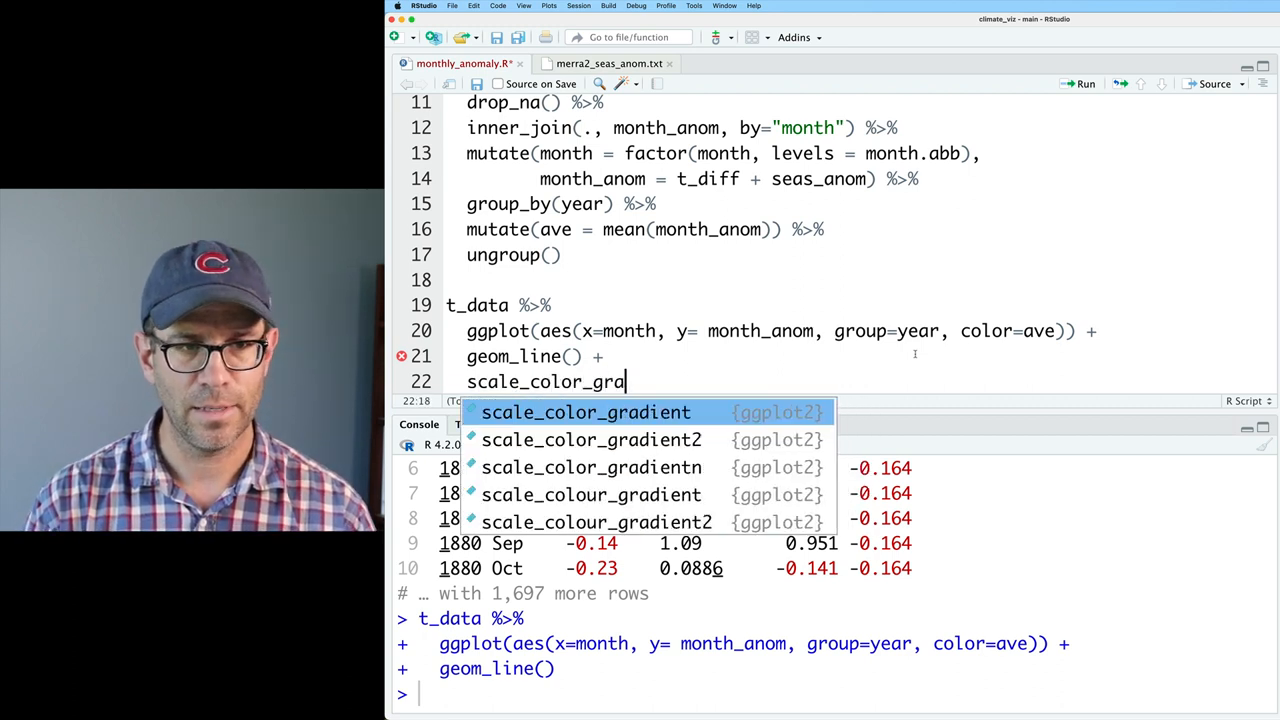
{"action": "type", "text": "2(low = \""}
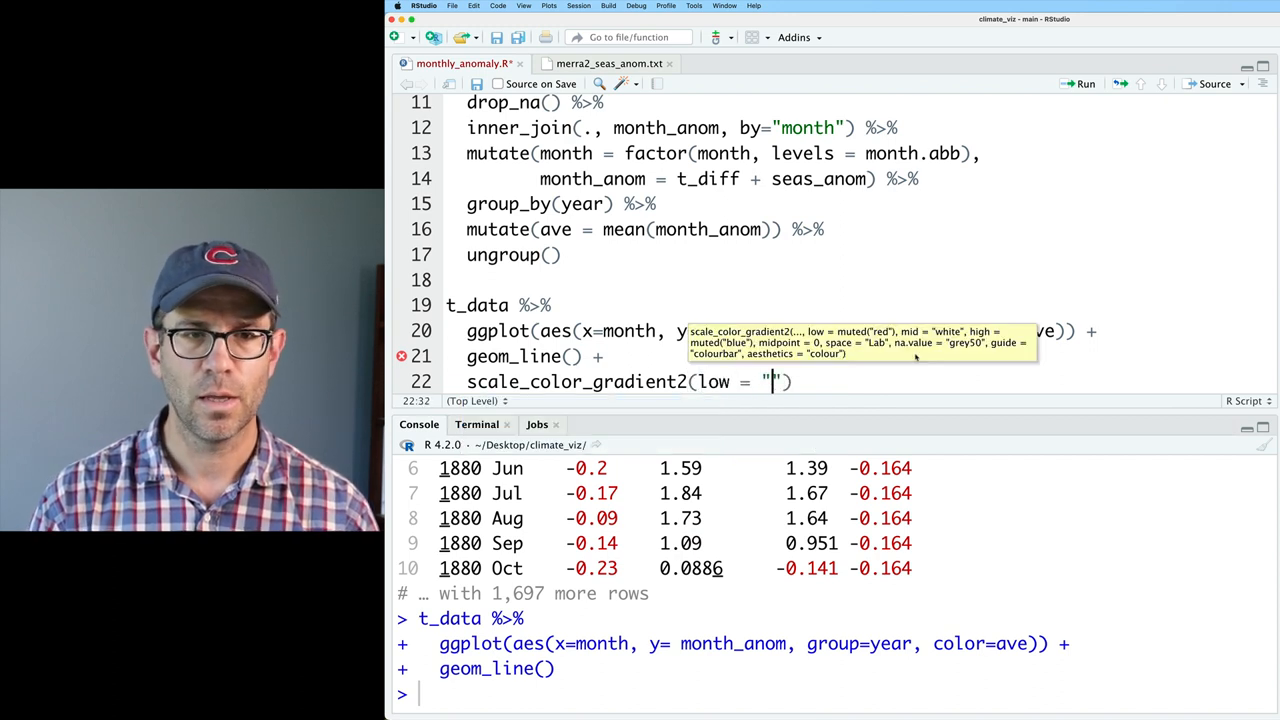
{"action": "type", "text": "darkb"}
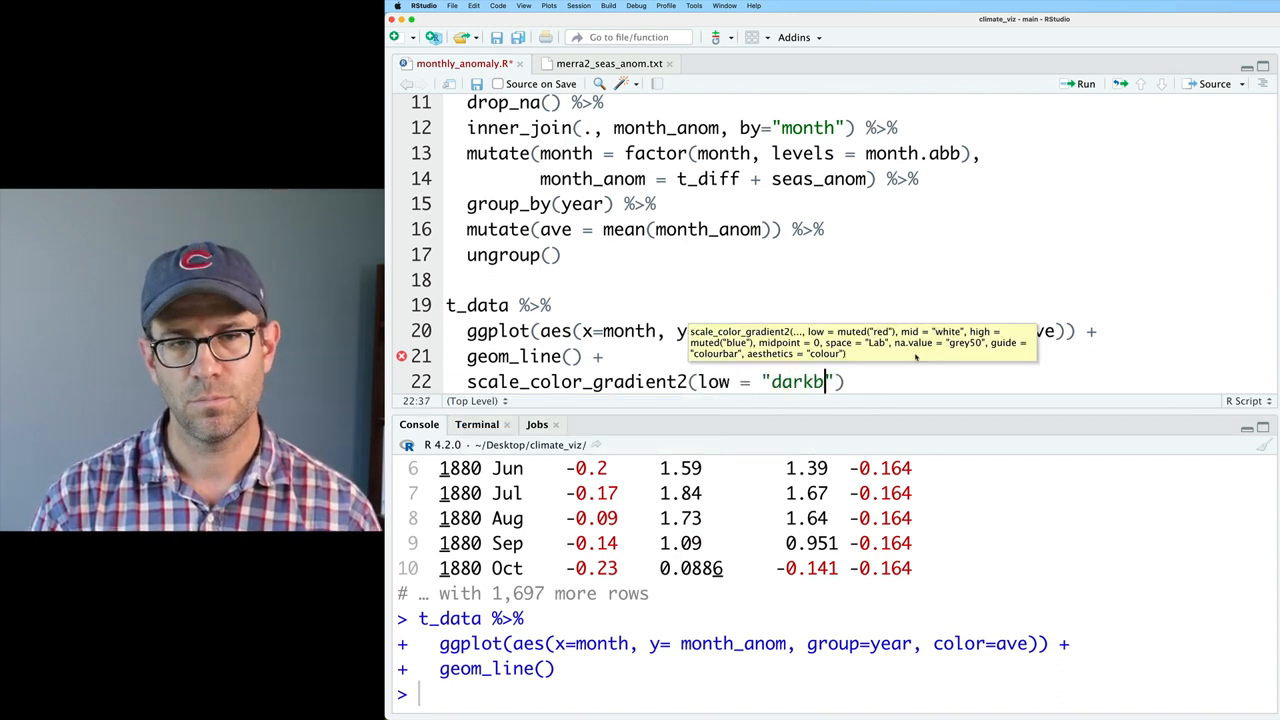
{"action": "type", "text": "lue\", mid ="}
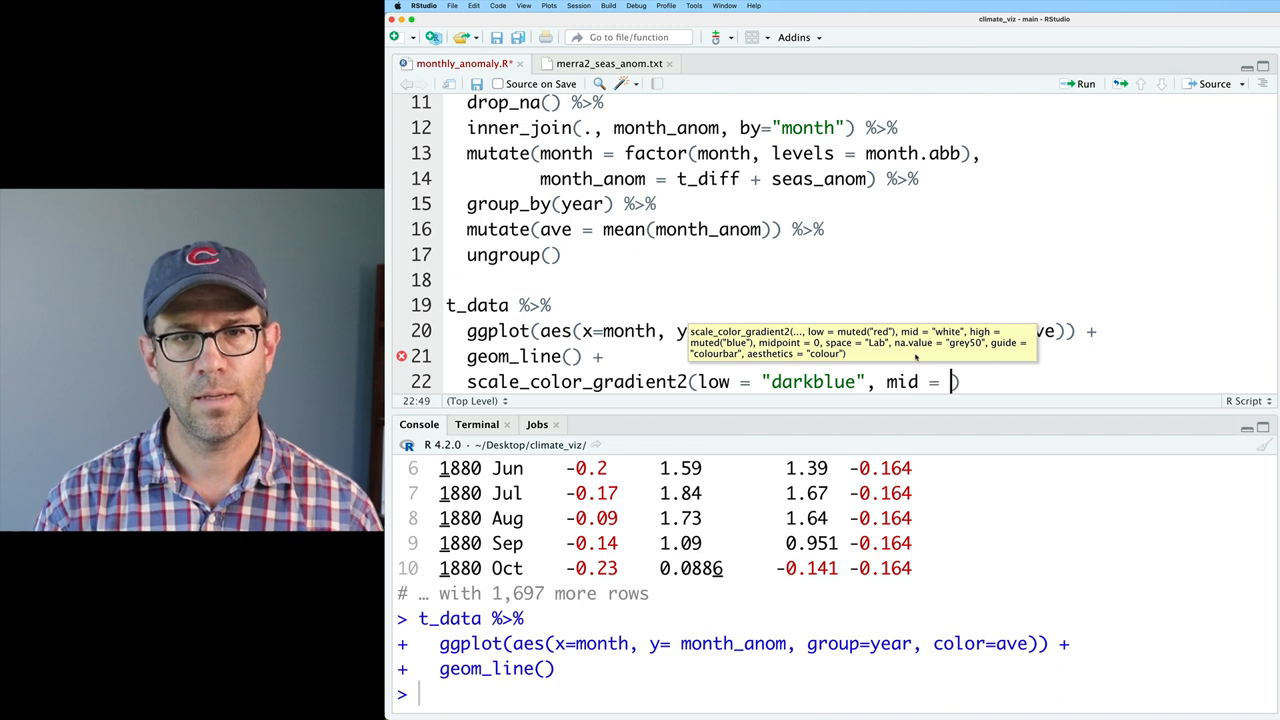
{"action": "type", "text": "\"white\","}
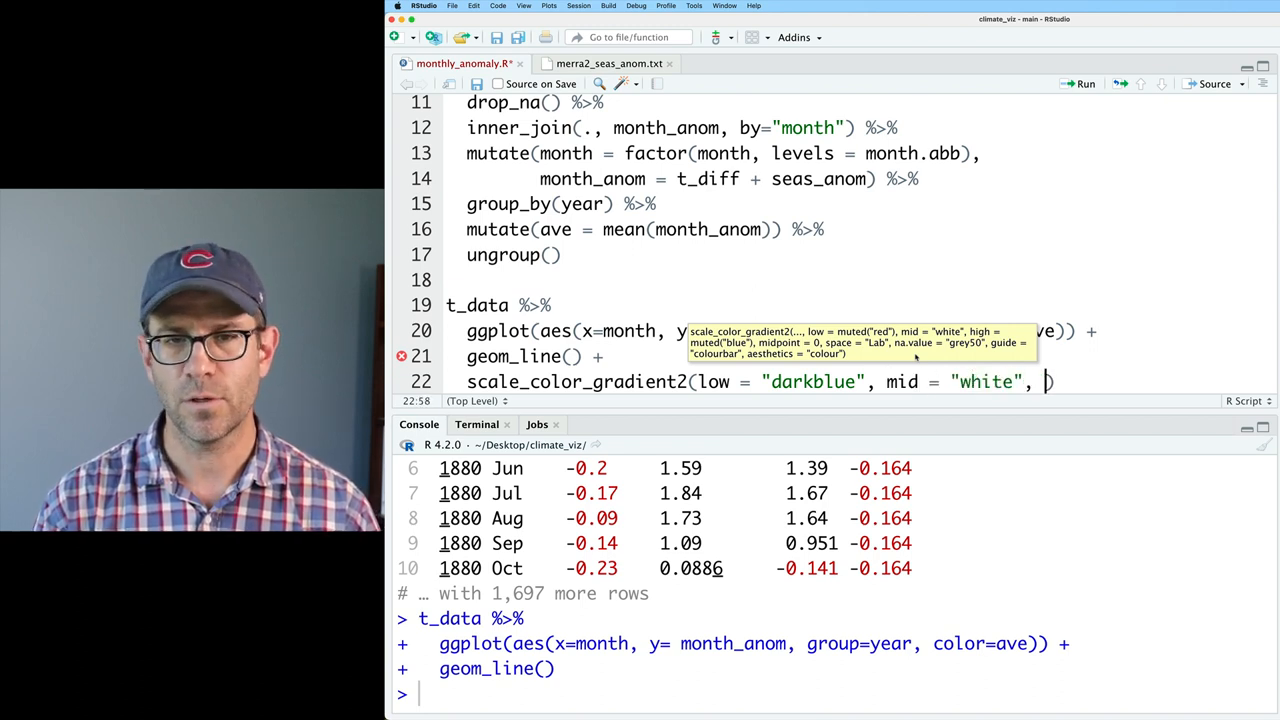
{"action": "type", "text": "high = \"darkred\","}
{"action": "type", "text": "m)"}
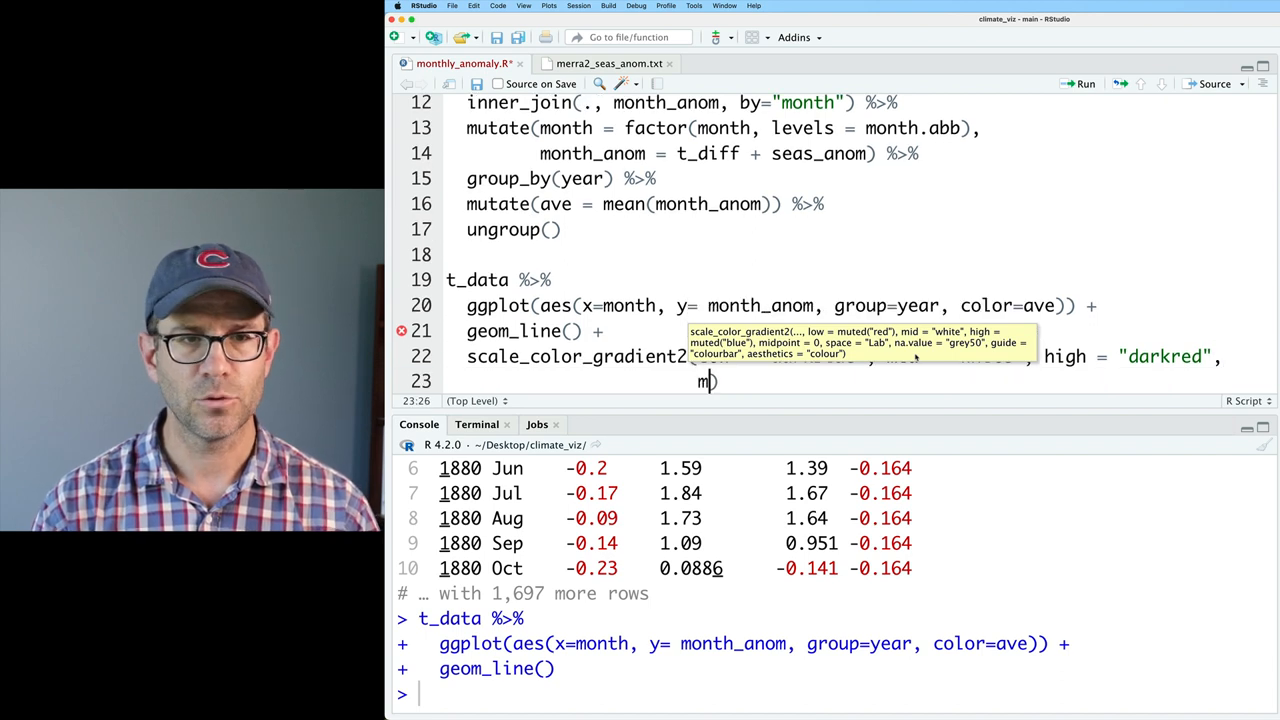
{"action": "type", "text": "idpoint = 0)"}
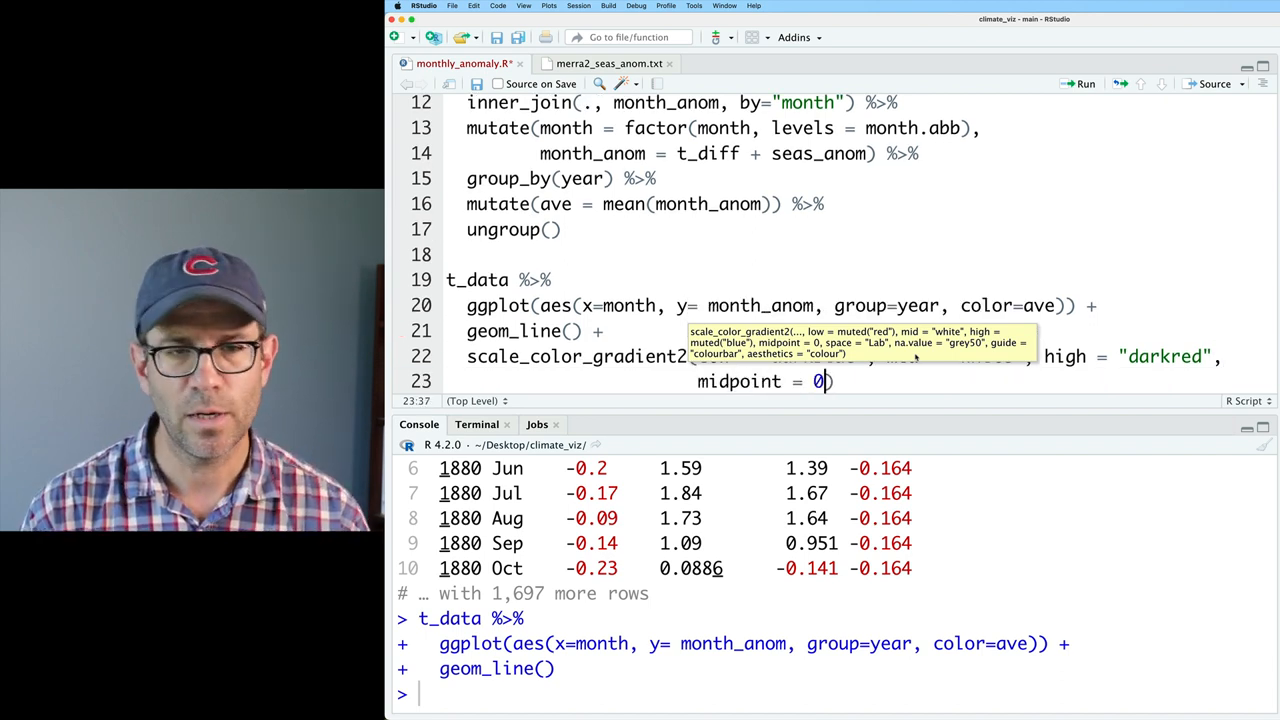
{"action": "type", "text": ", guid"}
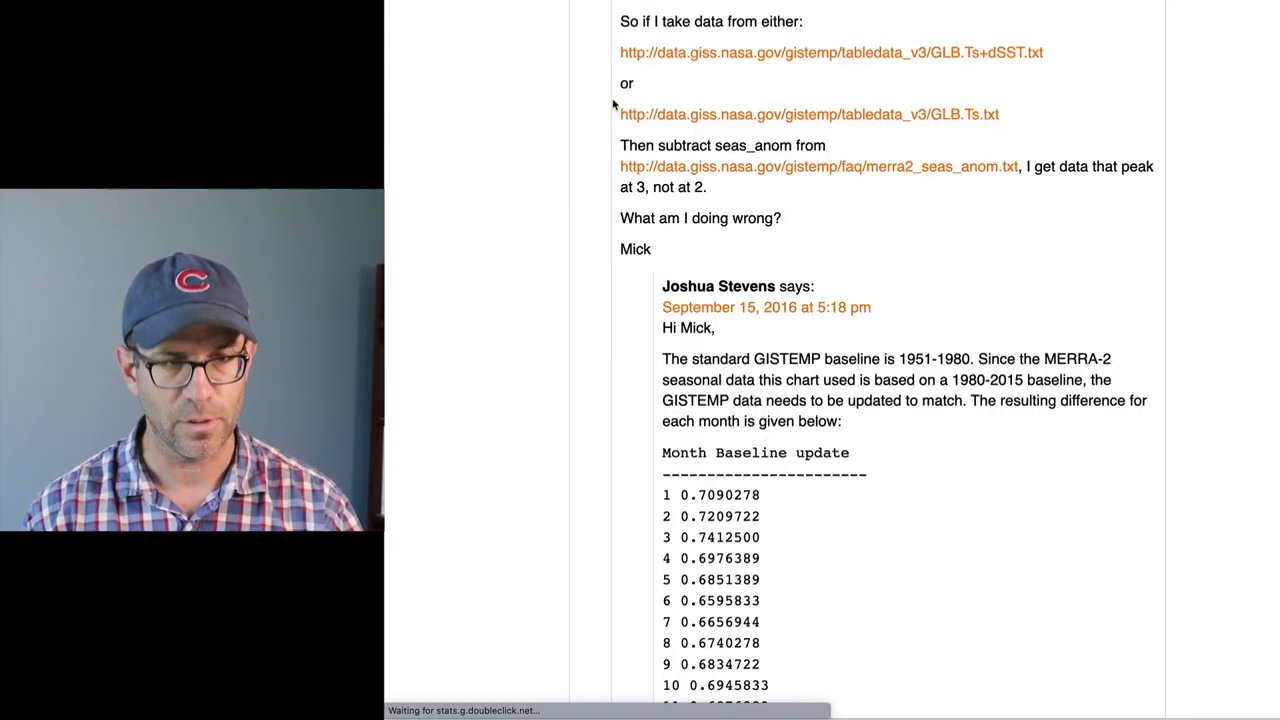
Scroll the comments and select the twelve Month Baseline update values.
{"action": "scroll", "scroll_direction": "down", "scroll_amount": 3}
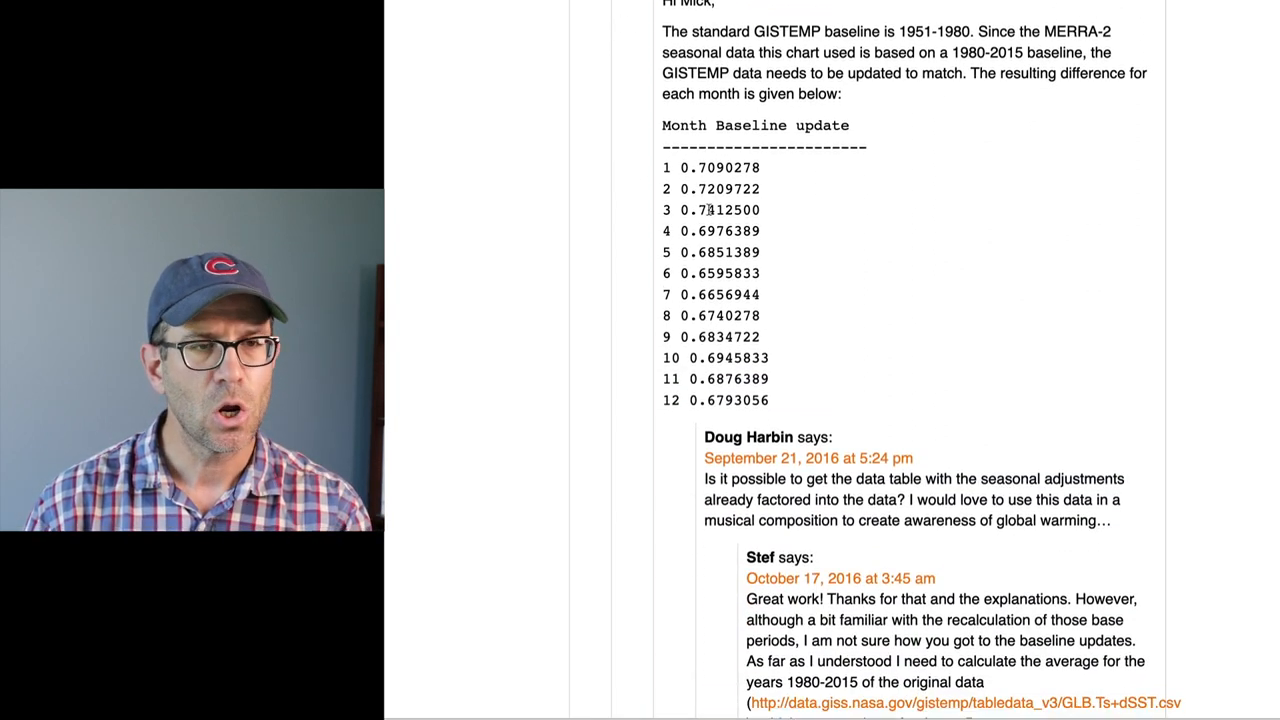
{"action": "left_click_drag", "start_coordinate": [665, 167], "coordinate": [775, 402]}
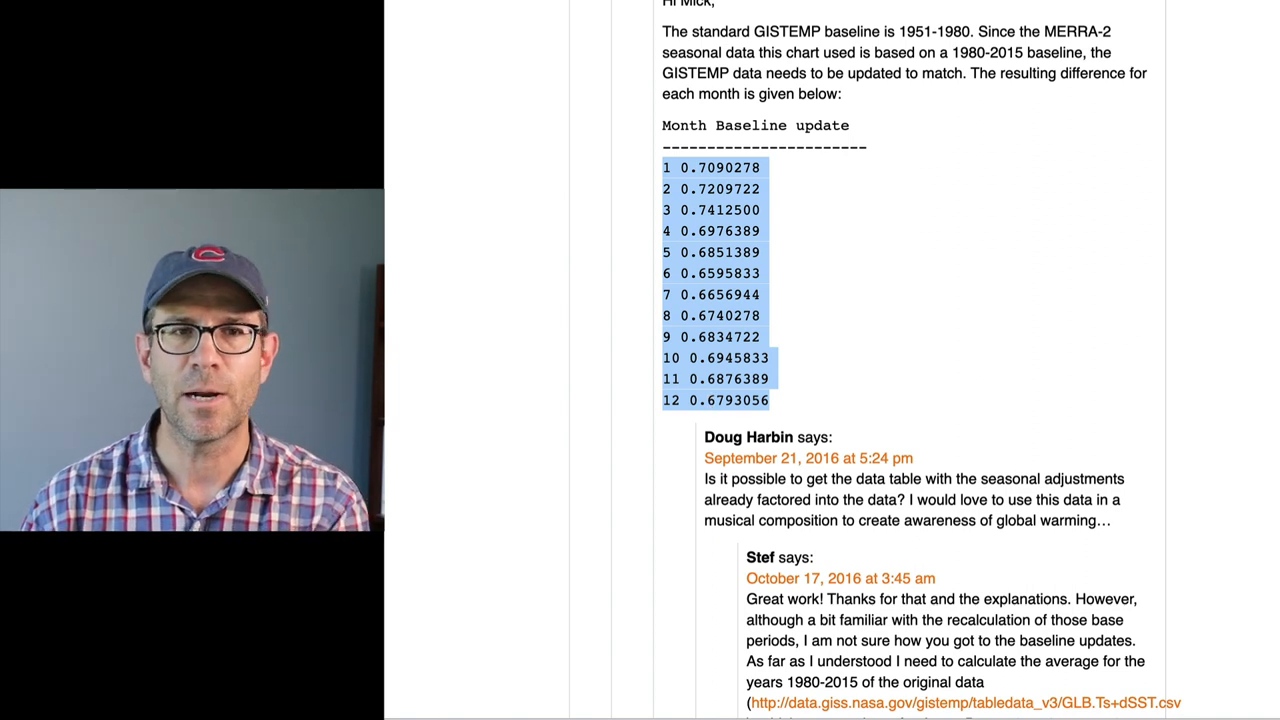
{"action": "scroll", "scroll_direction": "down", "scroll_amount": 3}
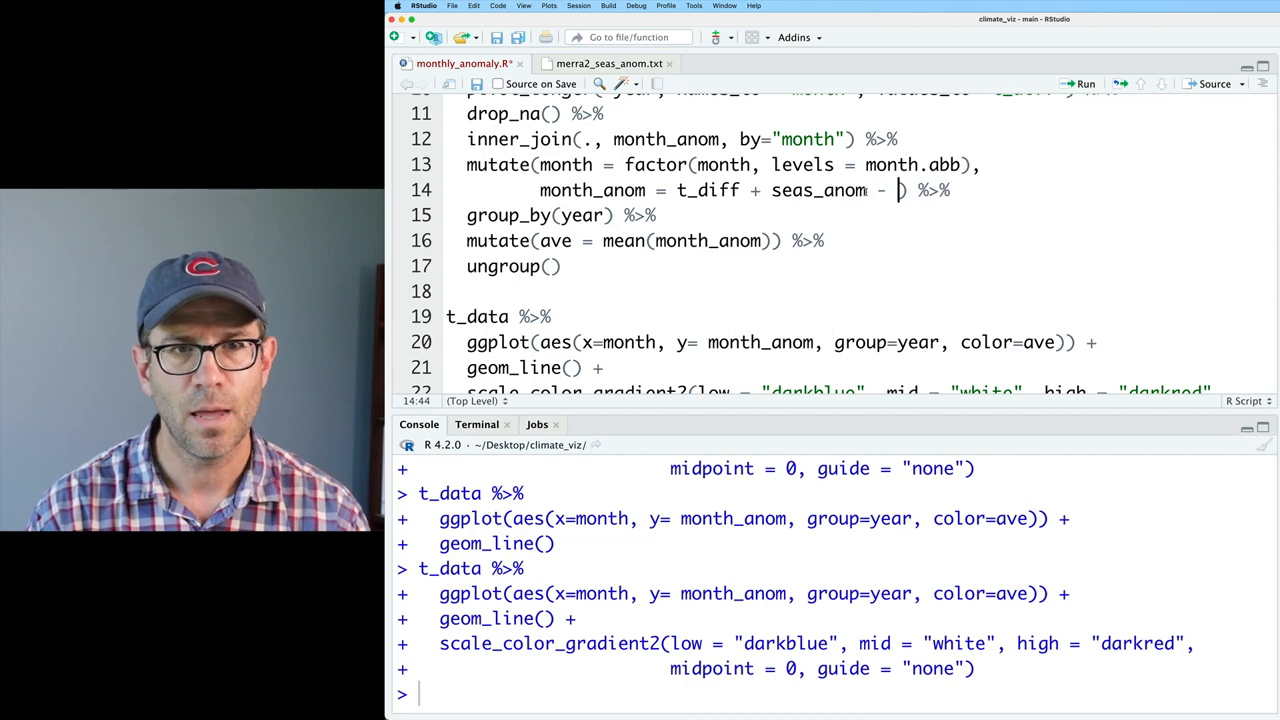
Change the month_anom formula to t_diff + seas_anom - 0.7.
{"action": "type", "text": "0.7"}
{"action": "left_click", "coordinate": [855, 291]}
{"action": "type", "text": "mutate(ave"}
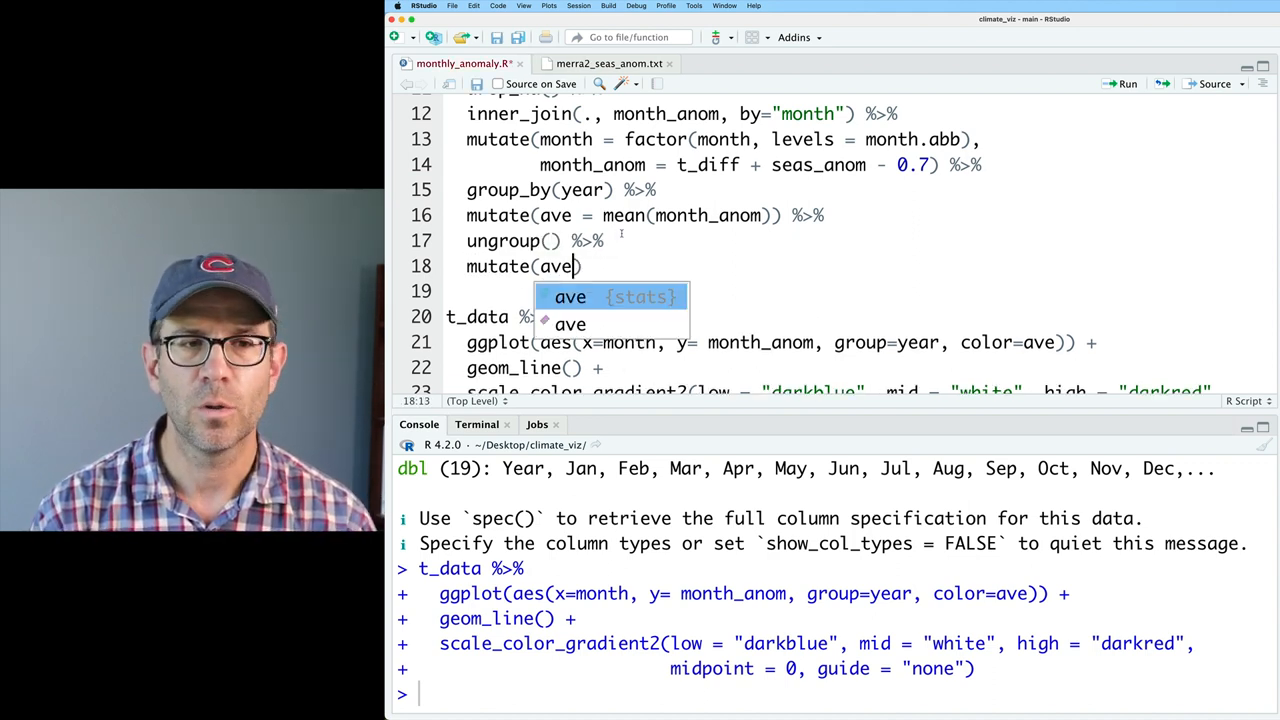
Set ave to max(abs(ave)) for 2022 via if_else and rerun the plot.
{"action": "type", "text": "= if_else(year"}
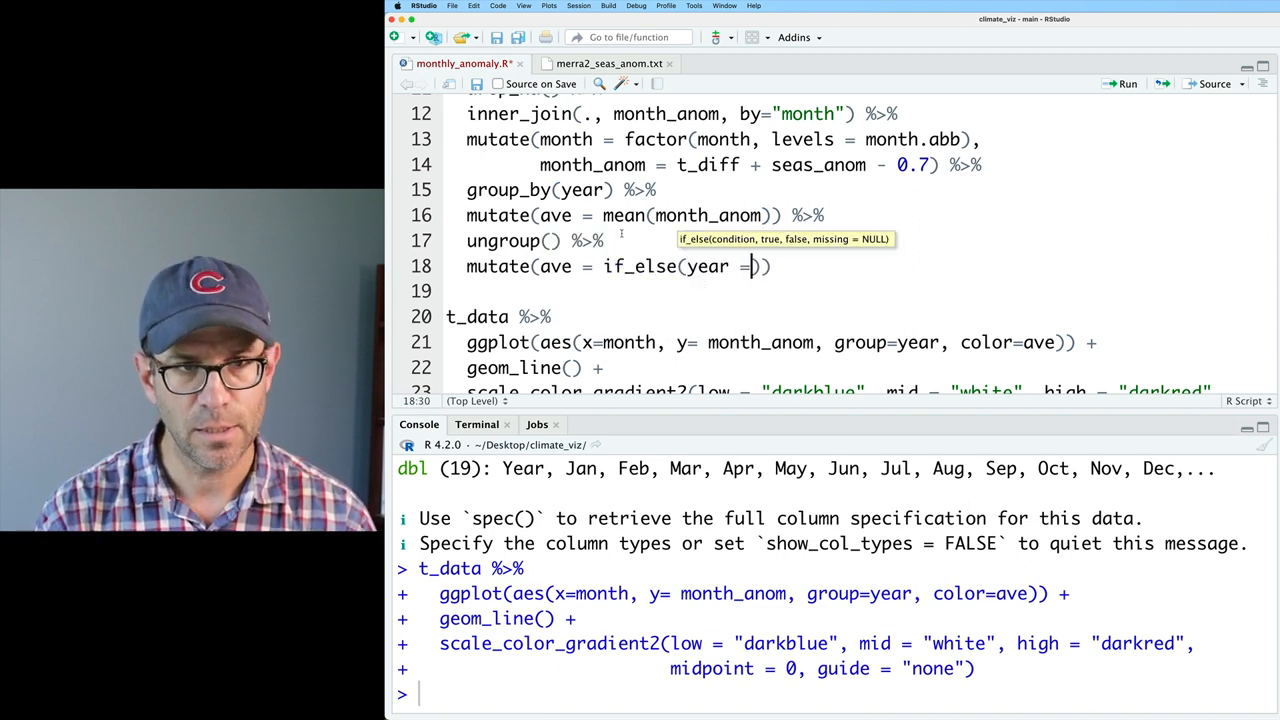
{"action": "type", "text": "= 2022,"}
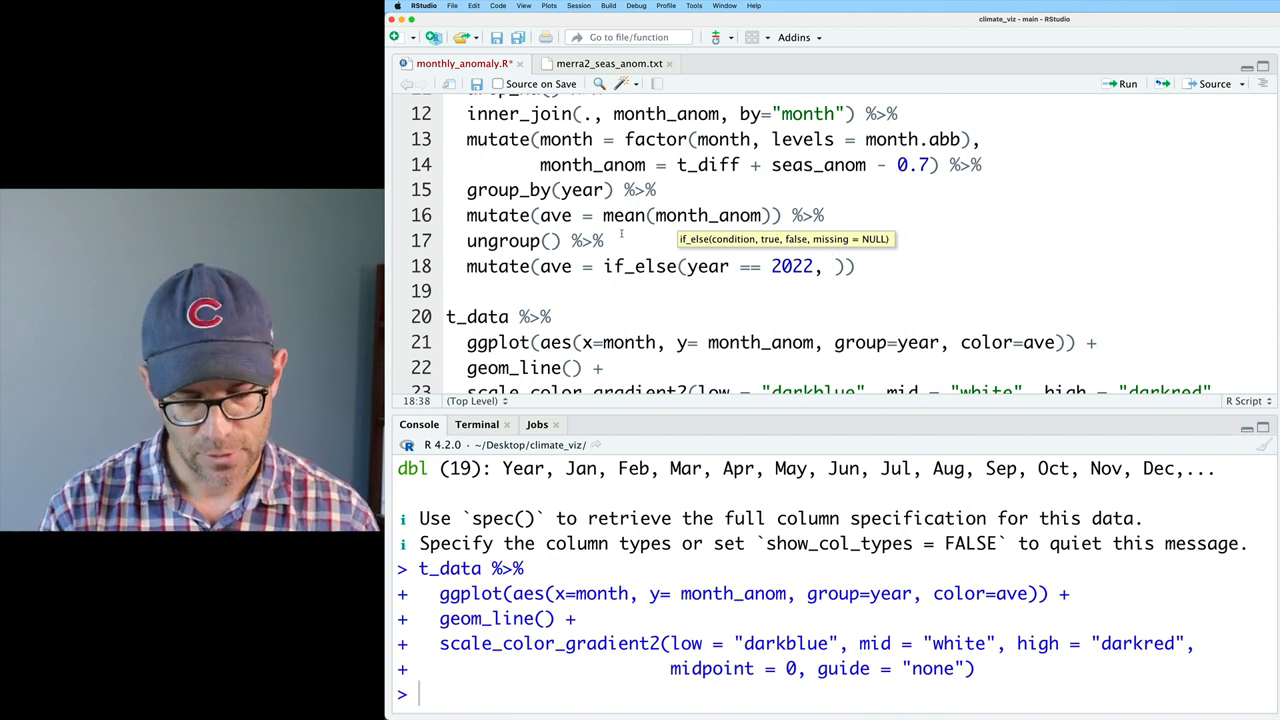
{"action": "type", "text": "max(abs(m"}
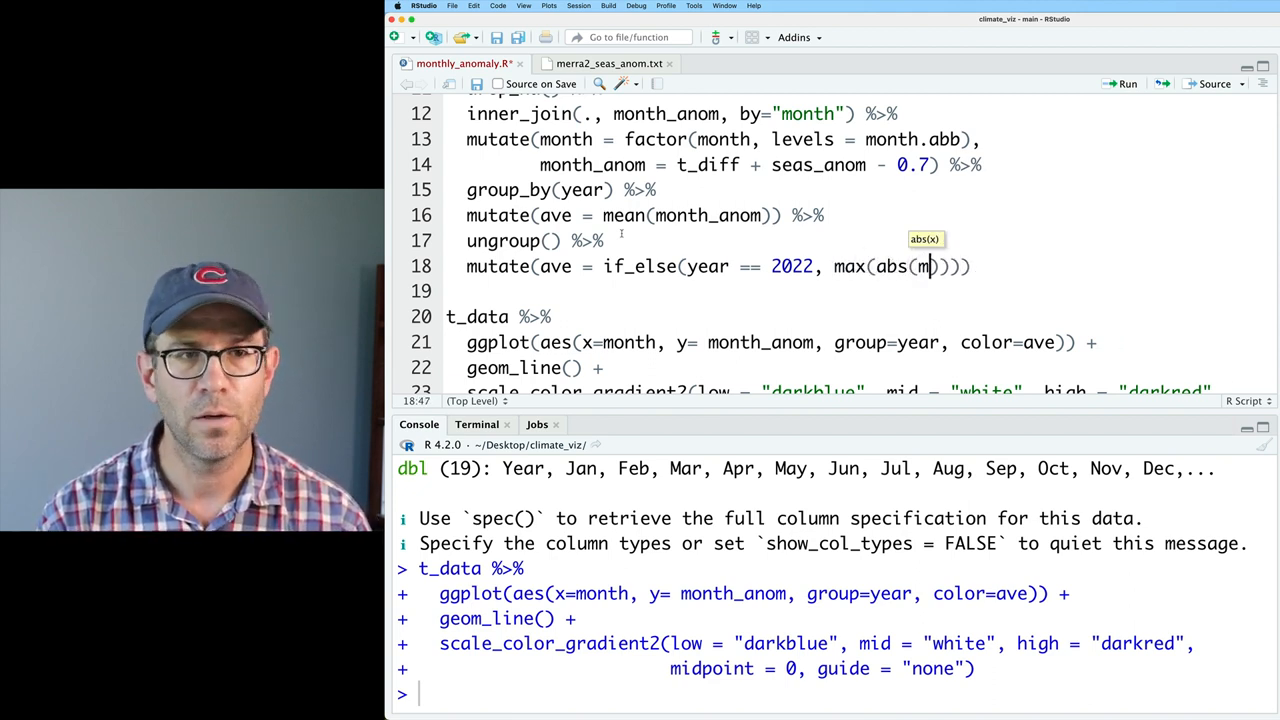
{"action": "type", "text": "ave"}
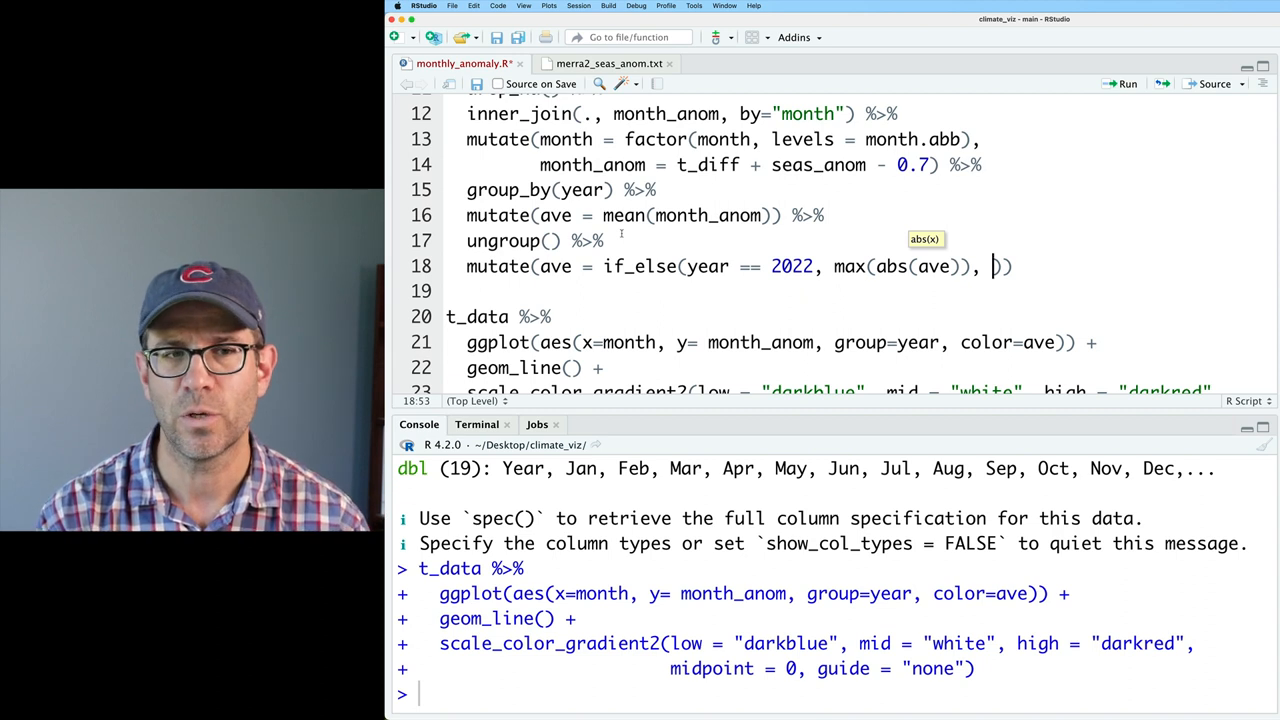
{"action": "type", "text": "ave"}
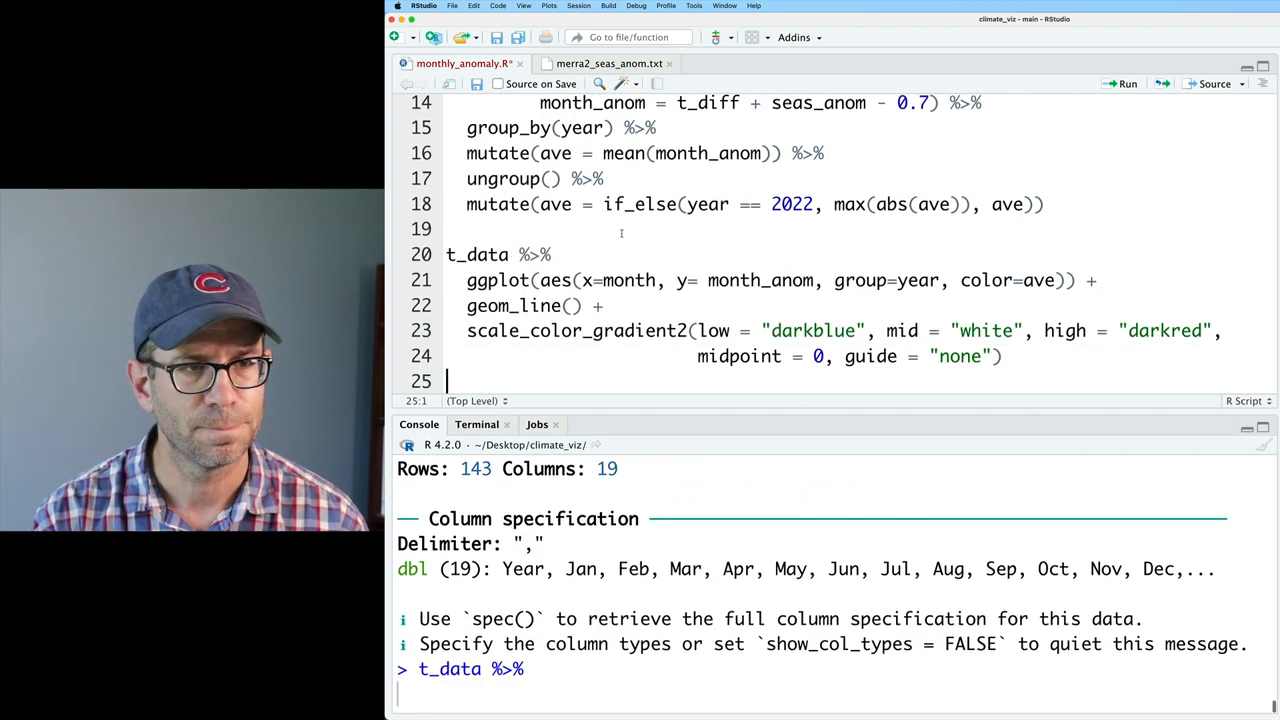
{"action": "left_click", "coordinate": [1127, 83]}
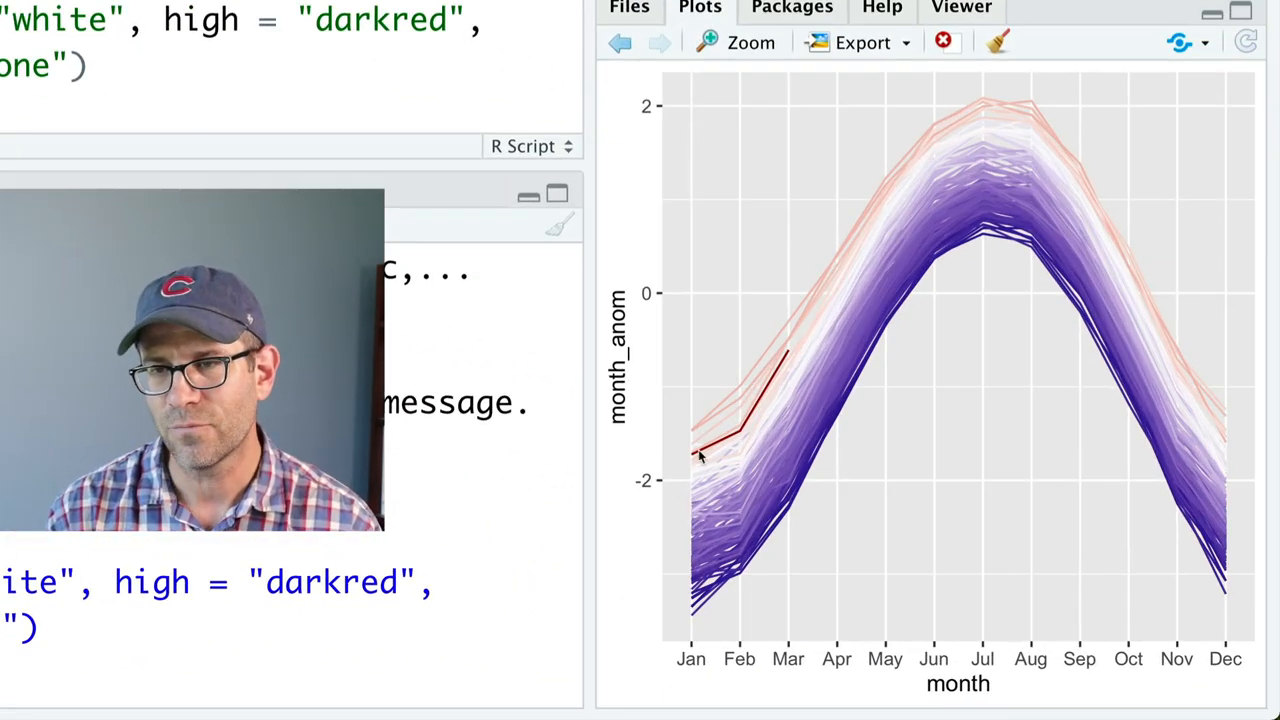
{"action": "mouse_move", "coordinate": [633, 337]}
{"action": "type", "text": " +"}
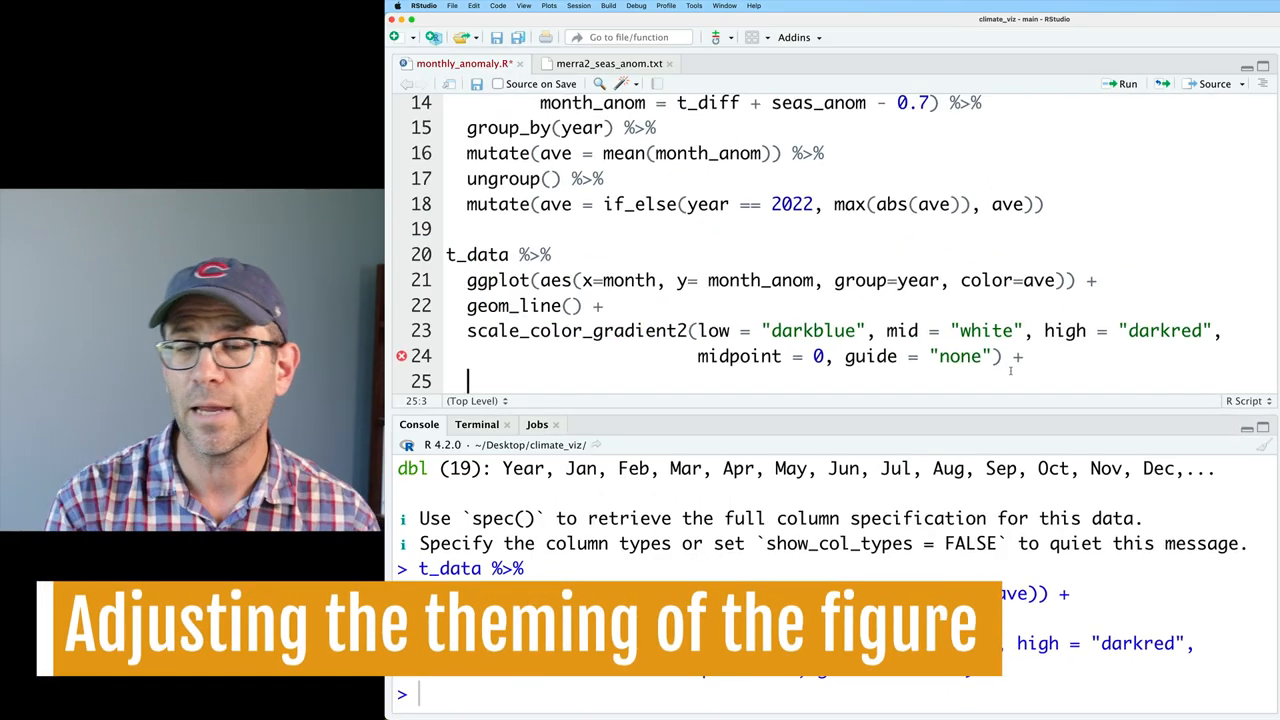
Add a theme() that blanks the minor and vertical major gridlines.
{"action": "type", "text": "theme()"}
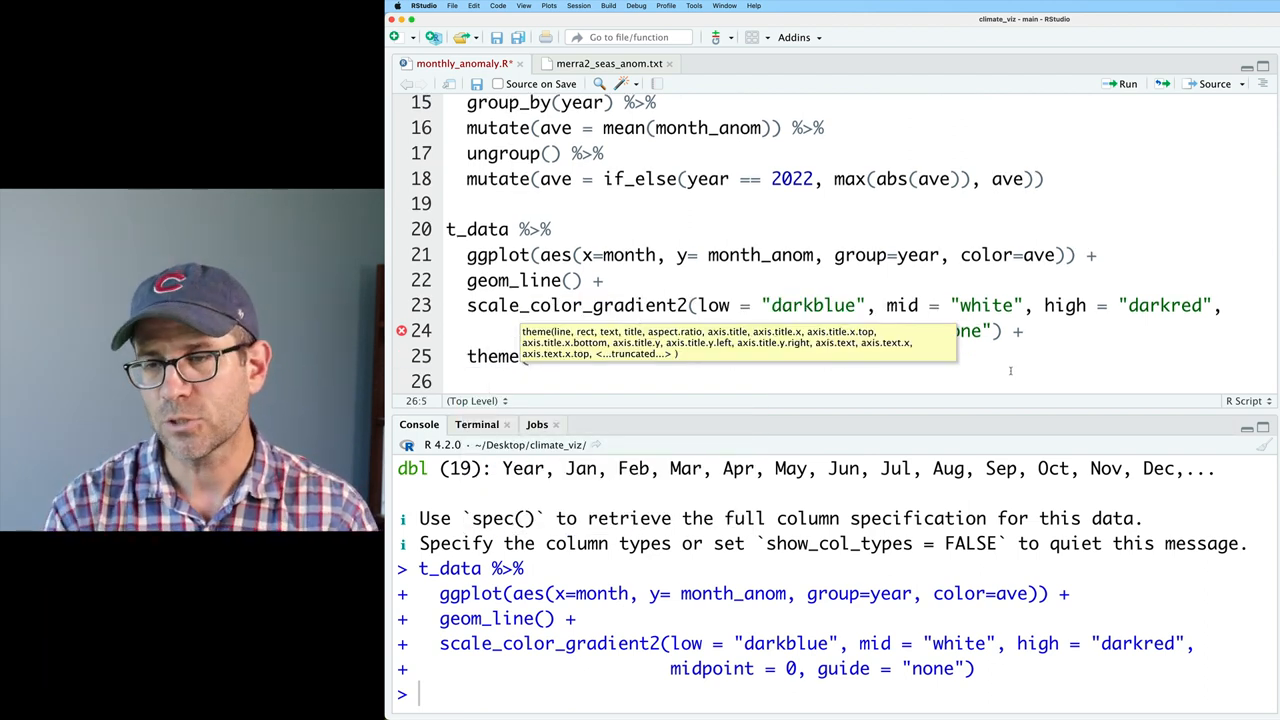
{"action": "type", "text": "panel.grid.minor = elemen"}
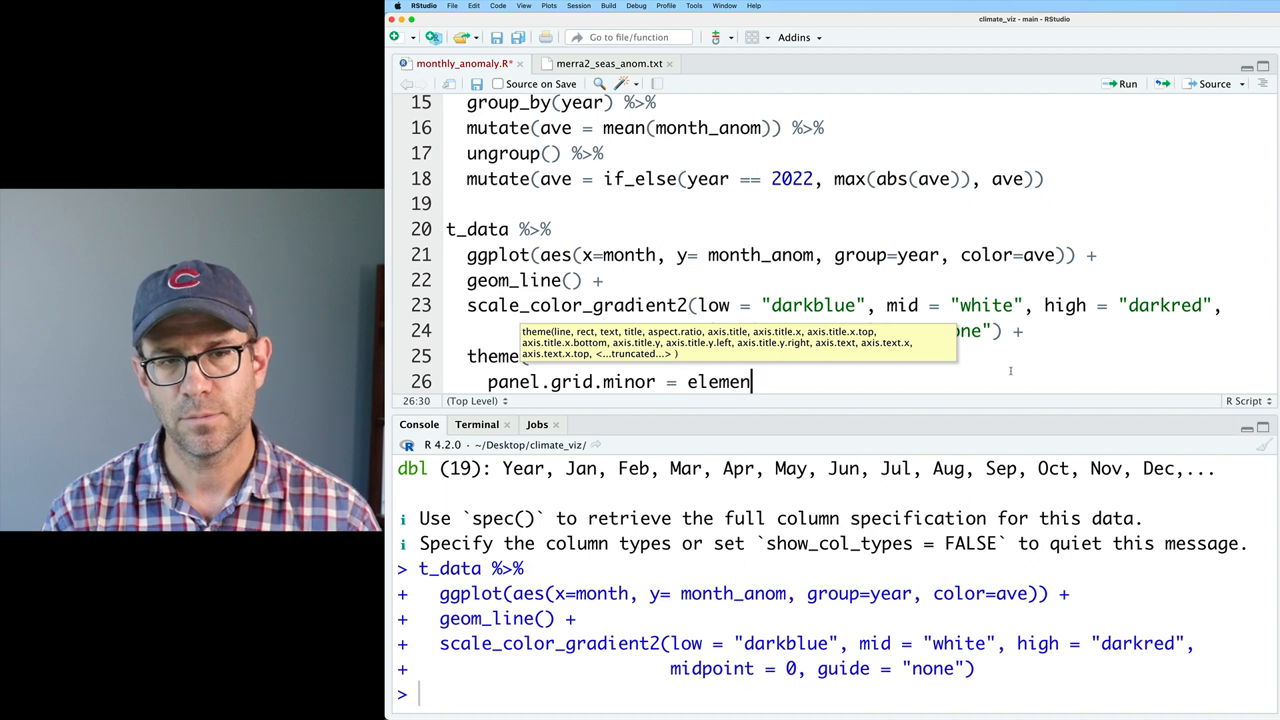
{"action": "type", "text": "t_blank(),"}
{"action": "type", "text": "panel.grid.major.x"}
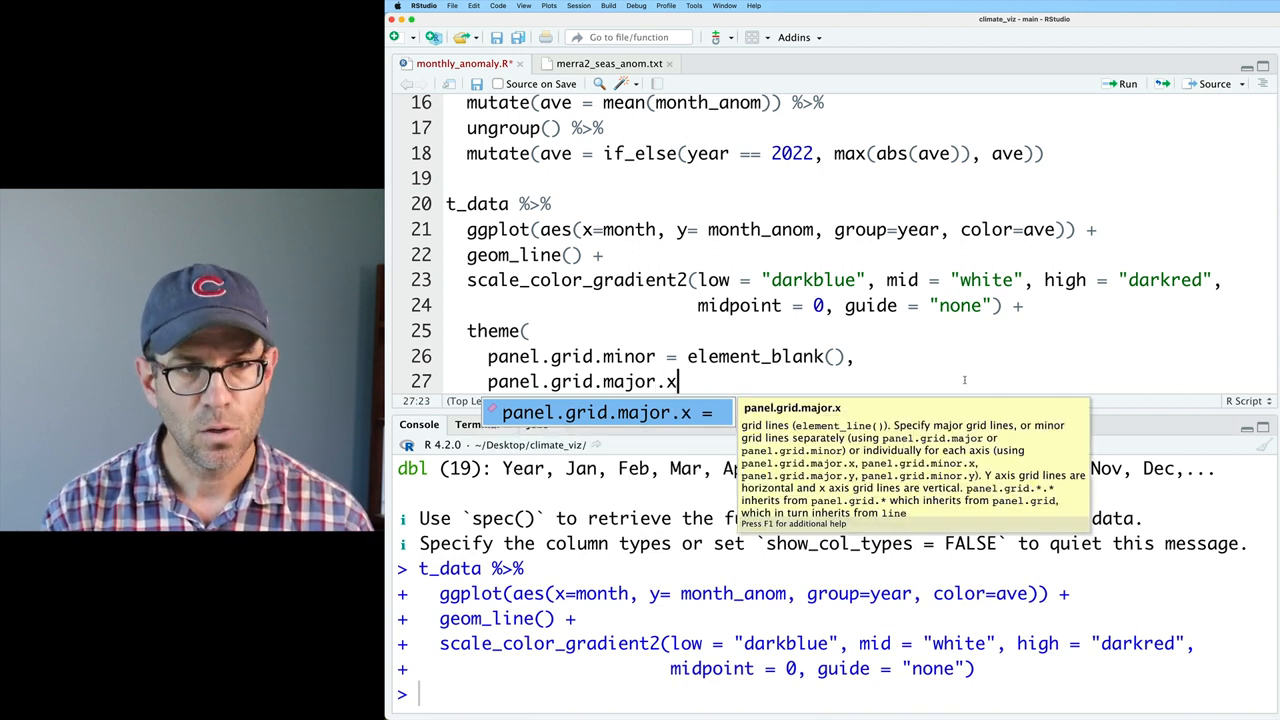
{"action": "type", "text": "= element"}
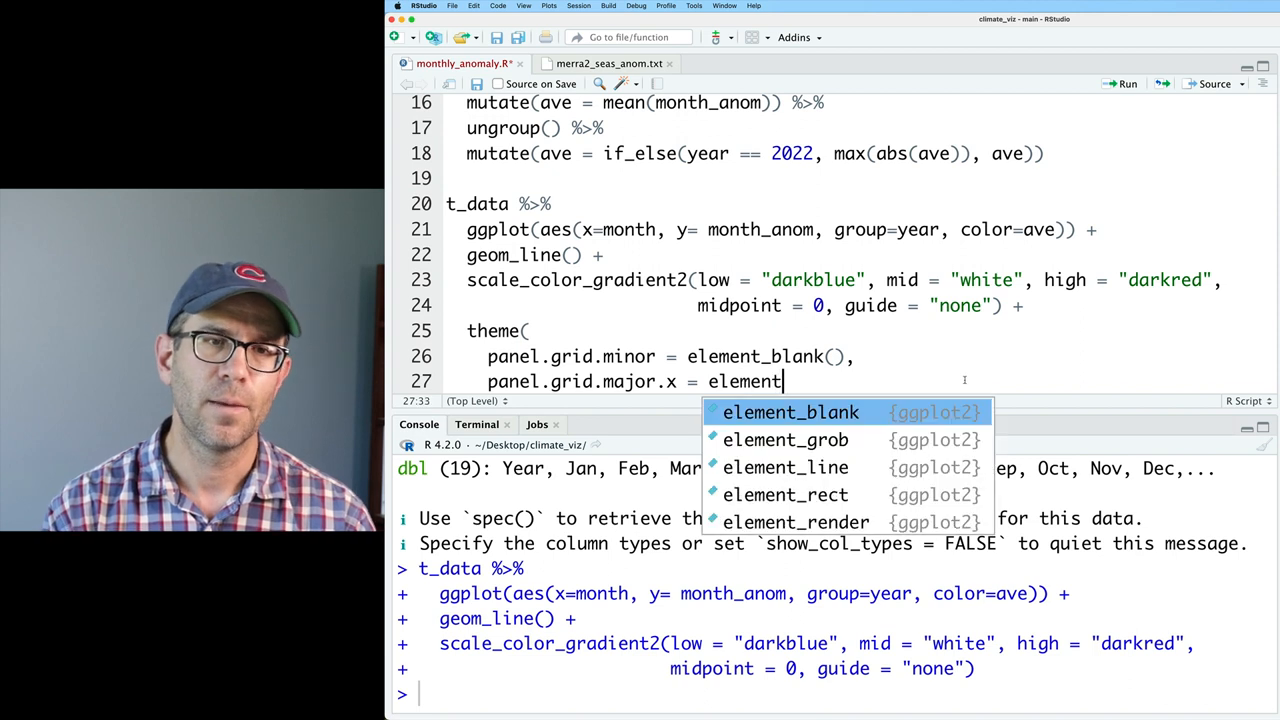
{"action": "left_click", "coordinate": [789, 412]}
{"action": "type", "text": "panel.grid.major.y = element_line("}
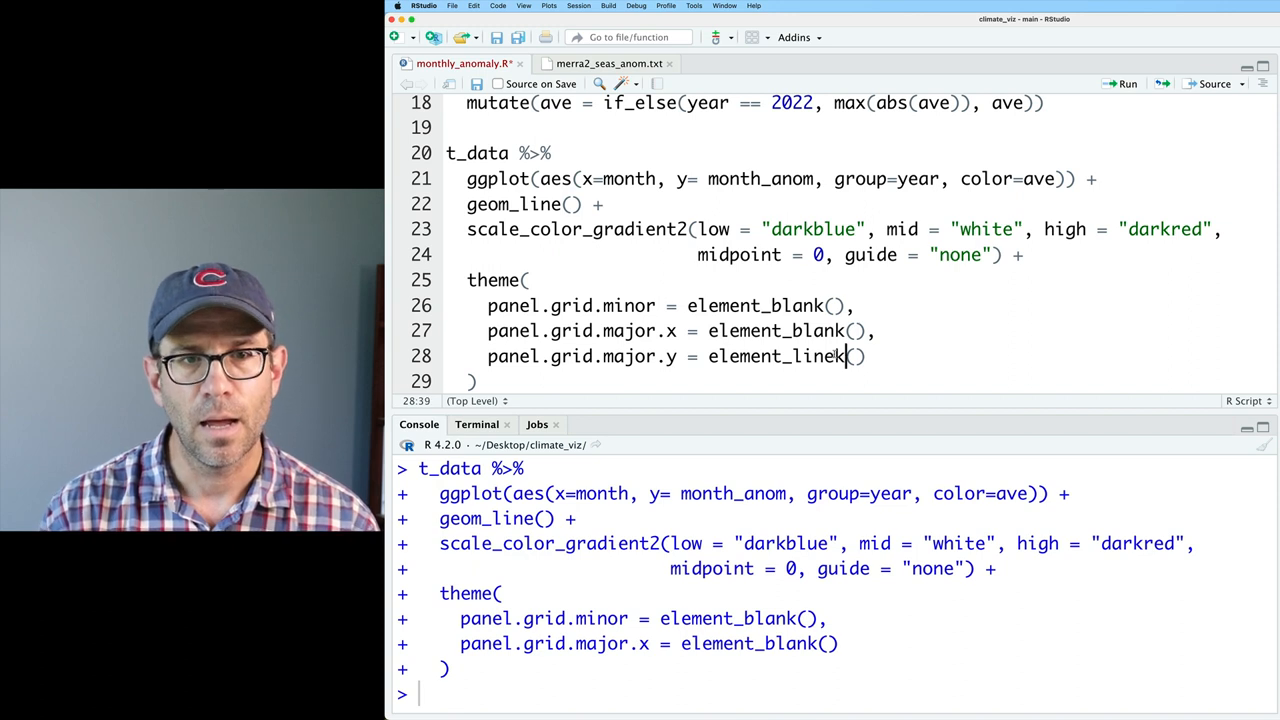
Make the horizontal major gridlines dotted gray lines of size 0.25.
{"action": "type", "text": "color=\"gra"}
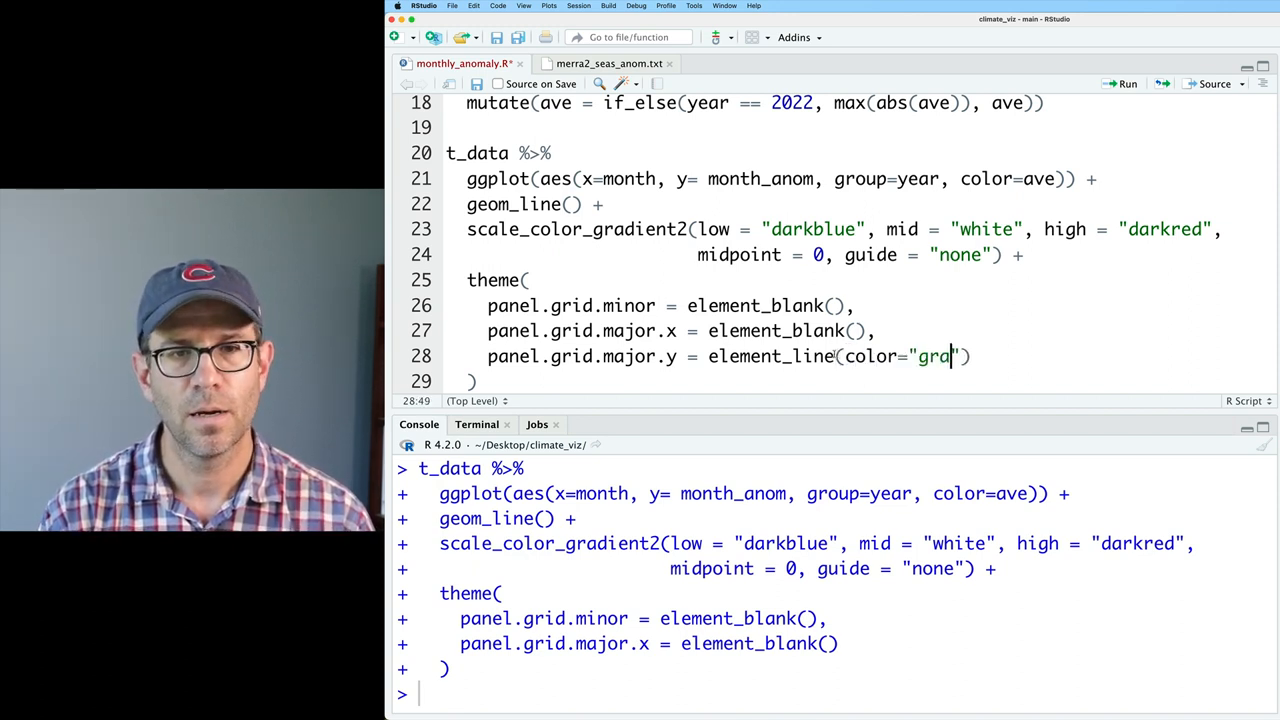
{"action": "type", "text": "y\", linetype ="}
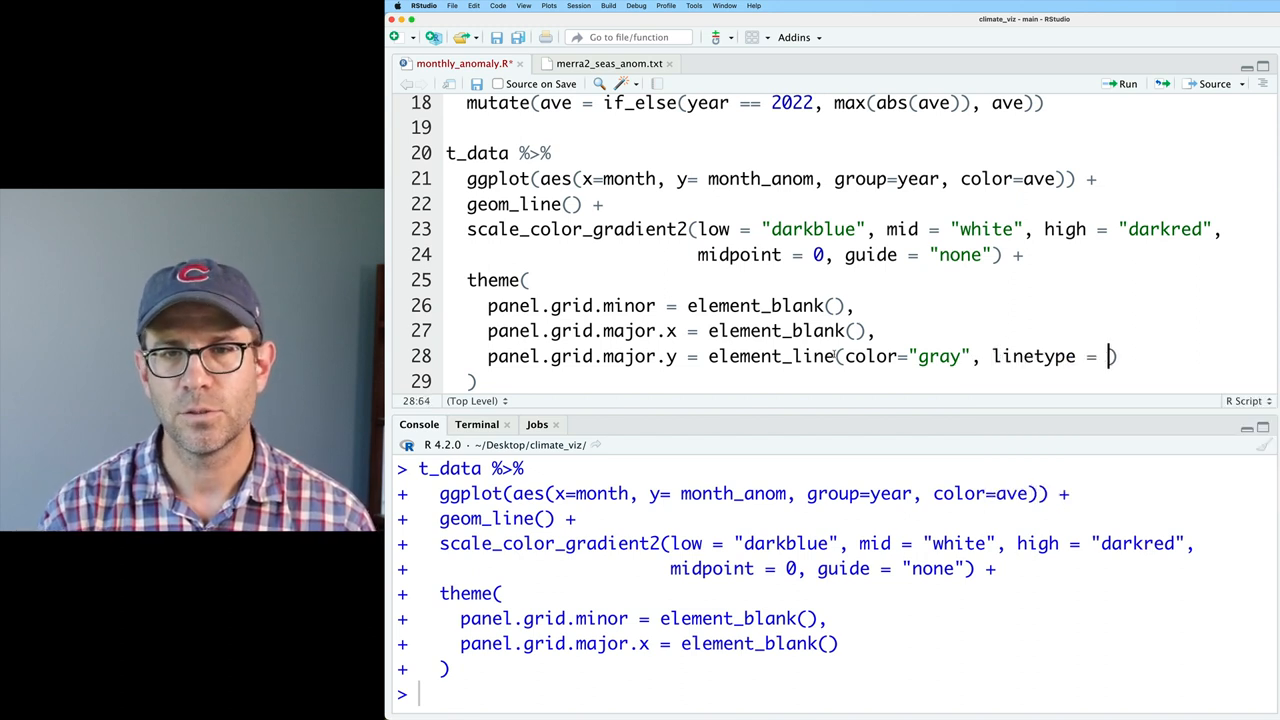
{"action": "type", "text": "\"dotted\","}
{"action": "type", "text": "size = 0.2)"}
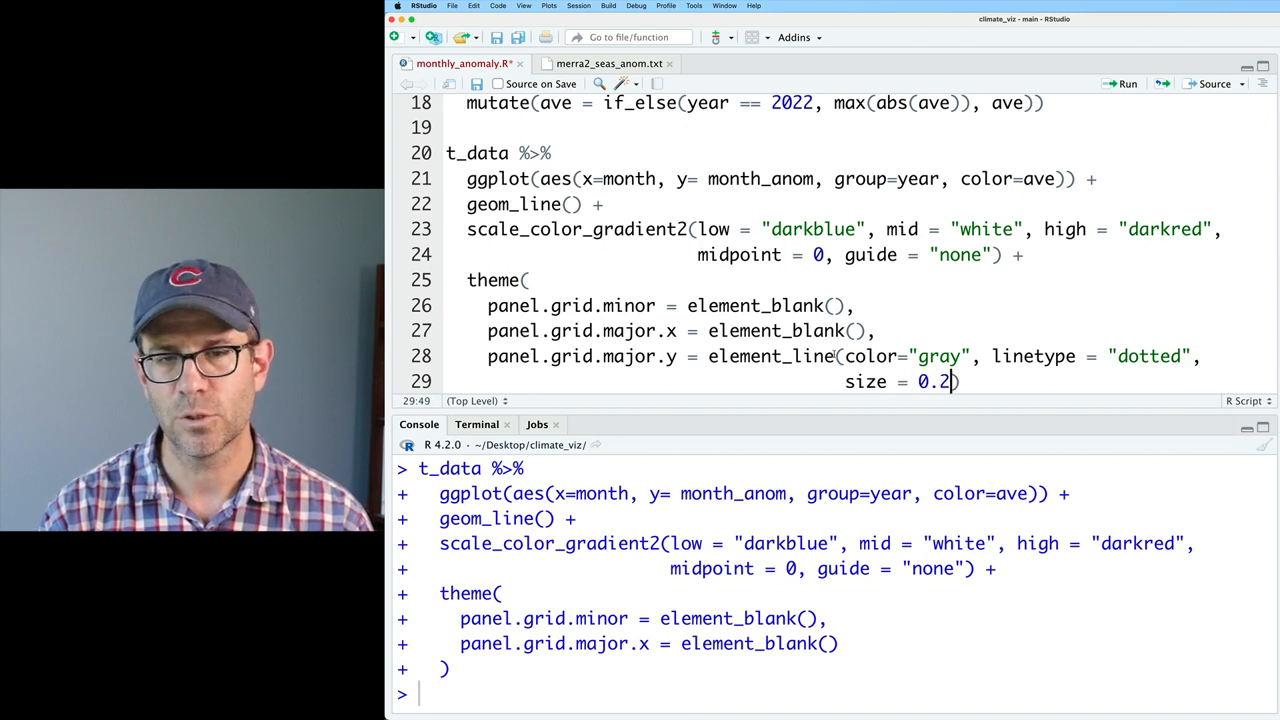
{"action": "type", "text": "5"}
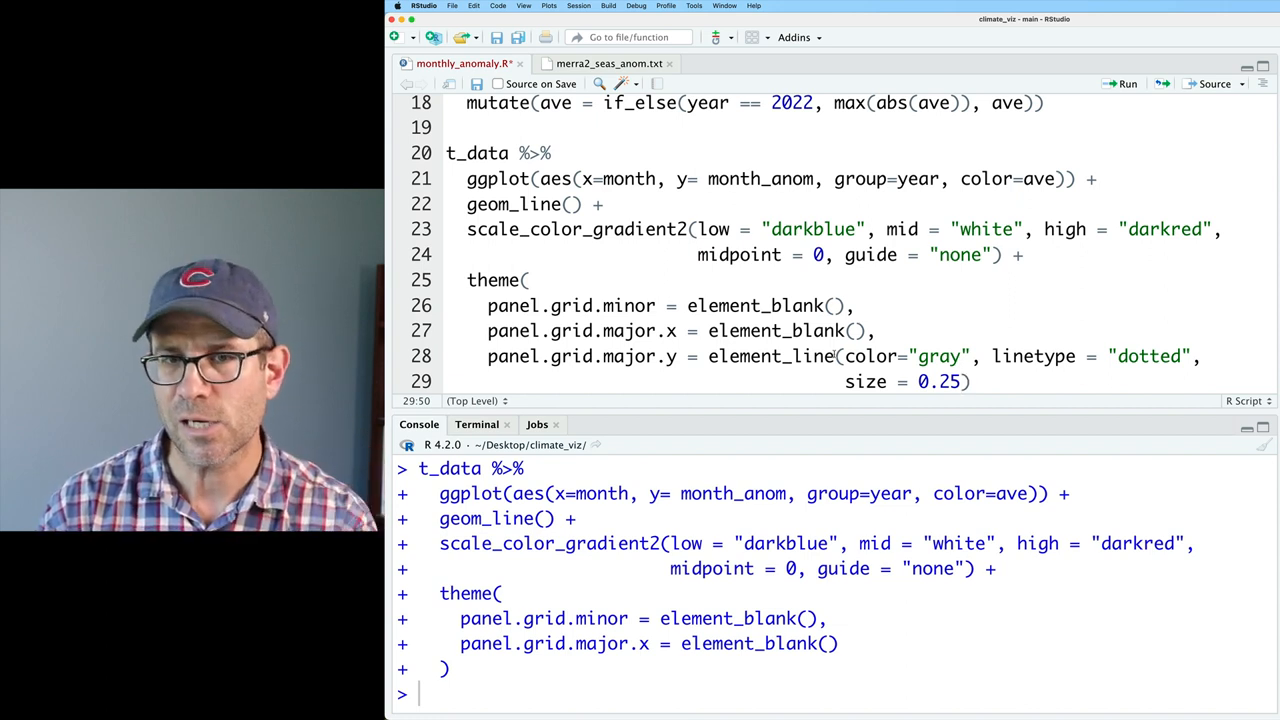
{"action": "left_click", "coordinate": [535, 280]}
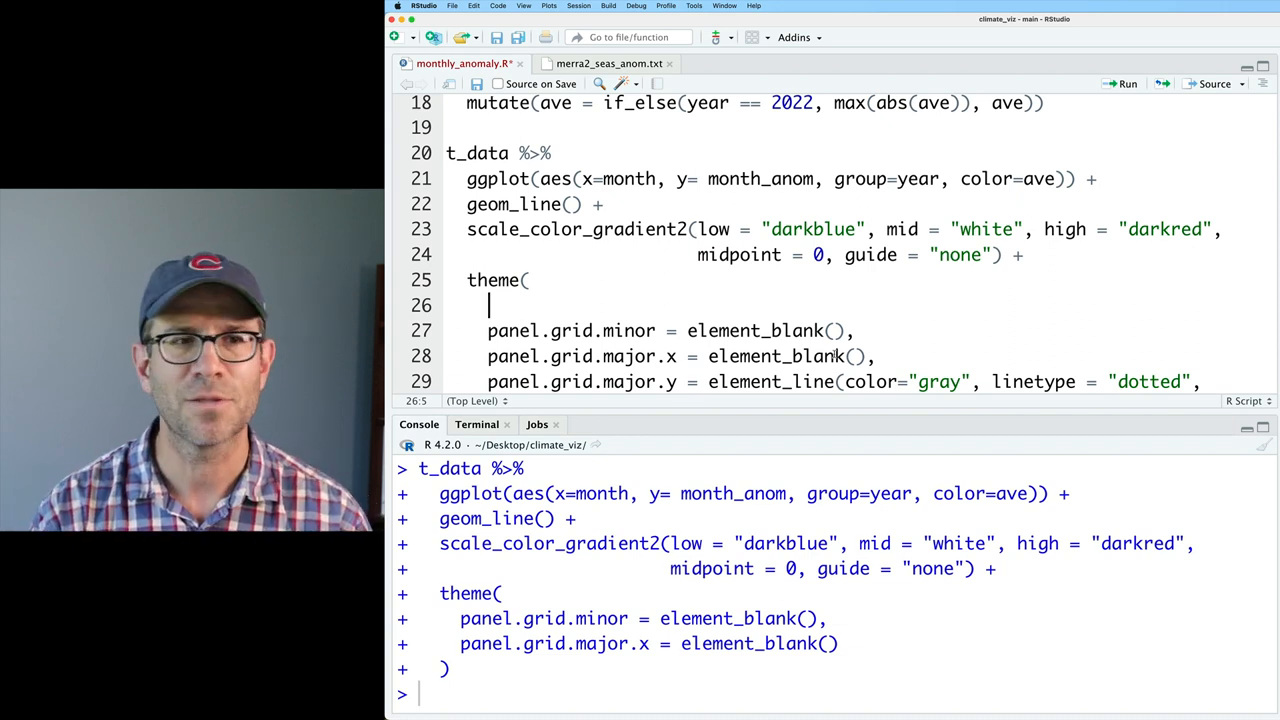
Add panel.background = element_blank() to the theme and run the code.
{"action": "type", "text": "panel.background = element_blank(),"}
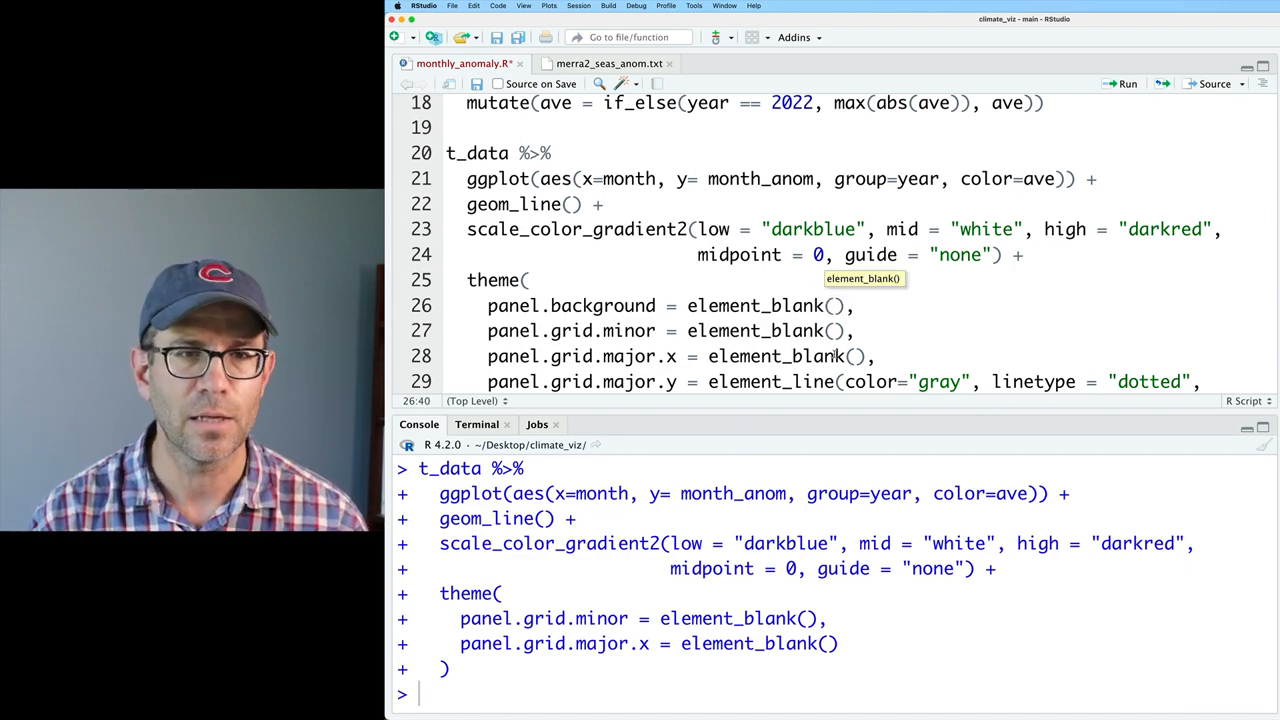
{"action": "left_click", "coordinate": [1127, 83]}
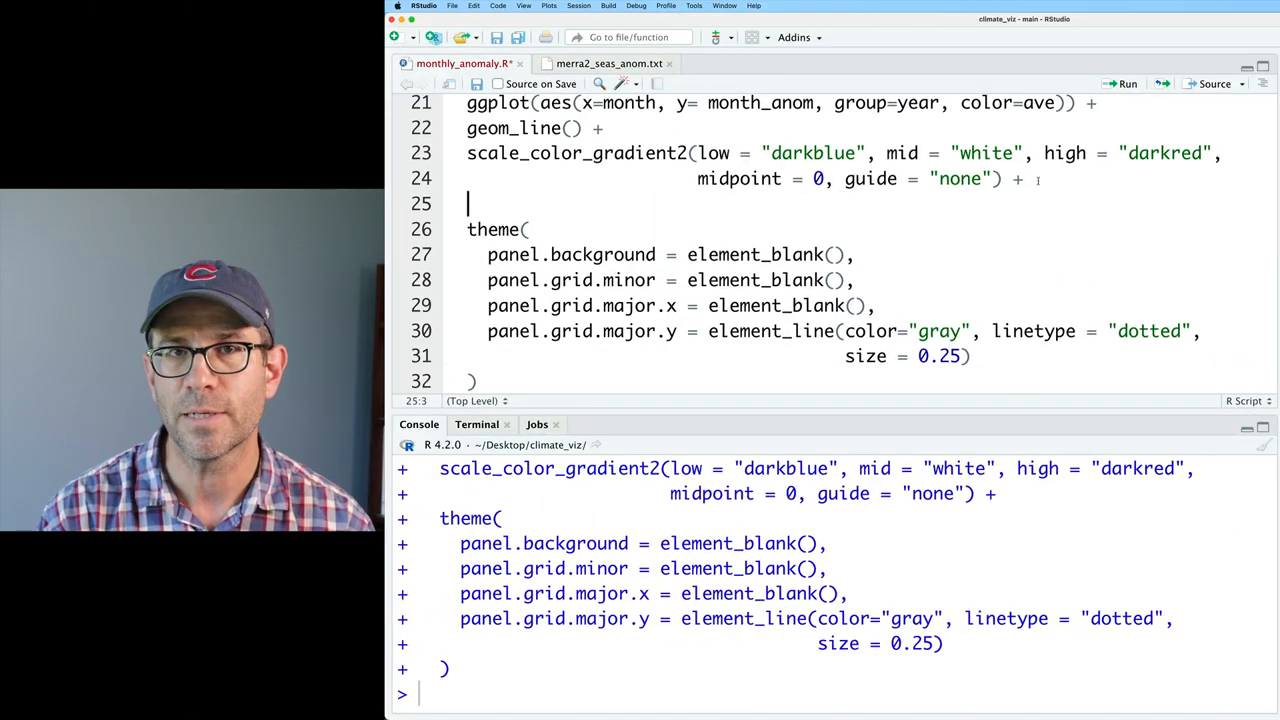
Add scale_y_continuous(breaks = seq(-3, 2, 1)) and rerun the plot.
{"action": "type", "text": "s"}
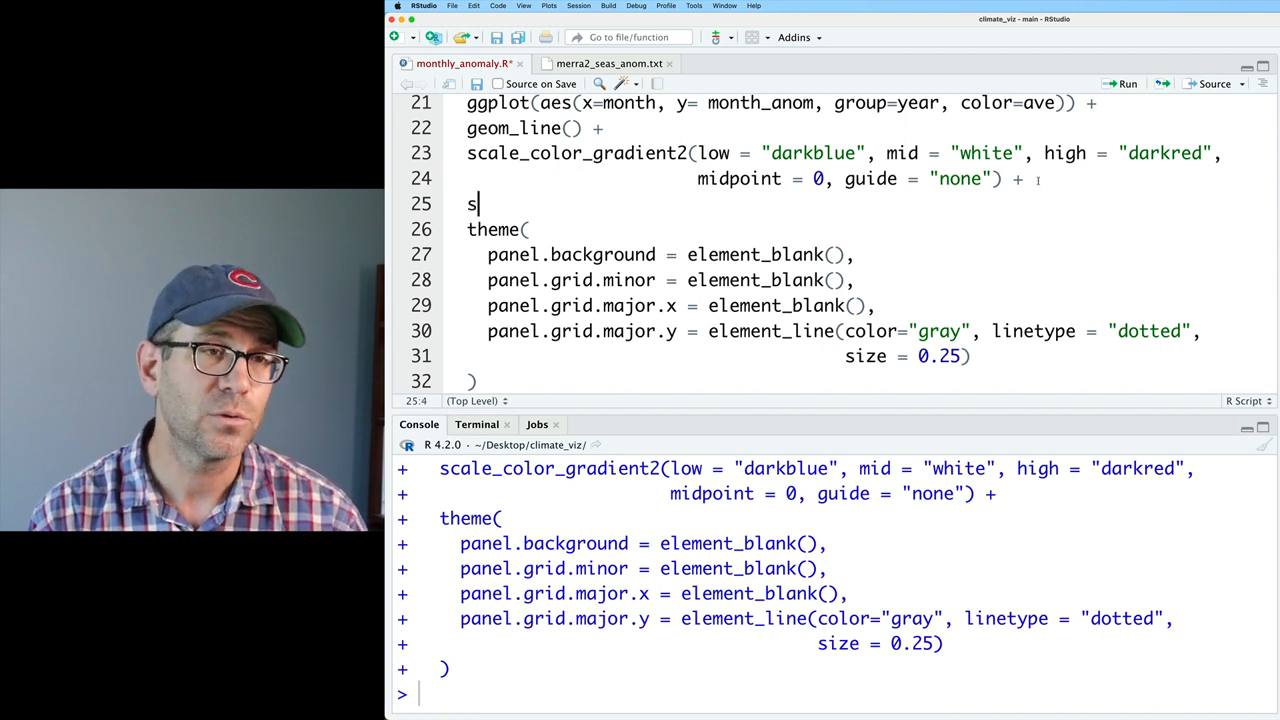
{"action": "type", "text": "cale_y_"}
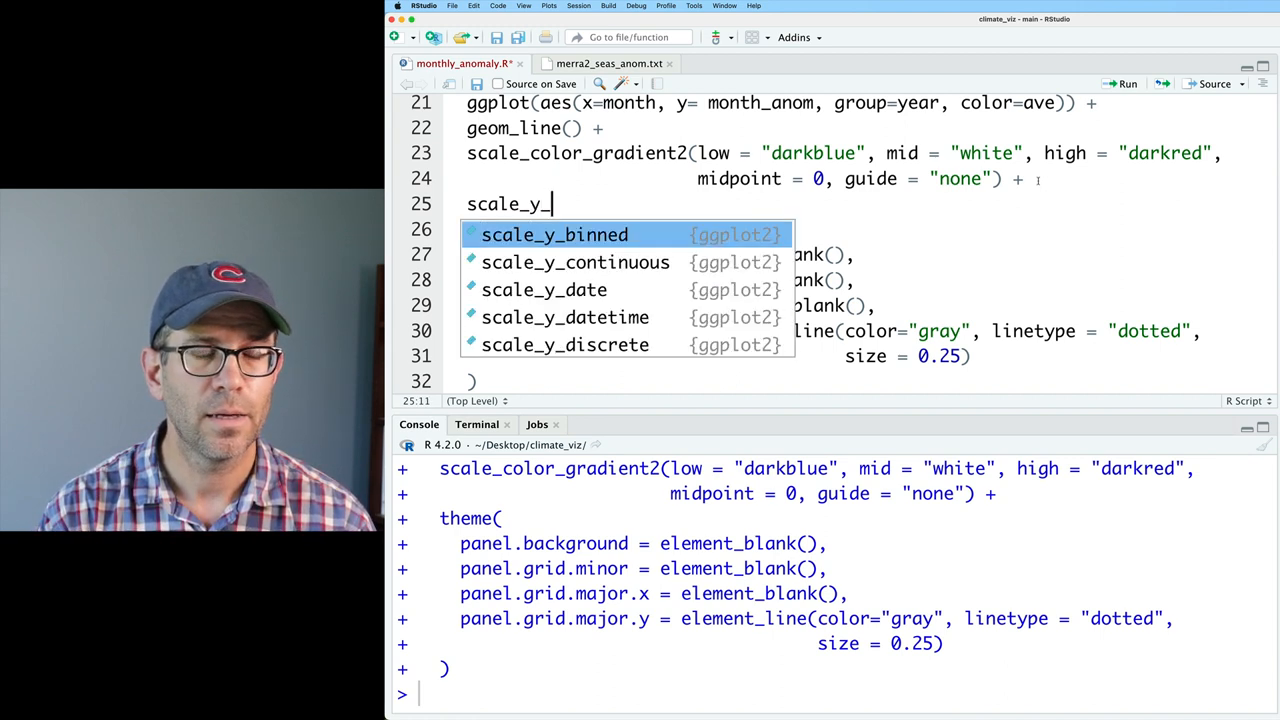
{"action": "left_click", "coordinate": [575, 262]}
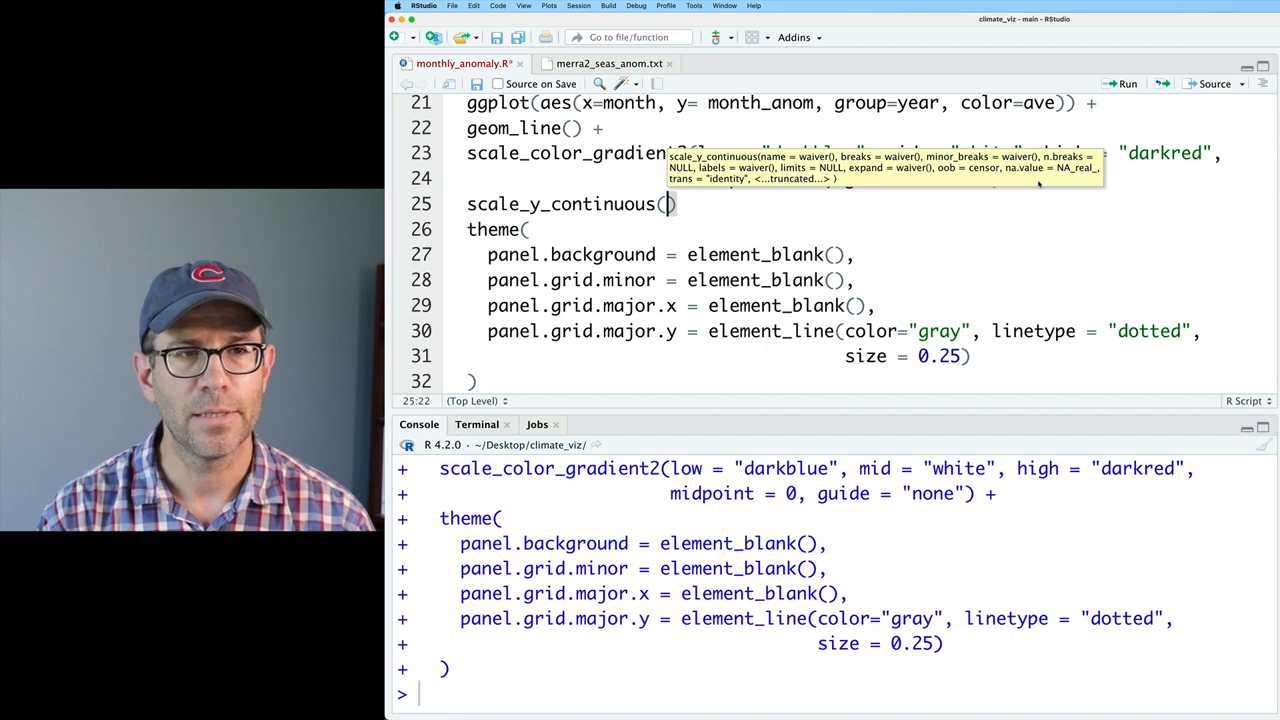
{"action": "type", "text": "breaks = c("}
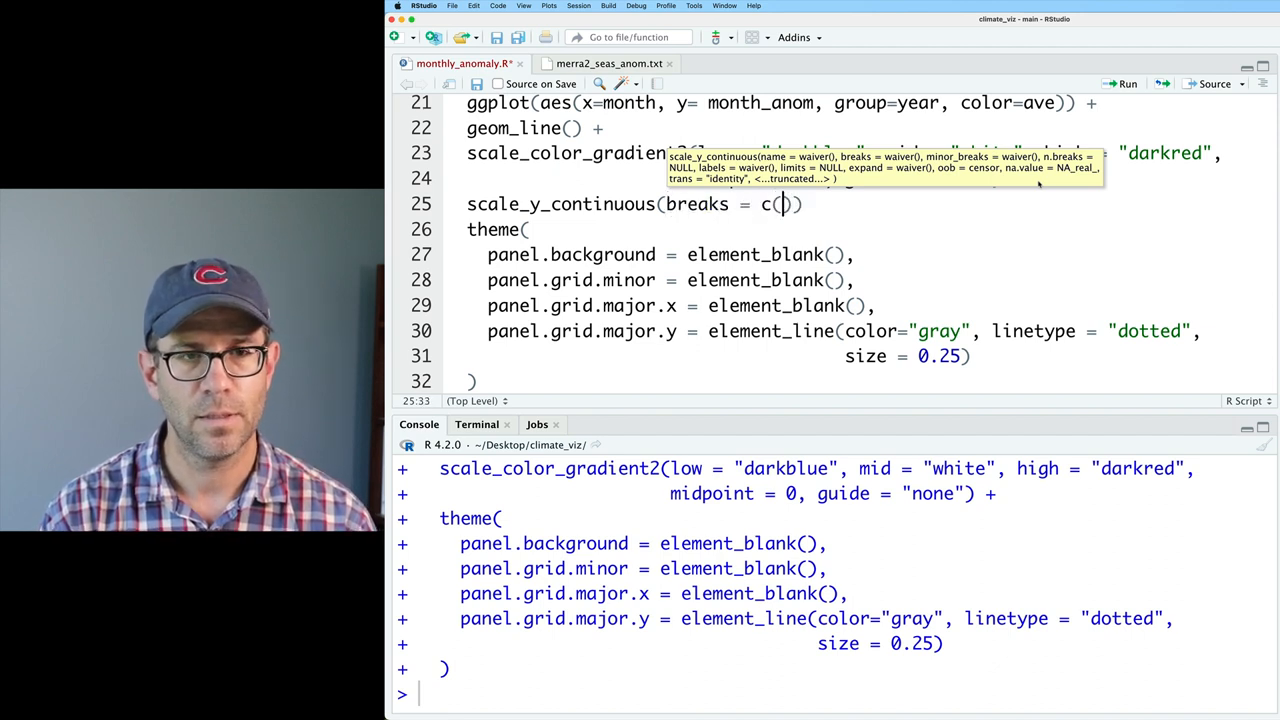
{"action": "key", "text": "Backspace"}
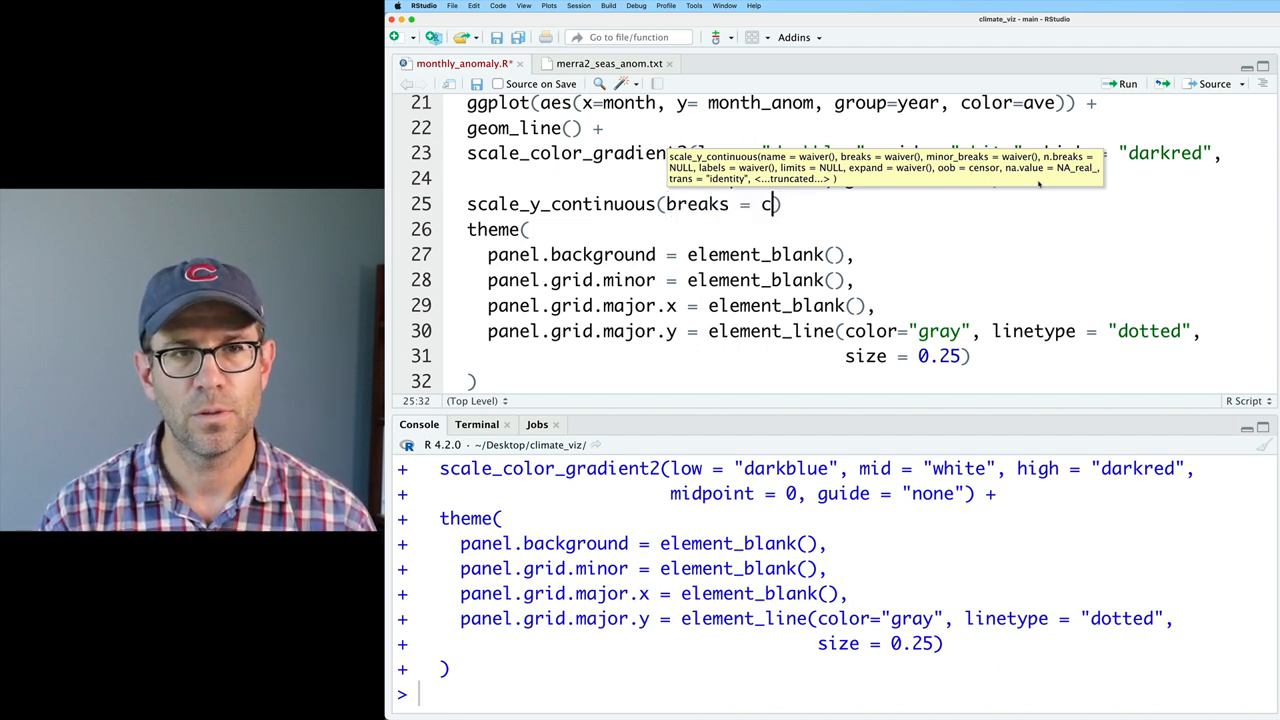
{"action": "type", "text": "seq9-"}
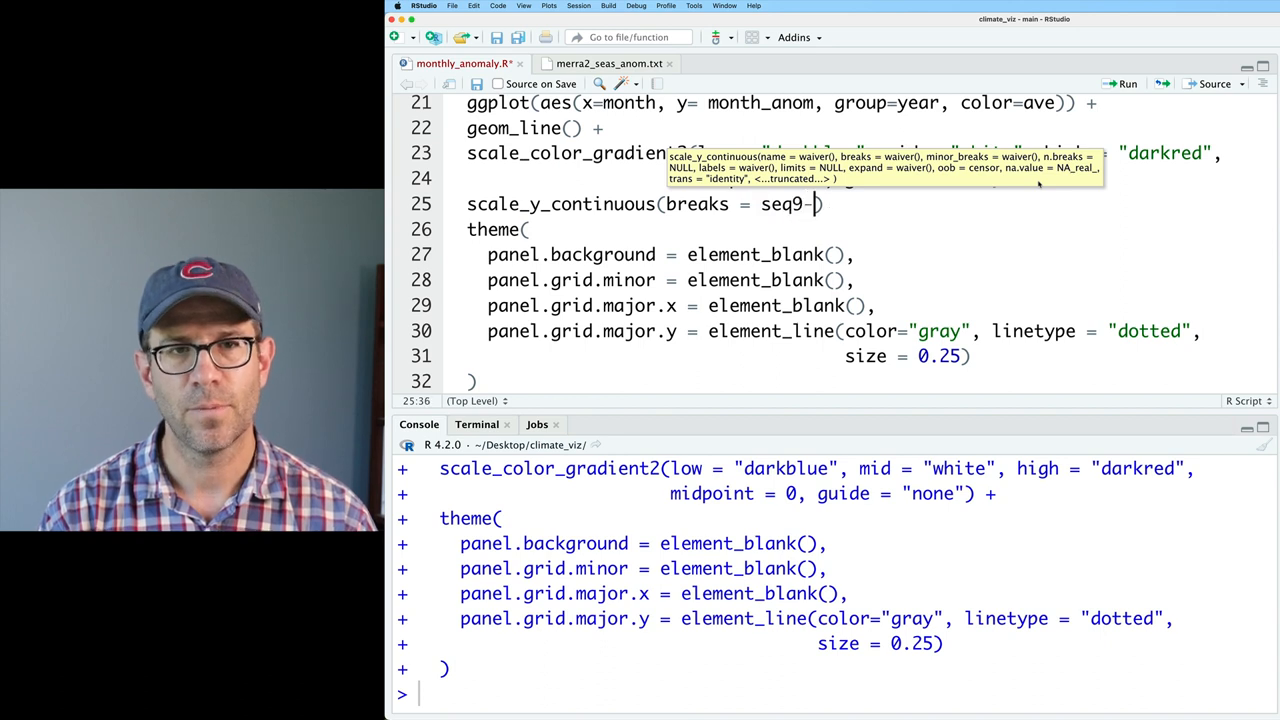
{"action": "type", "text": "(-3, 2,"}
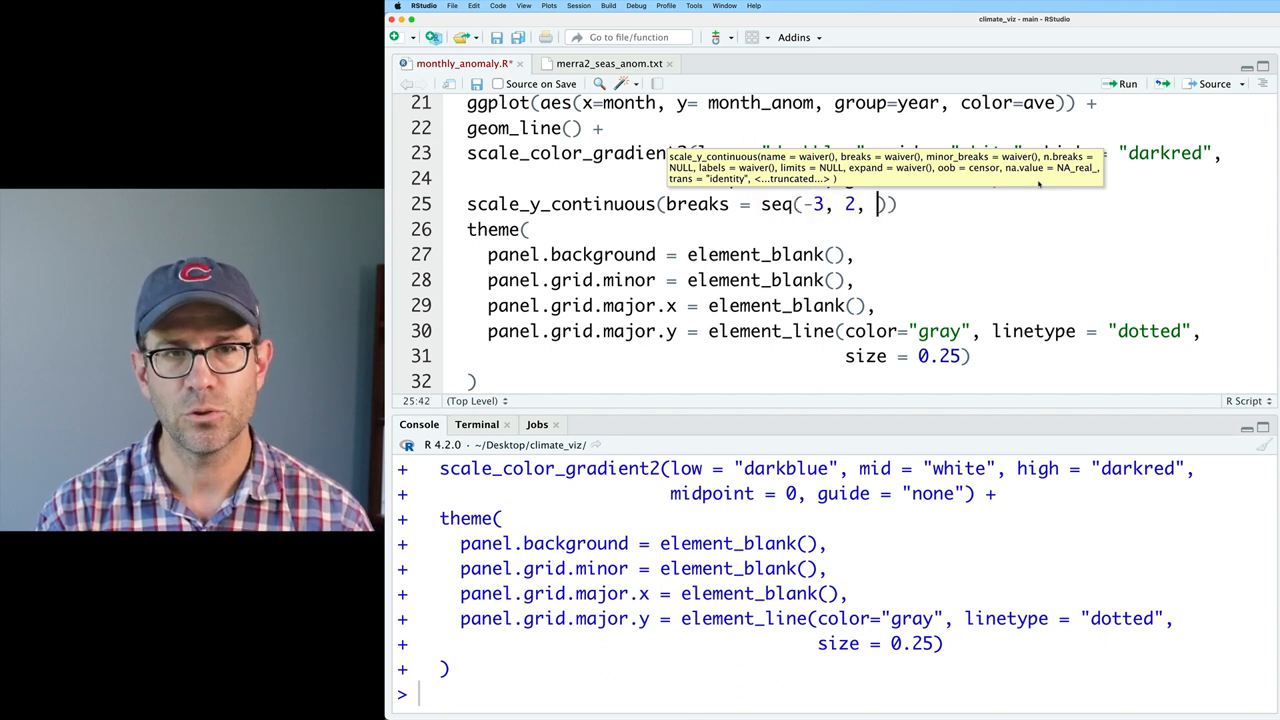
{"action": "type", "text": "1"}
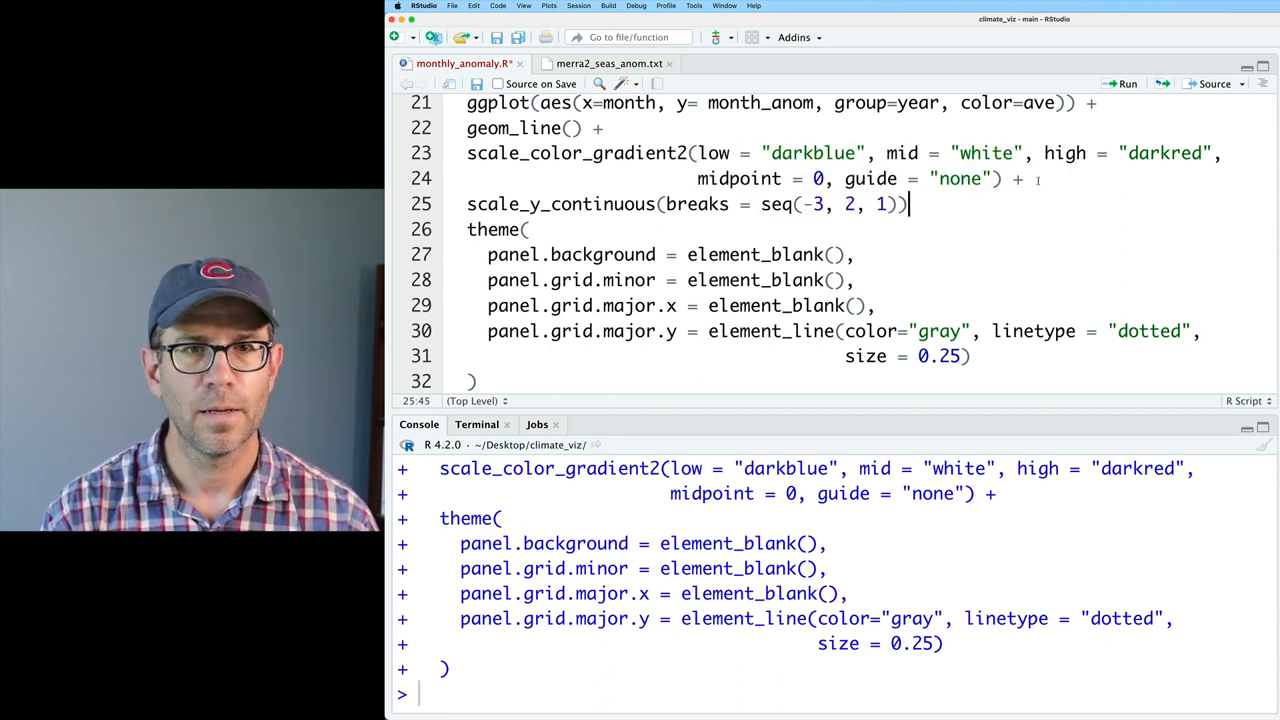
{"action": "left_click", "coordinate": [1127, 83]}
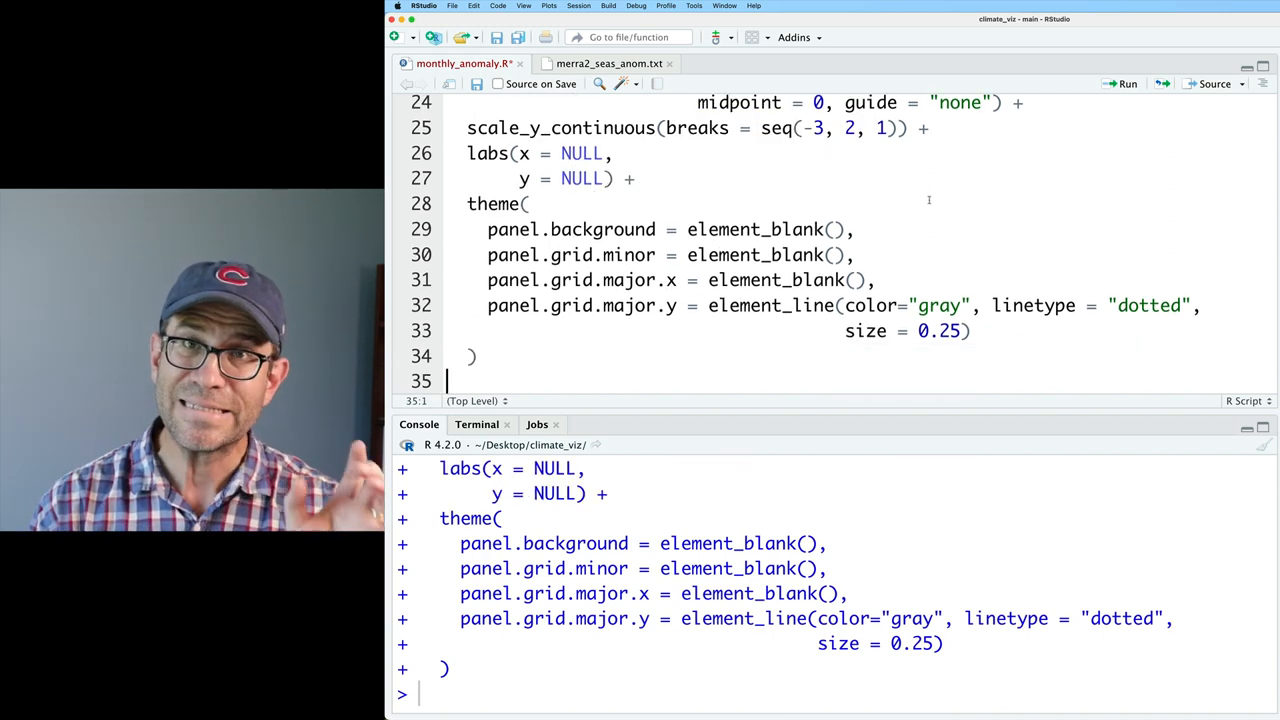
Set the labs() title to "Temperature Anomaly (\u00B0 C)".
{"action": "left_click", "coordinate": [608, 178]}
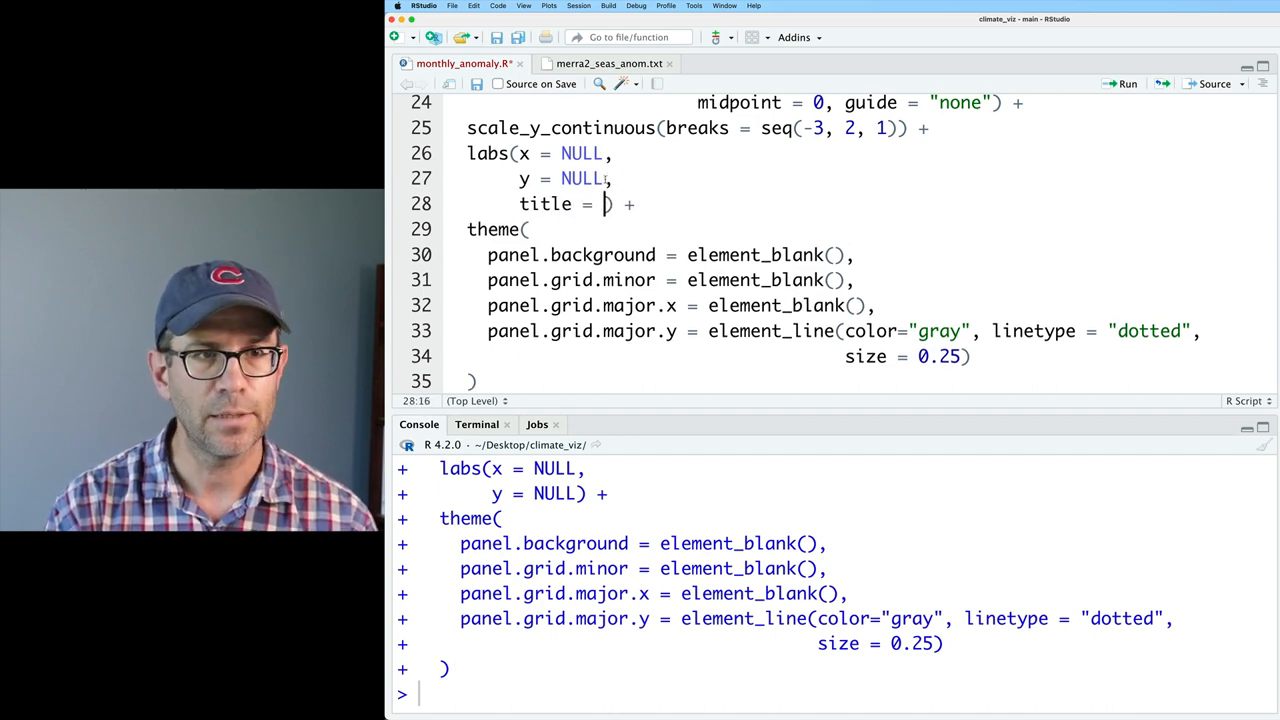
{"action": "left_click", "coordinate": [423, 6]}
{"action": "type", "text": "\""}
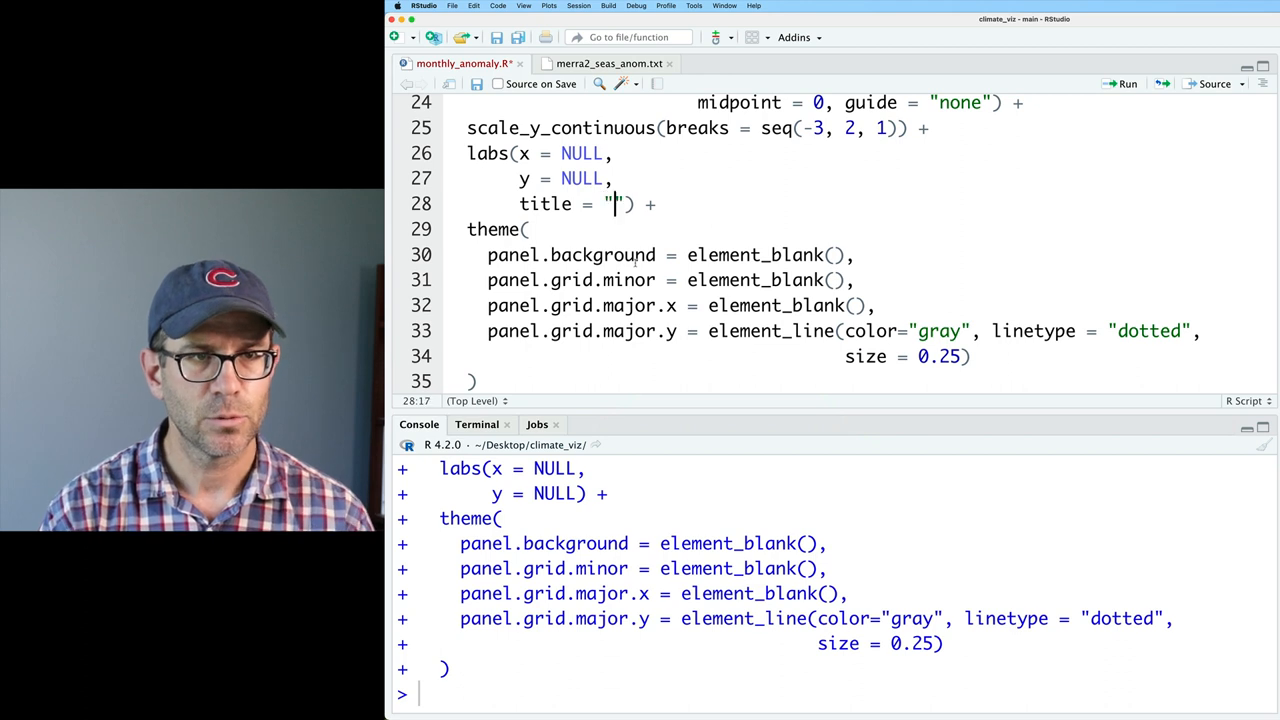
{"action": "type", "text": "Temperature"}
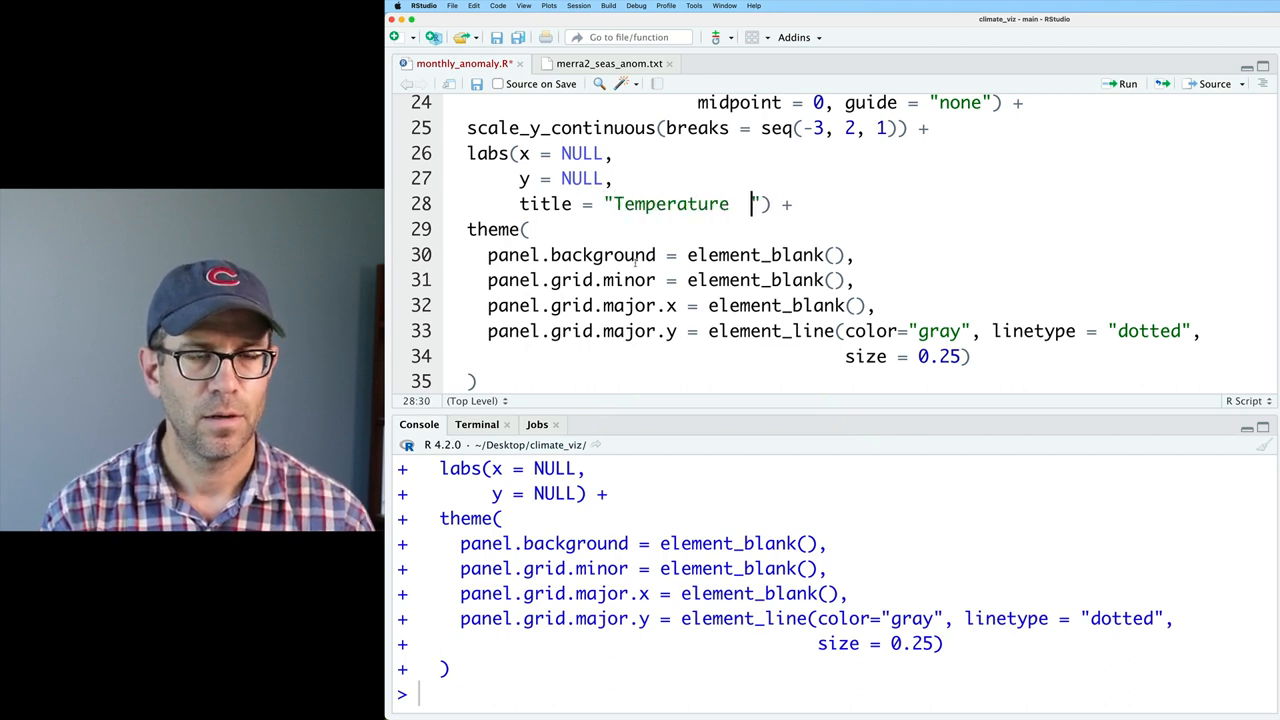
{"action": "type", "text": "Anomaly"}
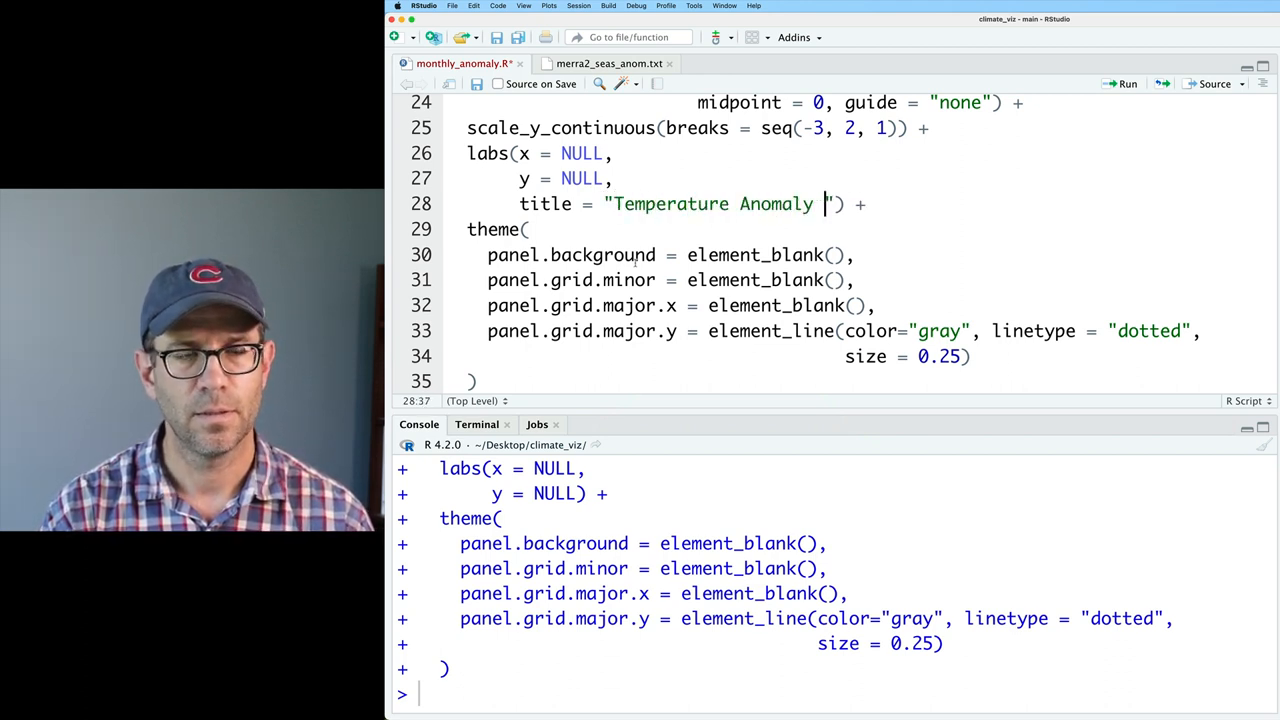
{"action": "type", "text": "(\\u"}
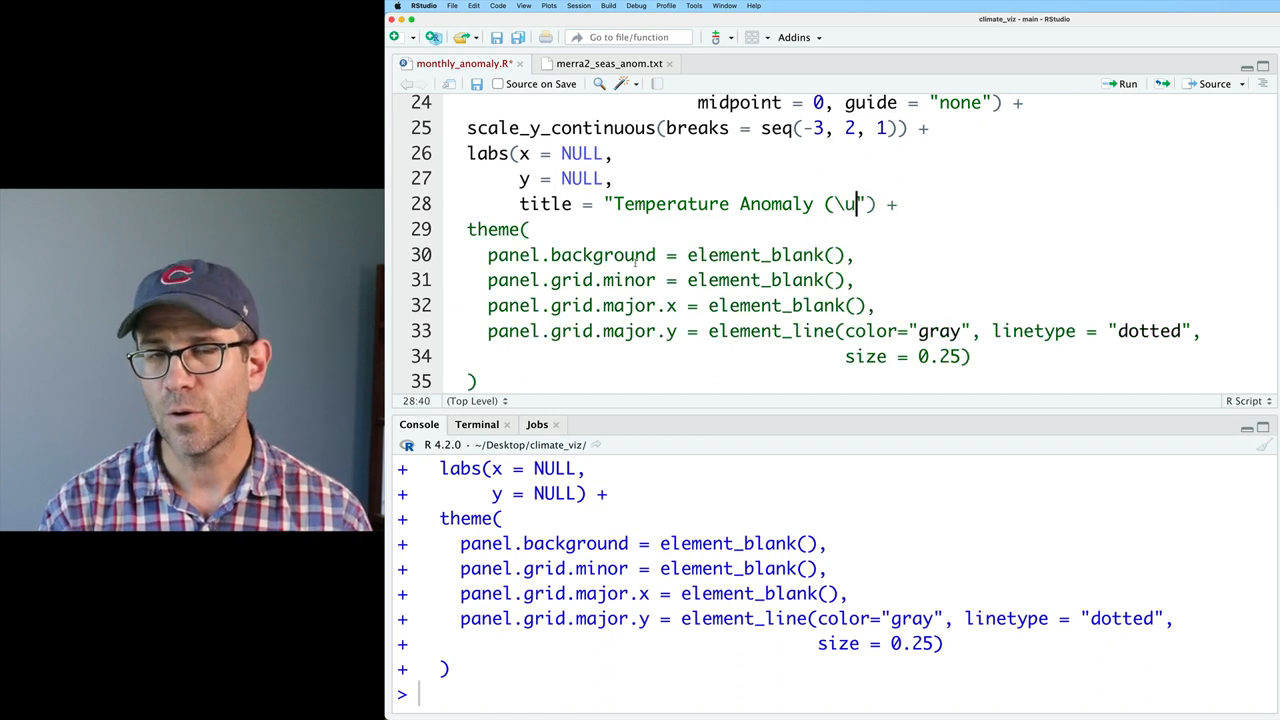
{"action": "type", "text": "00B0"}
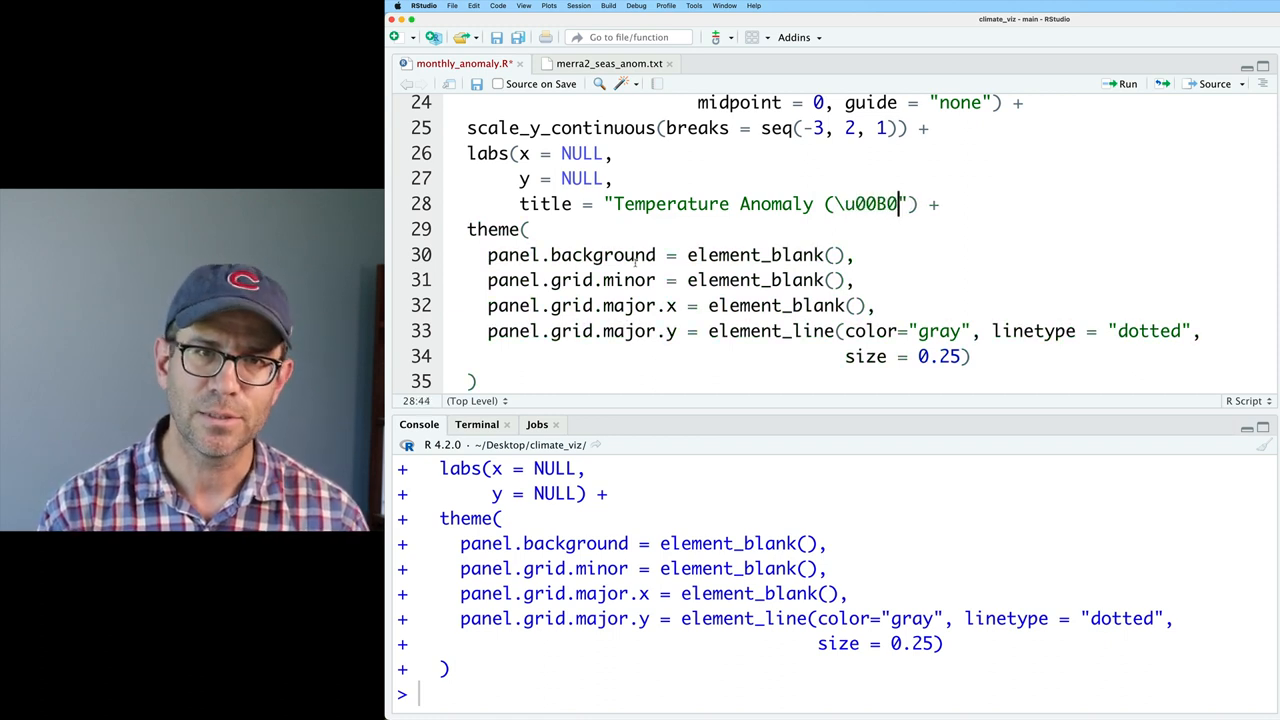
{"action": "type", "text": "C"}
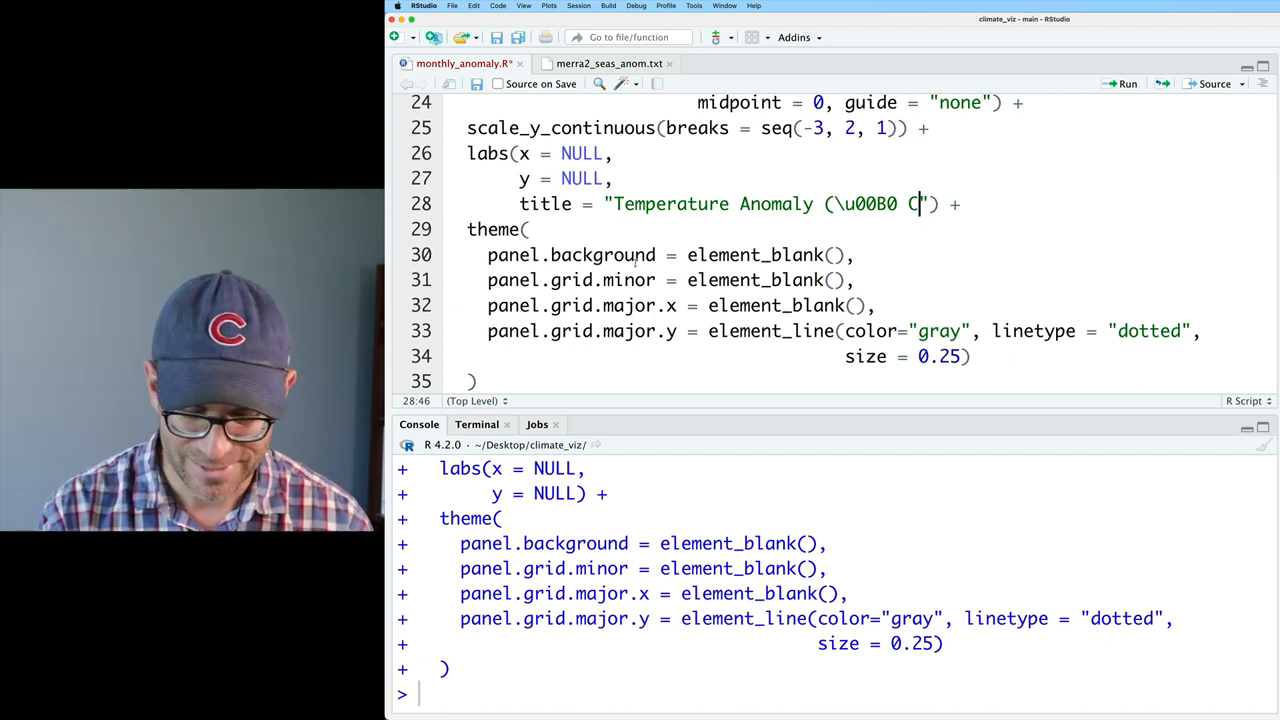
{"action": "type", "text": ")"}
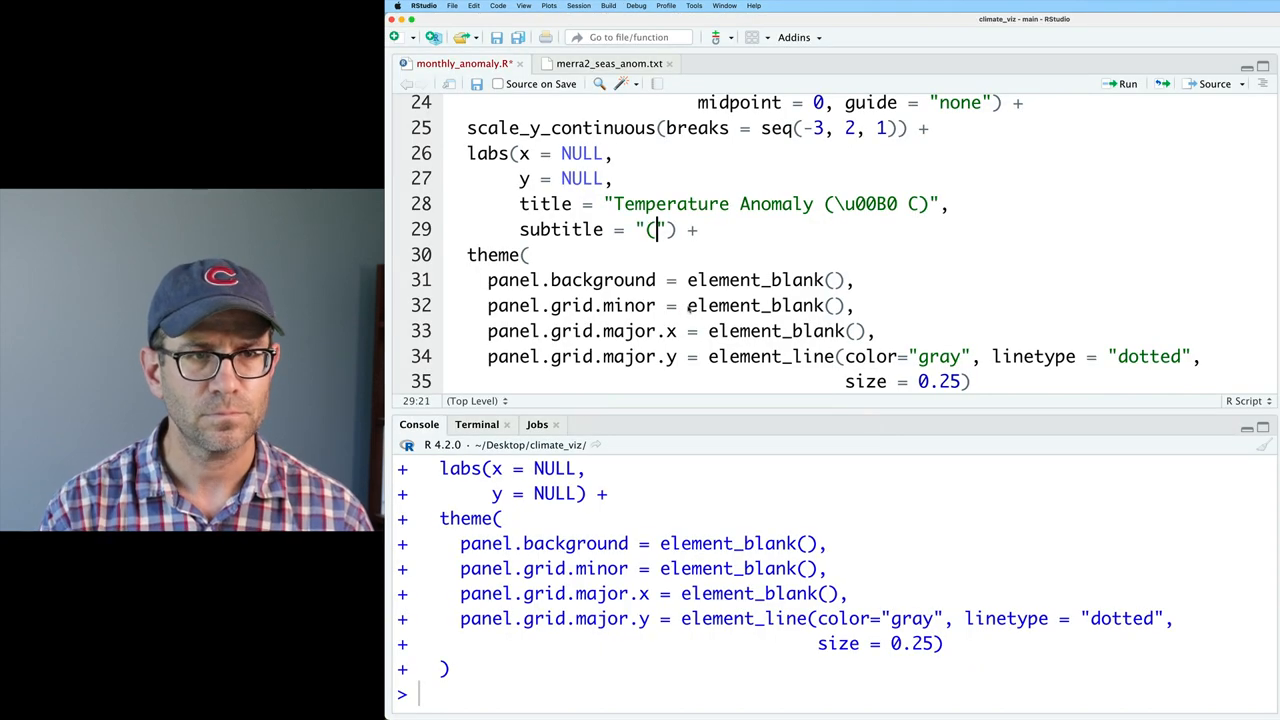
Add the subtitle "(Difference from 1980-2015 annual mean)".
{"action": "type", "text": "Difference from 1980-20"}
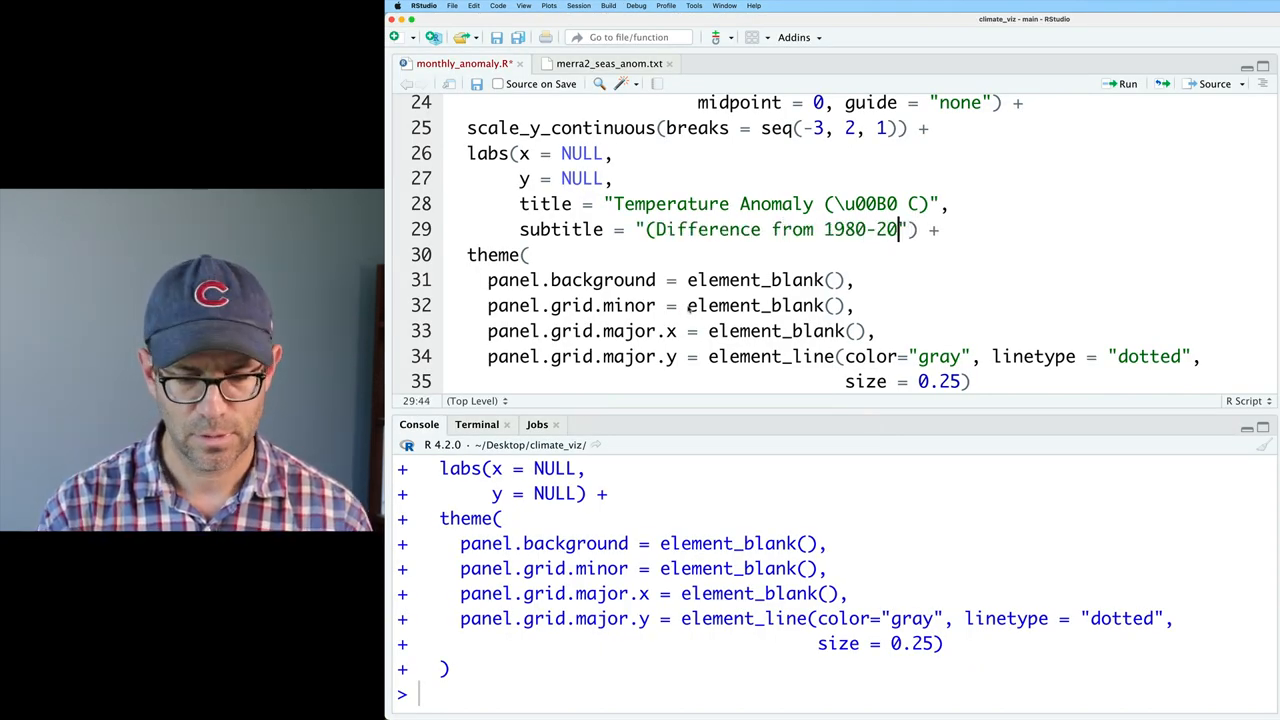
{"action": "type", "text": "15 annual"}
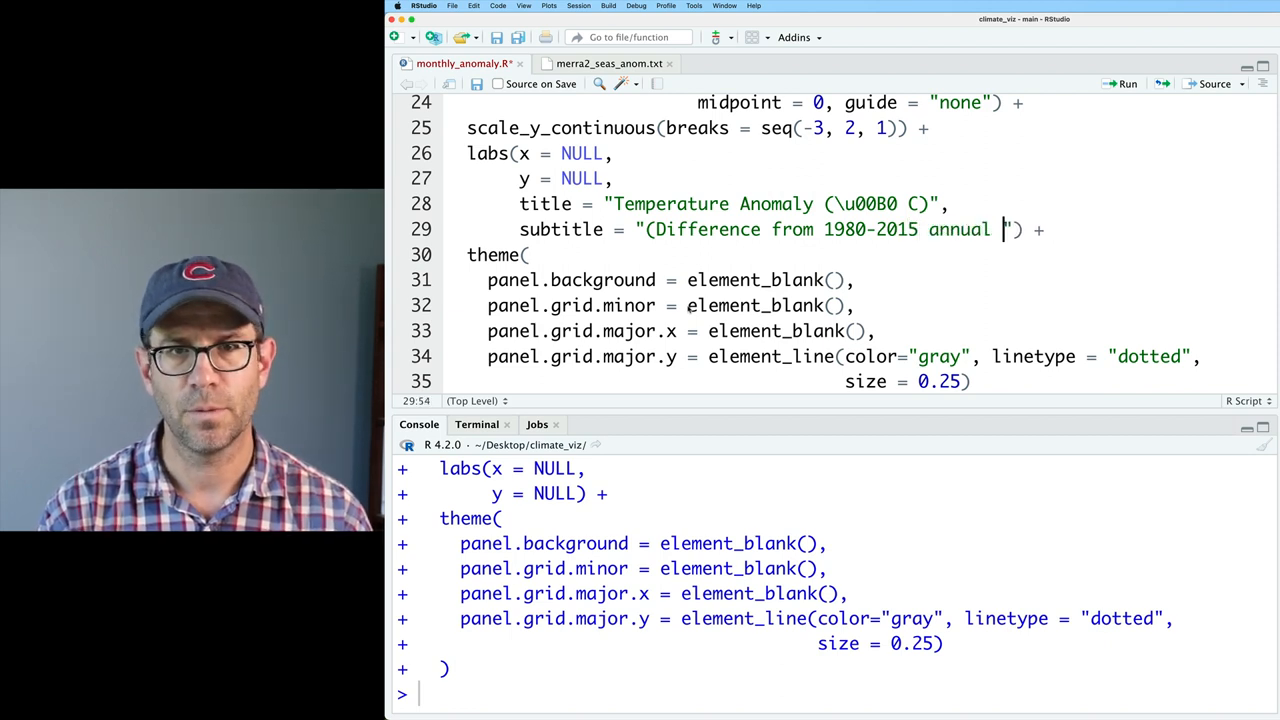
{"action": "type", "text": "mean"}
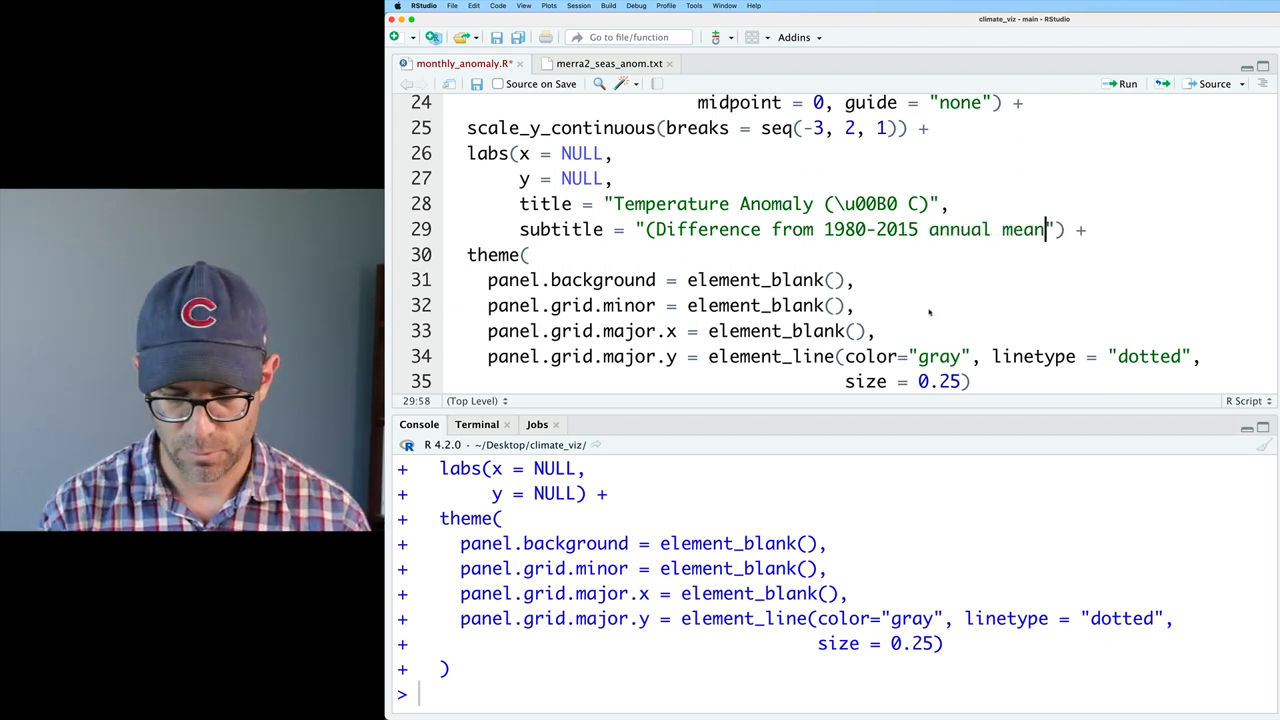
{"action": "type", "text": ")"}
{"action": "type", "text": "plot."}
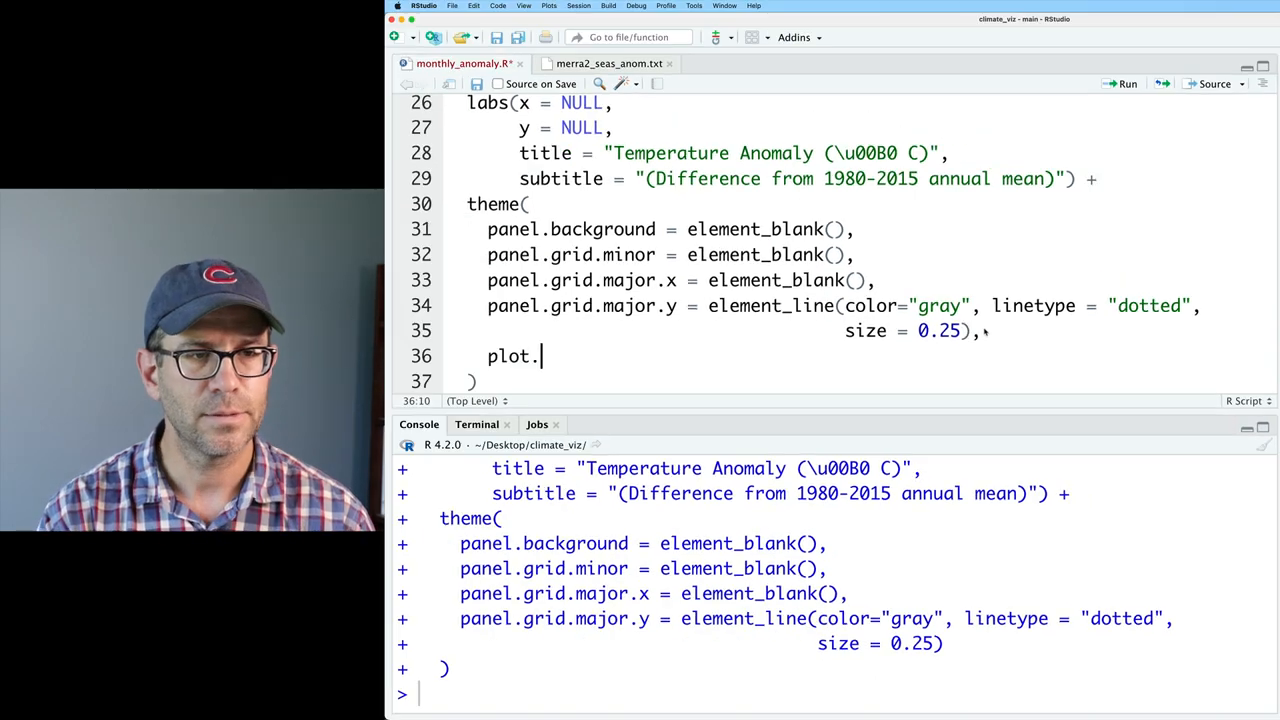
In theme(), add plot.title.position = "plot", a bold plot.title and a gray plot.subtitle.
{"action": "type", "text": "title.position = \"plot\","}
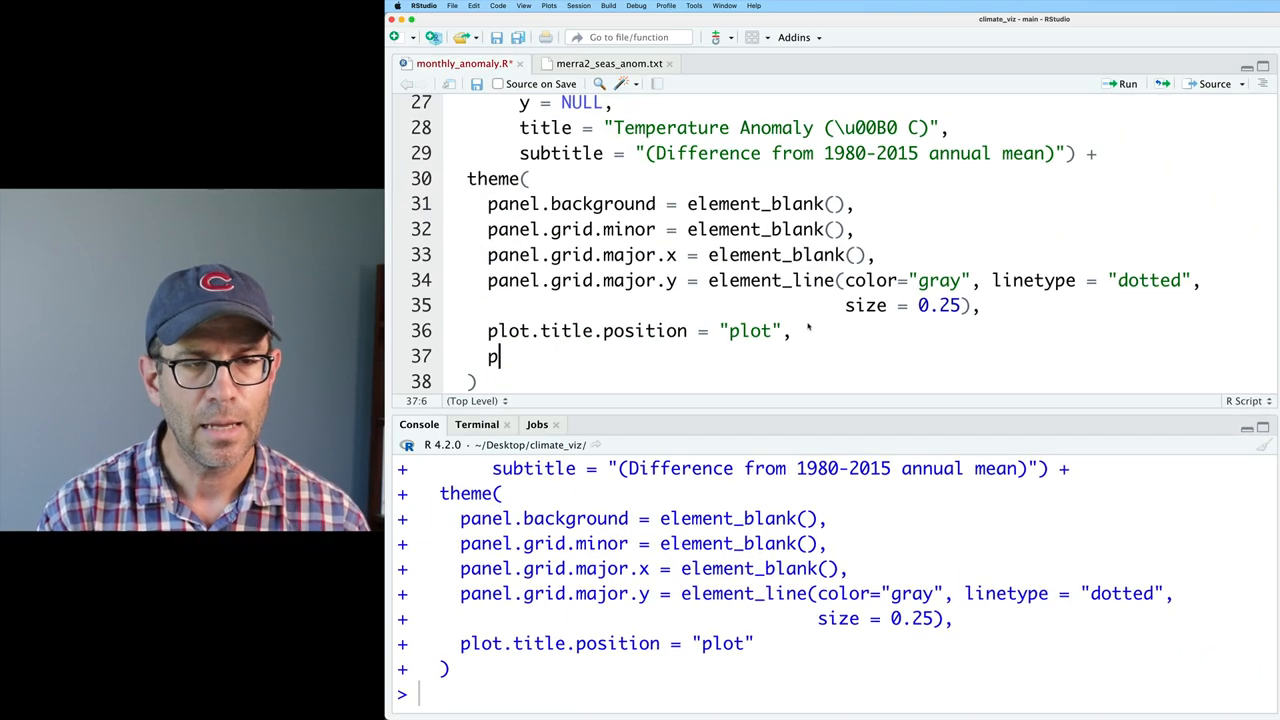
{"action": "type", "text": "lot.title = elem"}
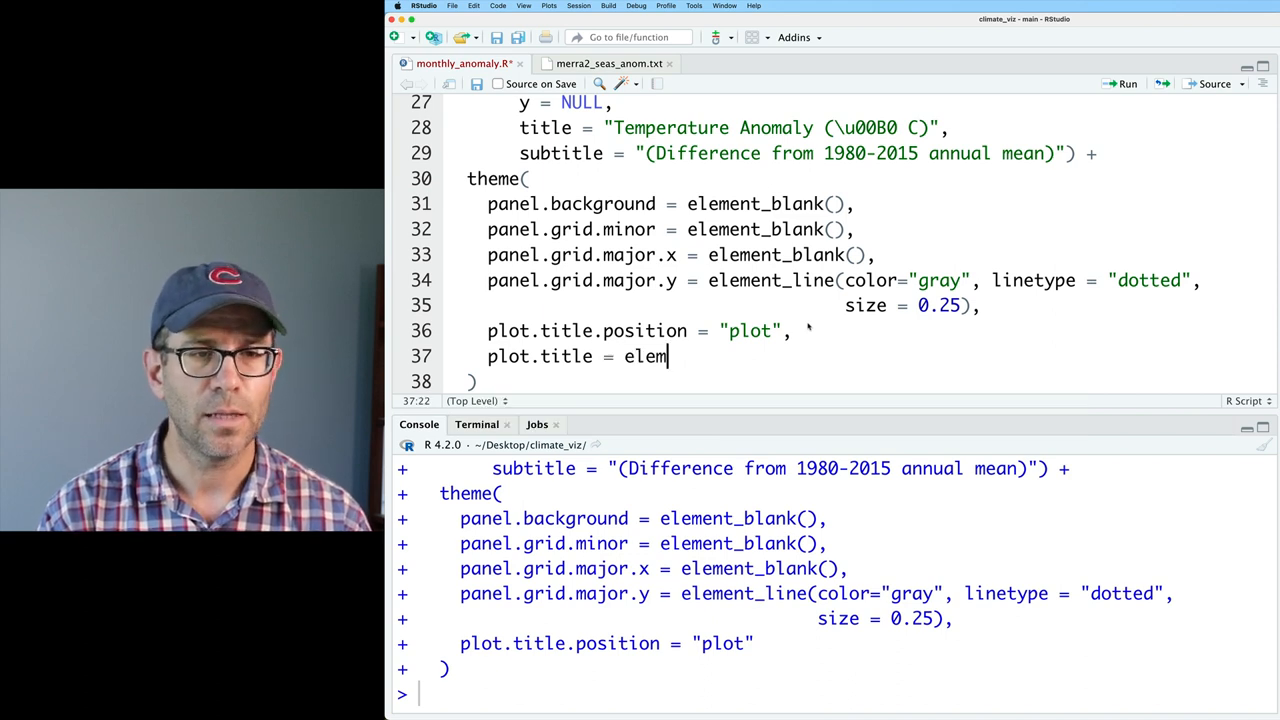
{"action": "type", "text": "ent_text(face = \"bold\"),"}
{"action": "type", "text": "pl"}
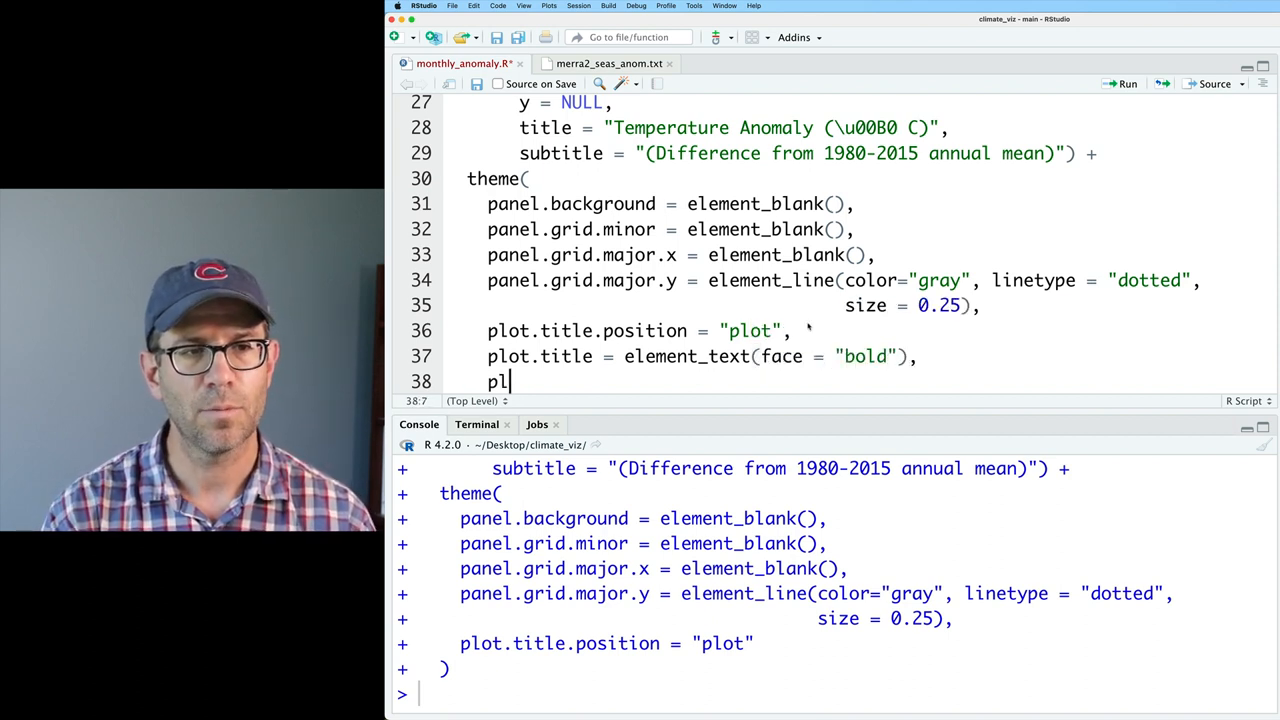
{"action": "type", "text": "ot.subtitle = el"}
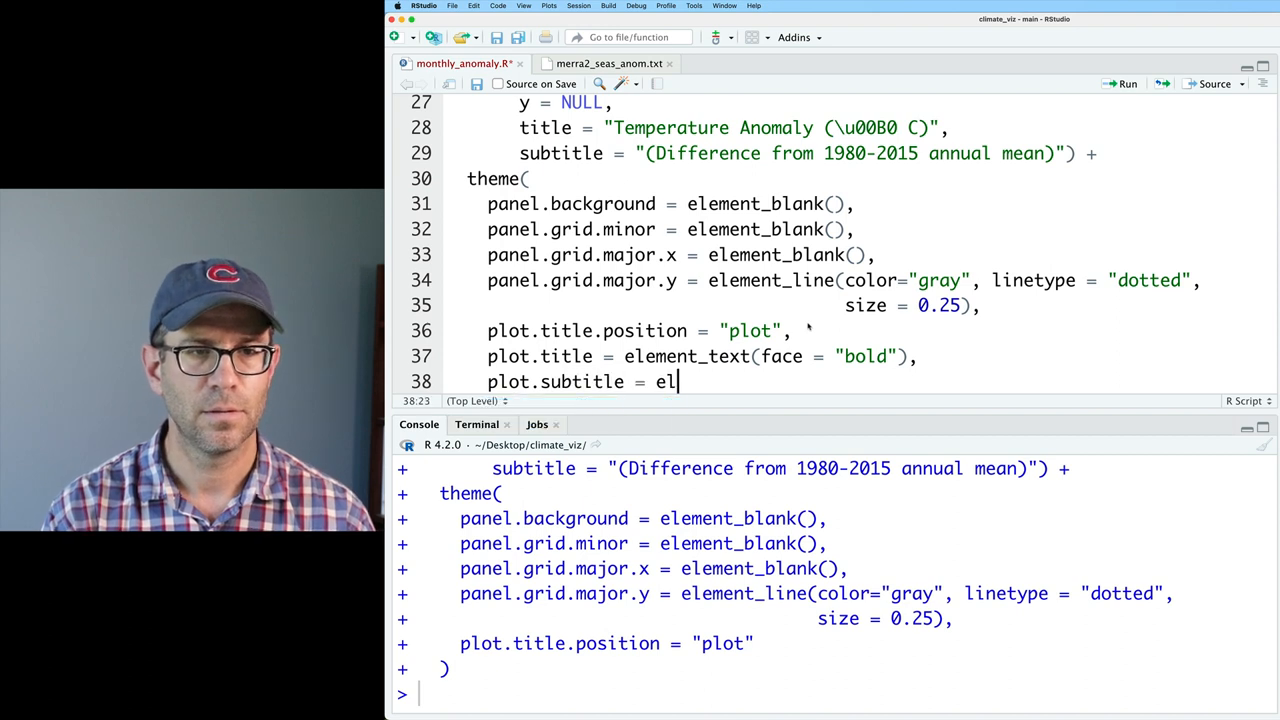
{"action": "type", "text": "ement_text()"}
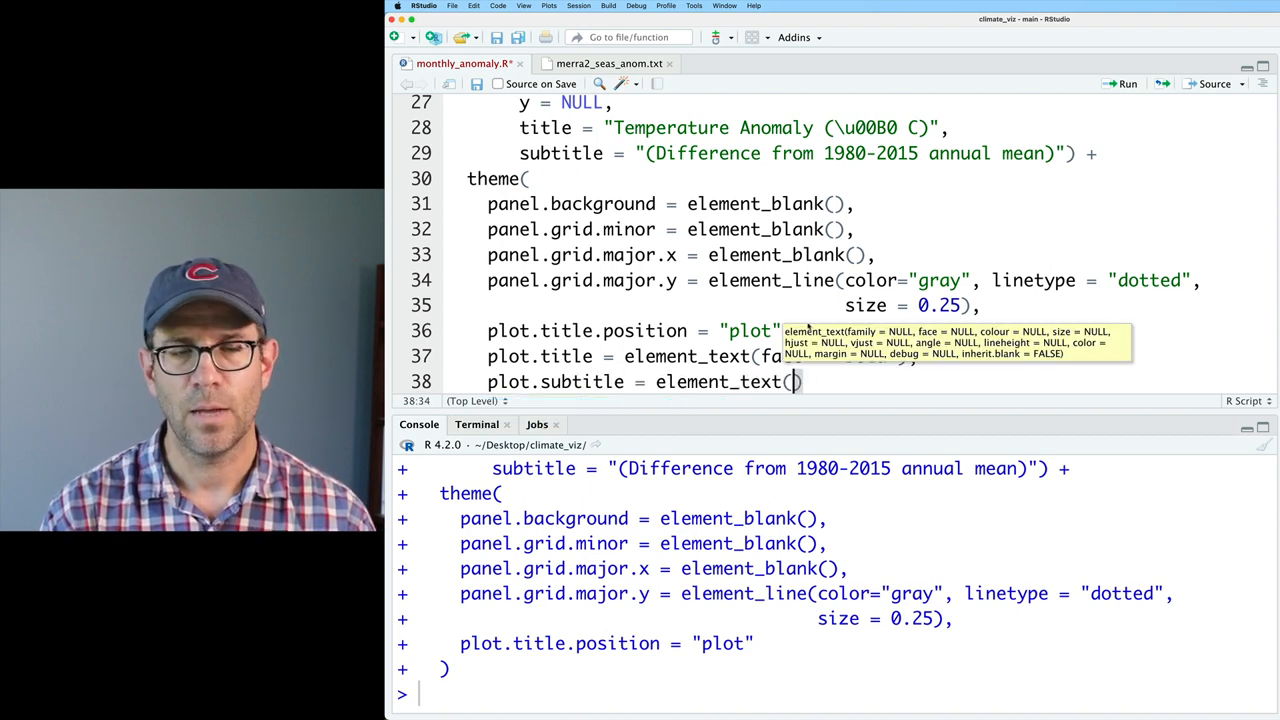
{"action": "type", "text": "color=\"gray\", size = 10"}
{"action": "type", "text": "ggsave("}
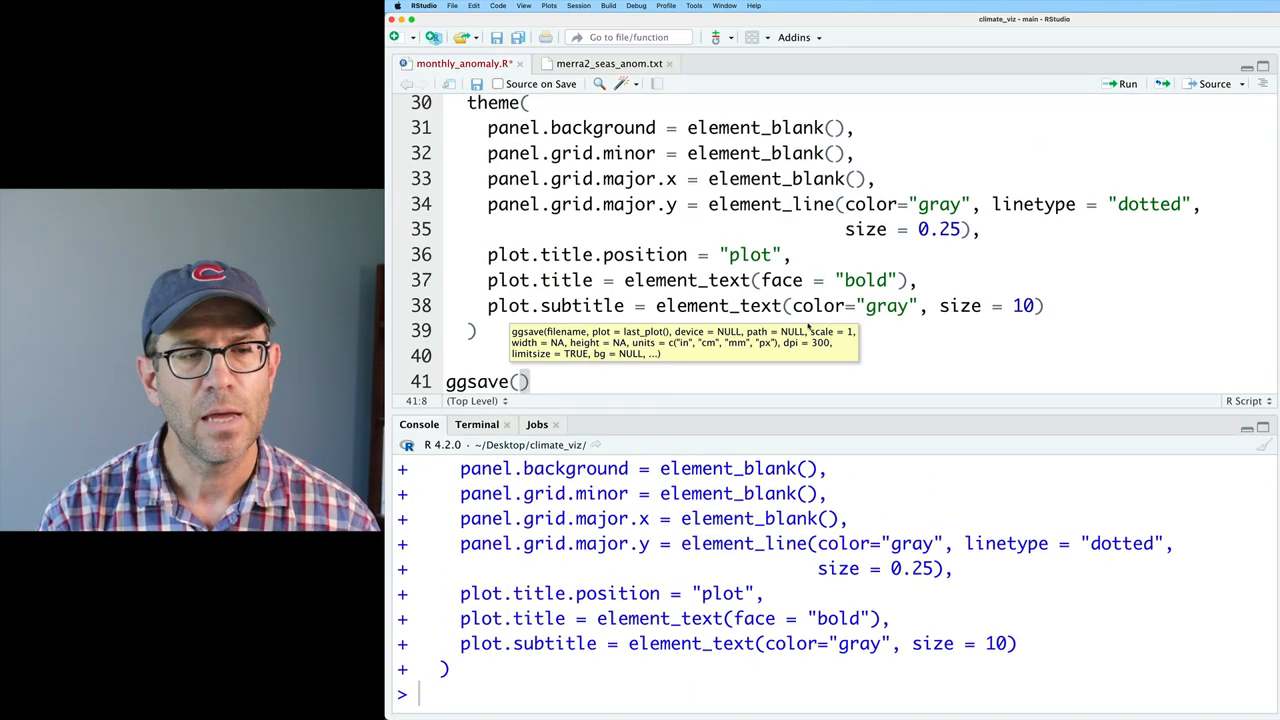
Write ggsave("figures/monthly_anomaly.png", width=6, height=4, units="in") below the plot code and run it.
{"action": "type", "text": "\"\""}
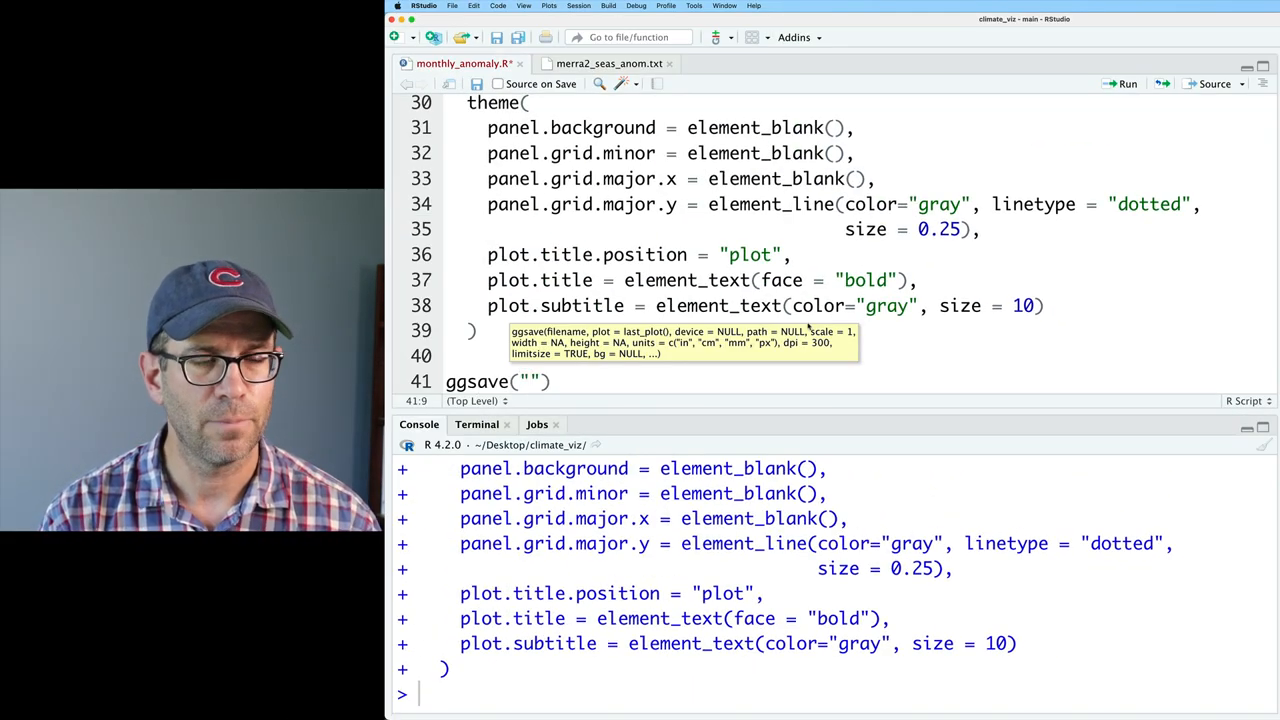
{"action": "type", "text": "figures/"}
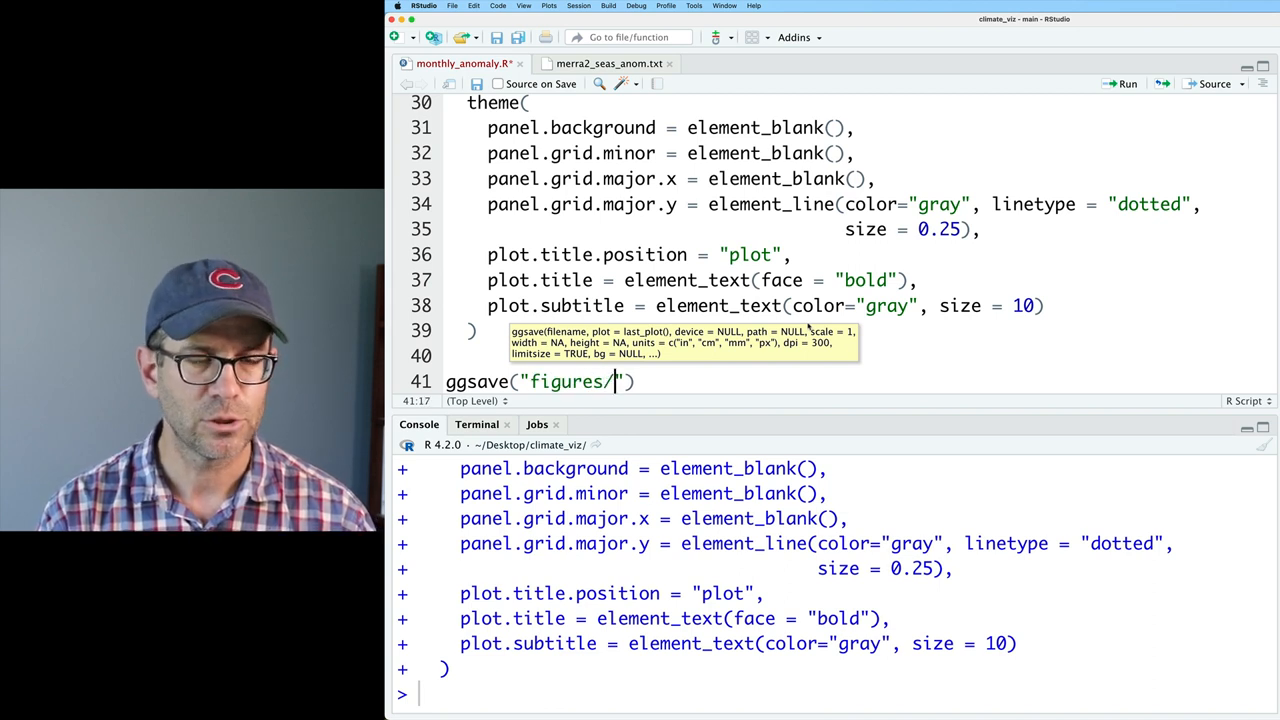
{"action": "type", "text": "monthly_anomaly.png"}
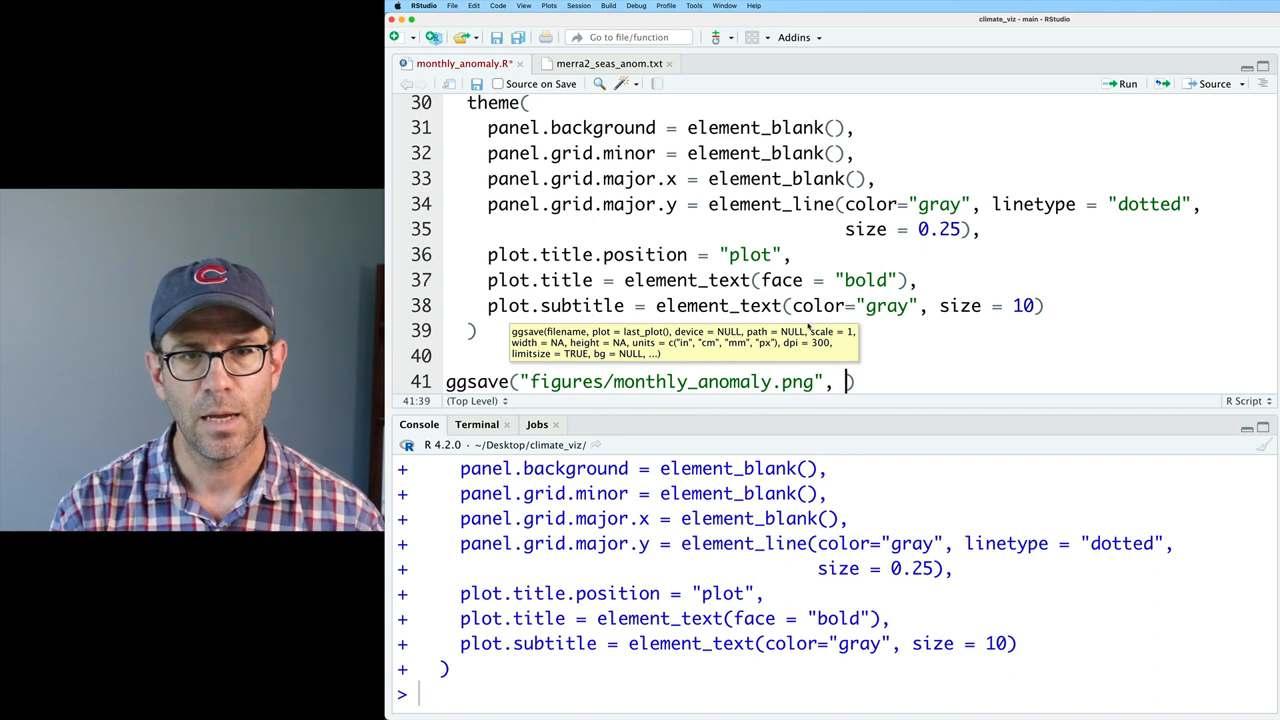
{"action": "type", "text": "wid"}
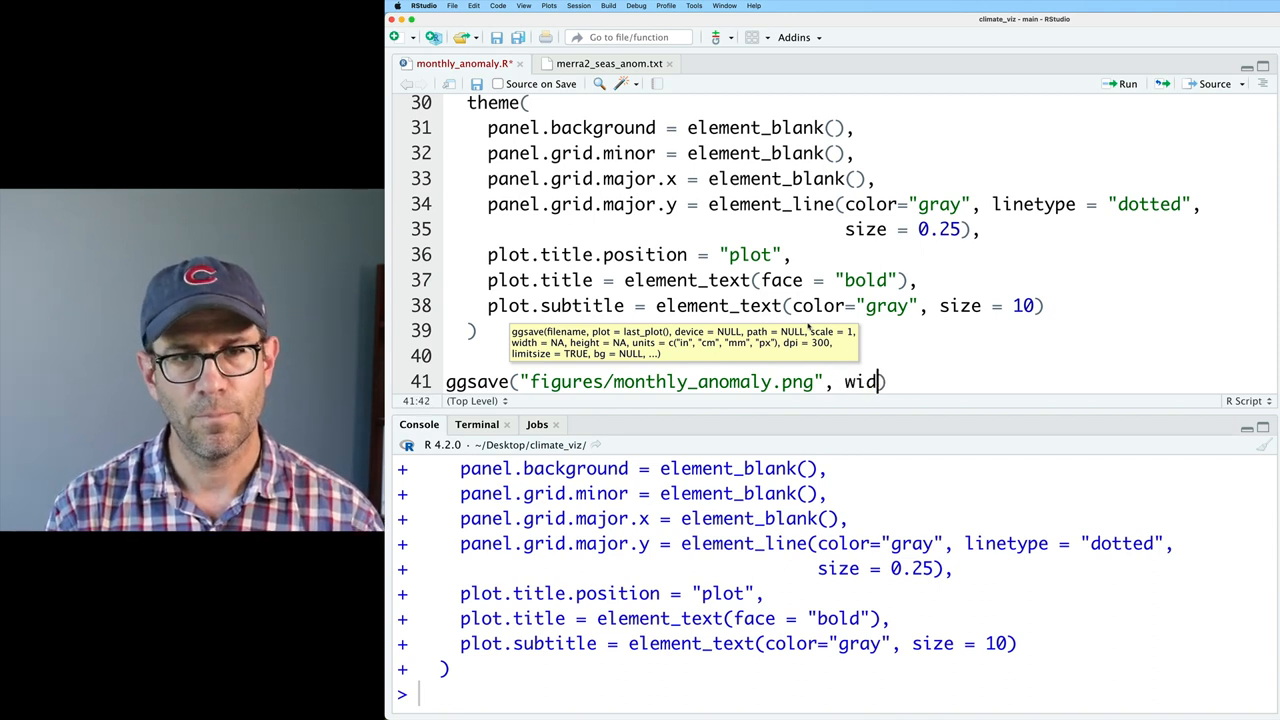
{"action": "type", "text": "th="}
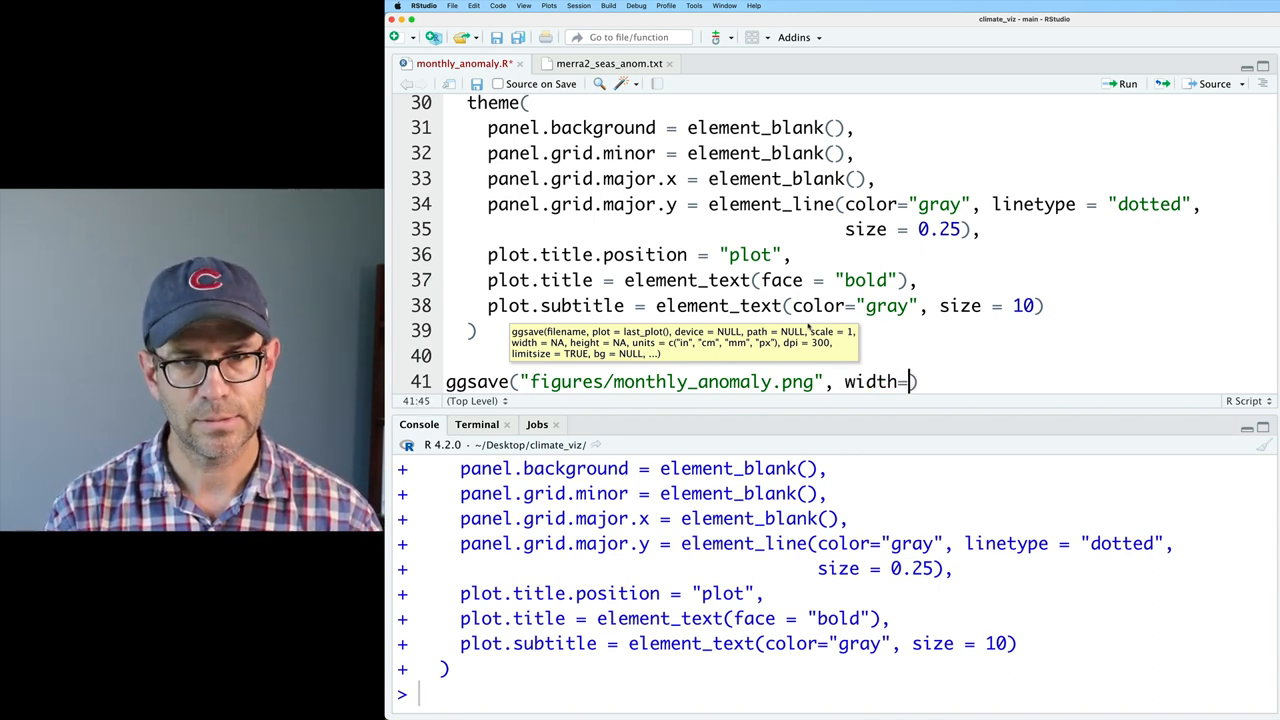
{"action": "type", "text": "6, height=-"}
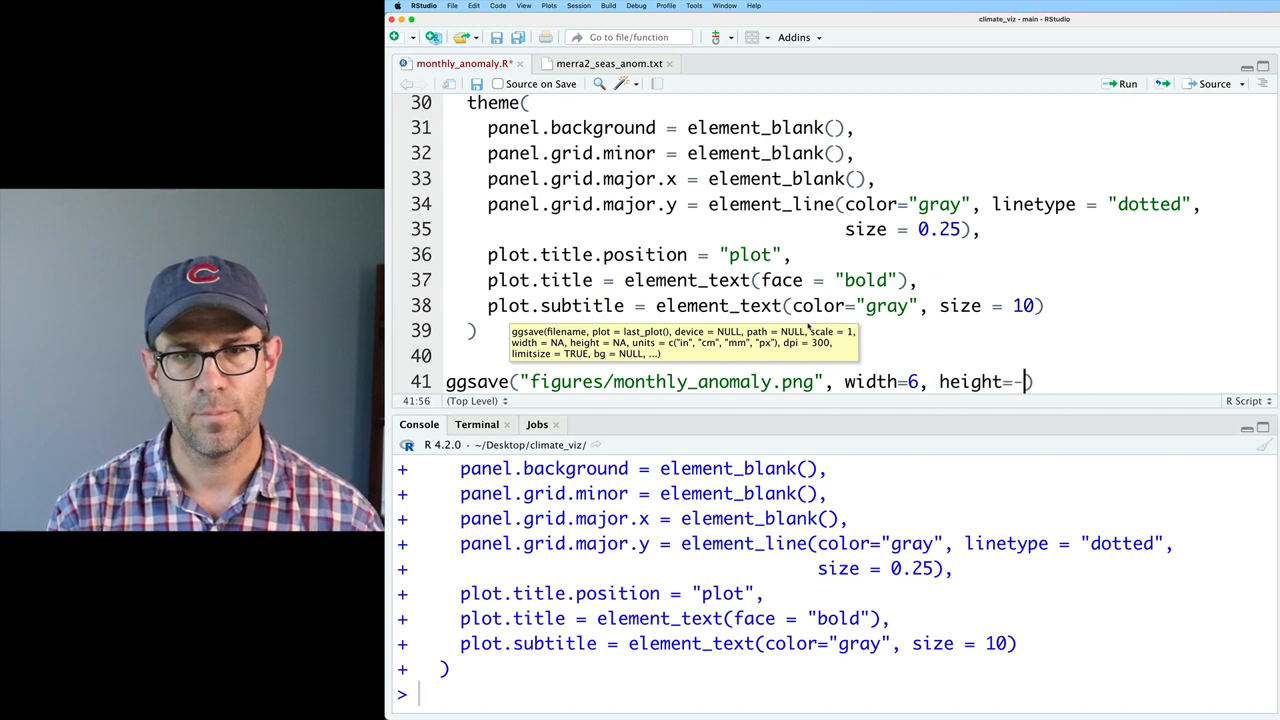
{"action": "type", "text": "4, units=\"in"}
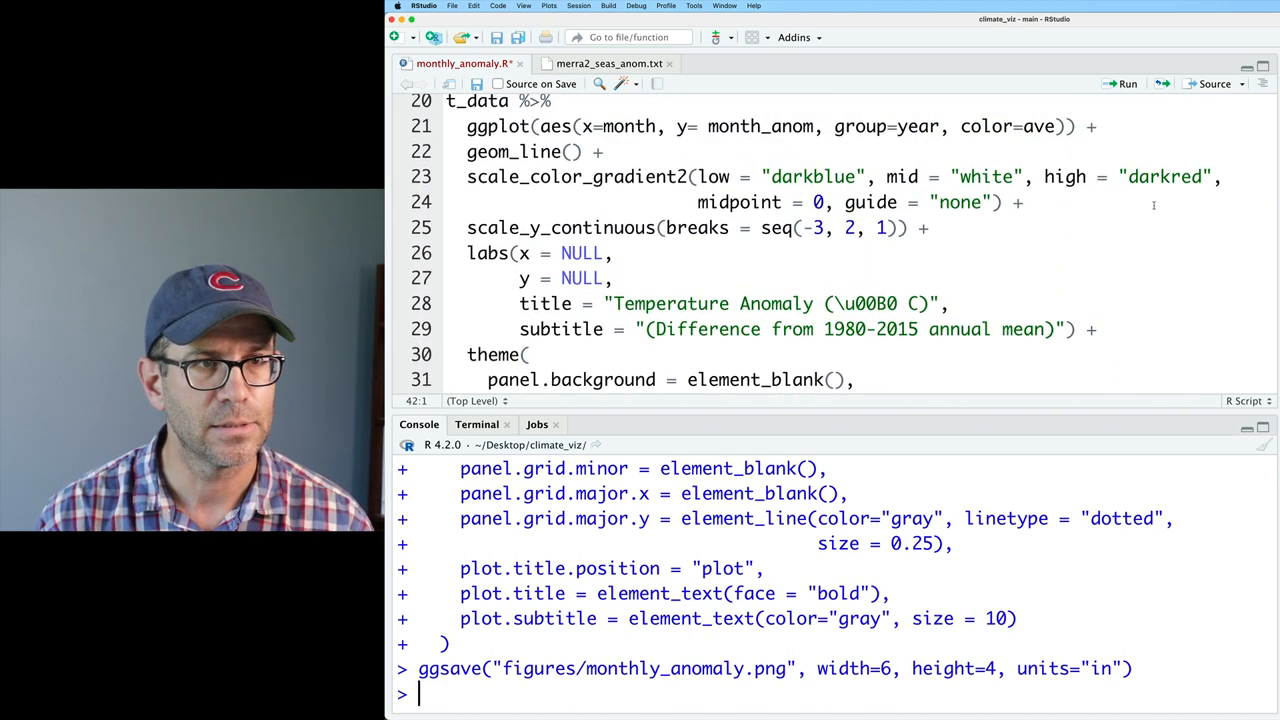
Add scale_x_continuous(expand = c(0,0)) to the ggplot chain and rerun the code.
{"action": "type", "text": "scale_x_continuous("}
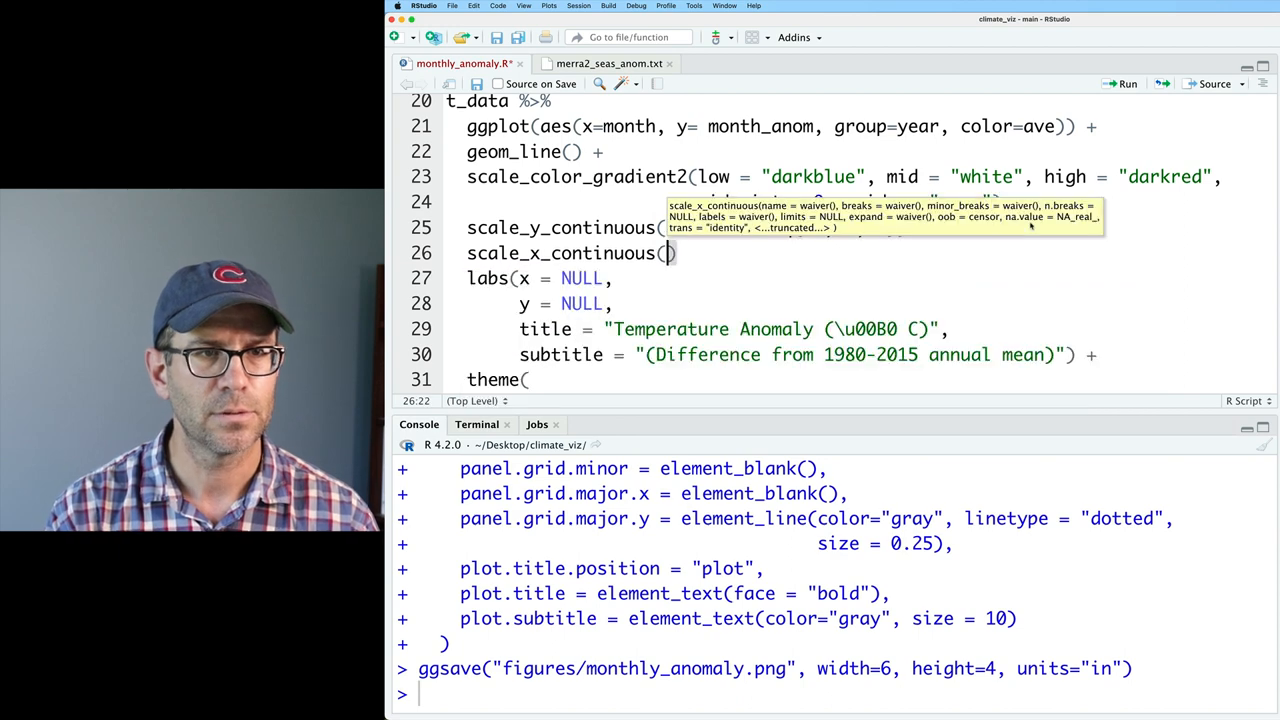
{"action": "type", "text": "expand"}
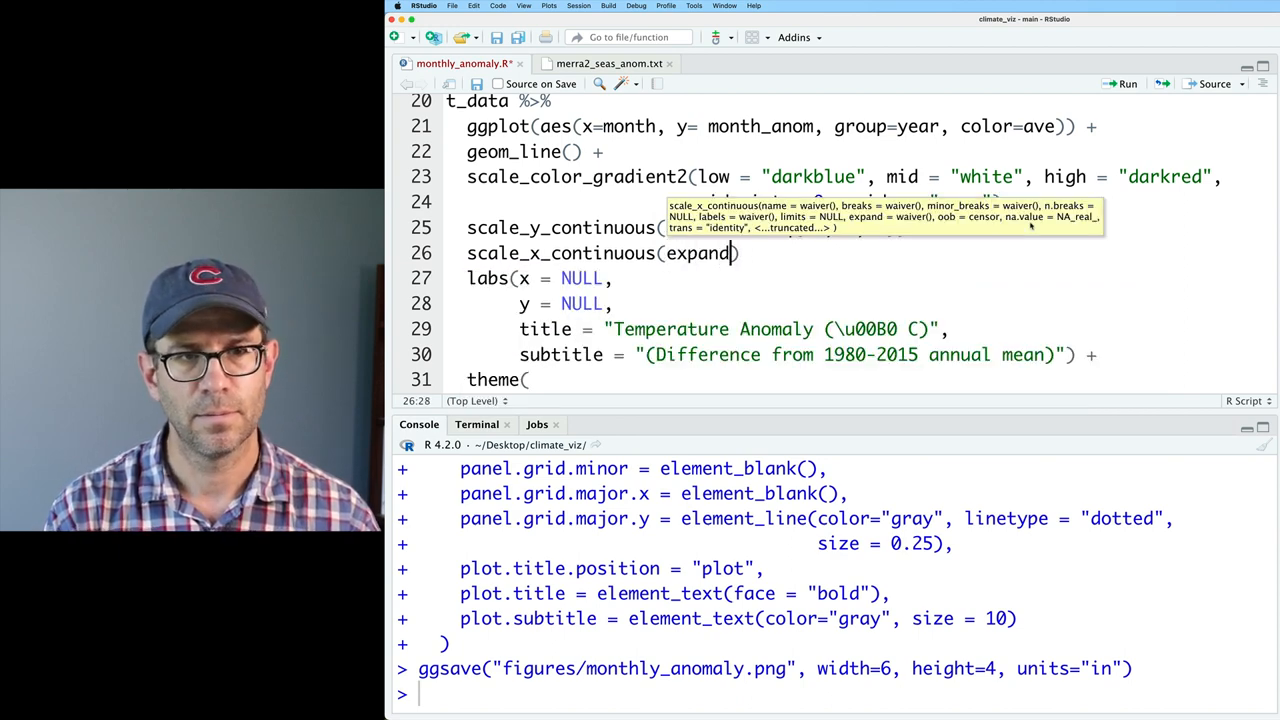
{"action": "type", "text": "= c(0,0)"}
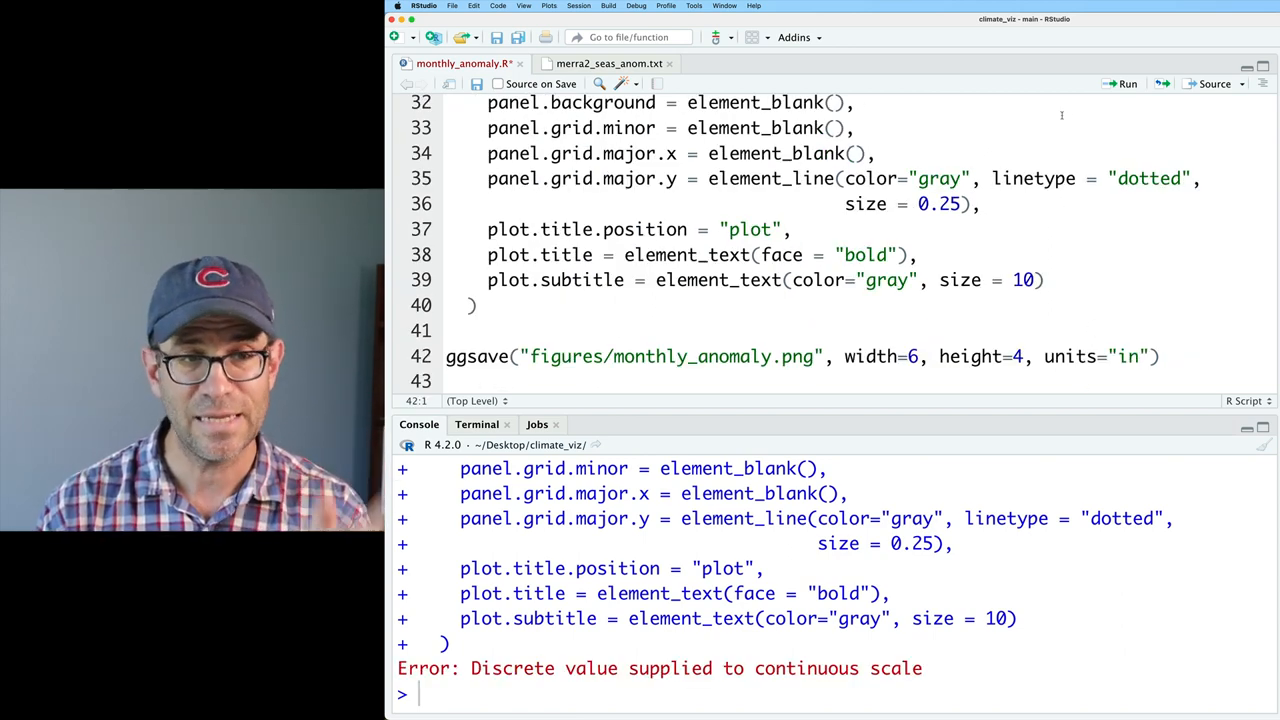
{"action": "scroll", "scroll_direction": "up", "scroll_amount": 3}
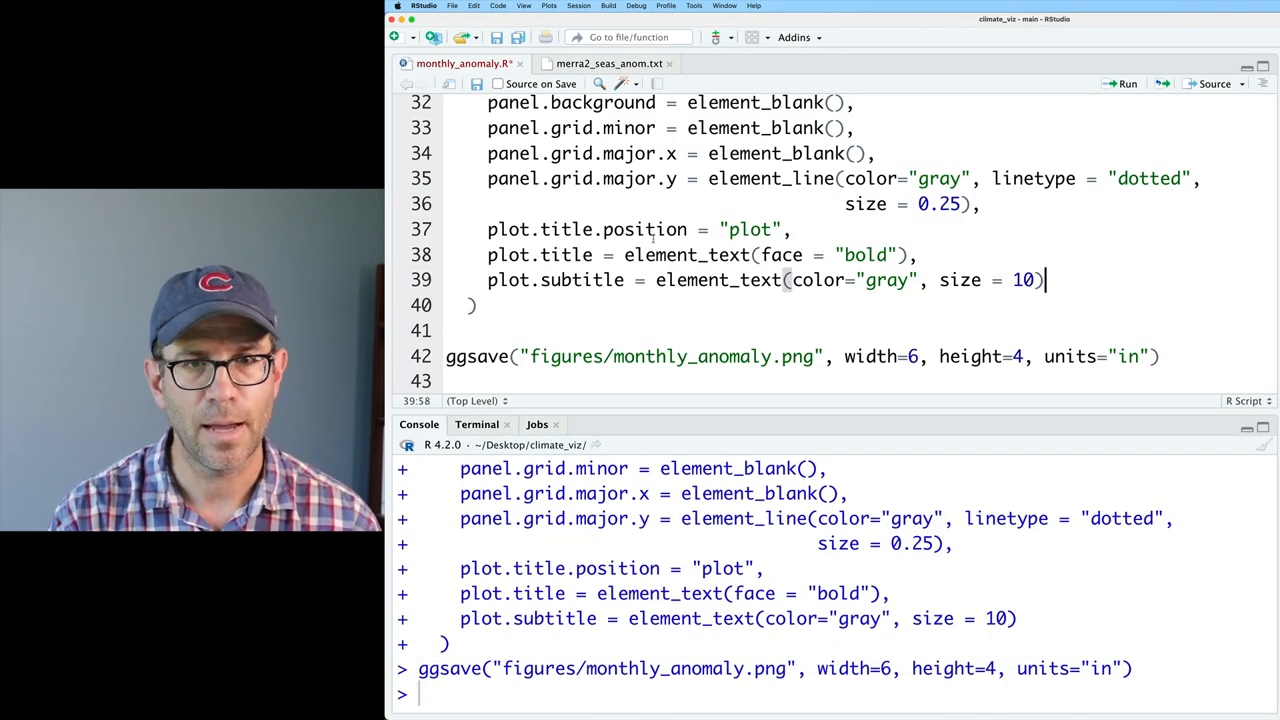
Add plot.margin = margin(t = 10, r = 15, b = 10, l = 10) inside theme().
{"action": "type", "text": "pl"}
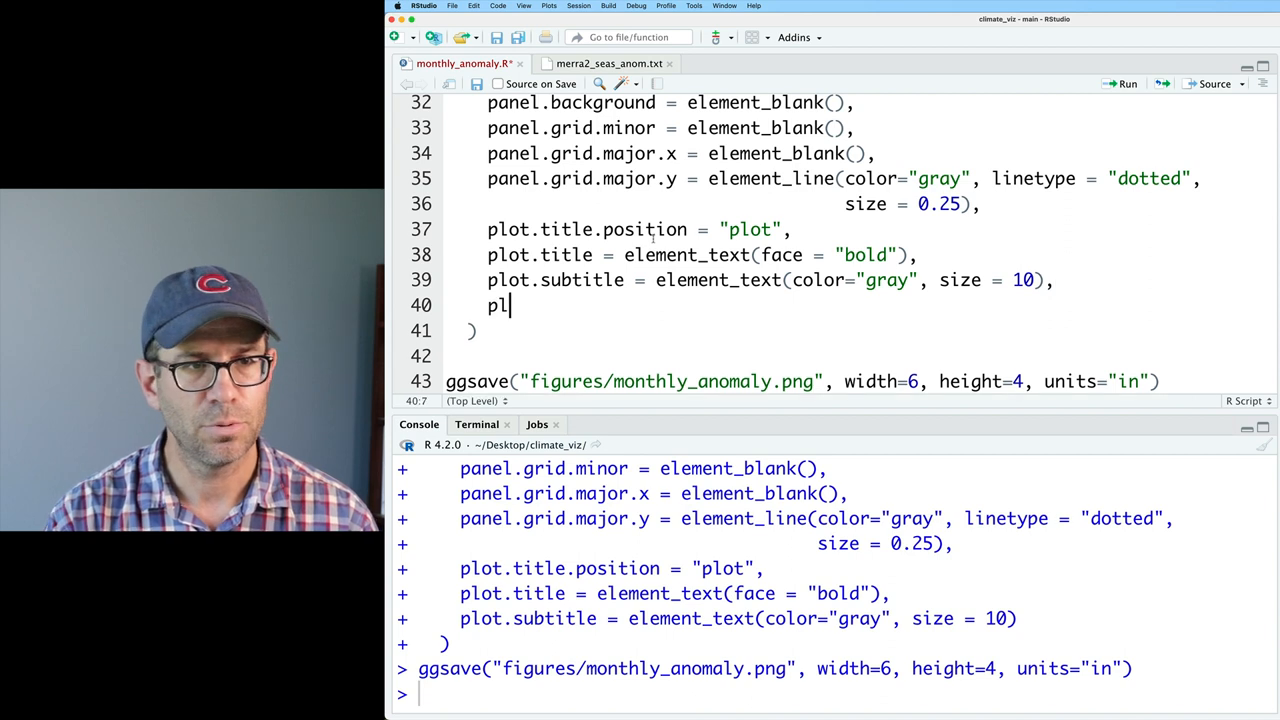
{"action": "type", "text": "ot.margin ="}
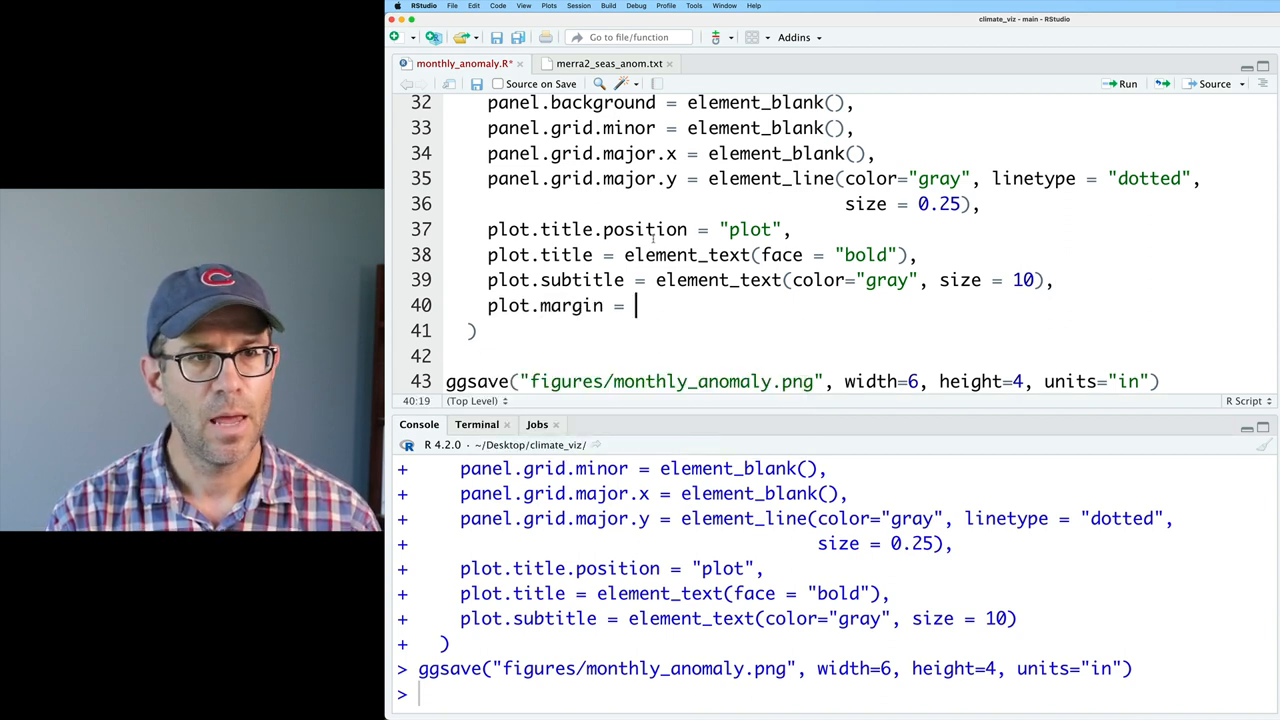
{"action": "type", "text": "margin("}
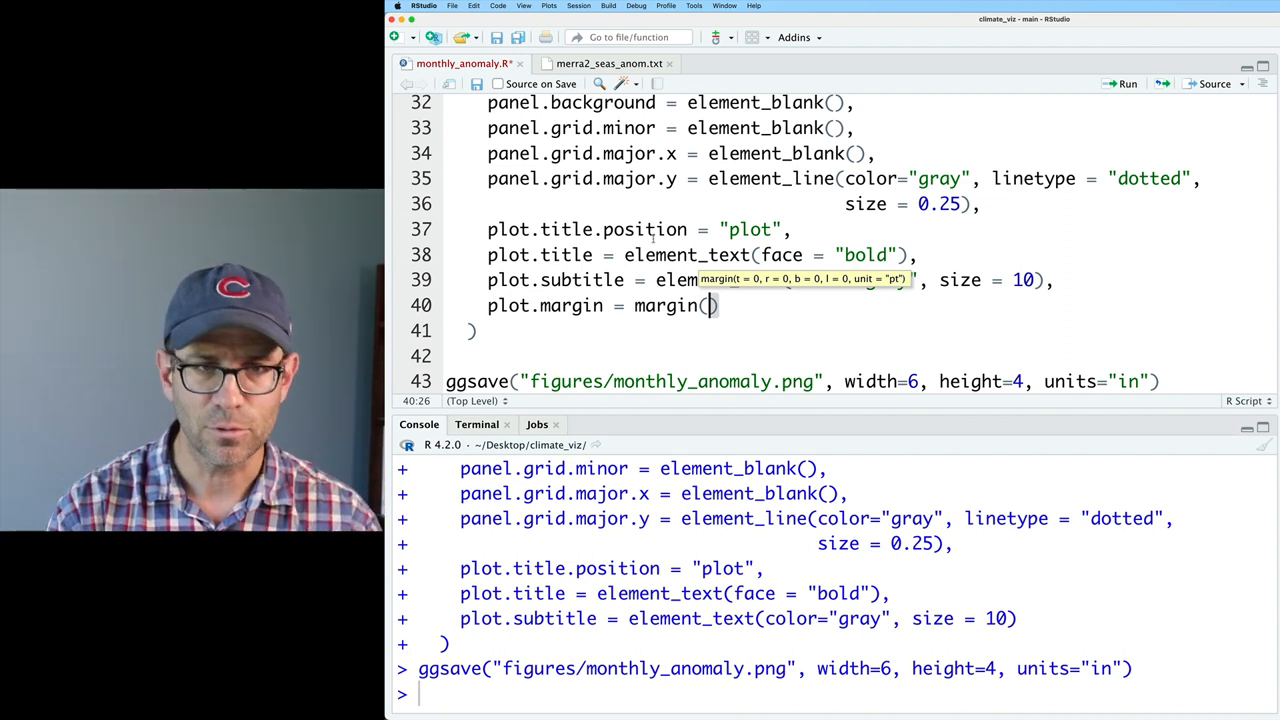
{"action": "type", "text": "t = 1"}
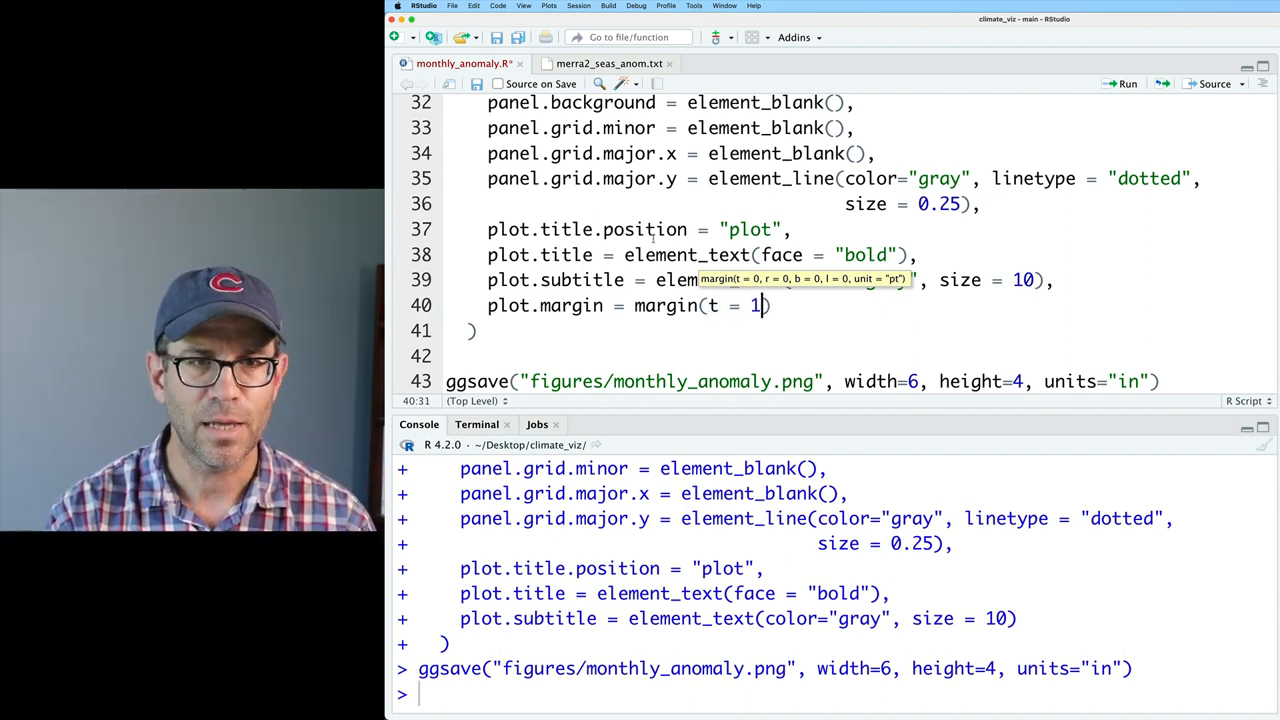
{"action": "type", "text": "0,"}
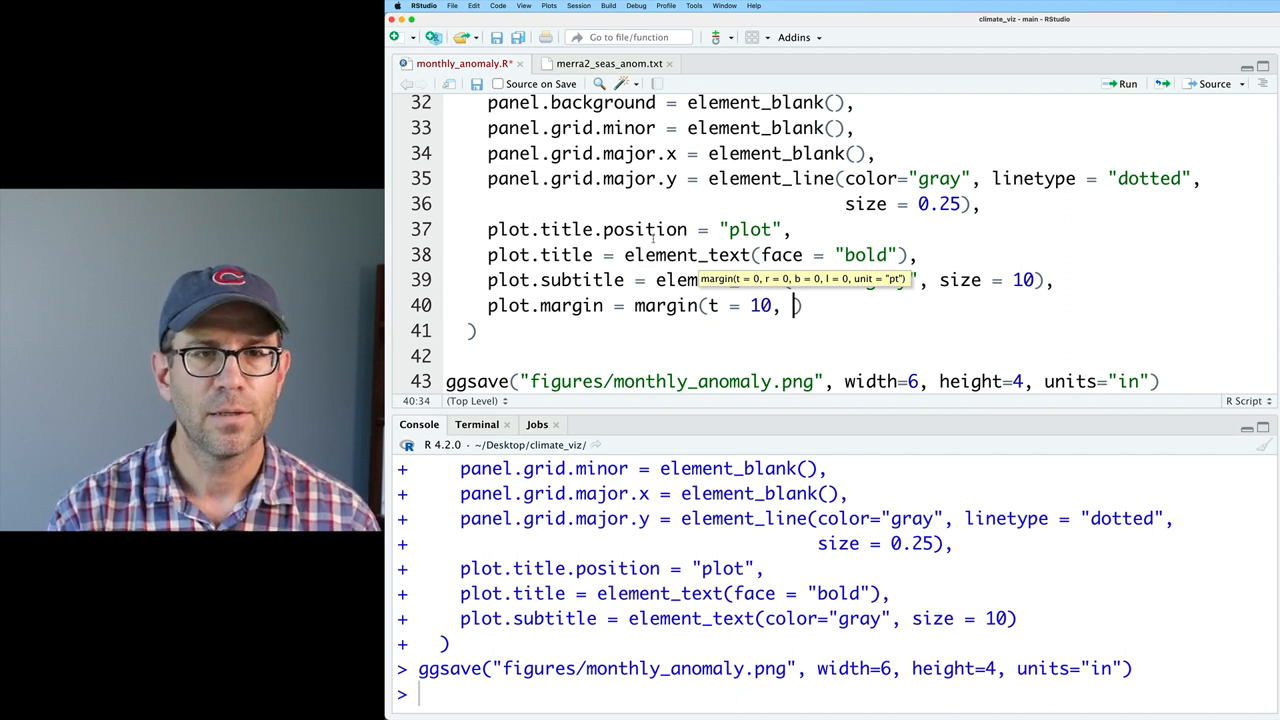
{"action": "type", "text": ", r = 10, b"}
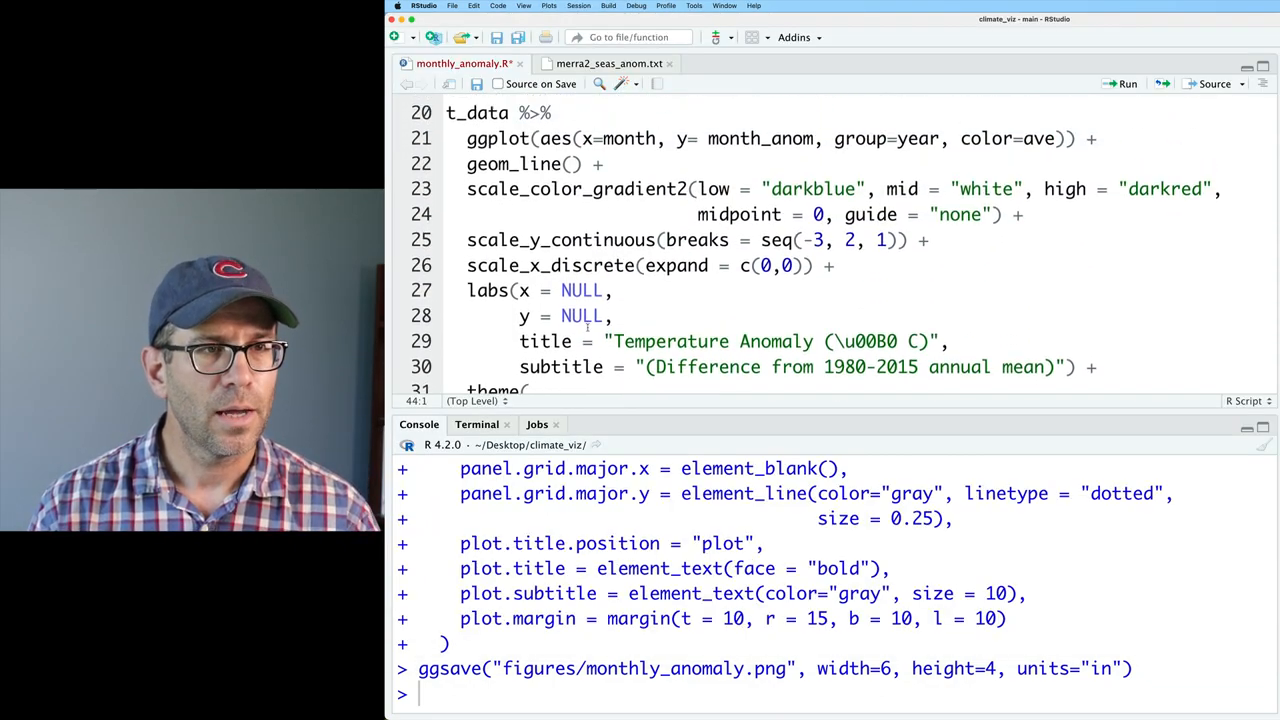
Define annotation <- t_data %>% slice_tail(n = 1) above the plot and run it.
{"action": "scroll", "scroll_direction": "up", "scroll_amount": 3}
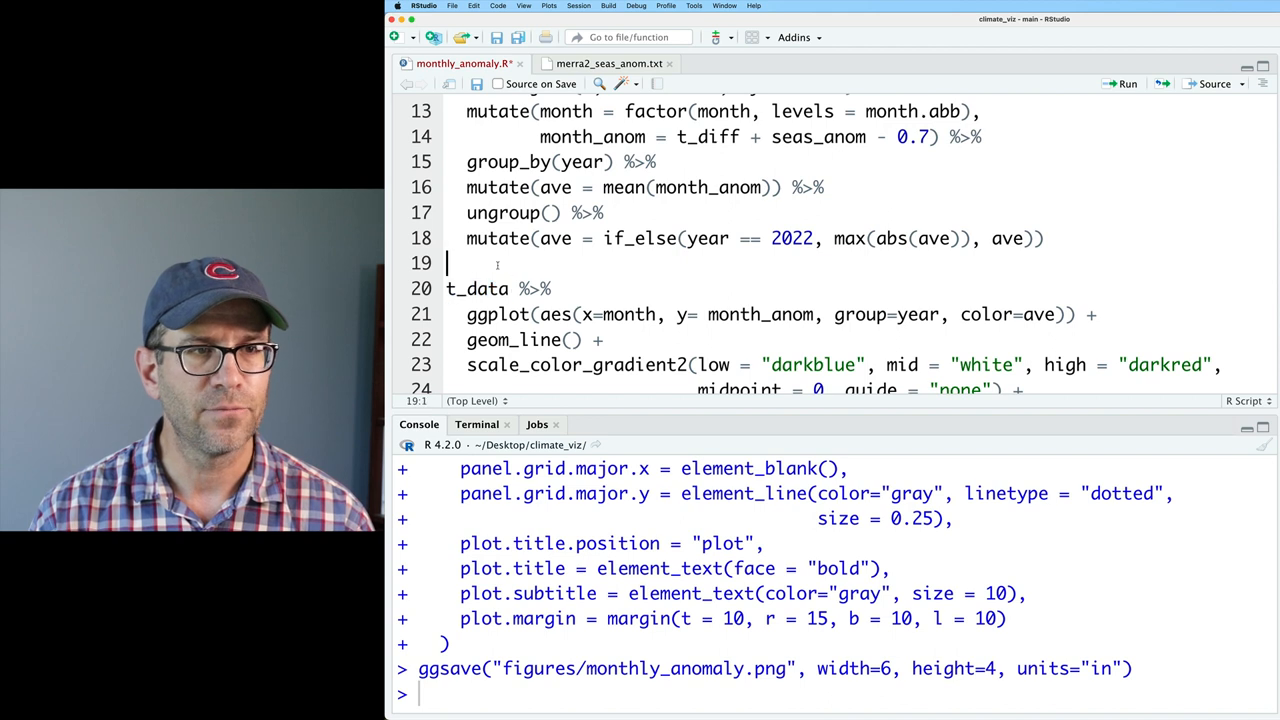
{"action": "scroll", "scroll_direction": "up", "scroll_amount": 3}
{"action": "type", "text": "t_data"}
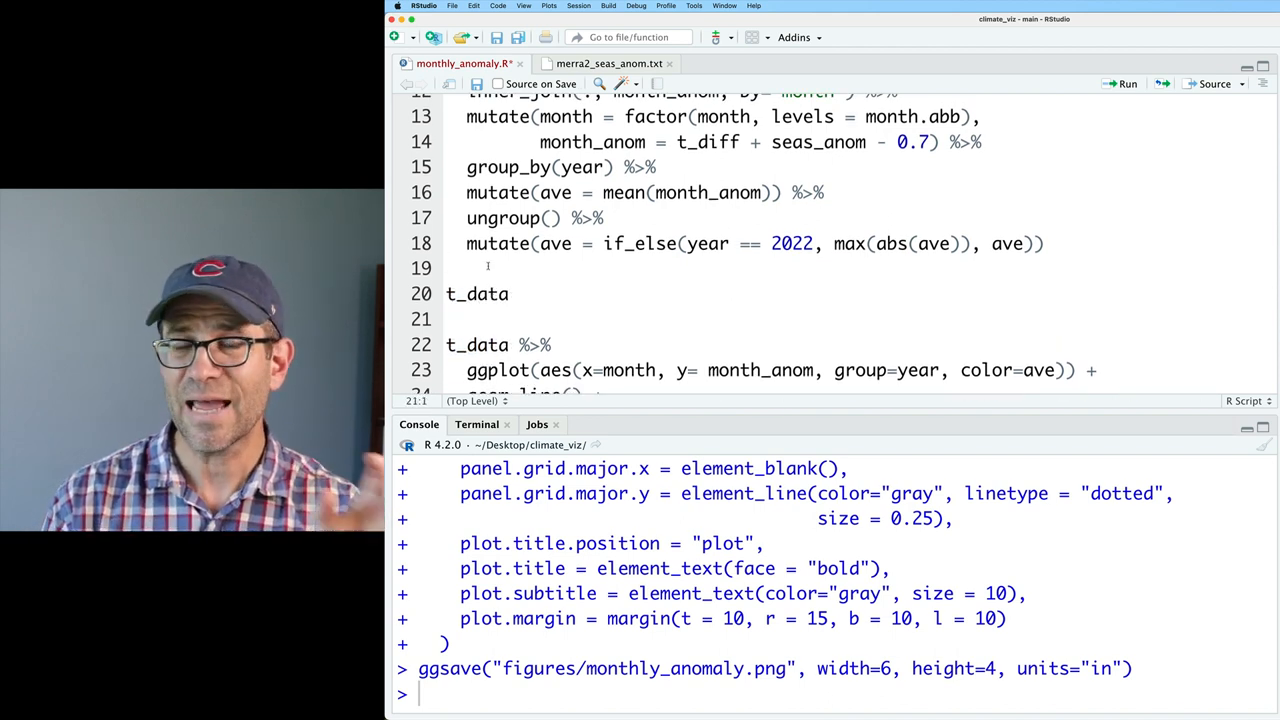
{"action": "type", "text": "%>%"}
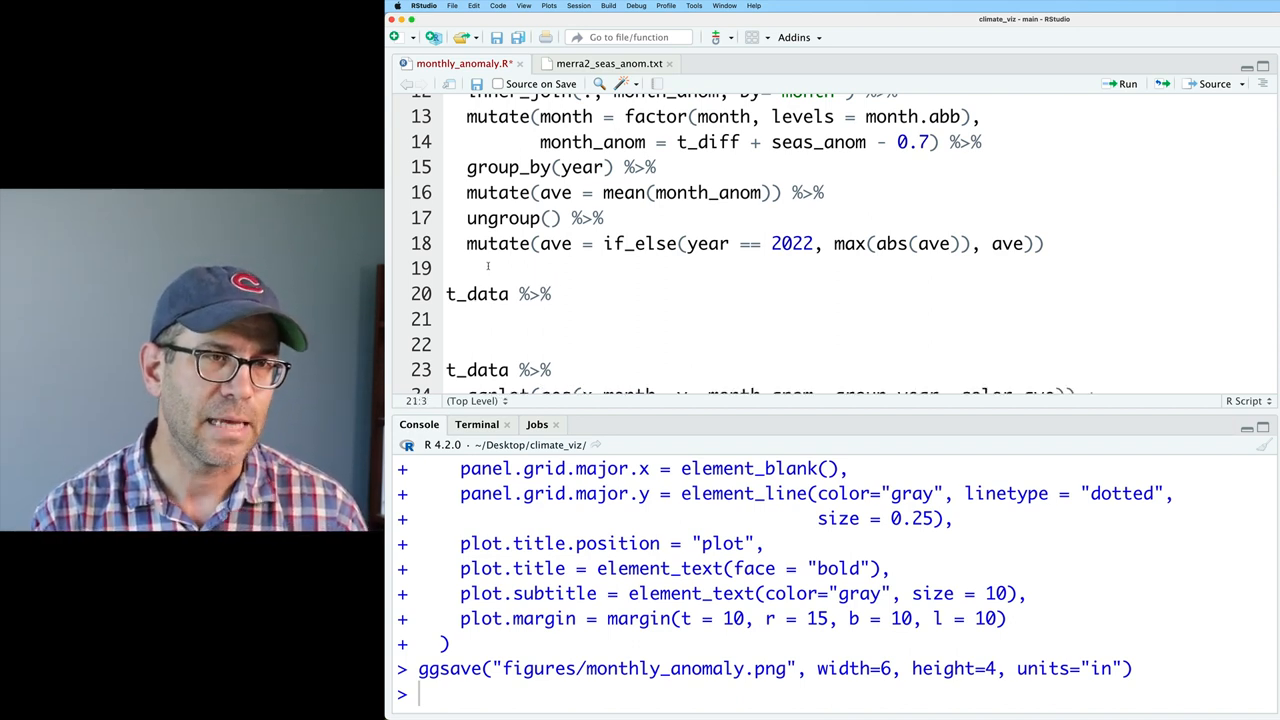
{"action": "type", "text": "slice_tail(n = 1"}
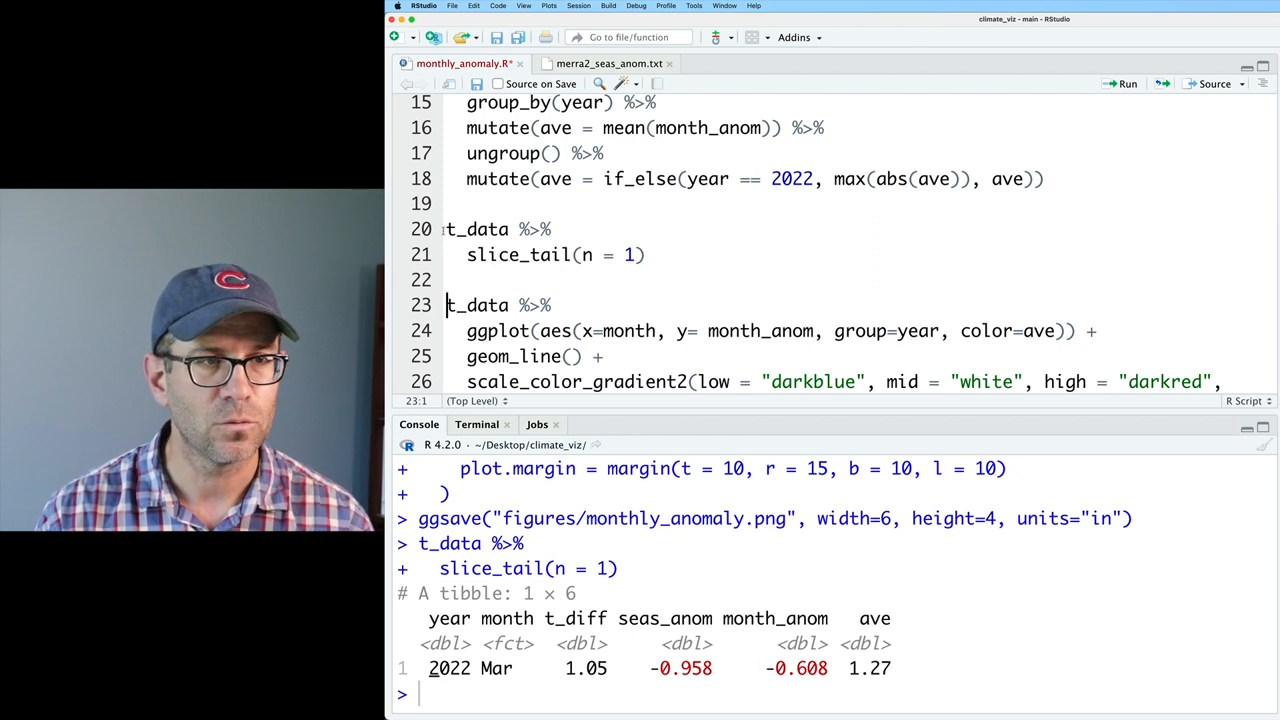
{"action": "type", "text": "annotation <-"}
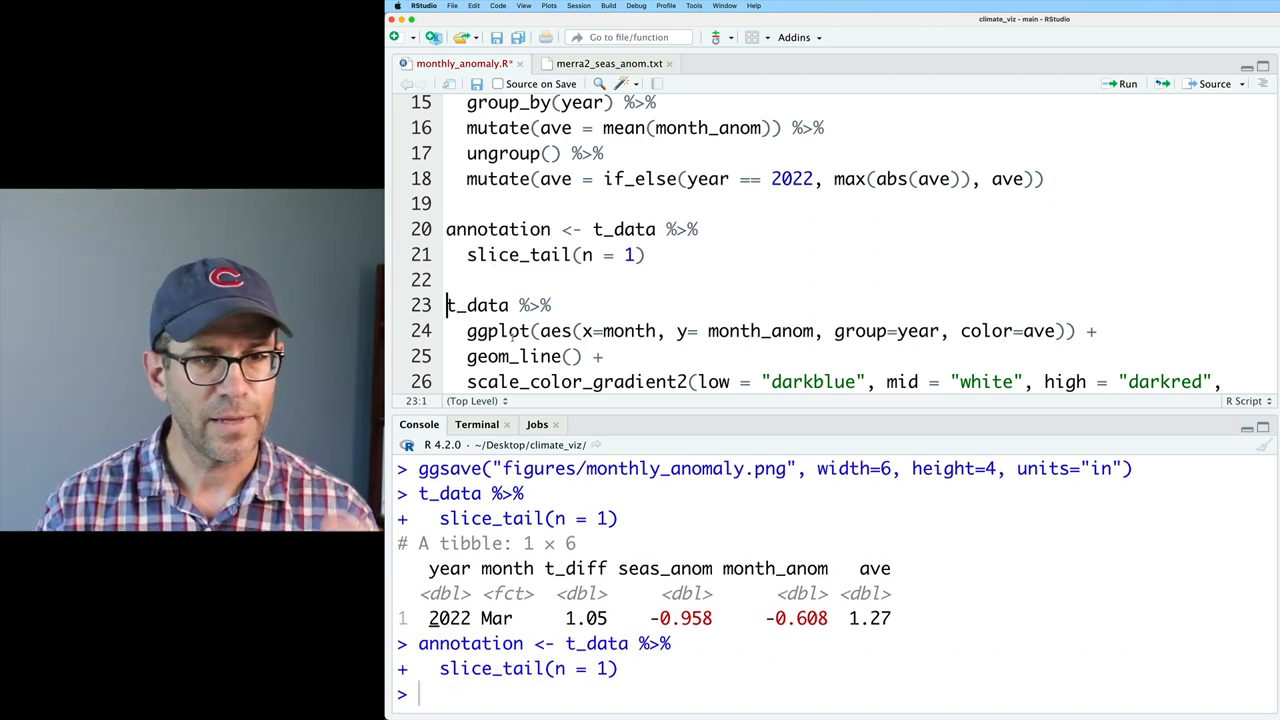
{"action": "scroll", "scroll_direction": "down", "scroll_amount": 3}
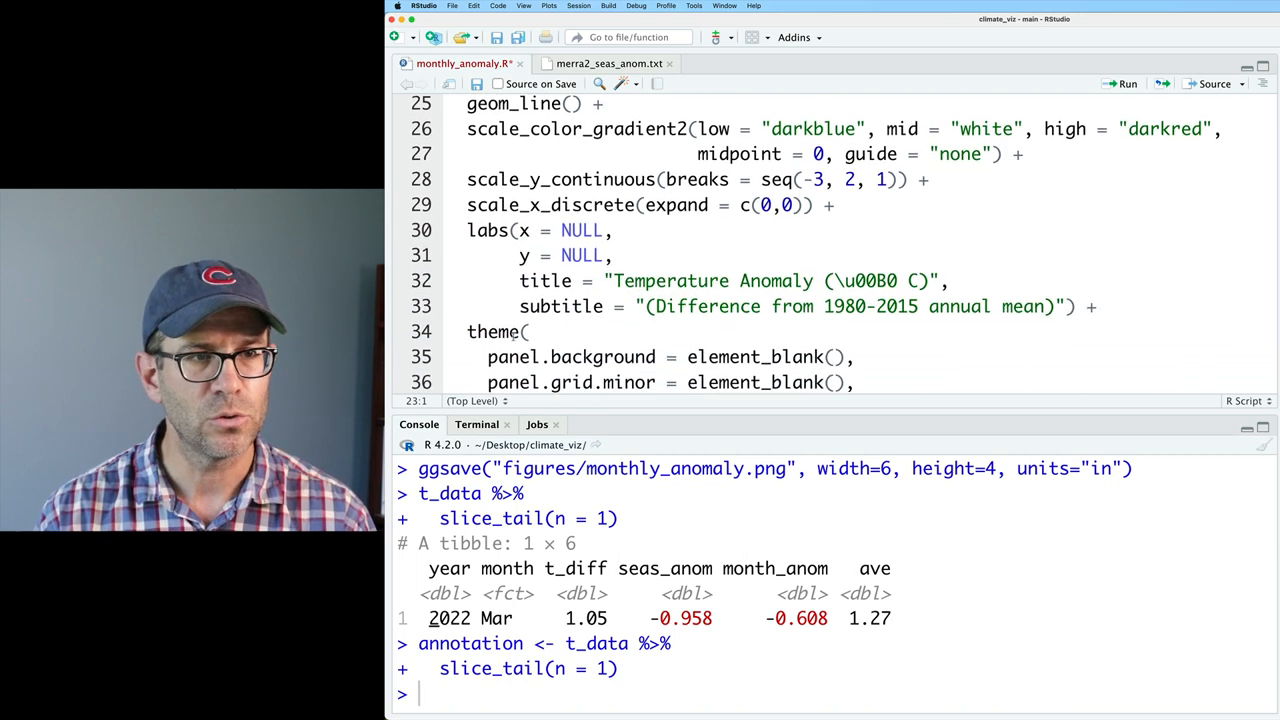
Add geom_point(data = annotation, aes(x=month, y=month_anom), size = 5) after geom_line().
{"action": "scroll", "scroll_direction": "up", "scroll_amount": 3}
{"action": "type", "text": "geom_point("}
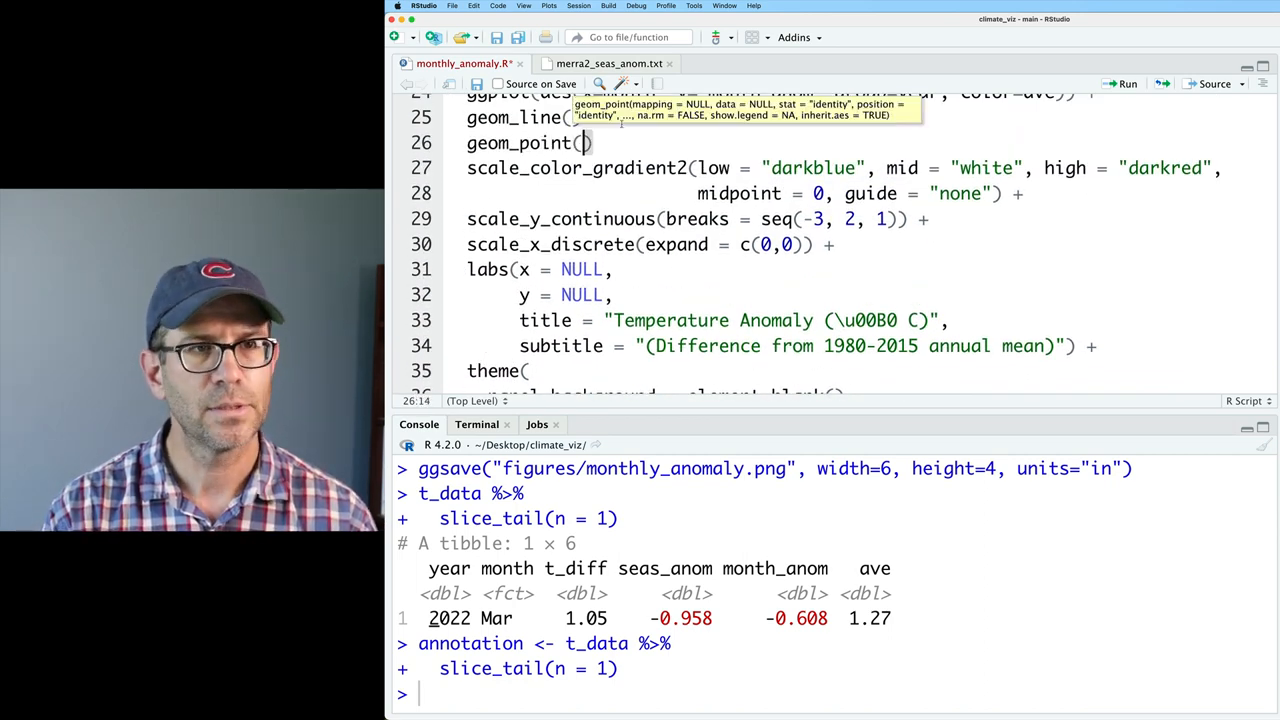
{"action": "type", "text": "data = annotation, aes("}
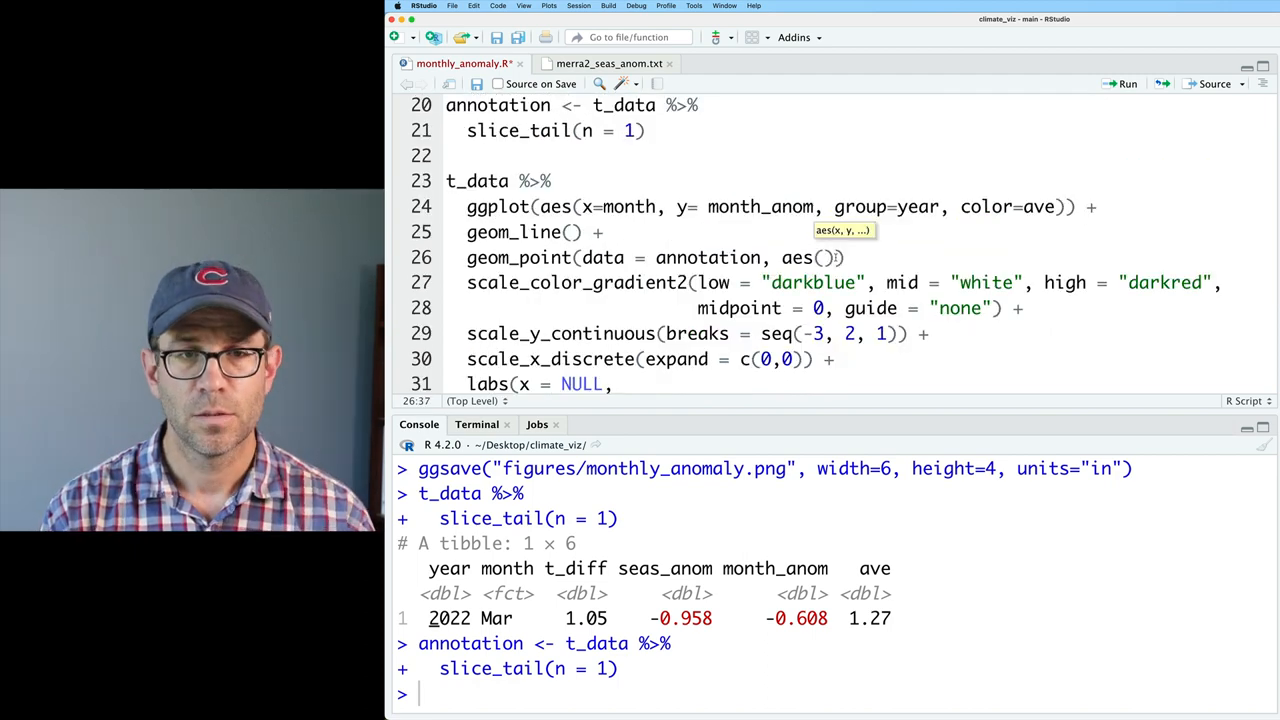
{"action": "type", "text": "x=month, y"}
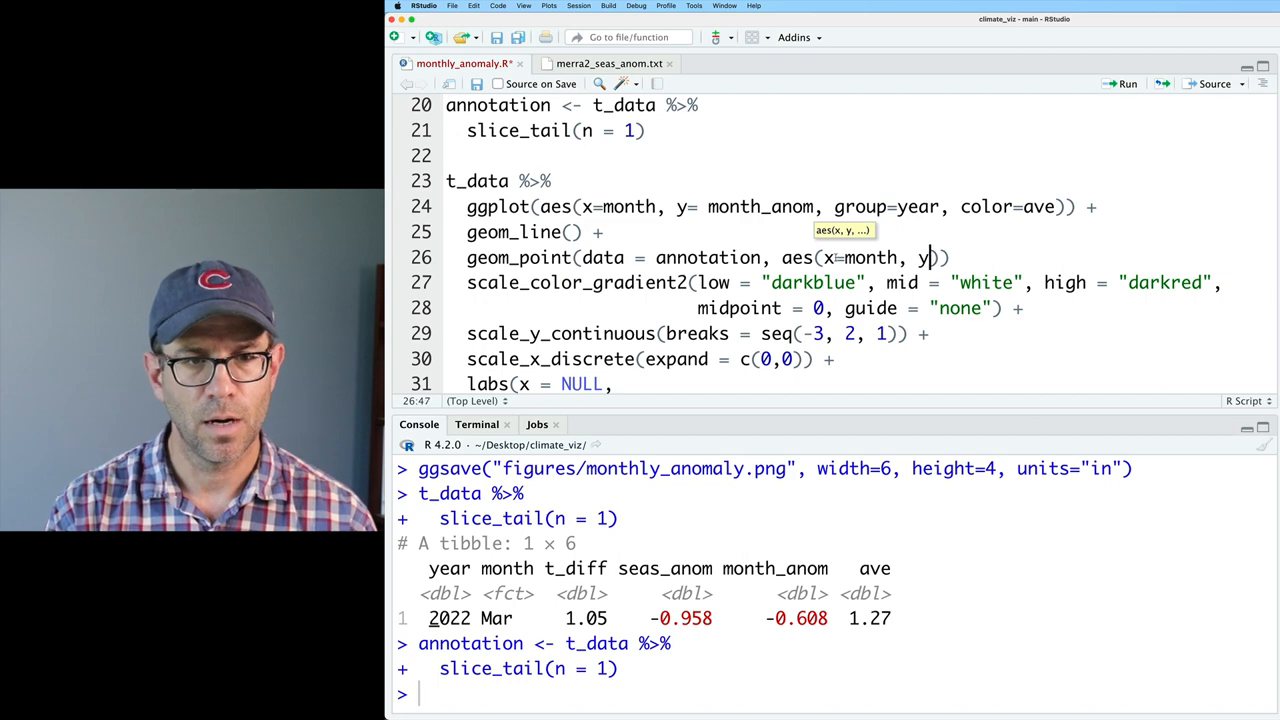
{"action": "type", "text": "month_anom"}
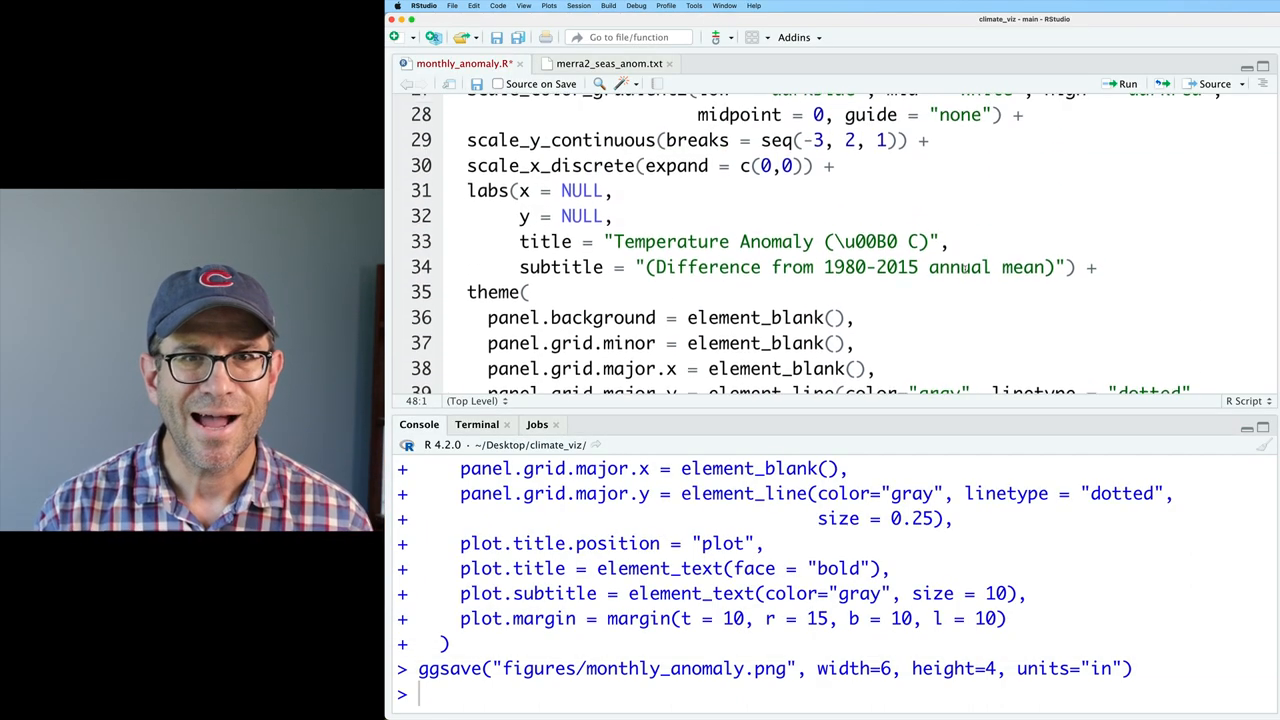
{"action": "scroll", "scroll_direction": "up", "scroll_amount": 3}
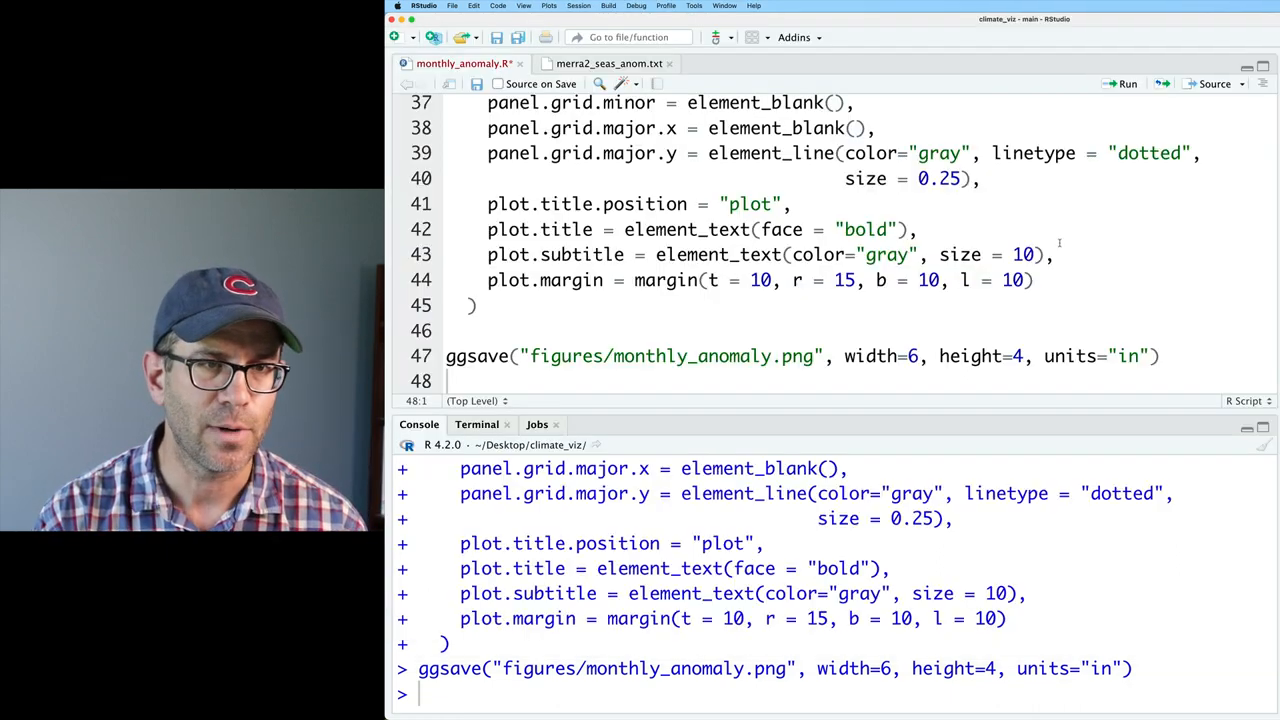
{"action": "scroll", "scroll_direction": "up", "scroll_amount": 3}
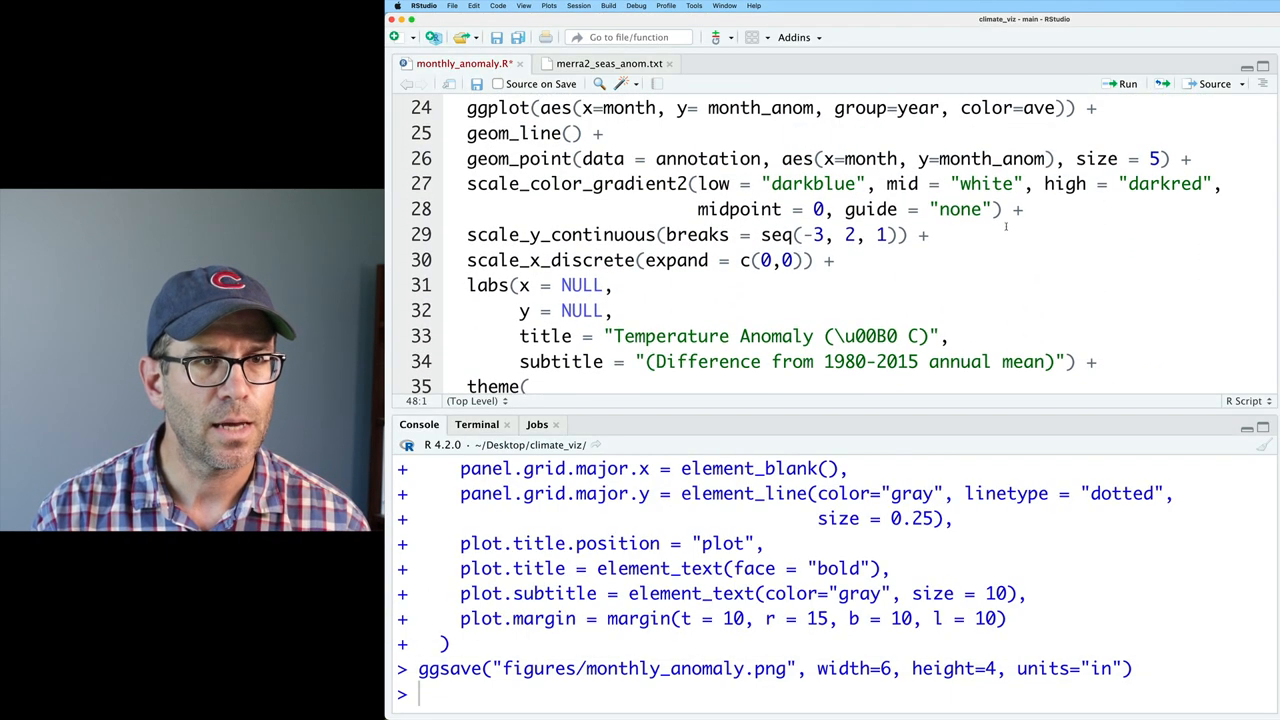
{"action": "scroll", "scroll_direction": "up", "scroll_amount": 3}
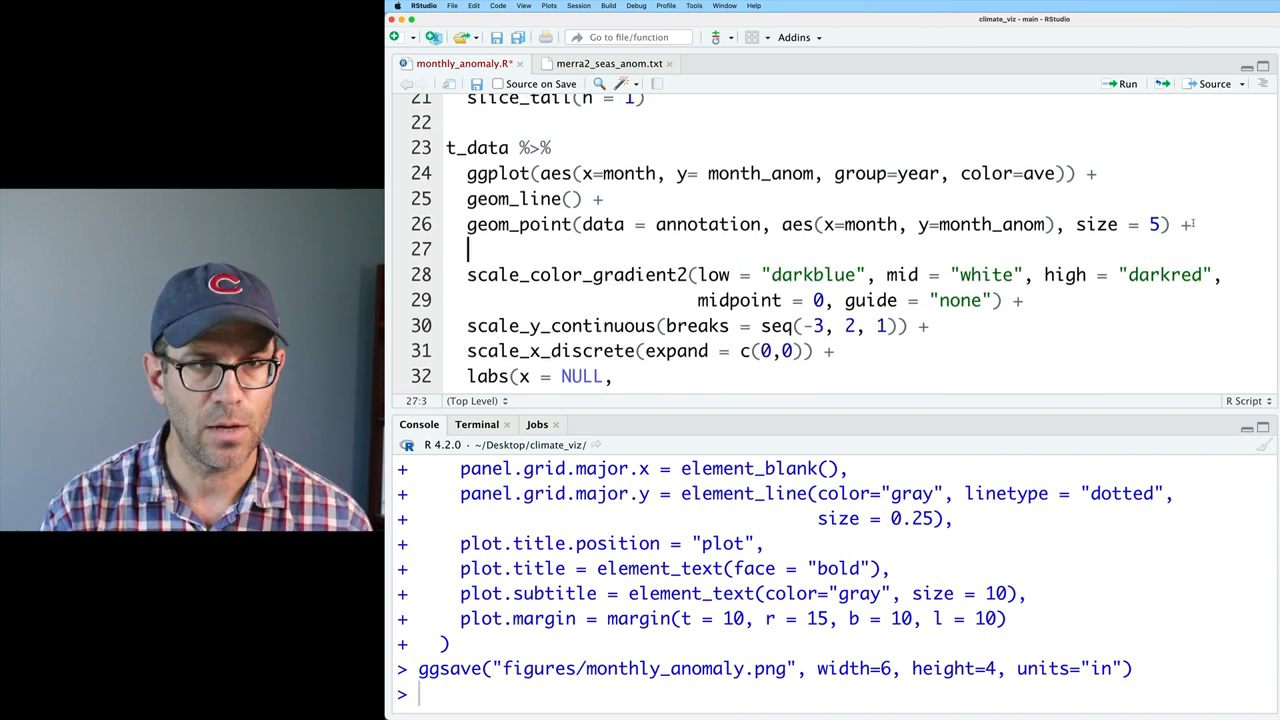
Add geom_text(data=annotation, aes(...), label="March 2022") and start an hjust argument.
{"action": "type", "text": "geom_text()"}
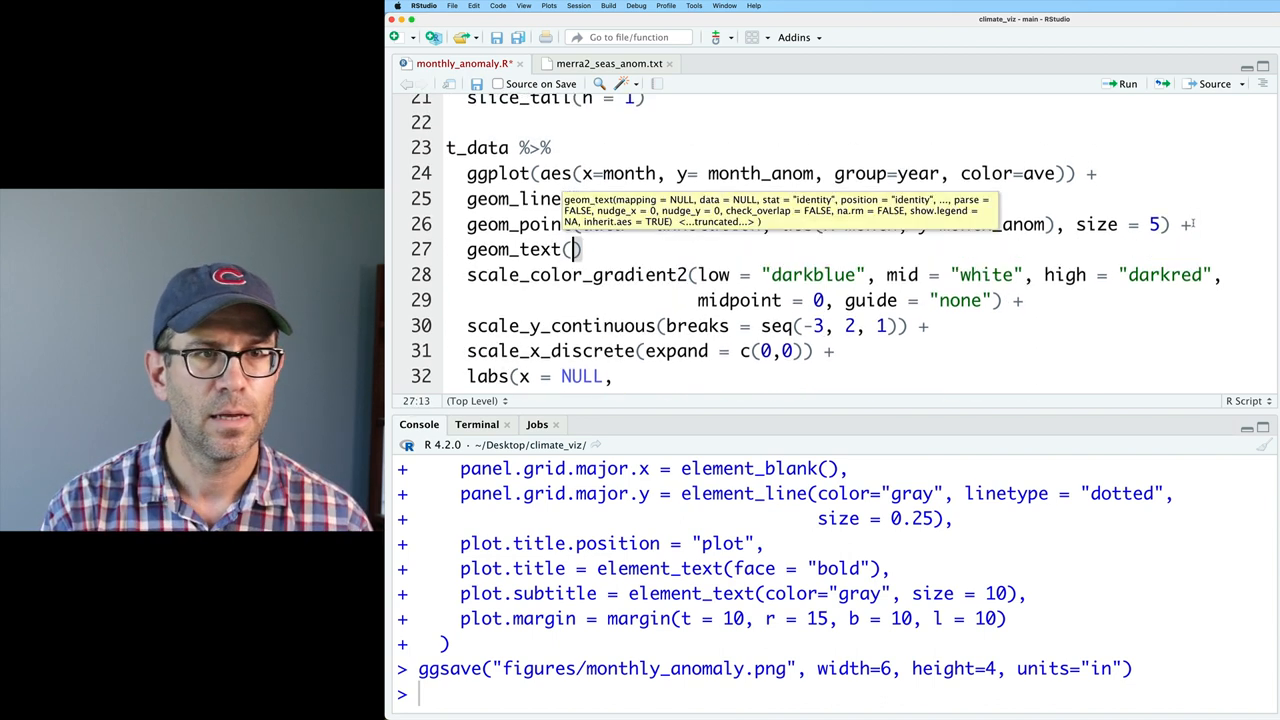
{"action": "type", "text": "data=a"}
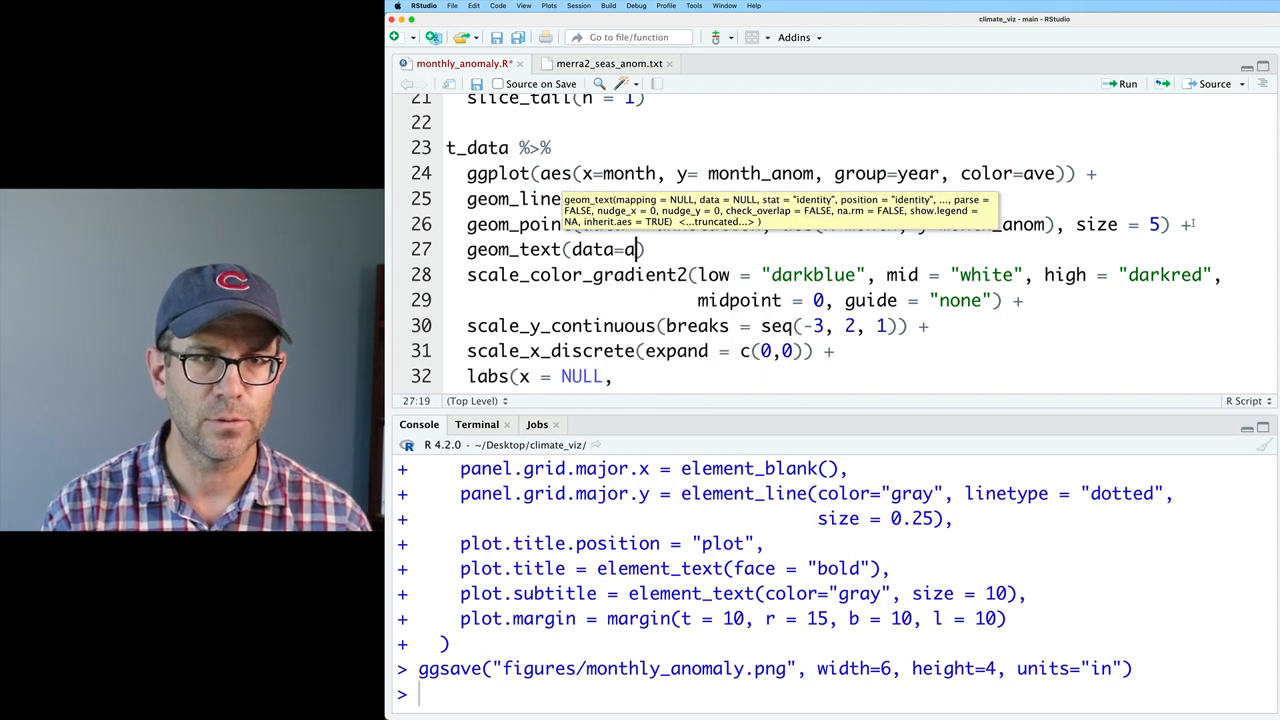
{"action": "type", "text": "nnotation, aes(x=month, y=month_anom"}
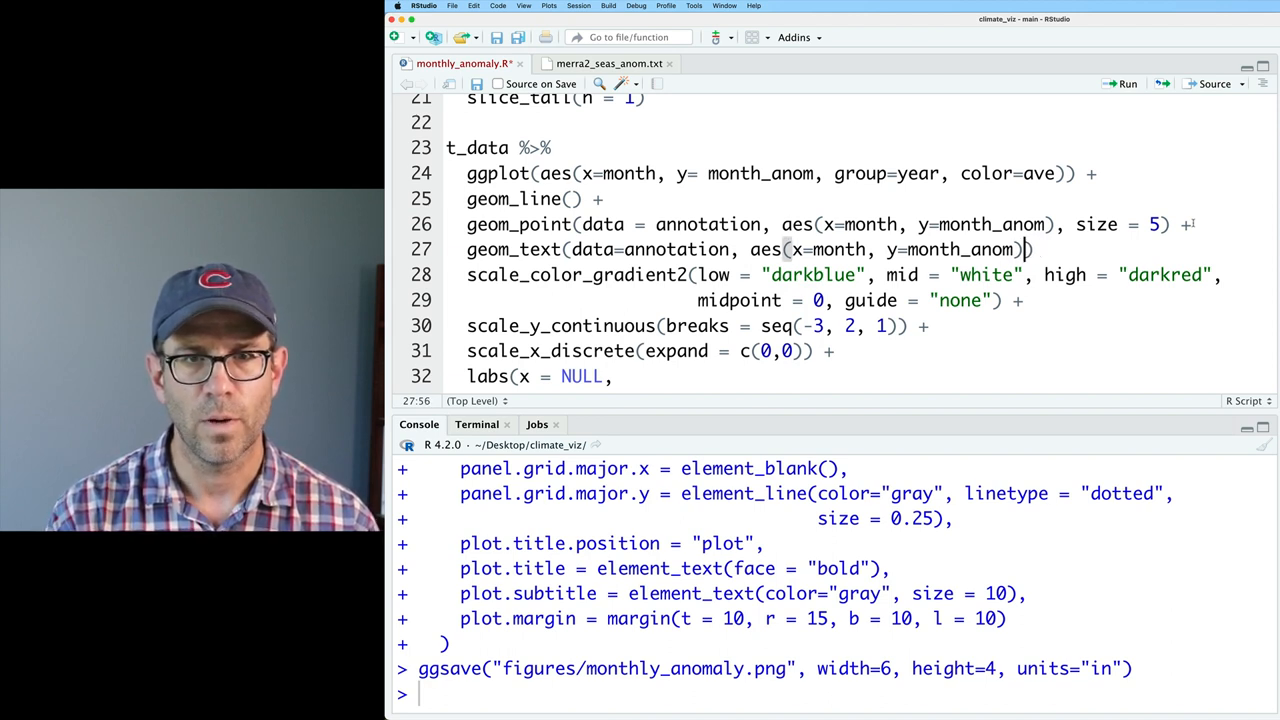
{"action": "type", "text": ", label="}
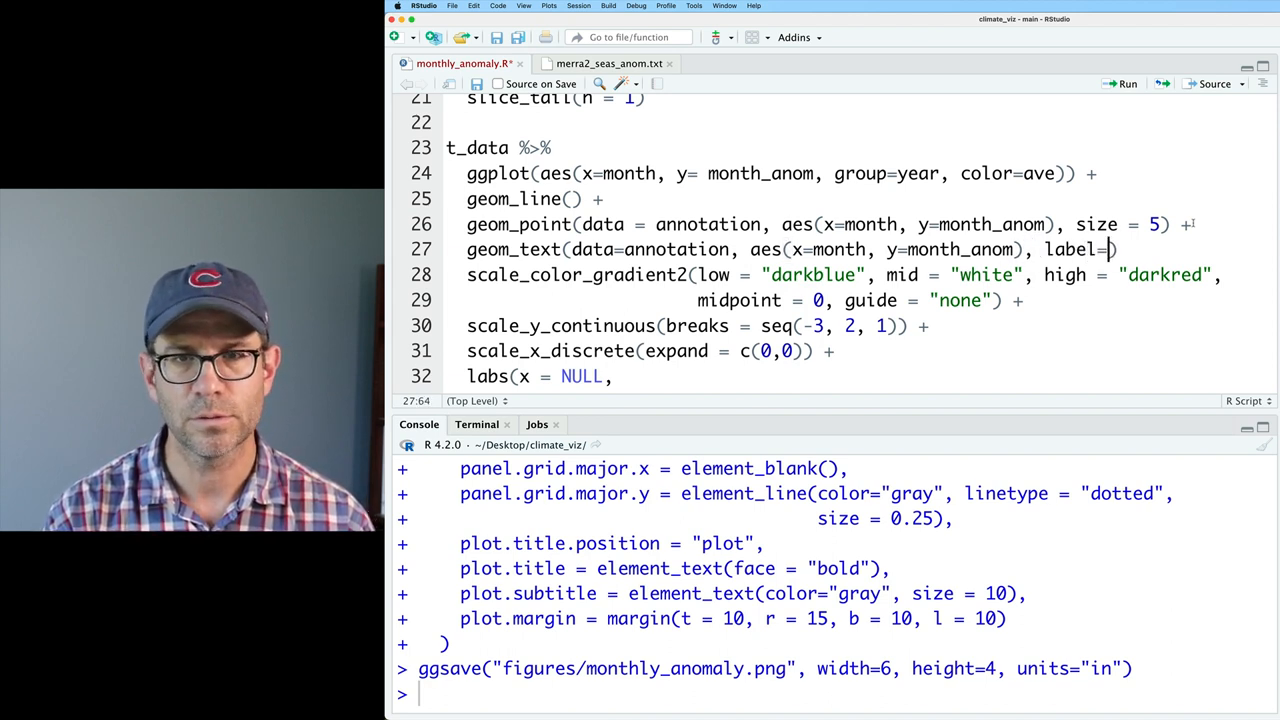
{"action": "type", "text": "March 20\""}
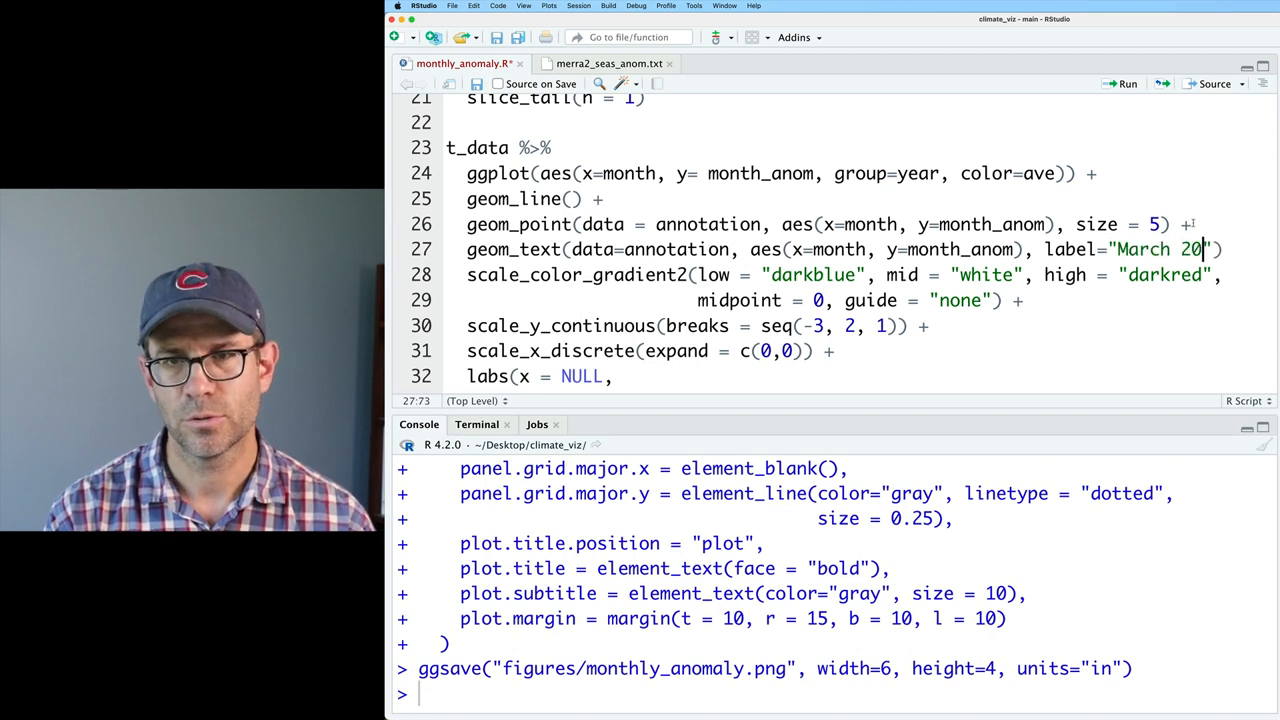
{"action": "type", "text": "22\") +"}
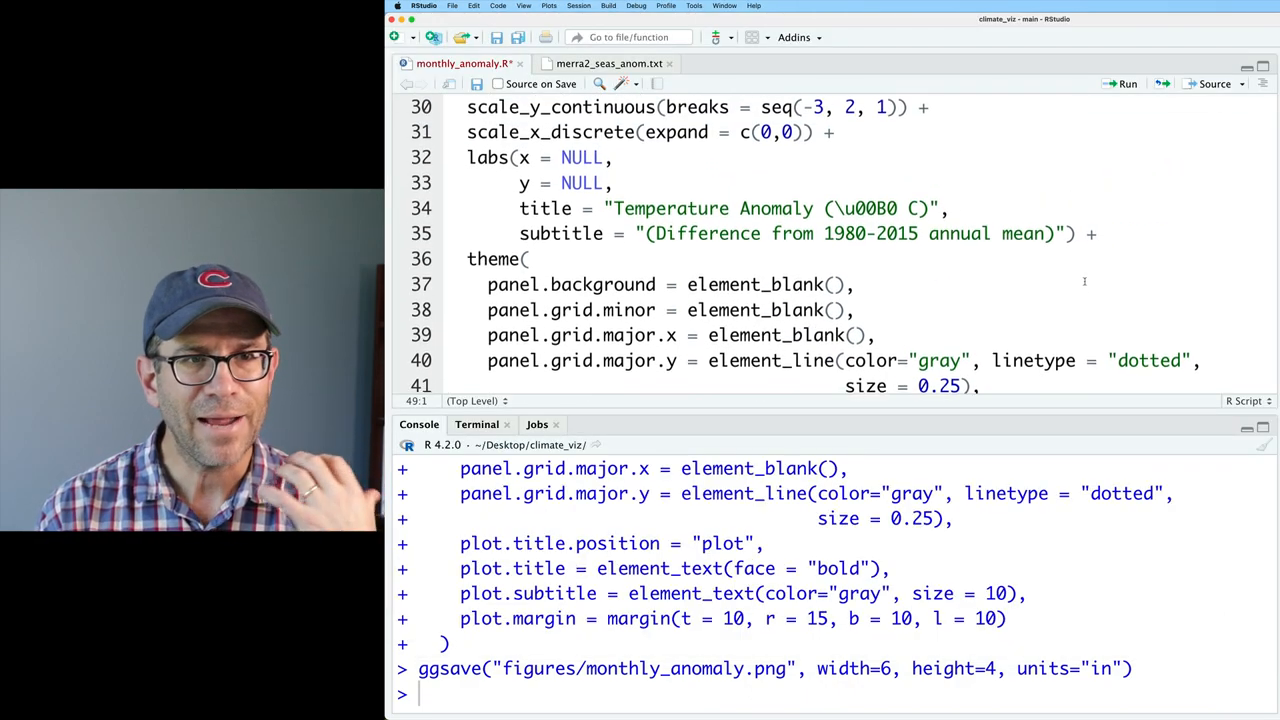
{"action": "scroll", "scroll_direction": "up", "scroll_amount": 3}
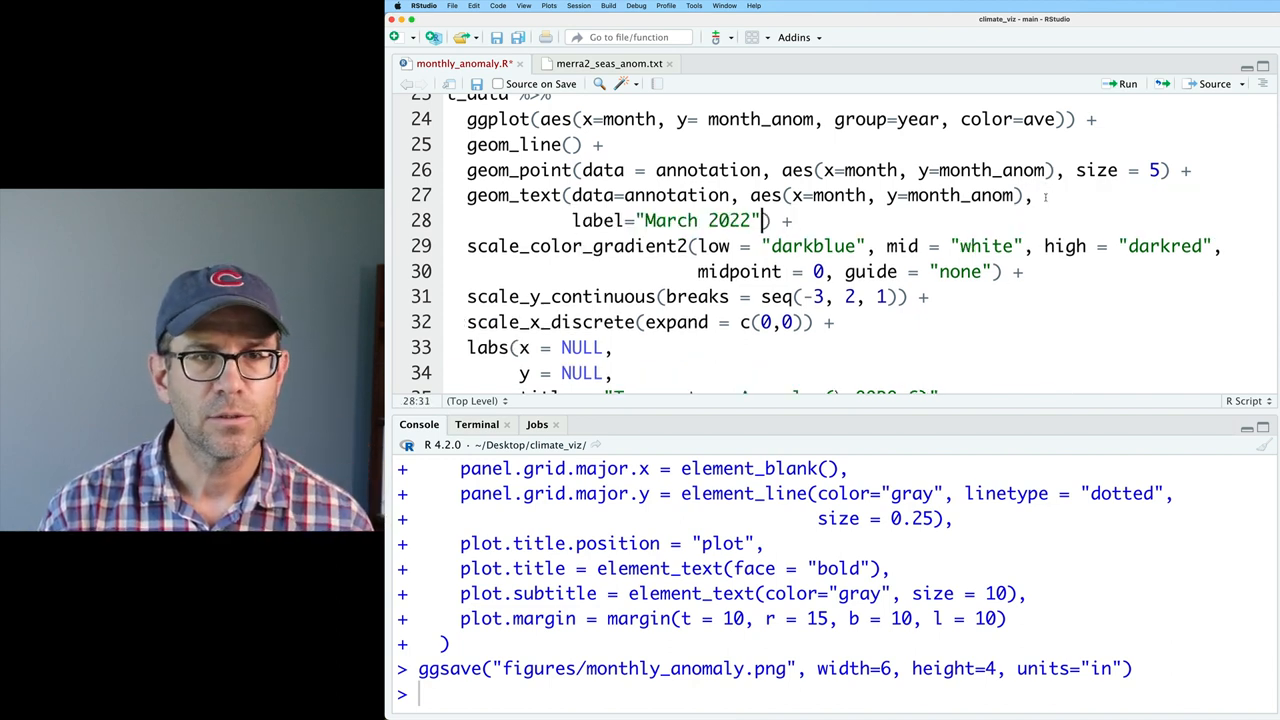
{"action": "type", "text": ","}
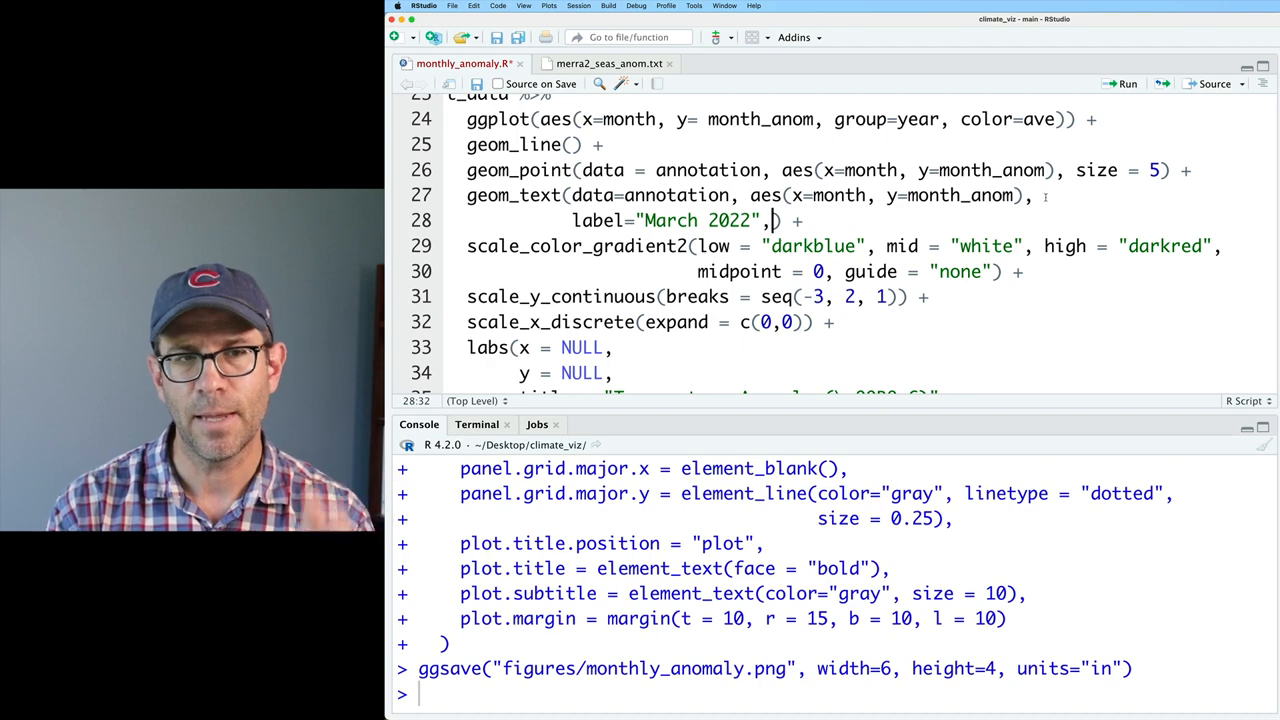
{"action": "type", "text": "hju"}
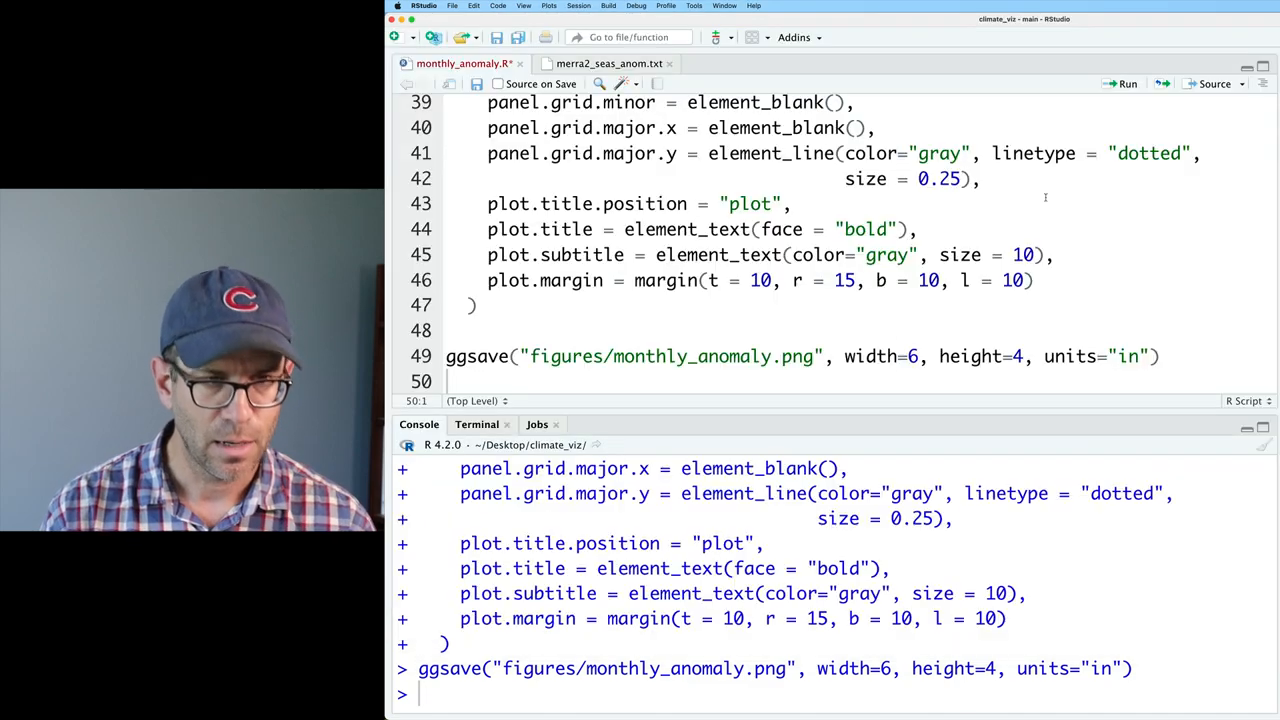
Replace the label's aes coordinates with x = 2.8 and y = -0.5, then rerun.
{"action": "scroll", "scroll_direction": "up", "scroll_amount": 3}
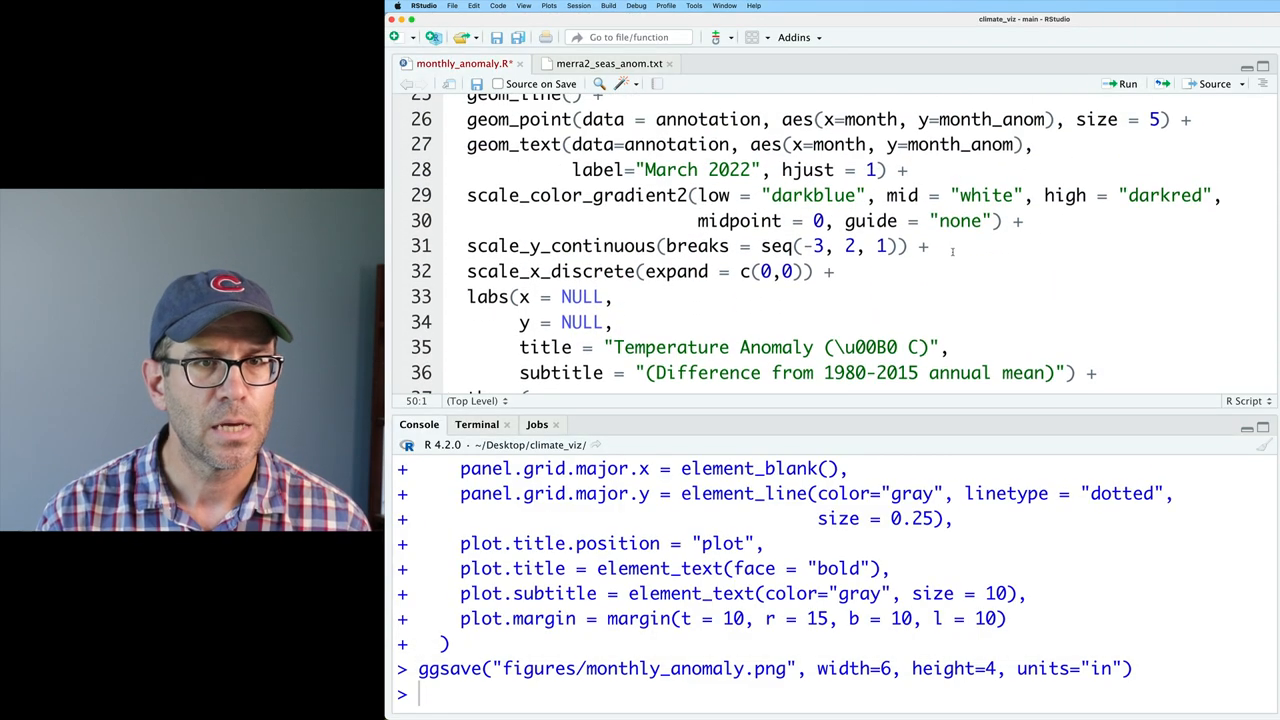
{"action": "scroll", "scroll_direction": "up", "scroll_amount": 3}
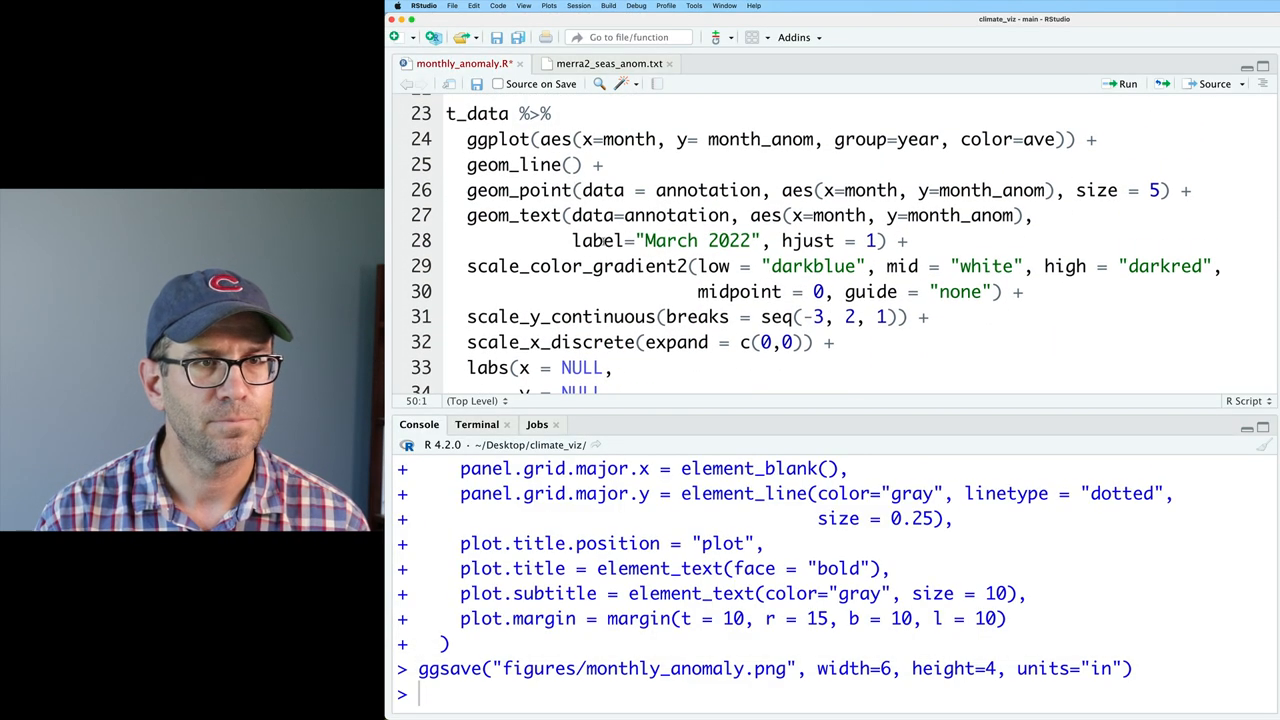
{"action": "double_click", "coordinate": [838, 215]}
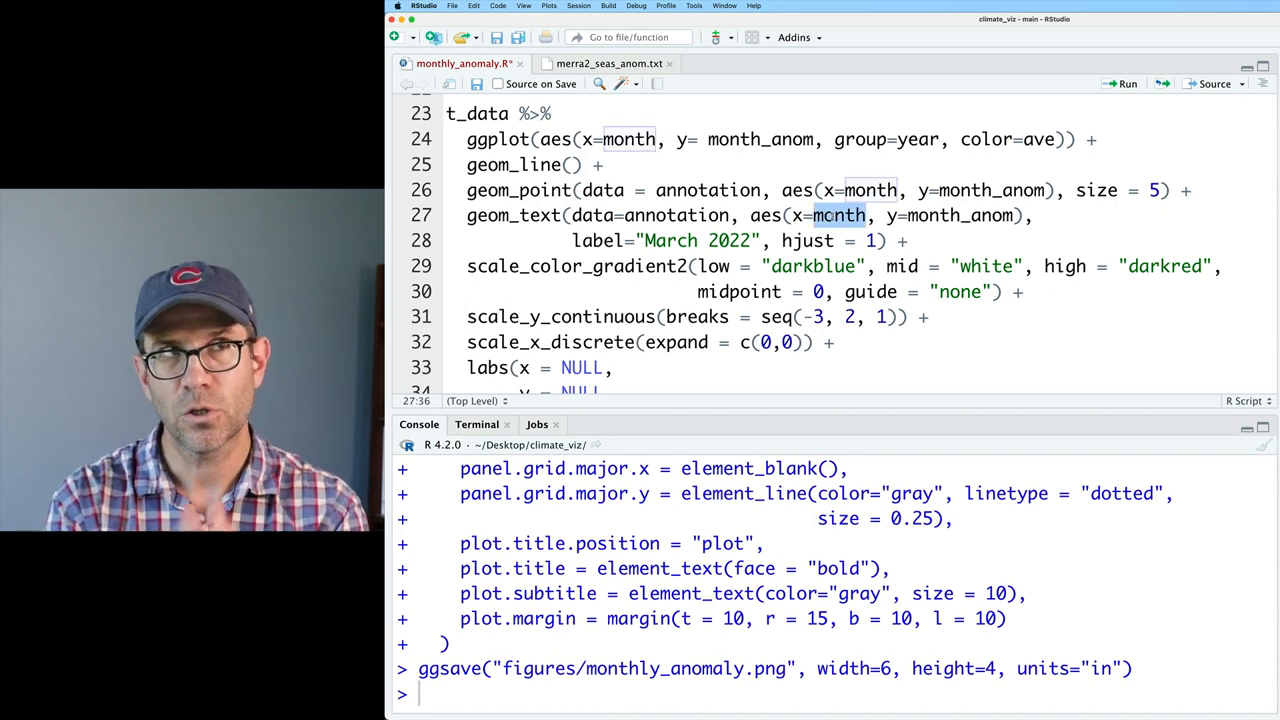
{"action": "type", "text": "2.8"}
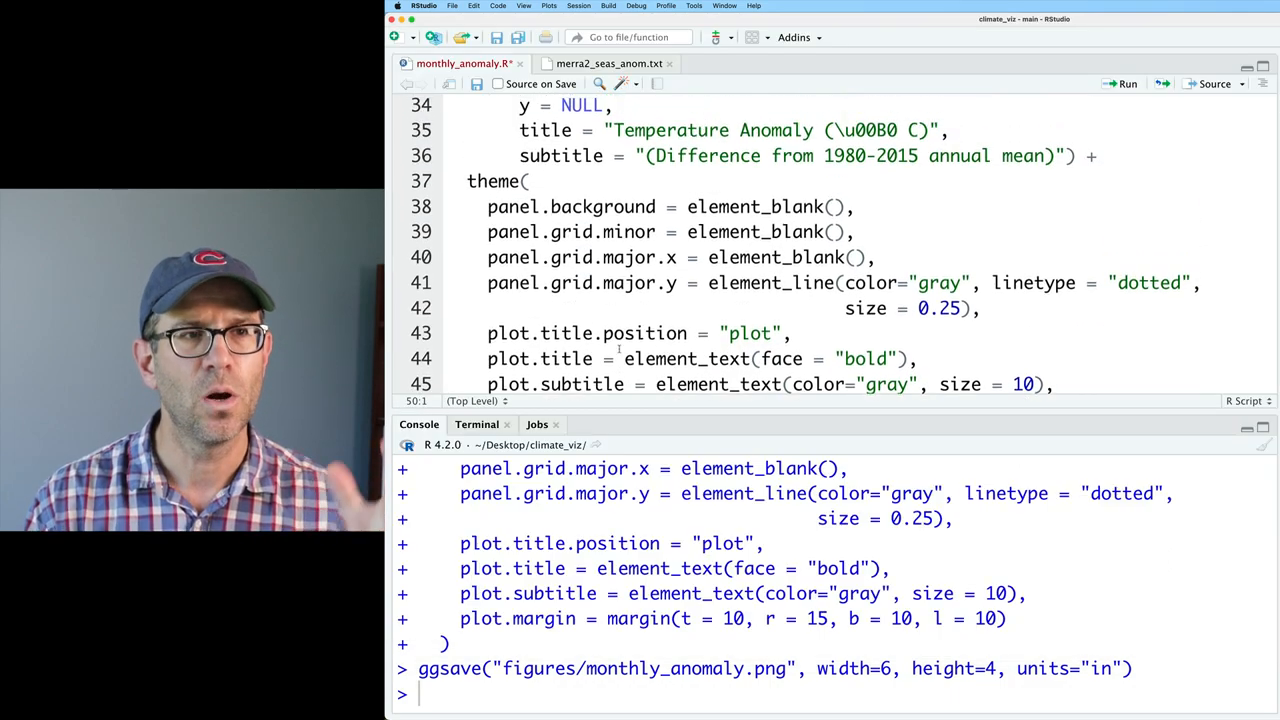
{"action": "scroll", "scroll_direction": "up", "scroll_amount": 3}
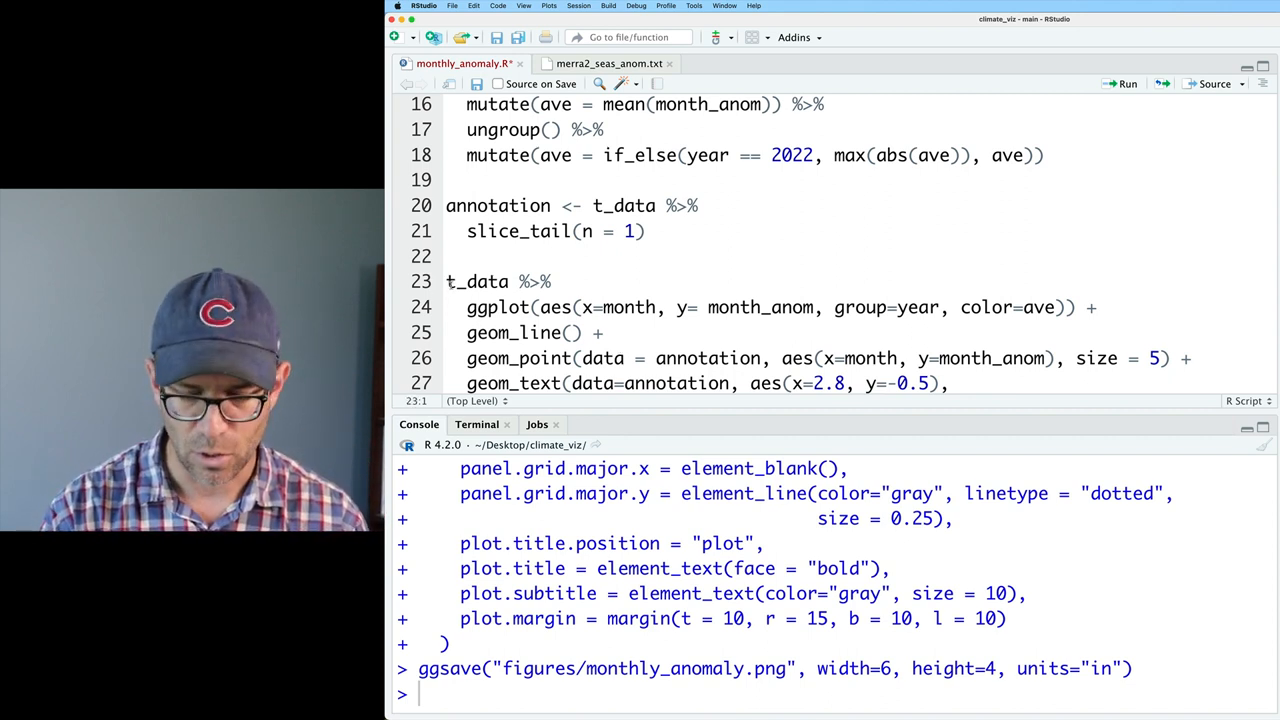
Assign the ggplot to p, add the point and label via p +, and print p before ggsave.
{"action": "type", "text": "p <-"}
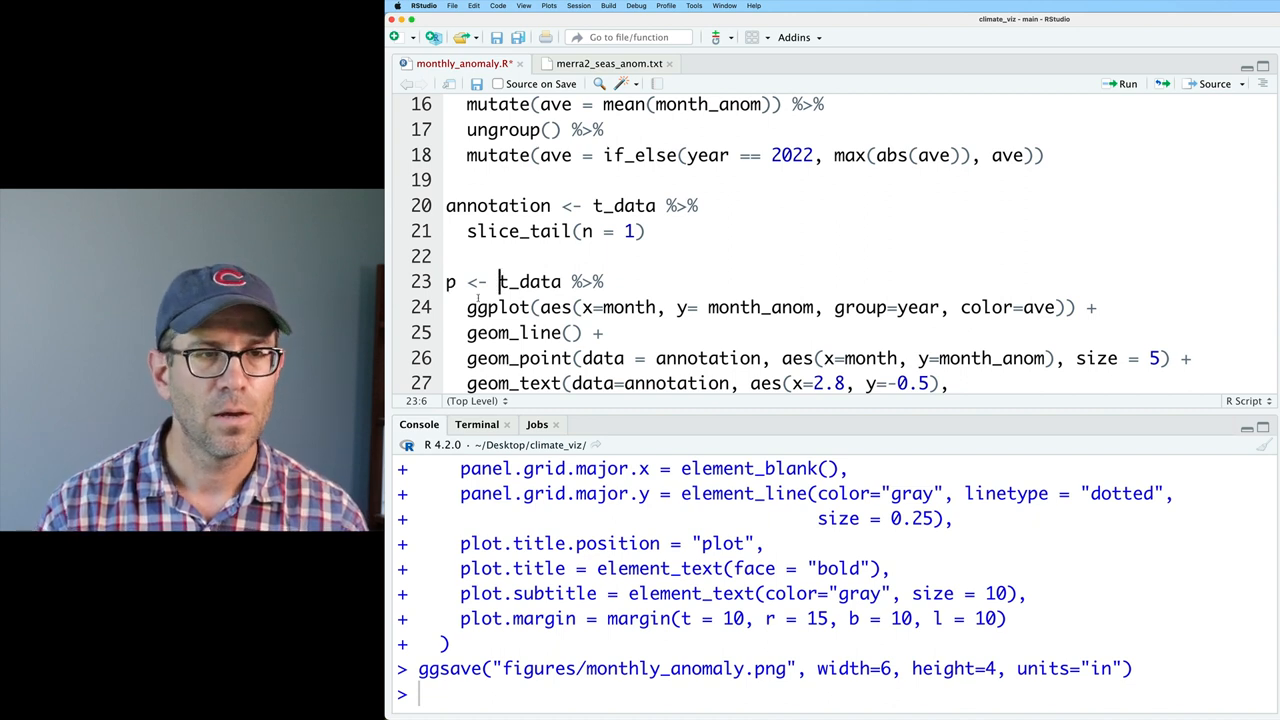
{"action": "scroll", "scroll_direction": "down", "scroll_amount": 3}
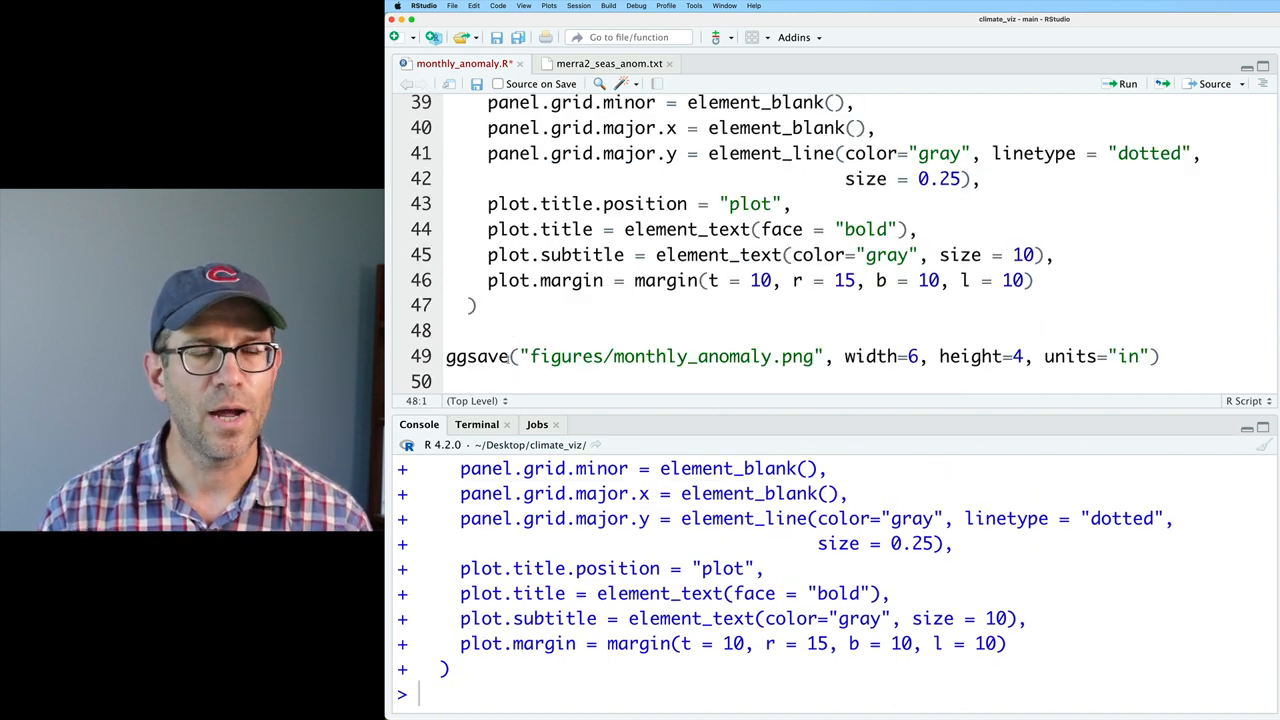
{"action": "type", "text": "p"}
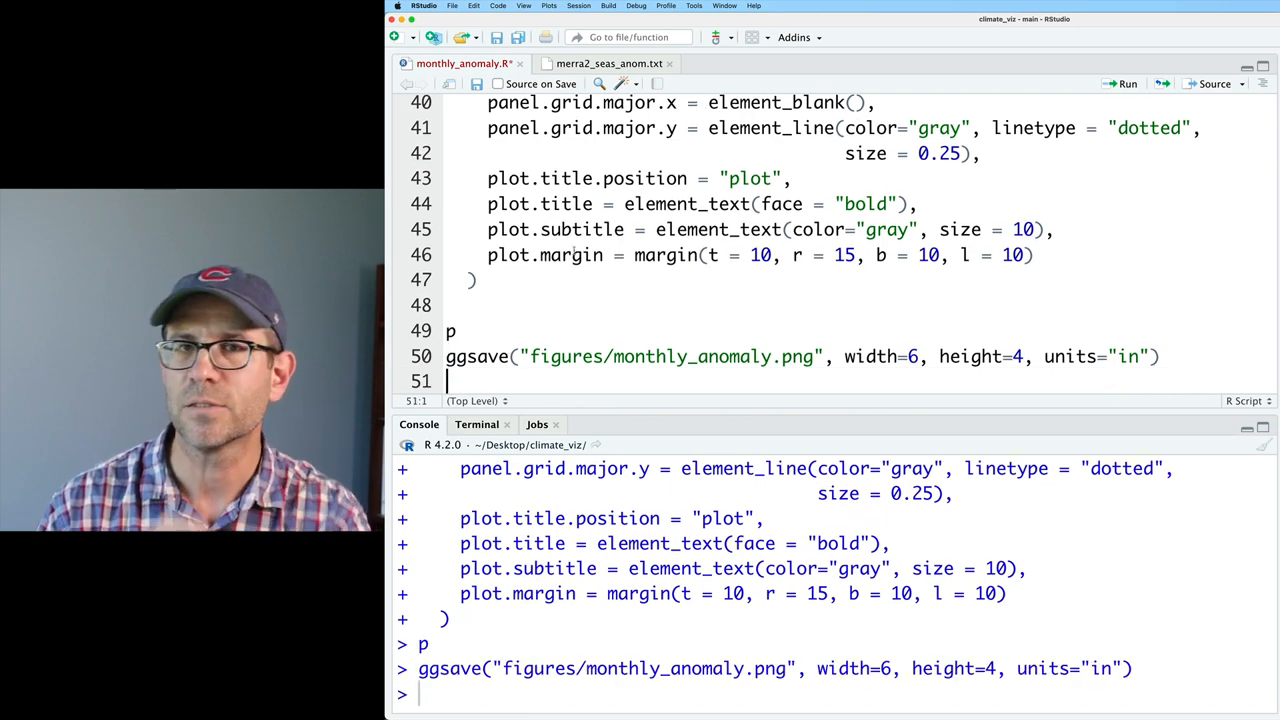
{"action": "scroll", "scroll_direction": "up", "scroll_amount": 3}
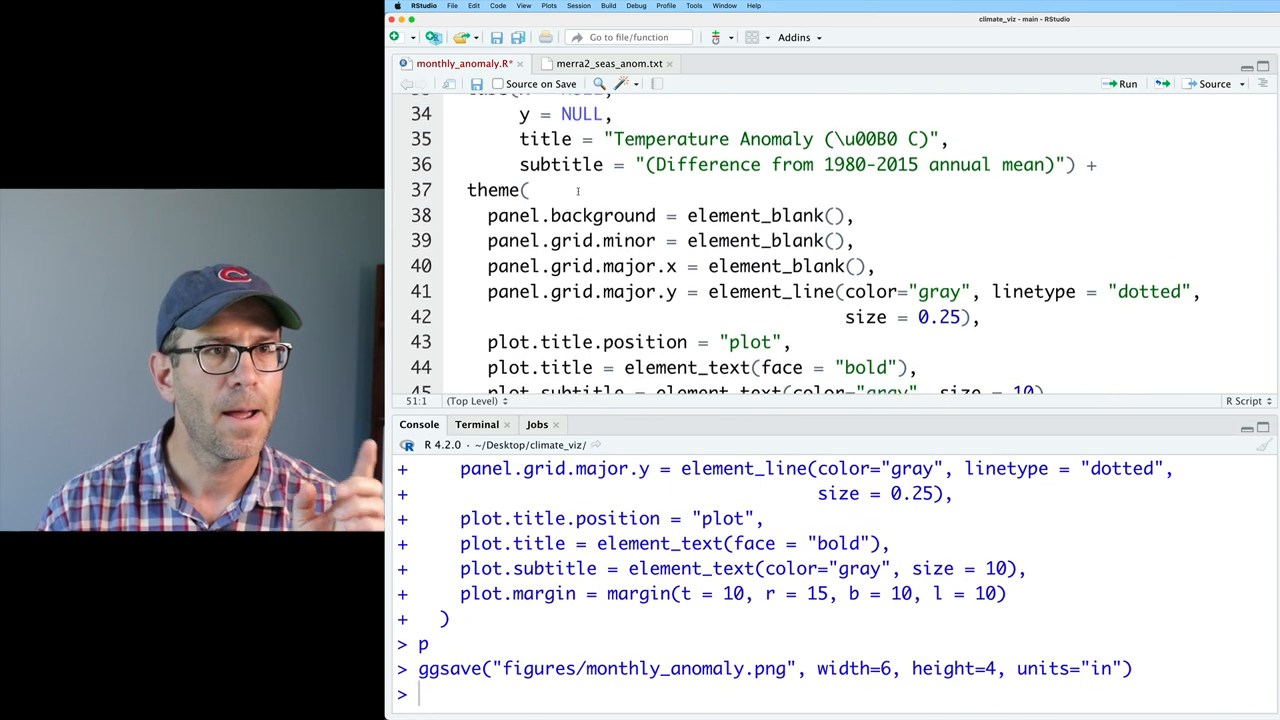
{"action": "scroll", "scroll_direction": "up", "scroll_amount": 3}
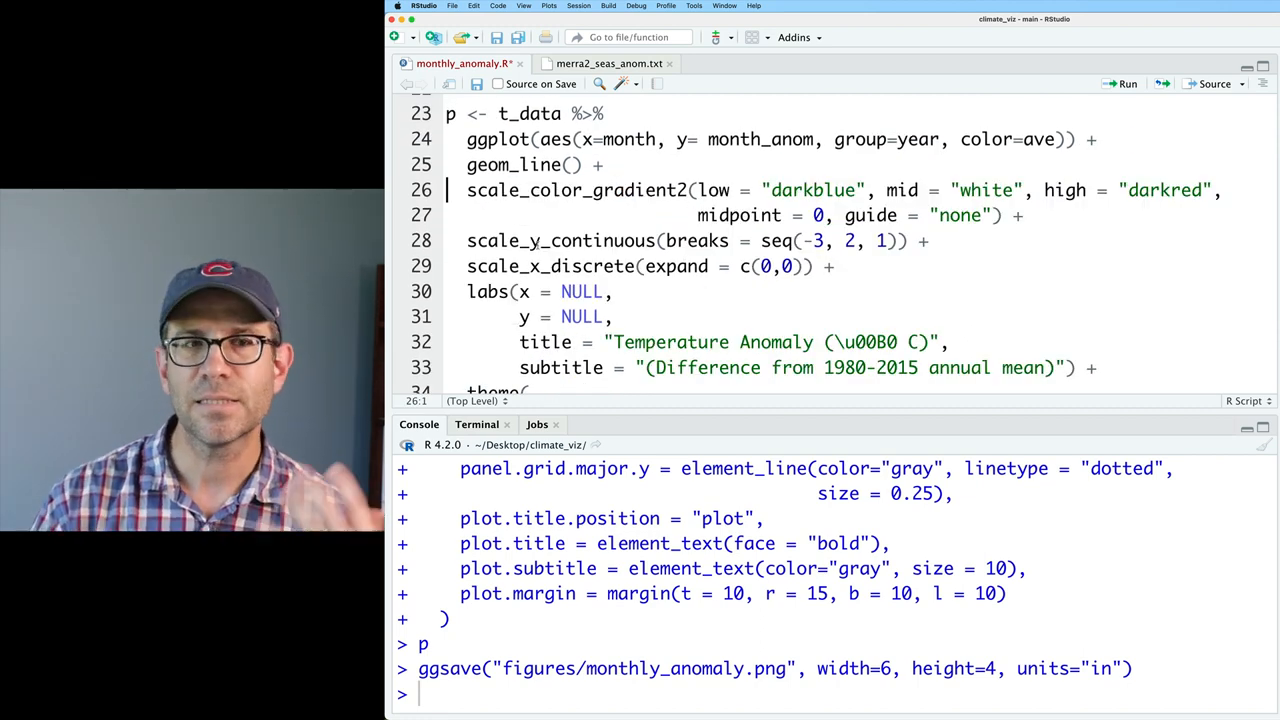
{"action": "scroll", "scroll_direction": "down", "scroll_amount": 3}
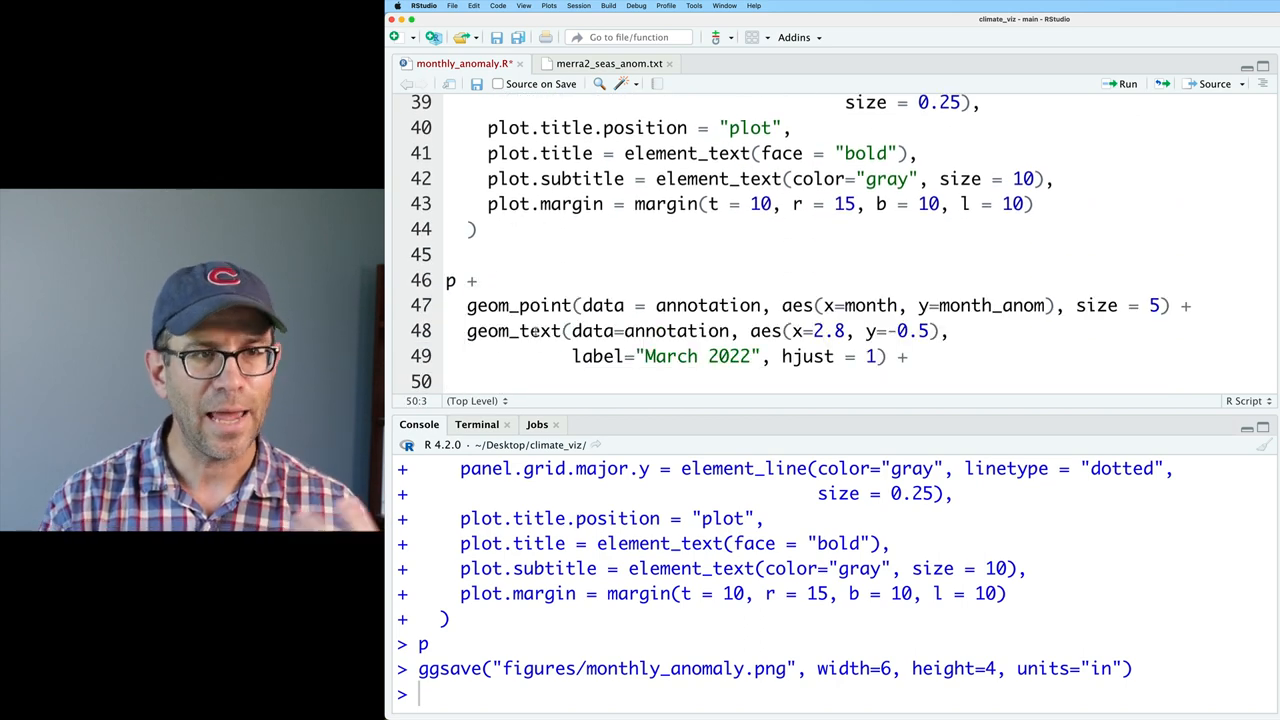
{"action": "left_click", "coordinate": [478, 229]}
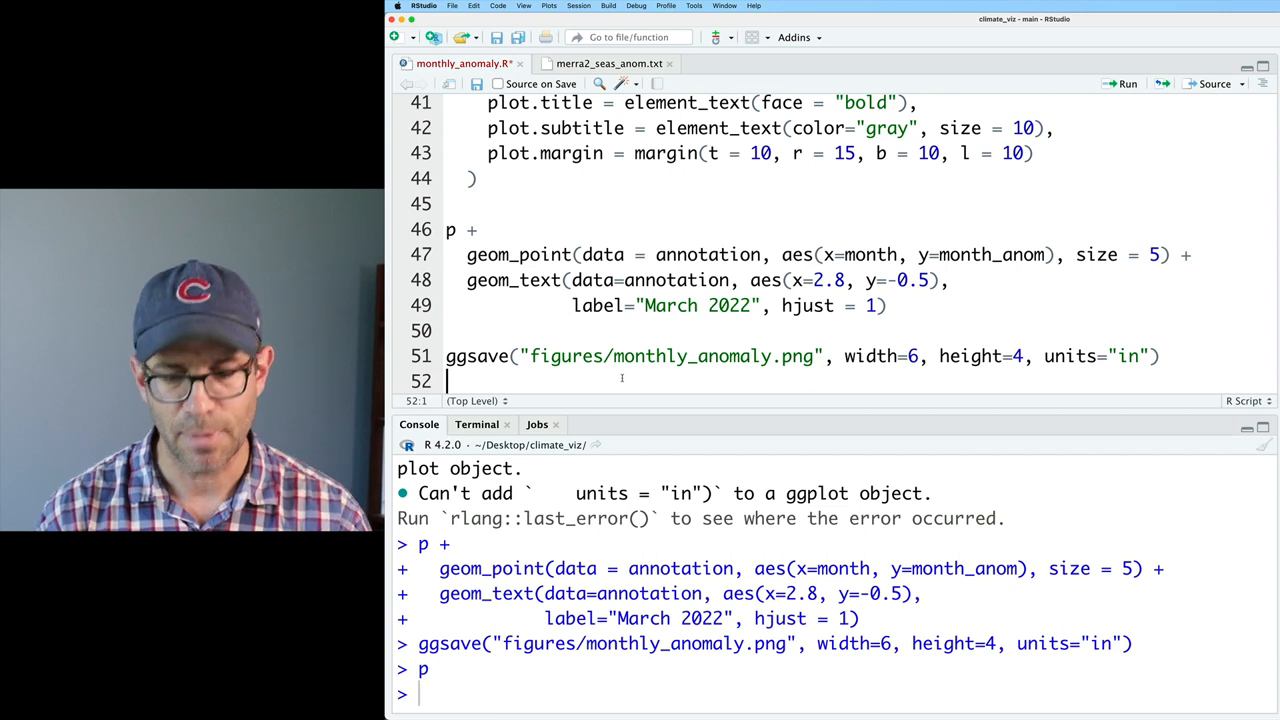
Write p + transition_reveal(year) and load library(gganimate) so the animation renders.
{"action": "type", "text": "p +"}
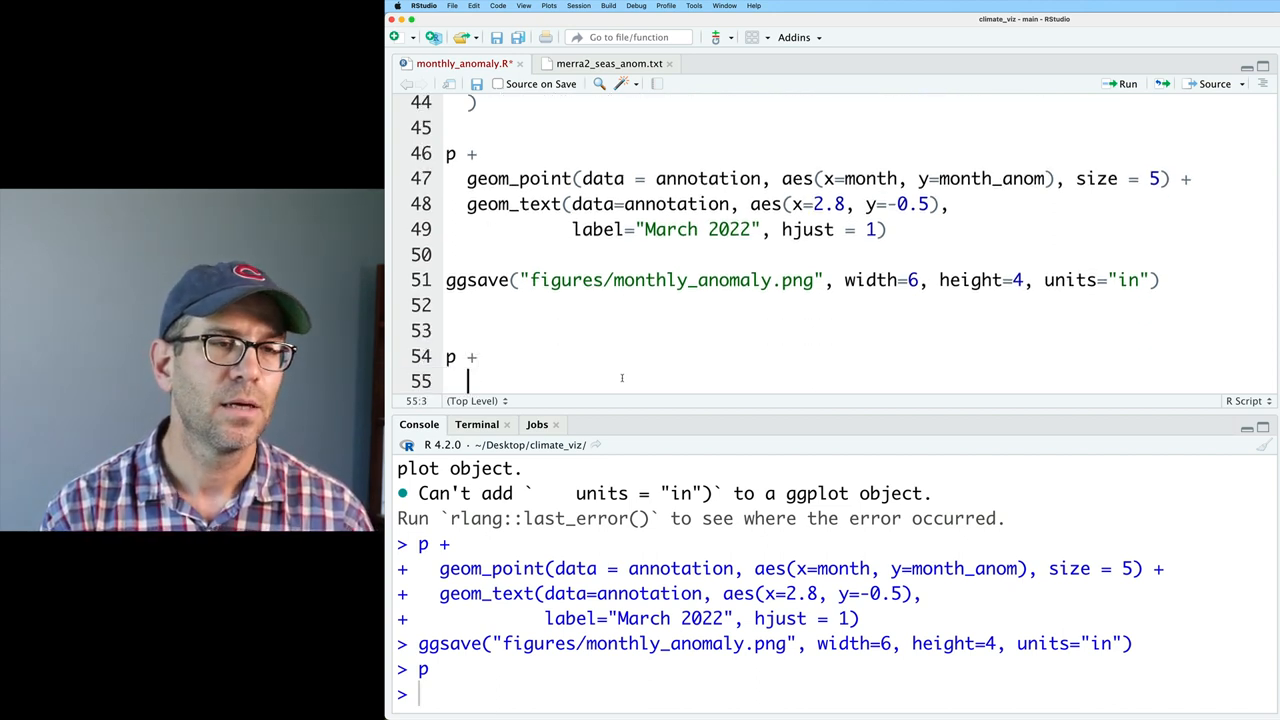
{"action": "type", "text": "transition_reveal("}
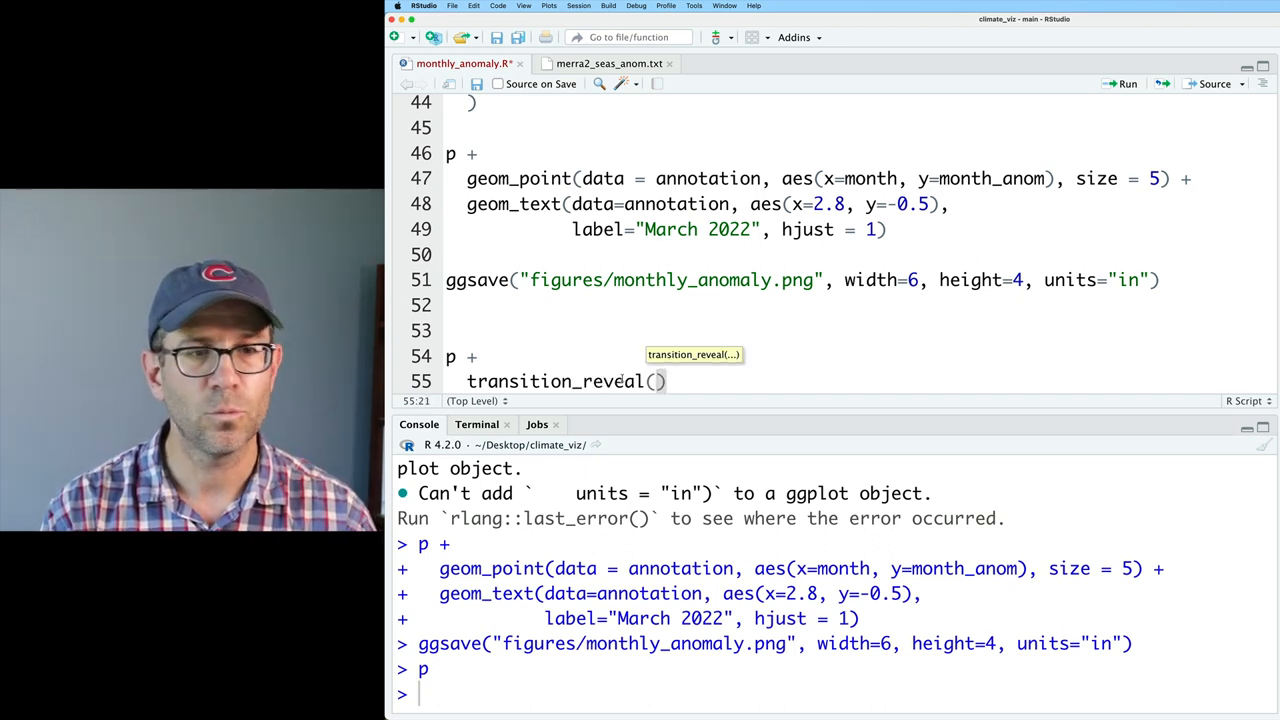
{"action": "type", "text": "year"}
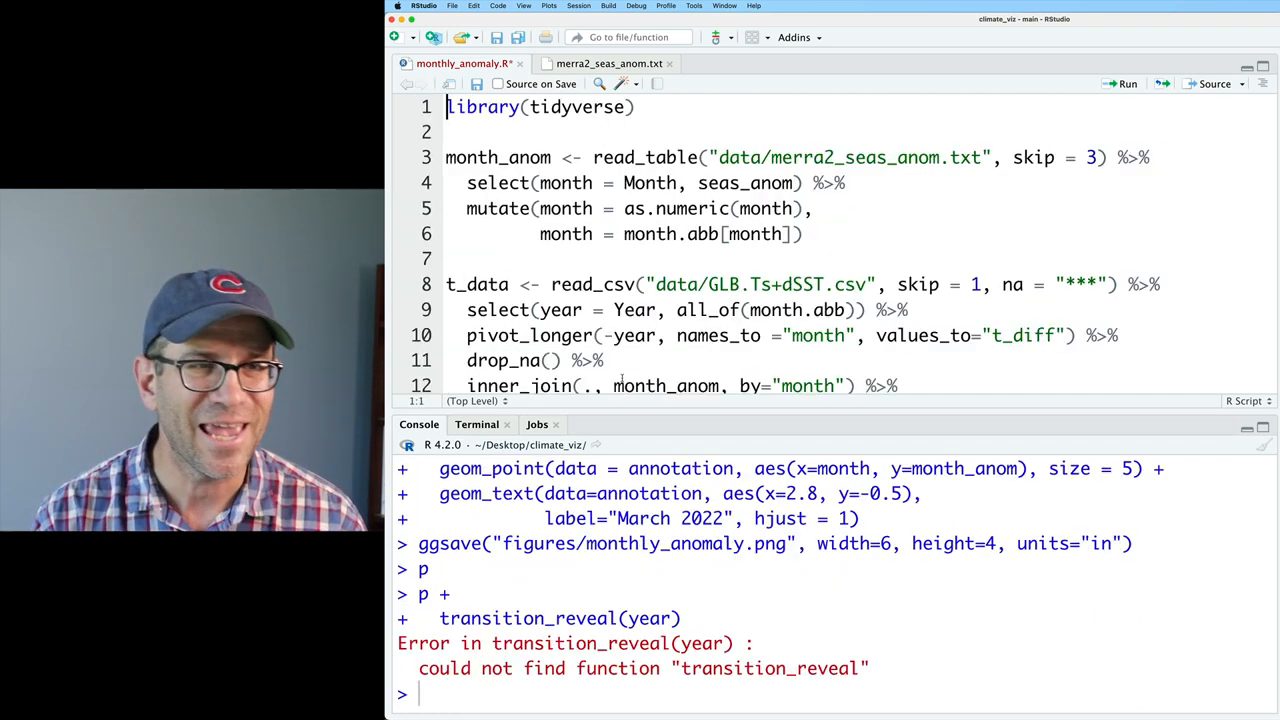
{"action": "type", "text": "library(gganimate"}
{"action": "type", "text": "geom_label("}
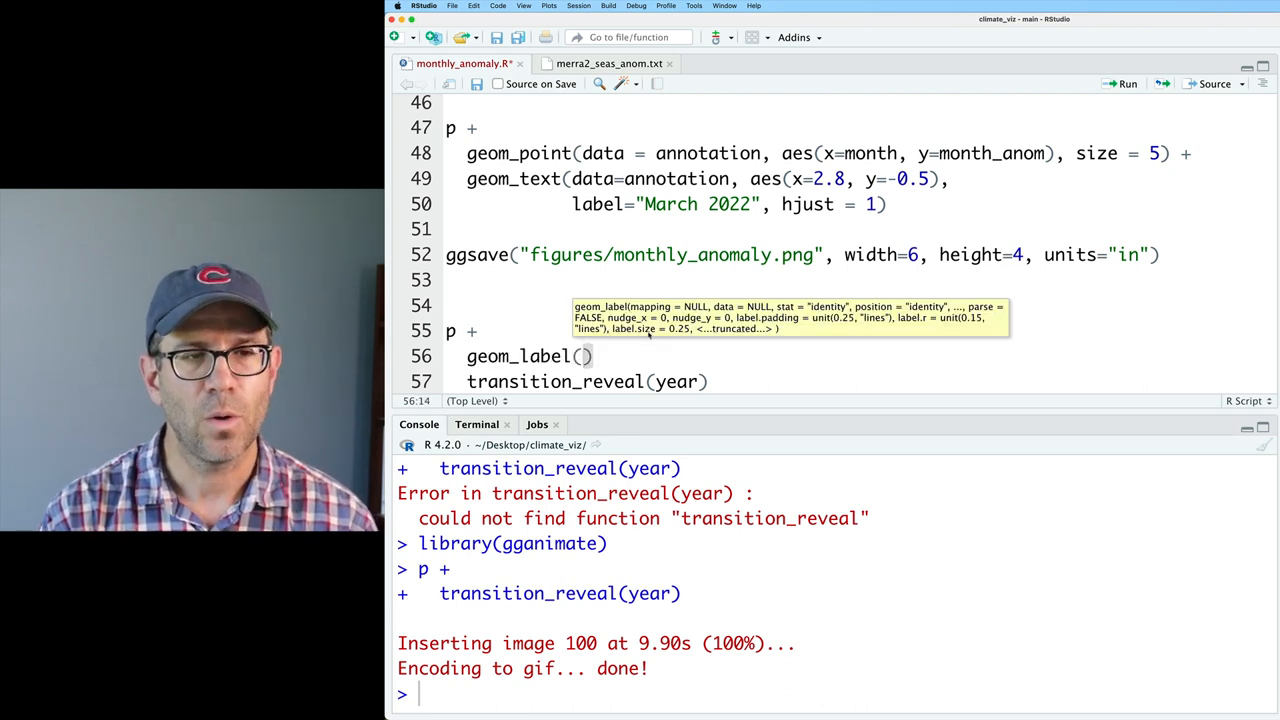
Add geom_label showing the year at x=7, y=0, bold with no border.
{"action": "type", "text": "x="}
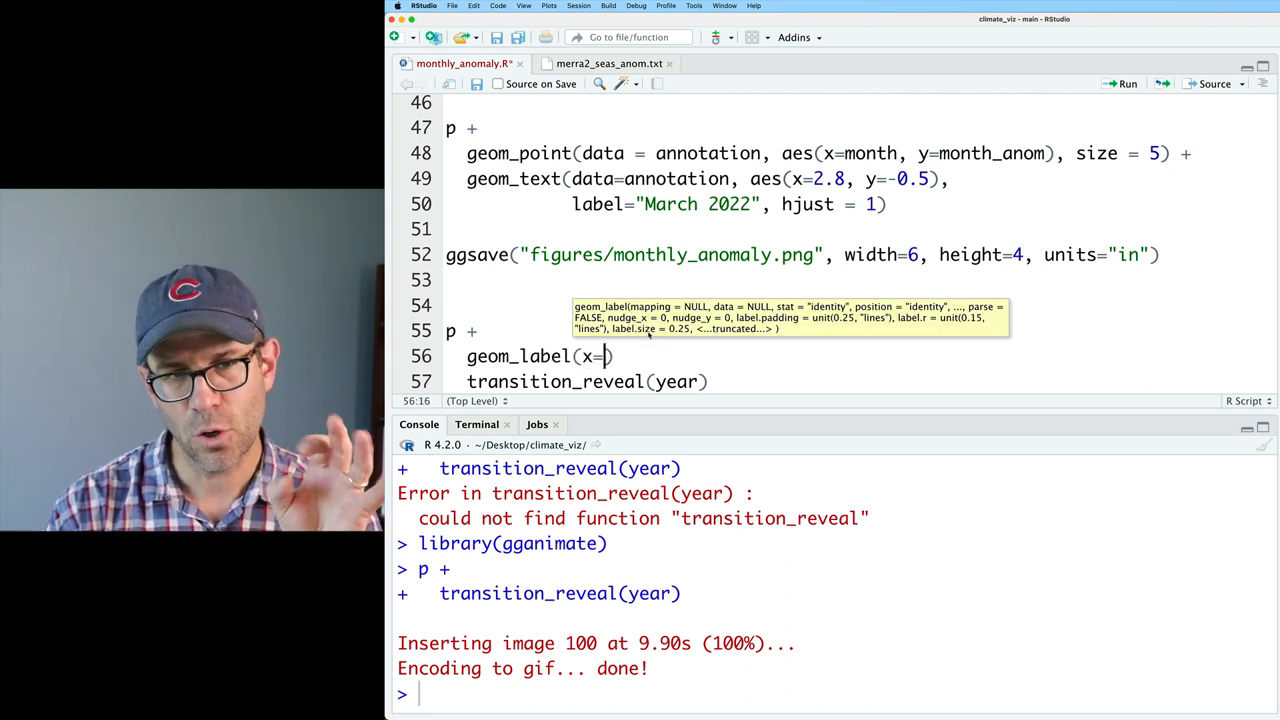
{"action": "type", "text": "7, y="}
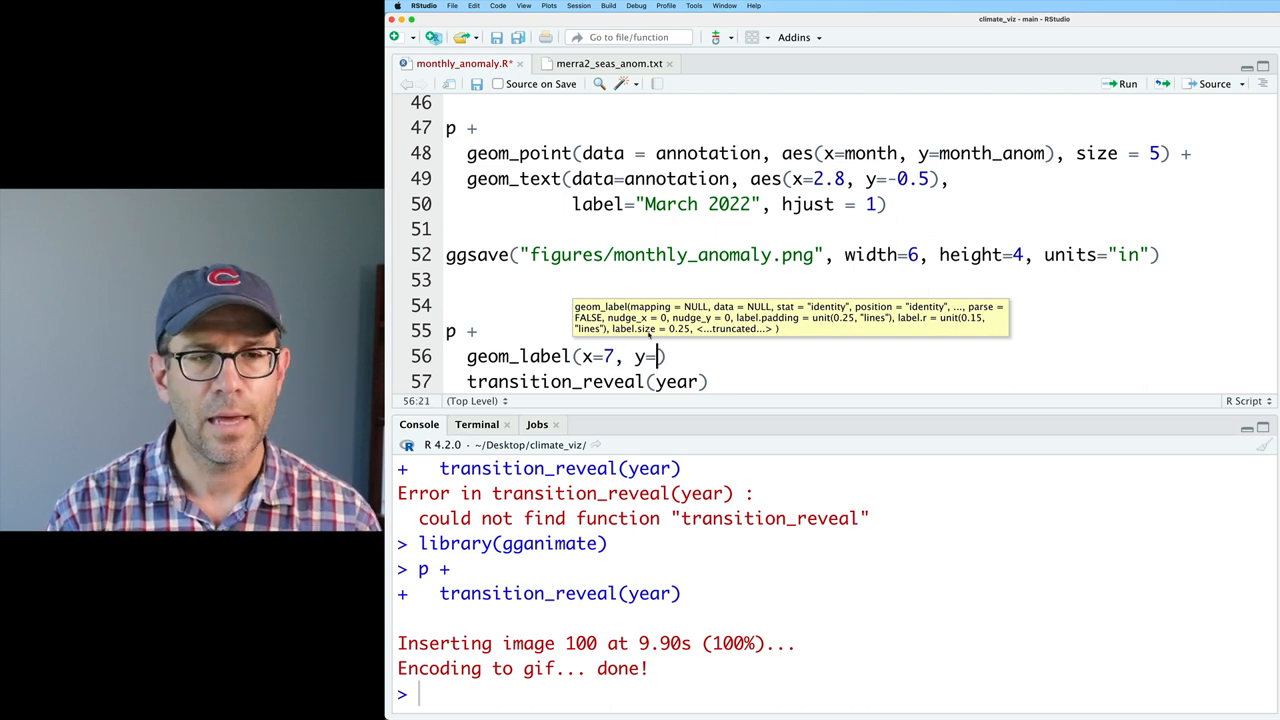
{"action": "type", "text": "0"}
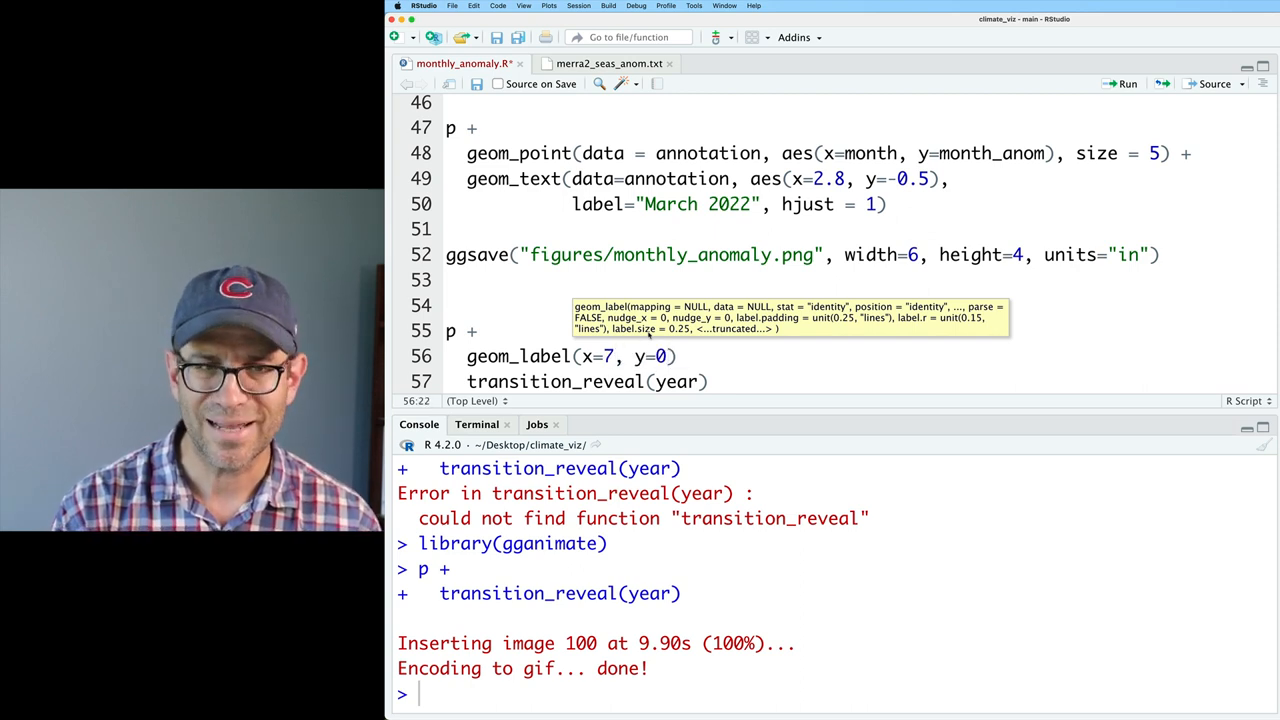
{"action": "type", "text": ", label="}
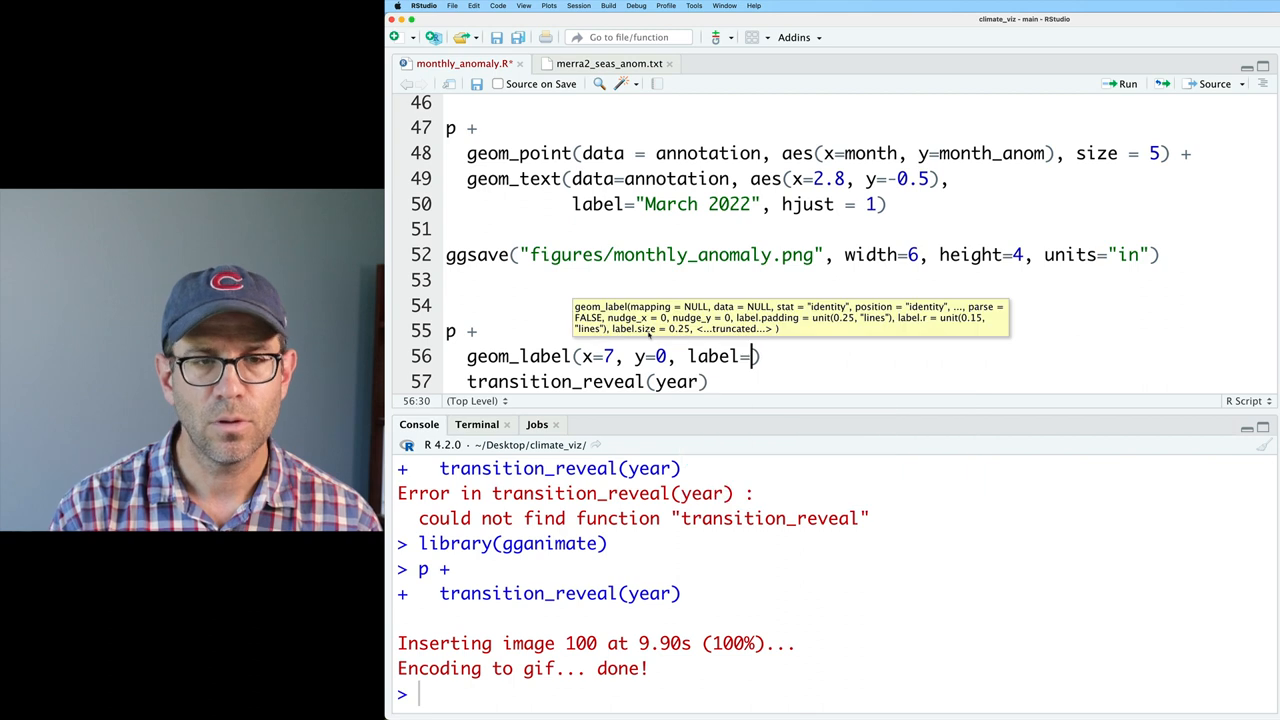
{"action": "type", "text": "year,"}
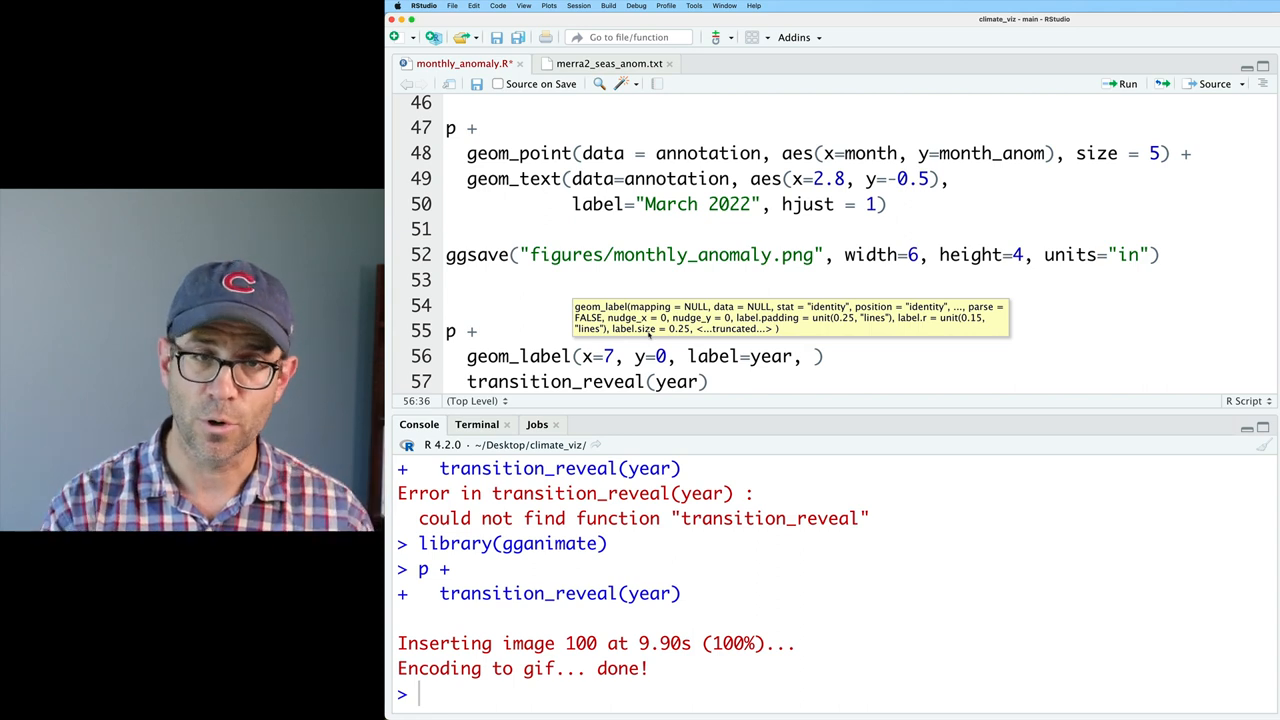
{"action": "type", "text": "label.size = 0"}
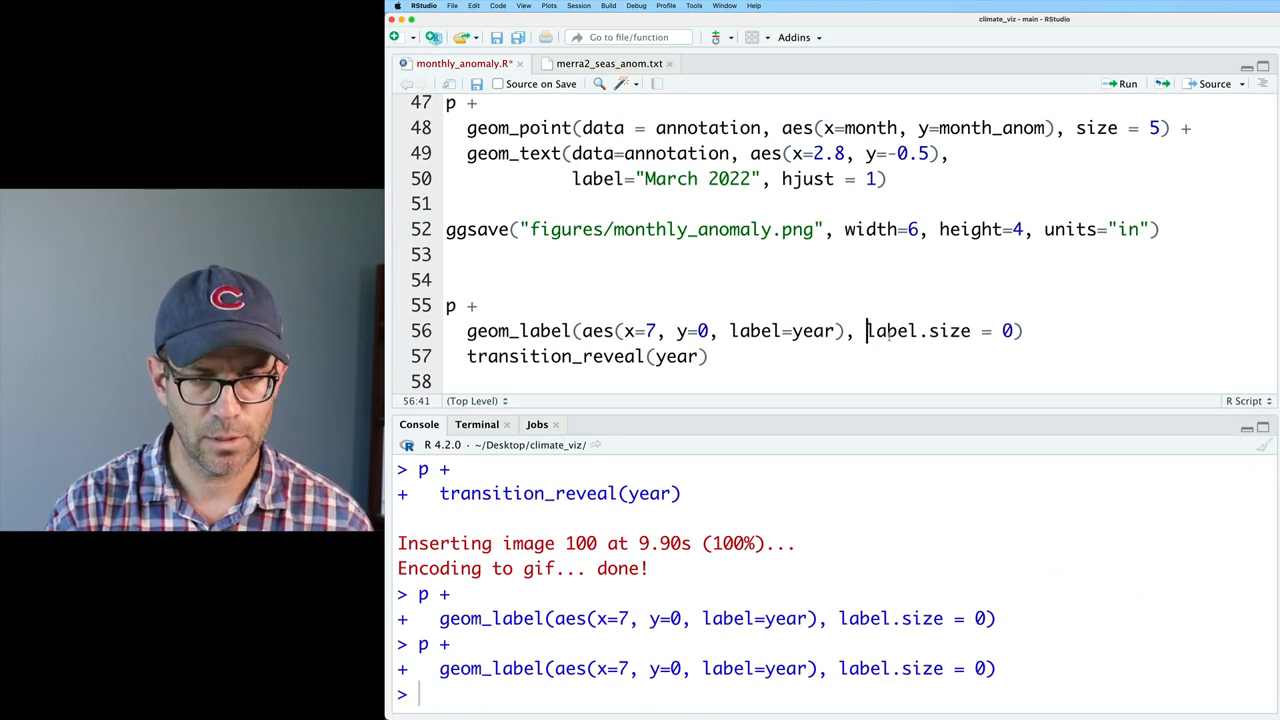
{"action": "type", "text": "fontface = \"bold\","}
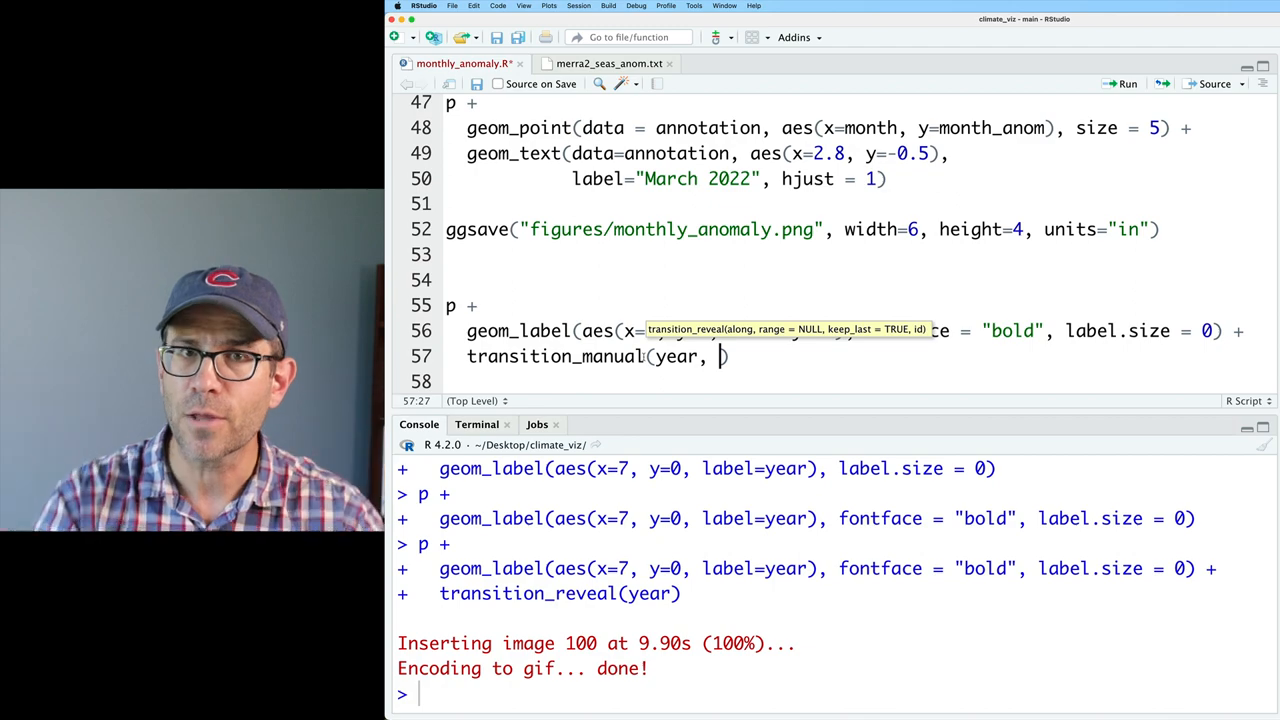
Set transition_manual to cumulative = TRUE and assign the animation code to a.
{"action": "type", "text": "cumulative = TRUE"}
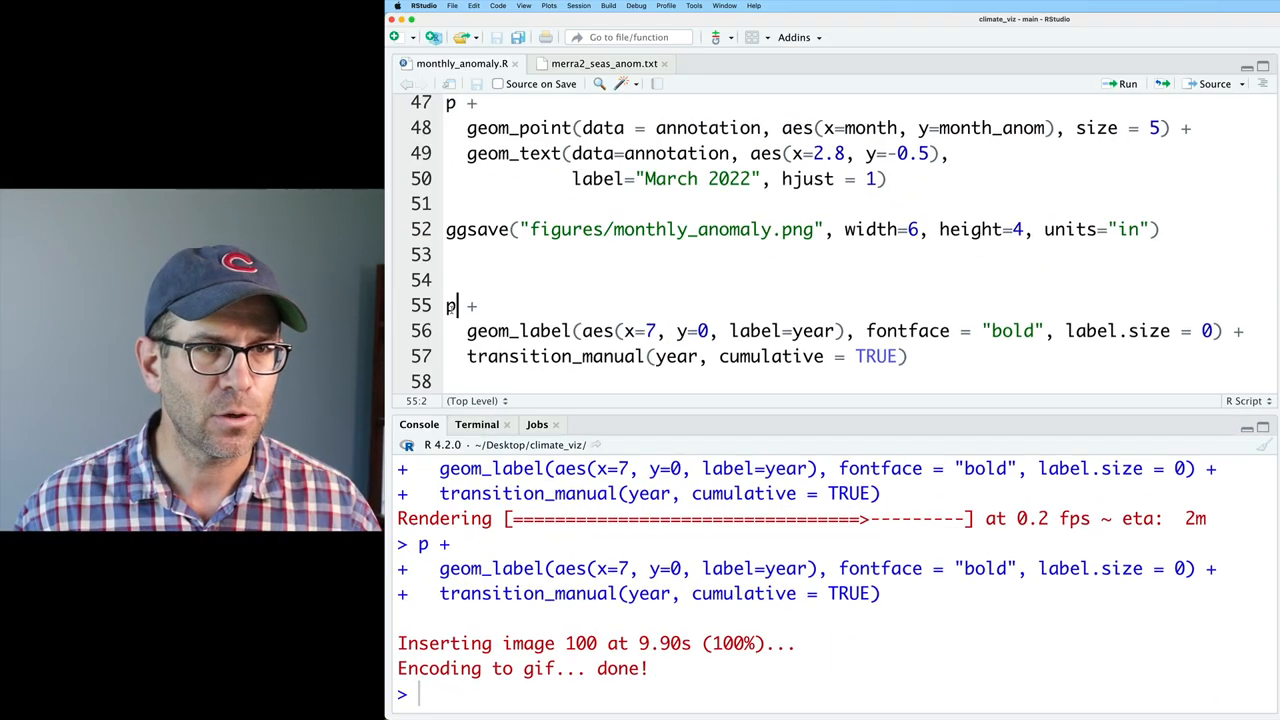
{"action": "type", "text": "a <-"}
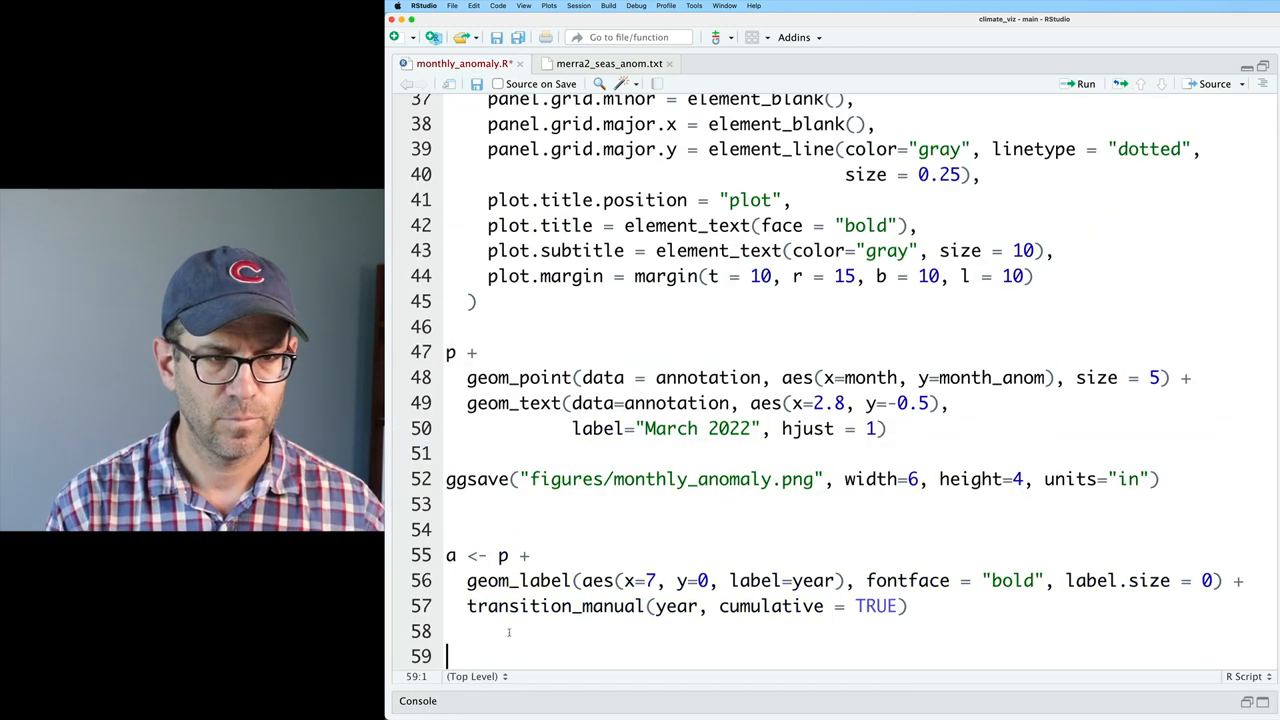
Animate a at 6 by 4 inches, res 300, and save to figures/monthly_anomaly.png.
{"action": "type", "text": "animate(a"}
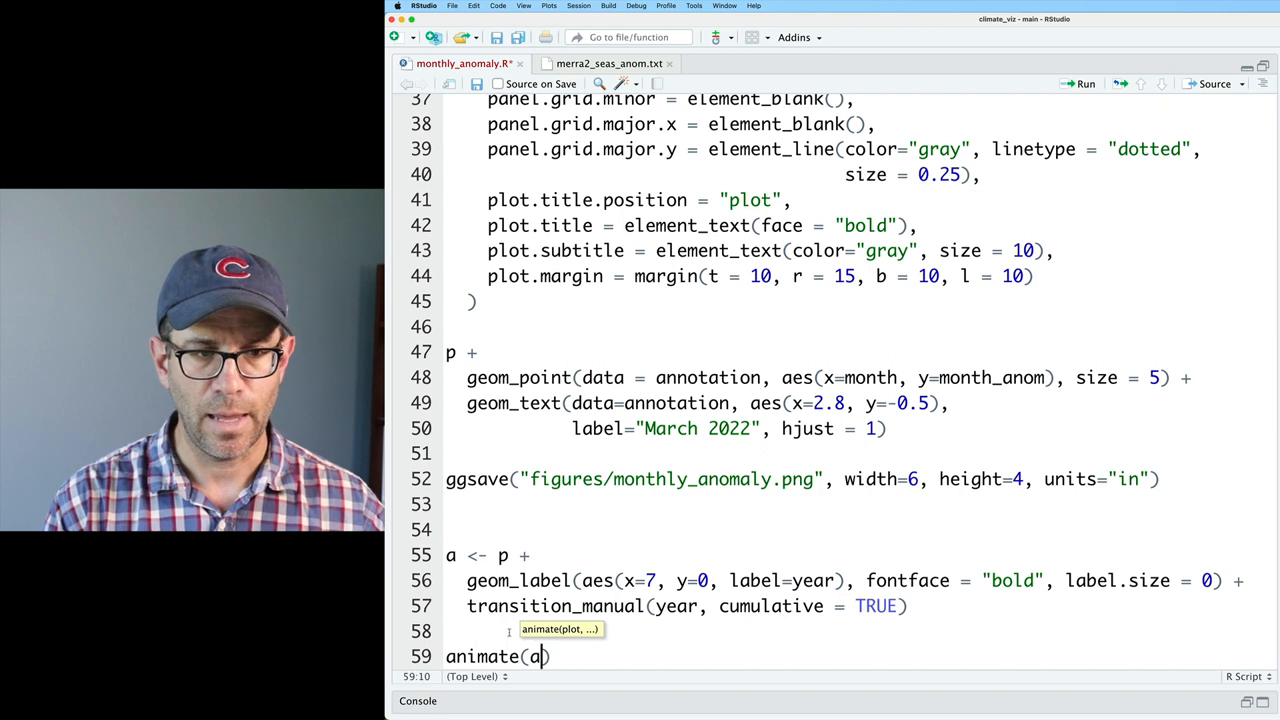
{"action": "type", "text": ", width ="}
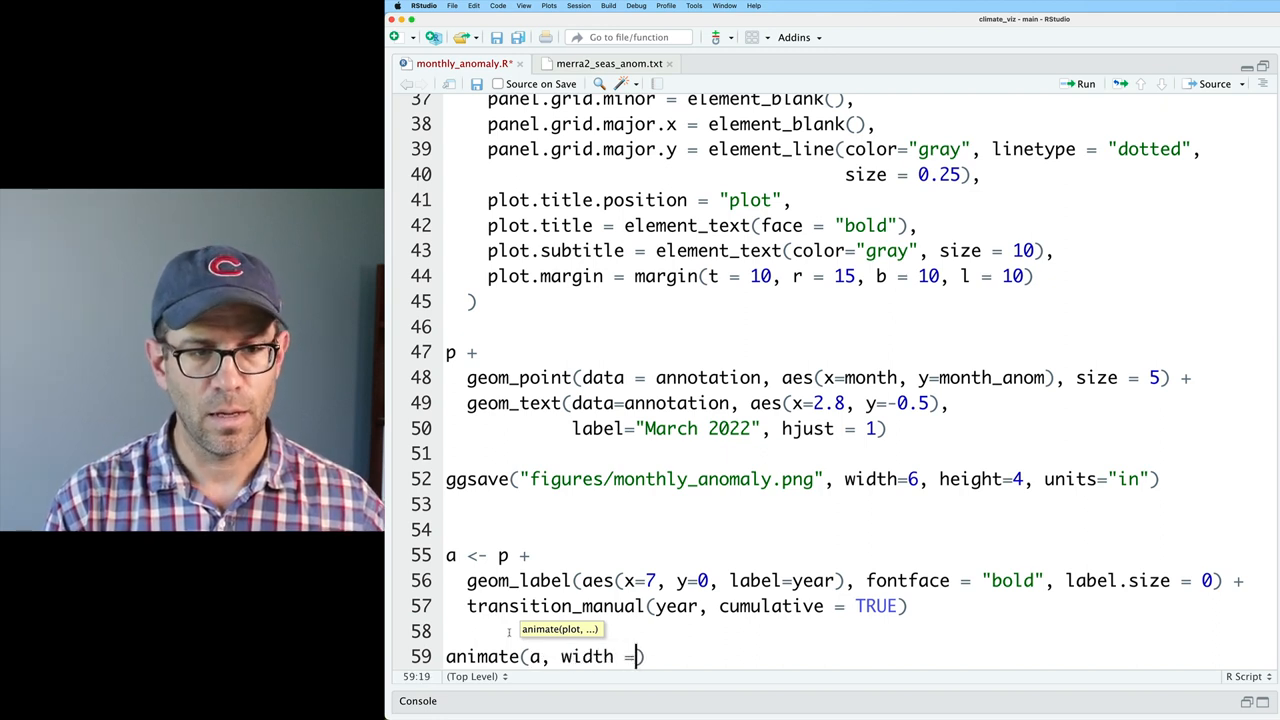
{"action": "type", "text": "6, height = 4, unit = \"in\", r"}
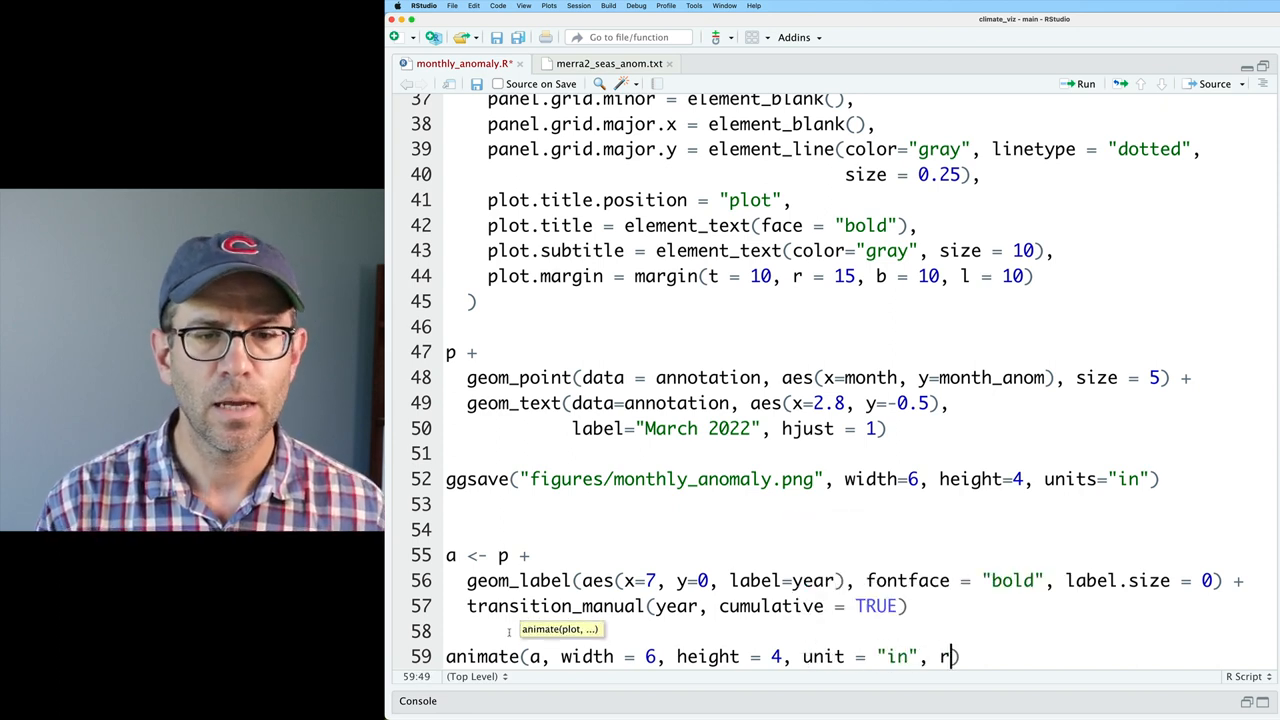
{"action": "type", "text": "es = 300)"}
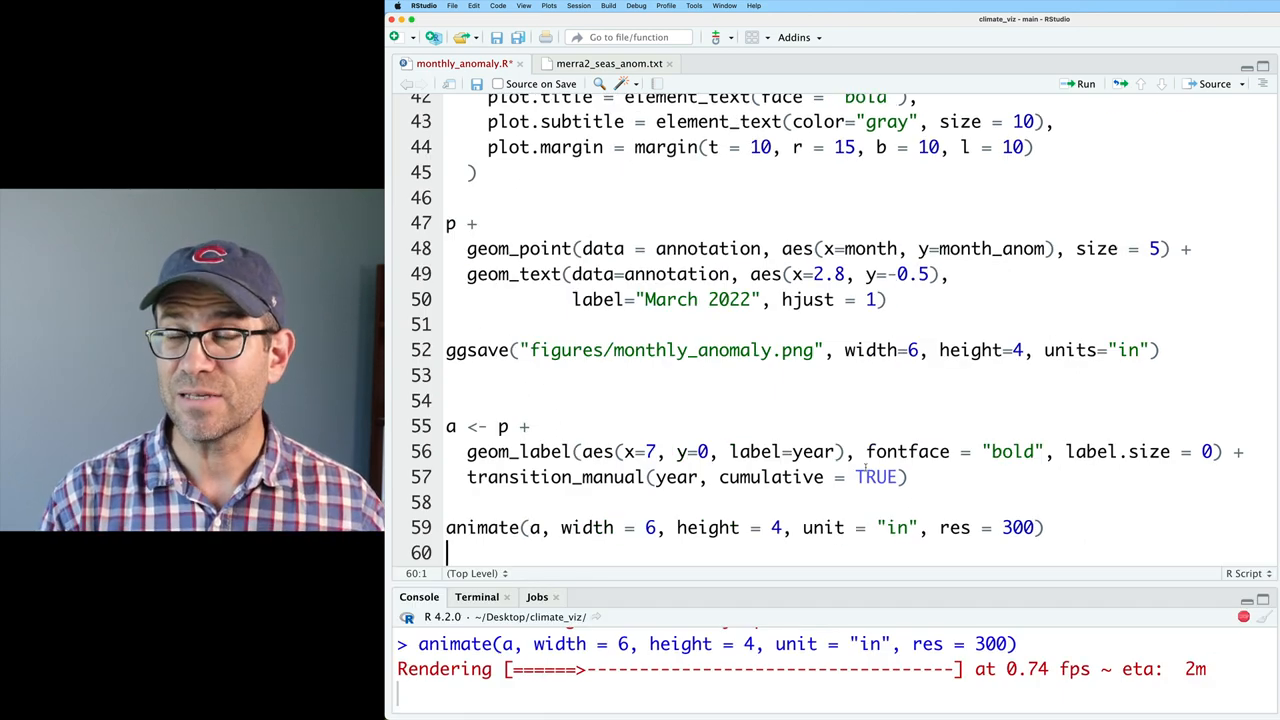
{"action": "type", "text": "anim_save(\""}
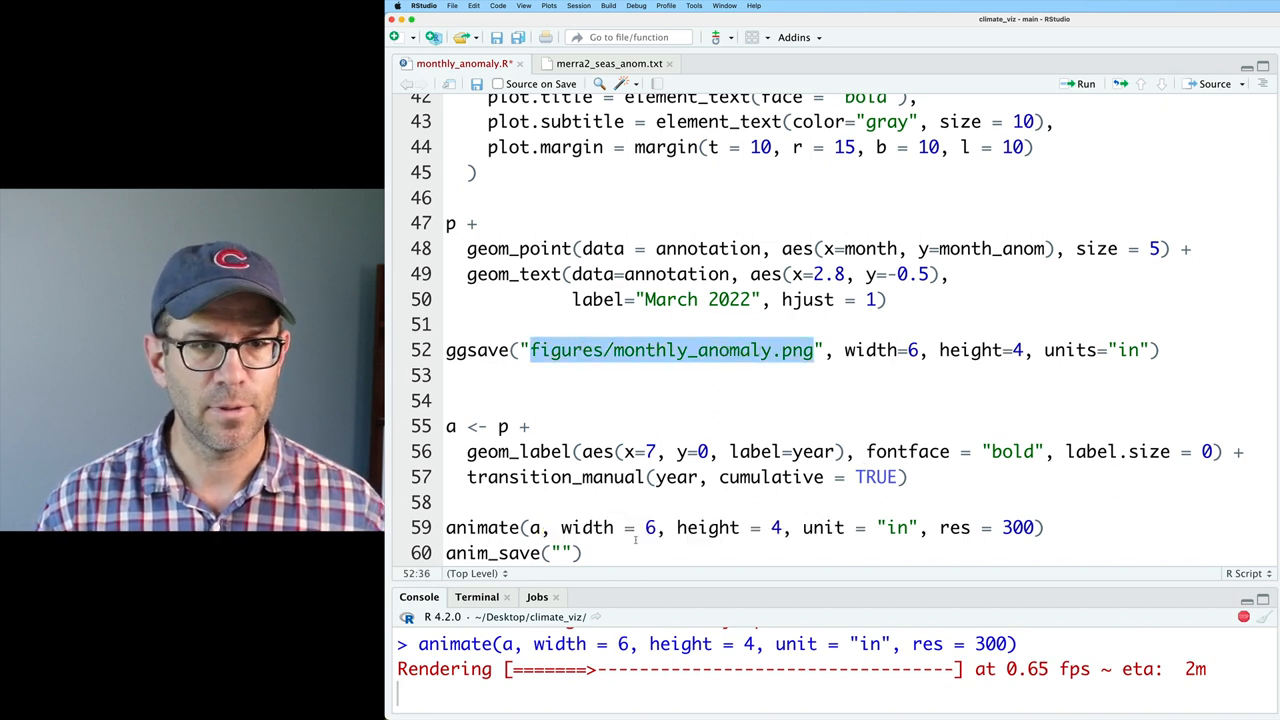
{"action": "type", "text": "figures/monthly_anomaly.png"}
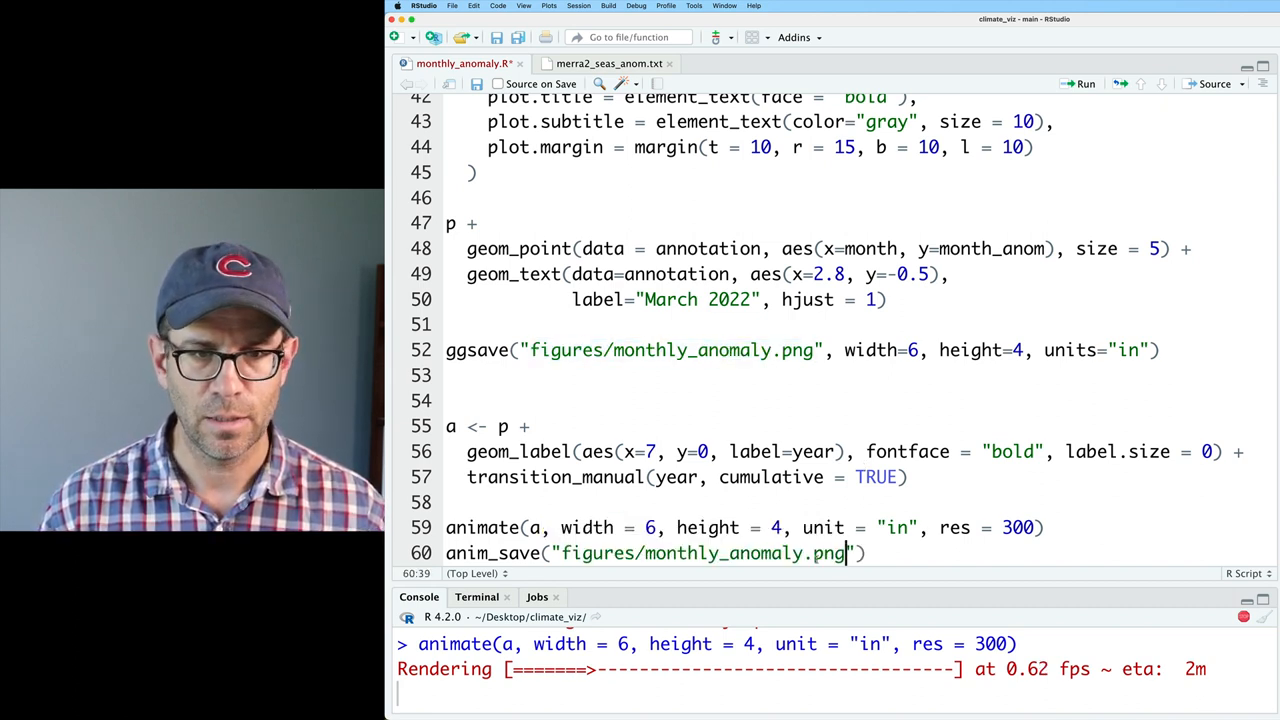